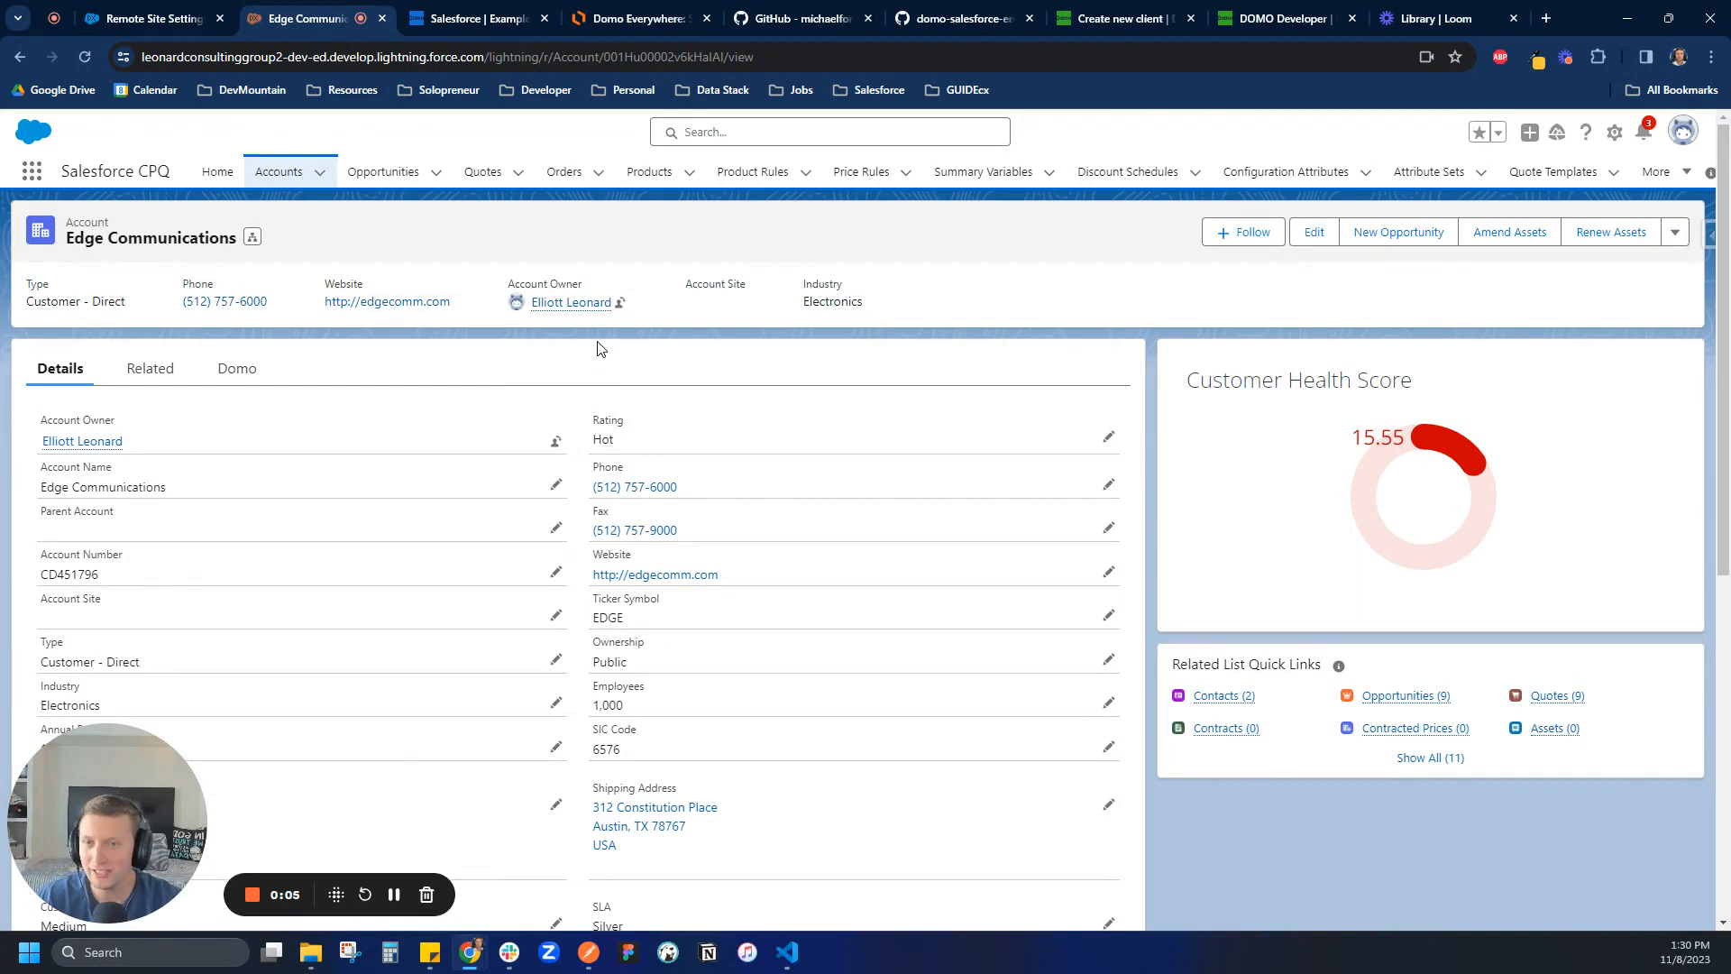
pyautogui.moveTo(576, 357)
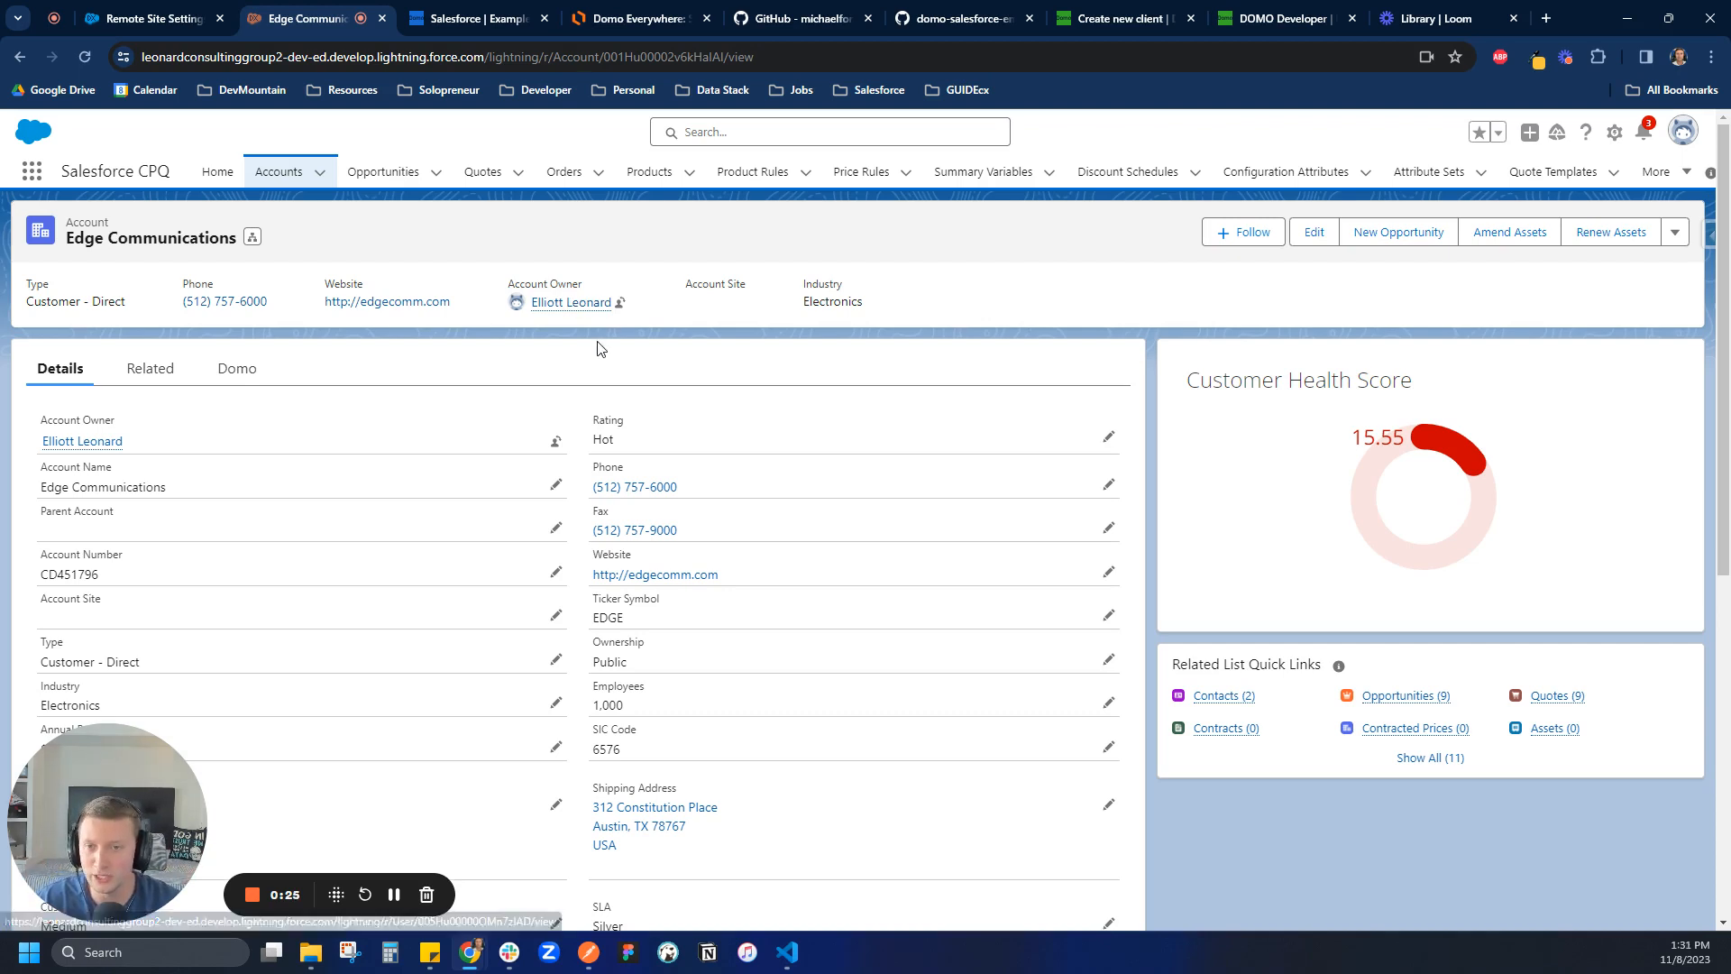
pyautogui.moveTo(589, 351)
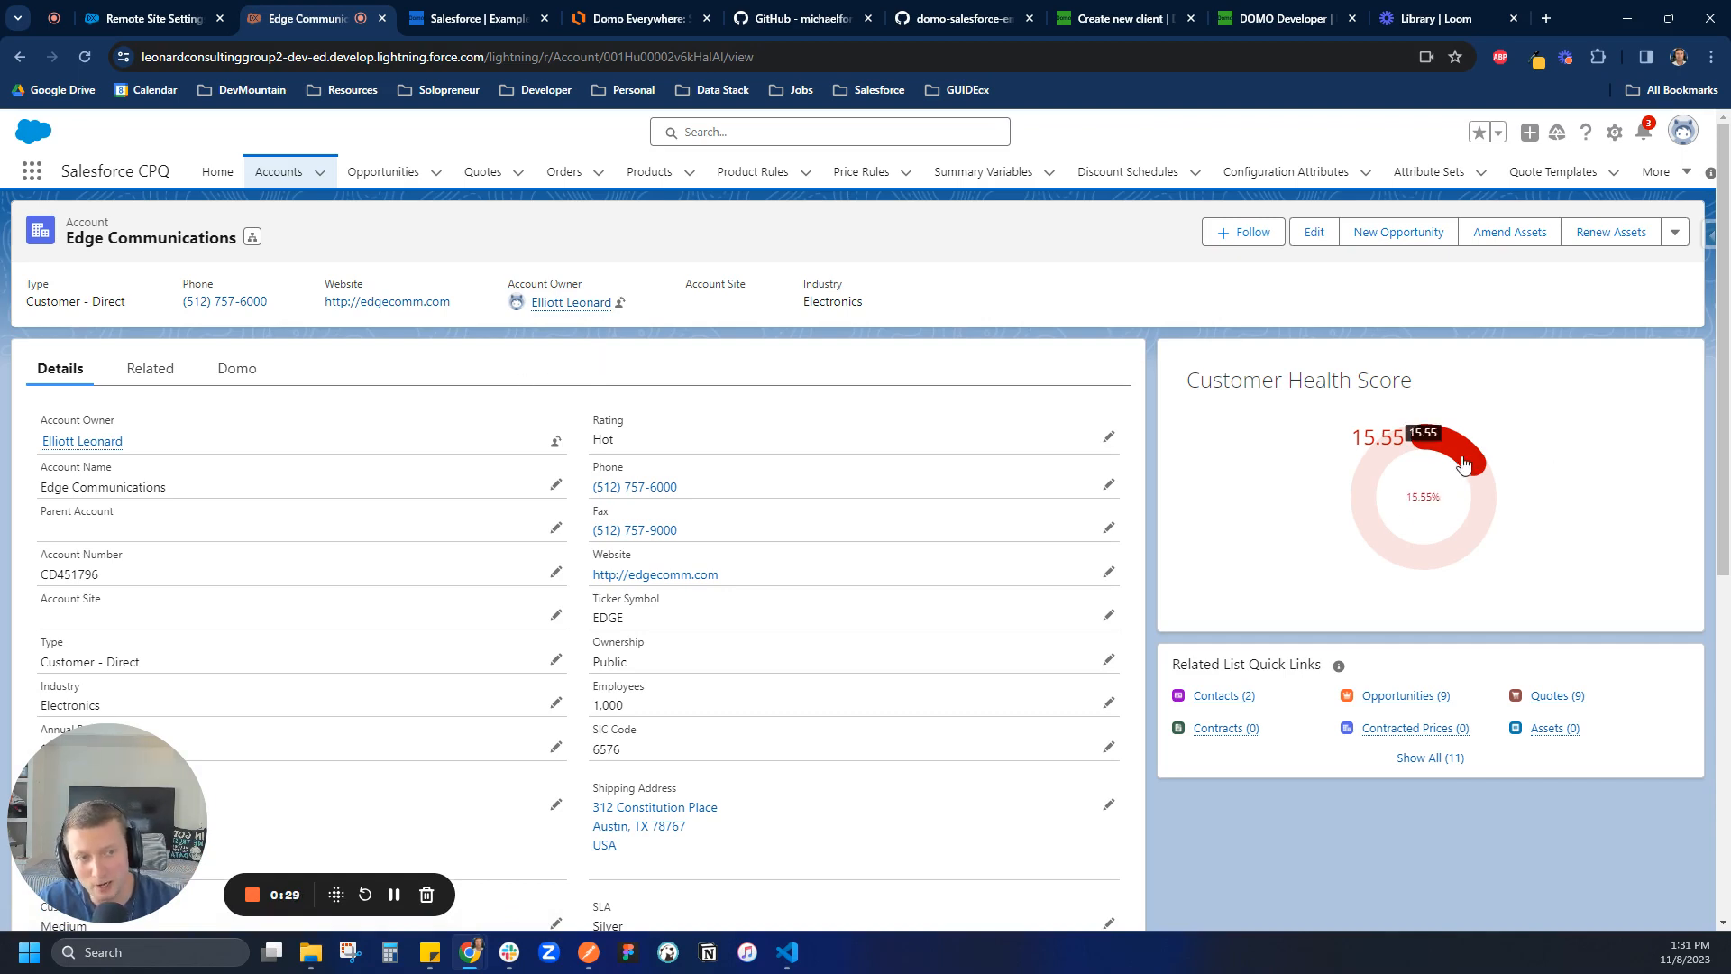
pyautogui.moveTo(1445, 439)
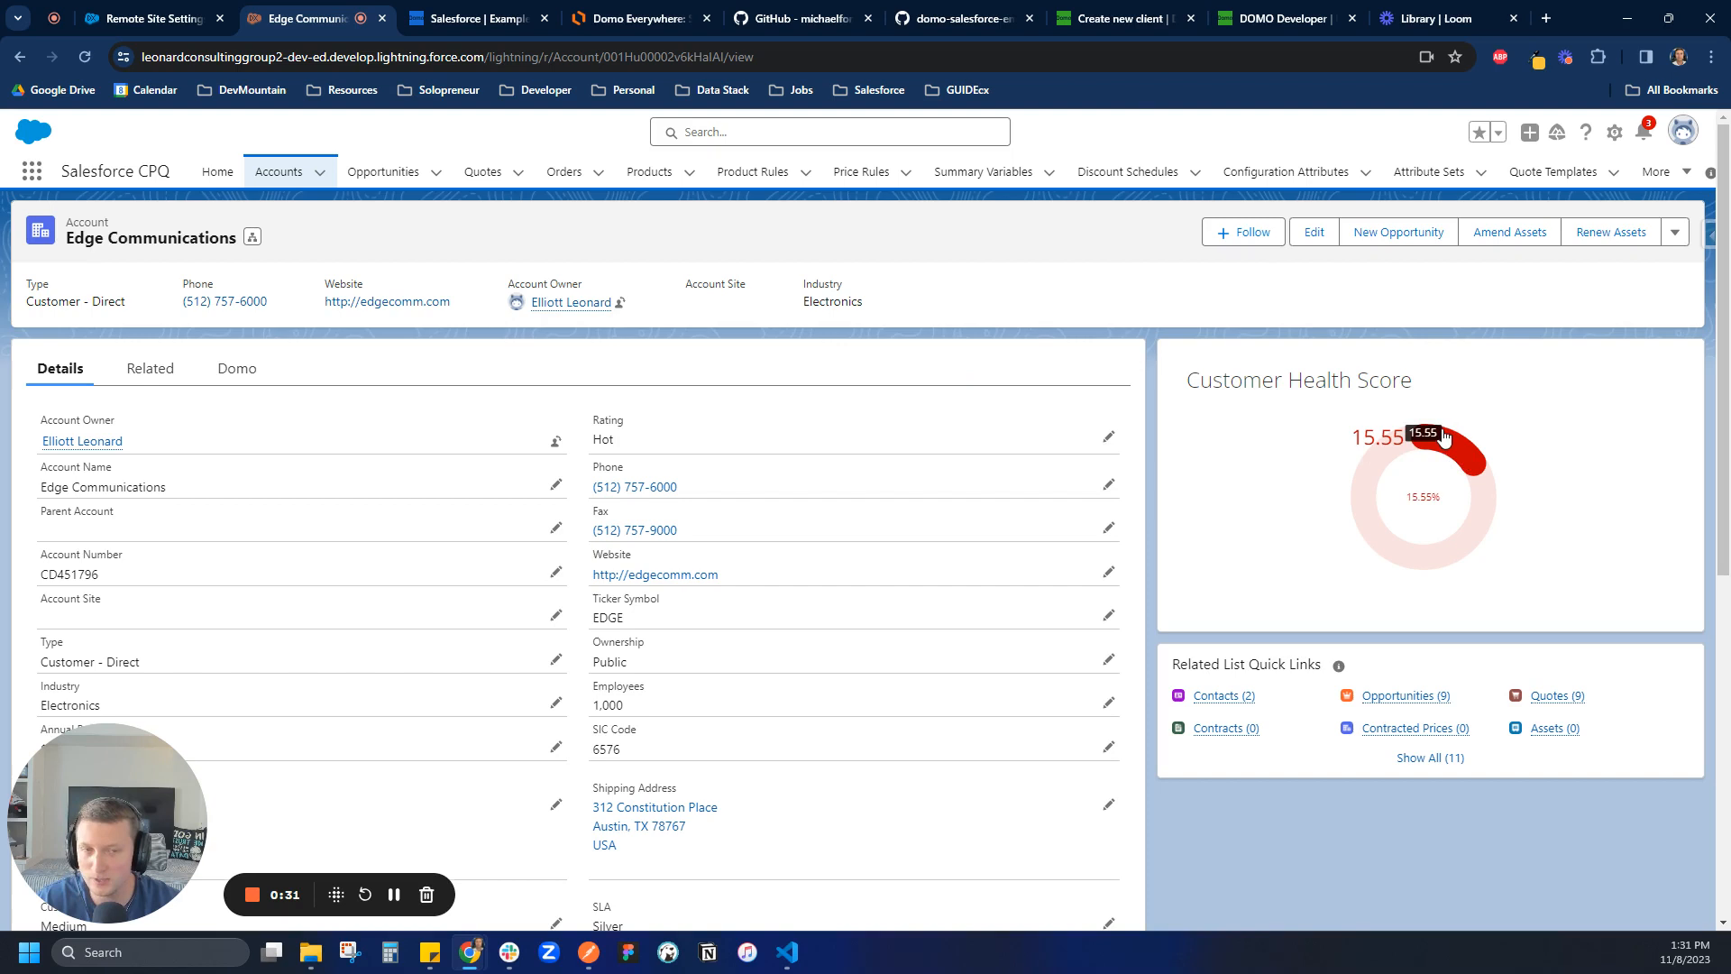
# Step: View Edge Communications' Domo dashboard, then open the Burlington Textiles Corp of America account
pyautogui.click(235, 368)
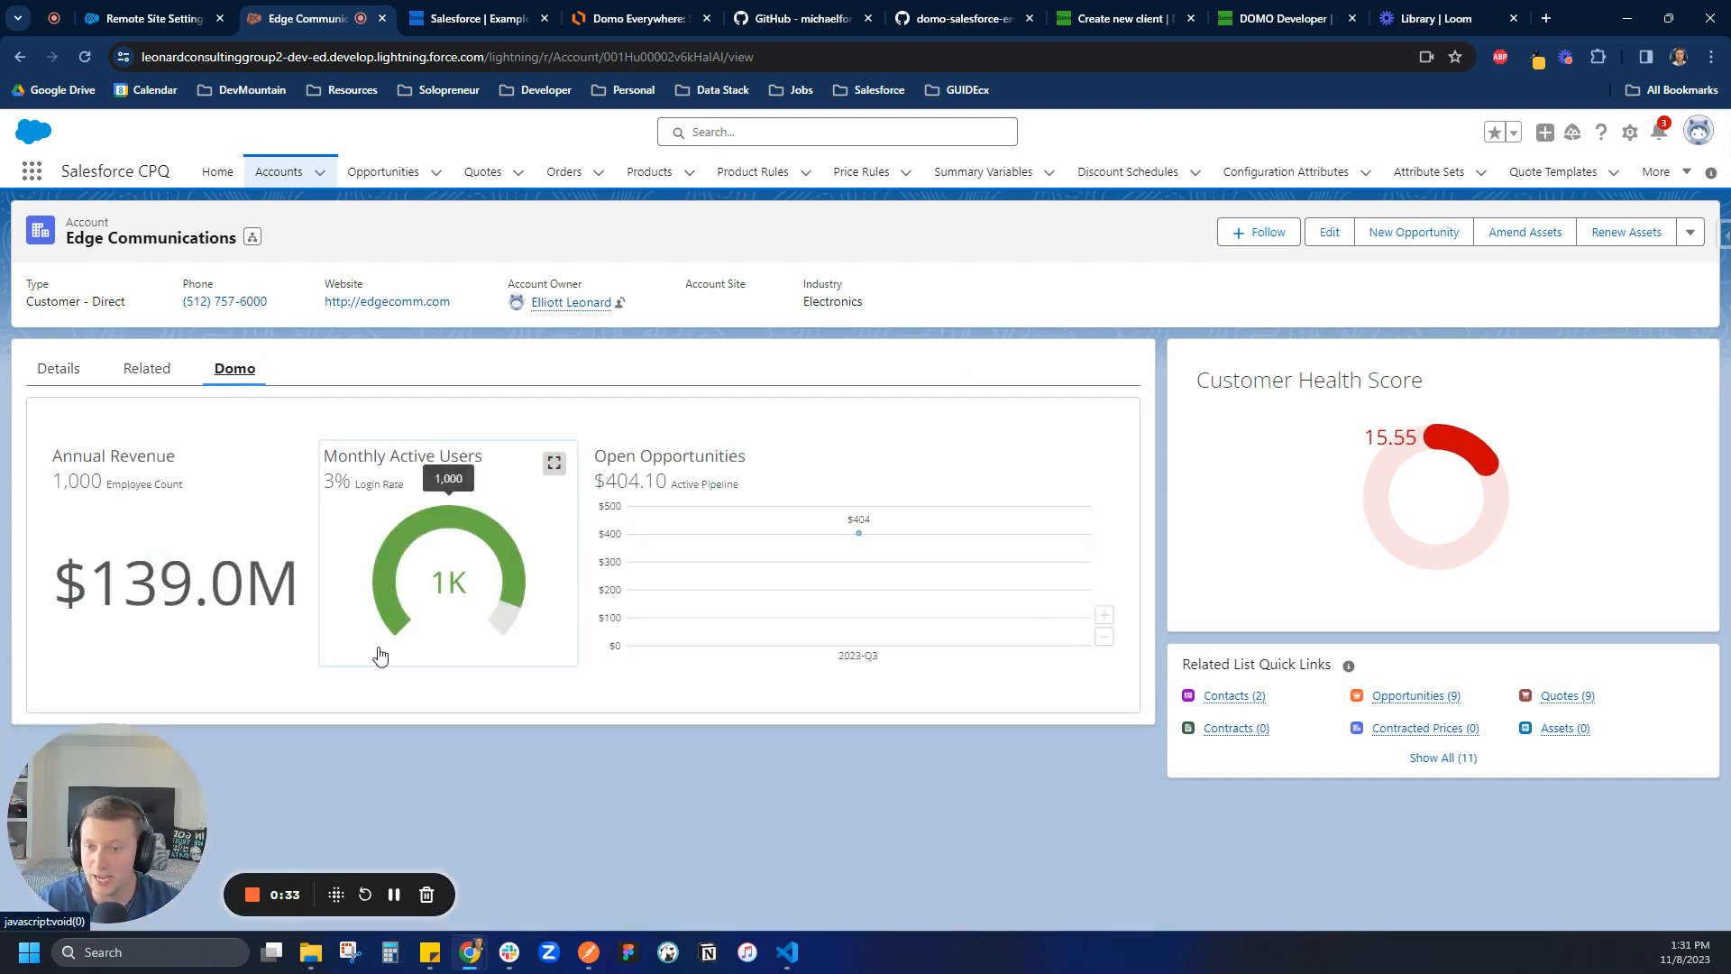
pyautogui.moveTo(696, 707)
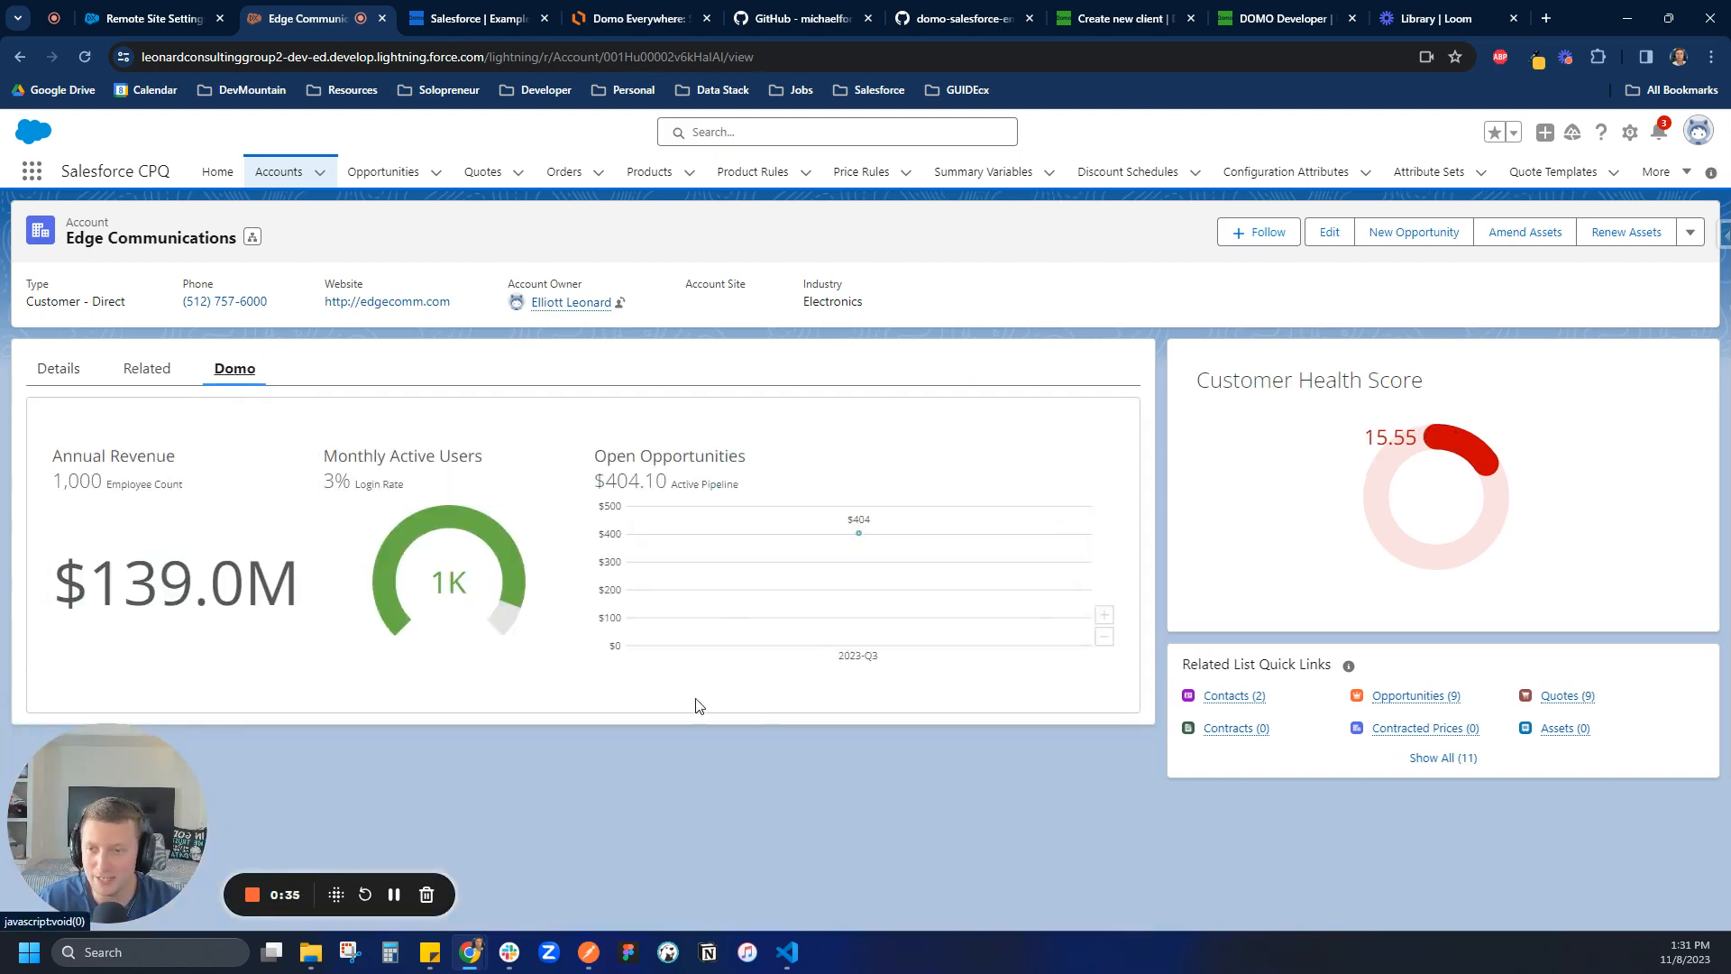
pyautogui.moveTo(707, 762)
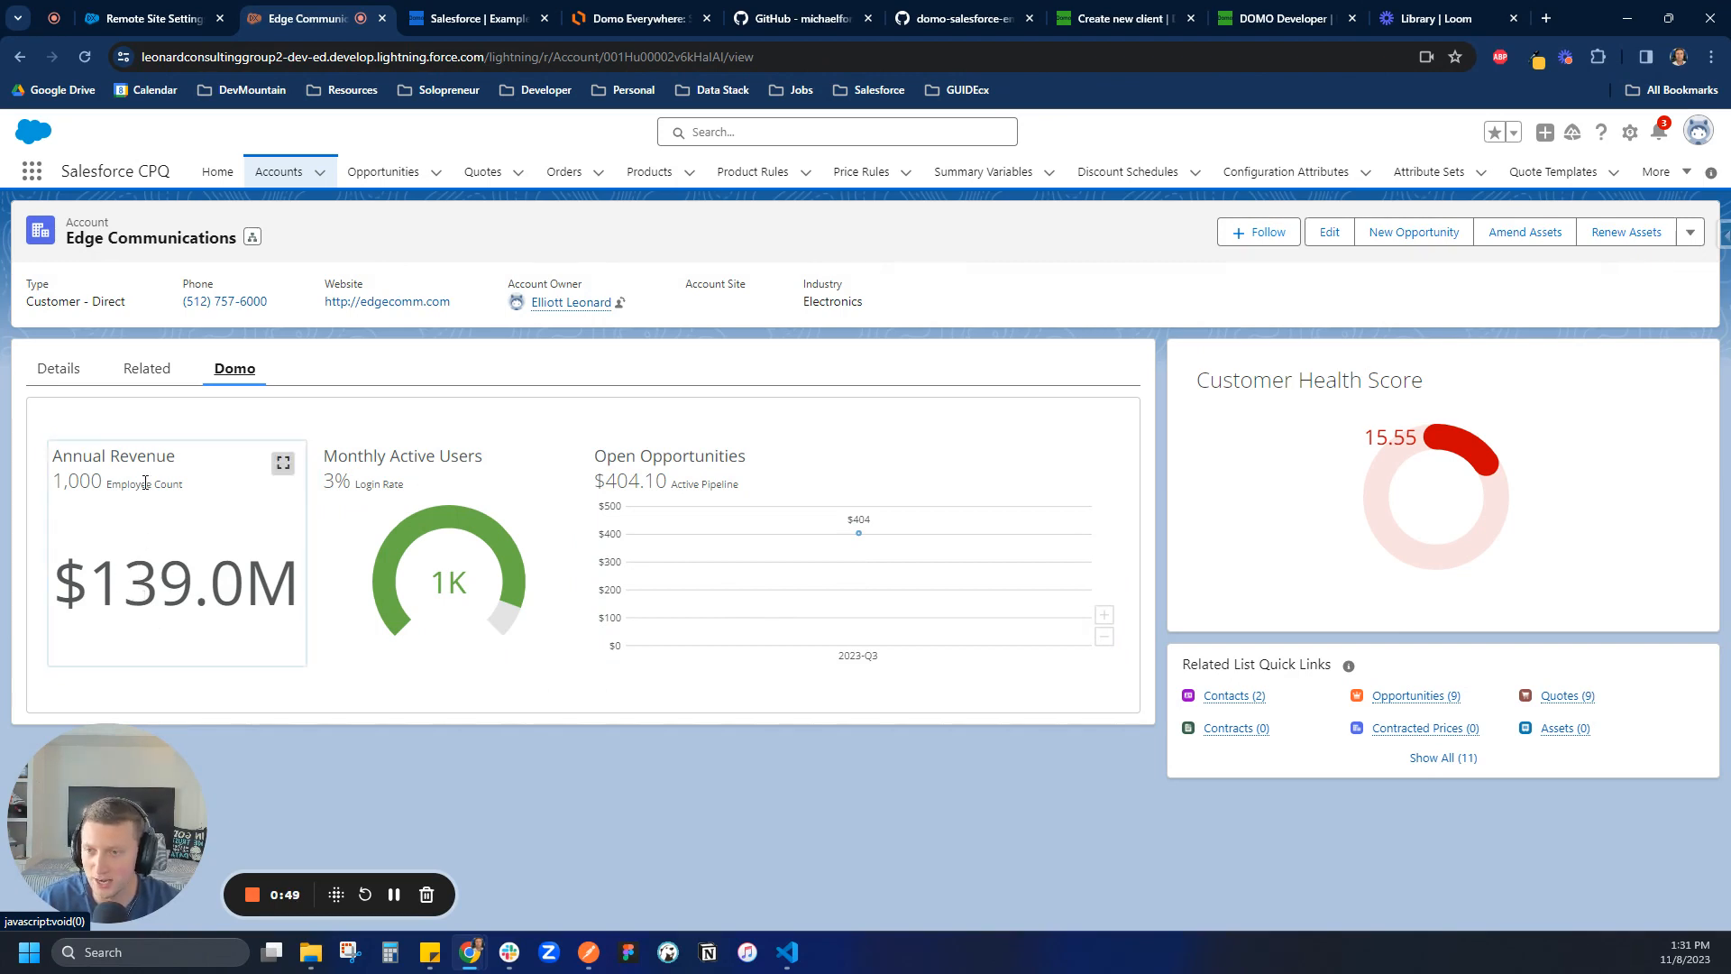
pyautogui.click(279, 172)
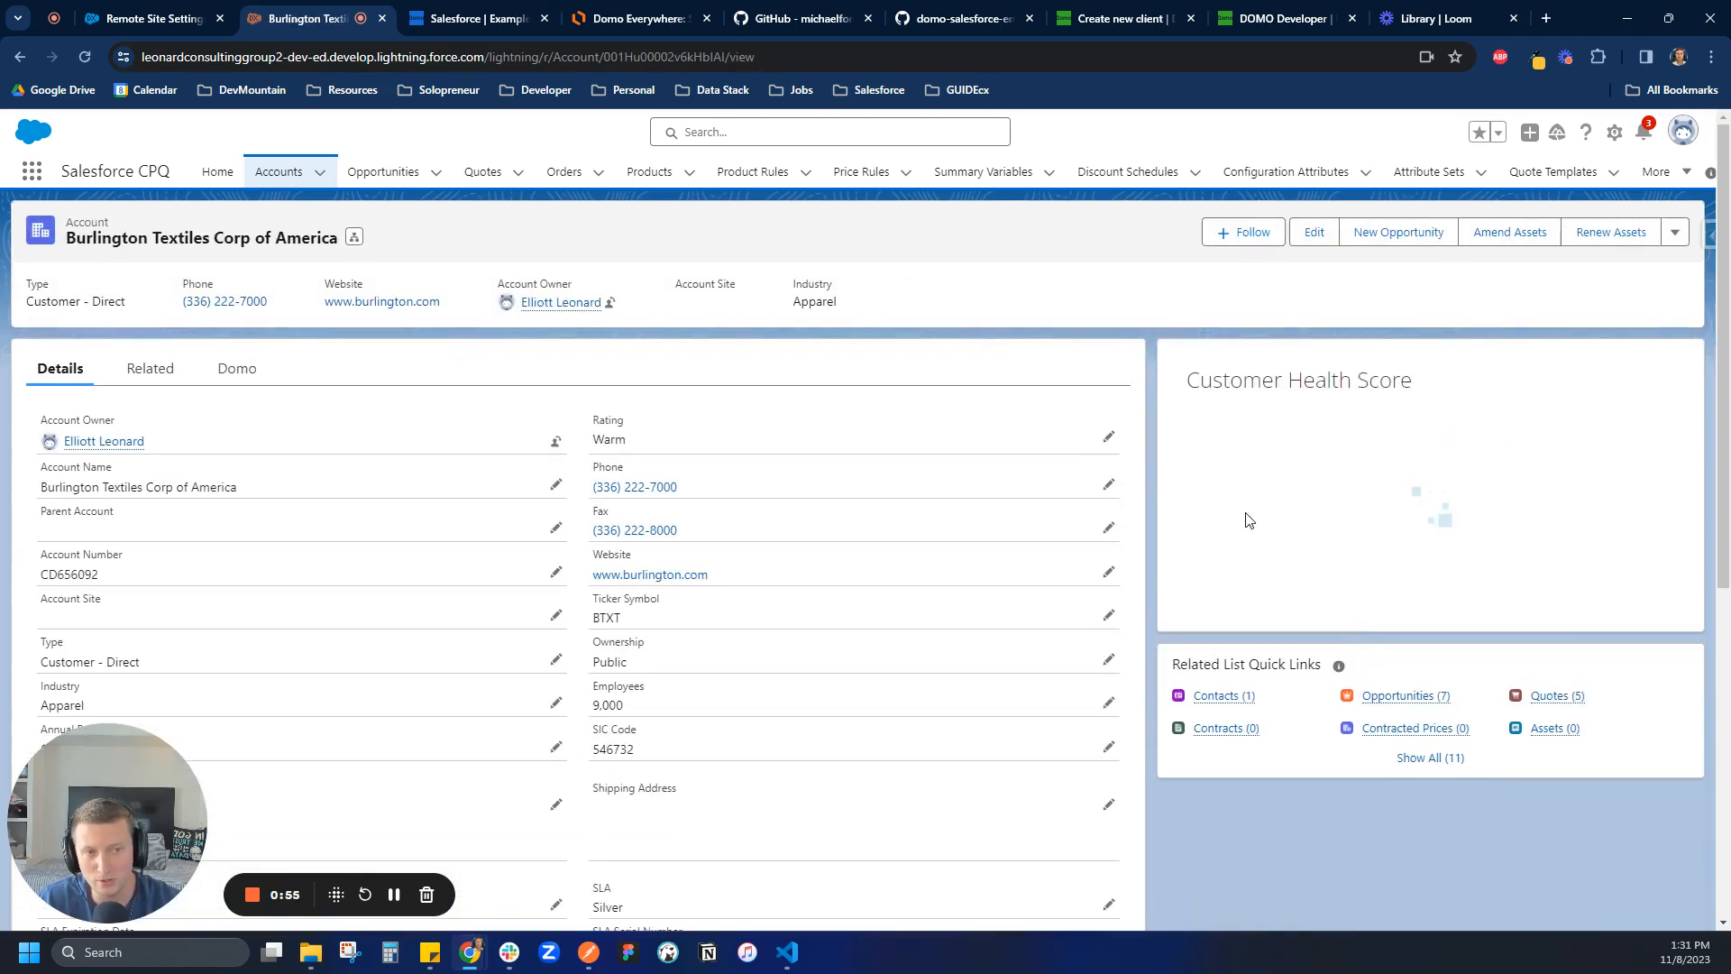
# Step: Load Burlington Textiles' Domo dashboard with its 73.45 health score, then bring up the Lucidchart diagram
pyautogui.click(235, 368)
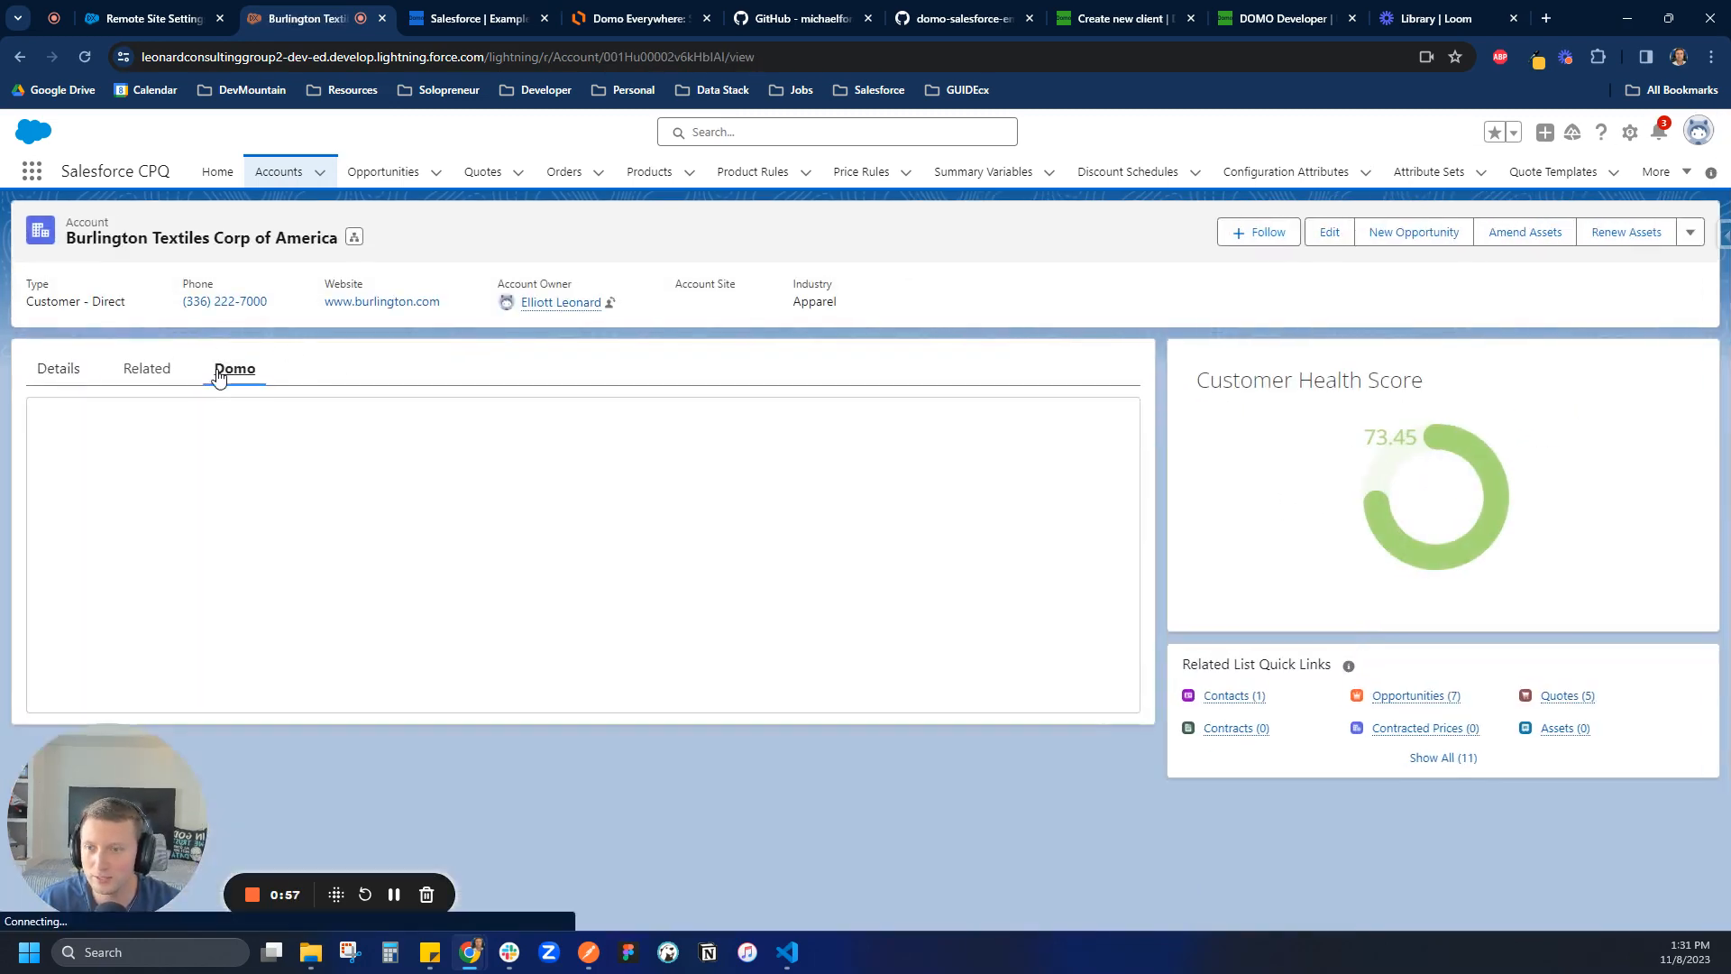
pyautogui.click(232, 369)
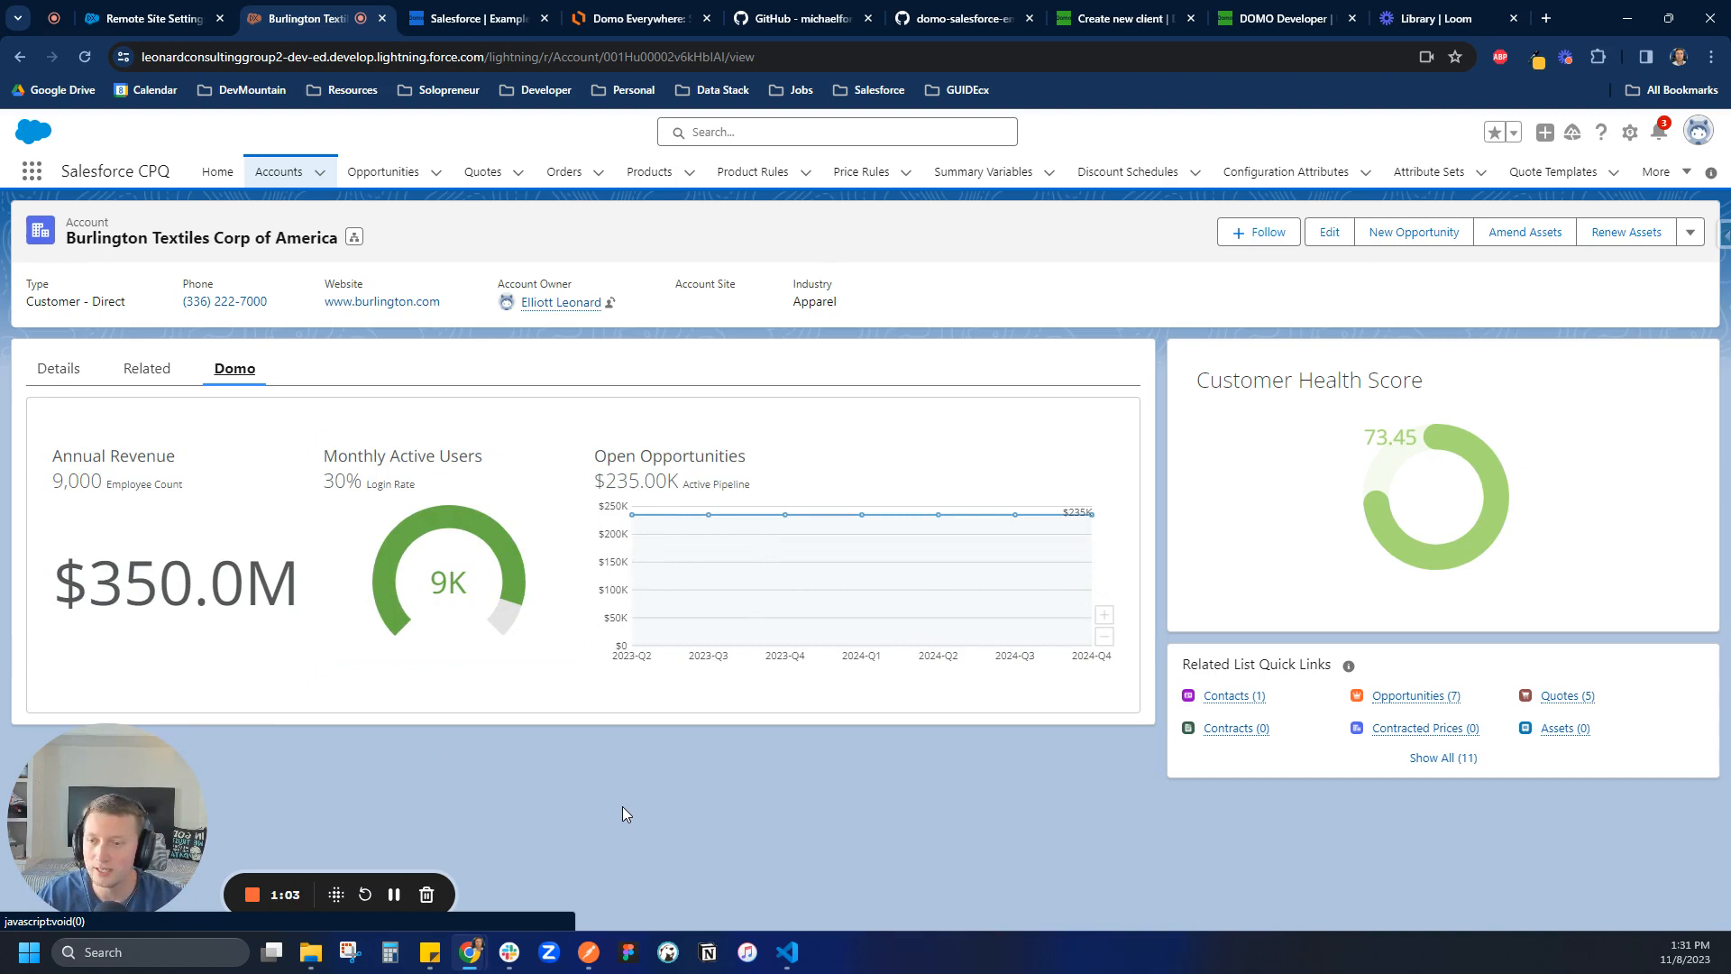
pyautogui.moveTo(649, 624)
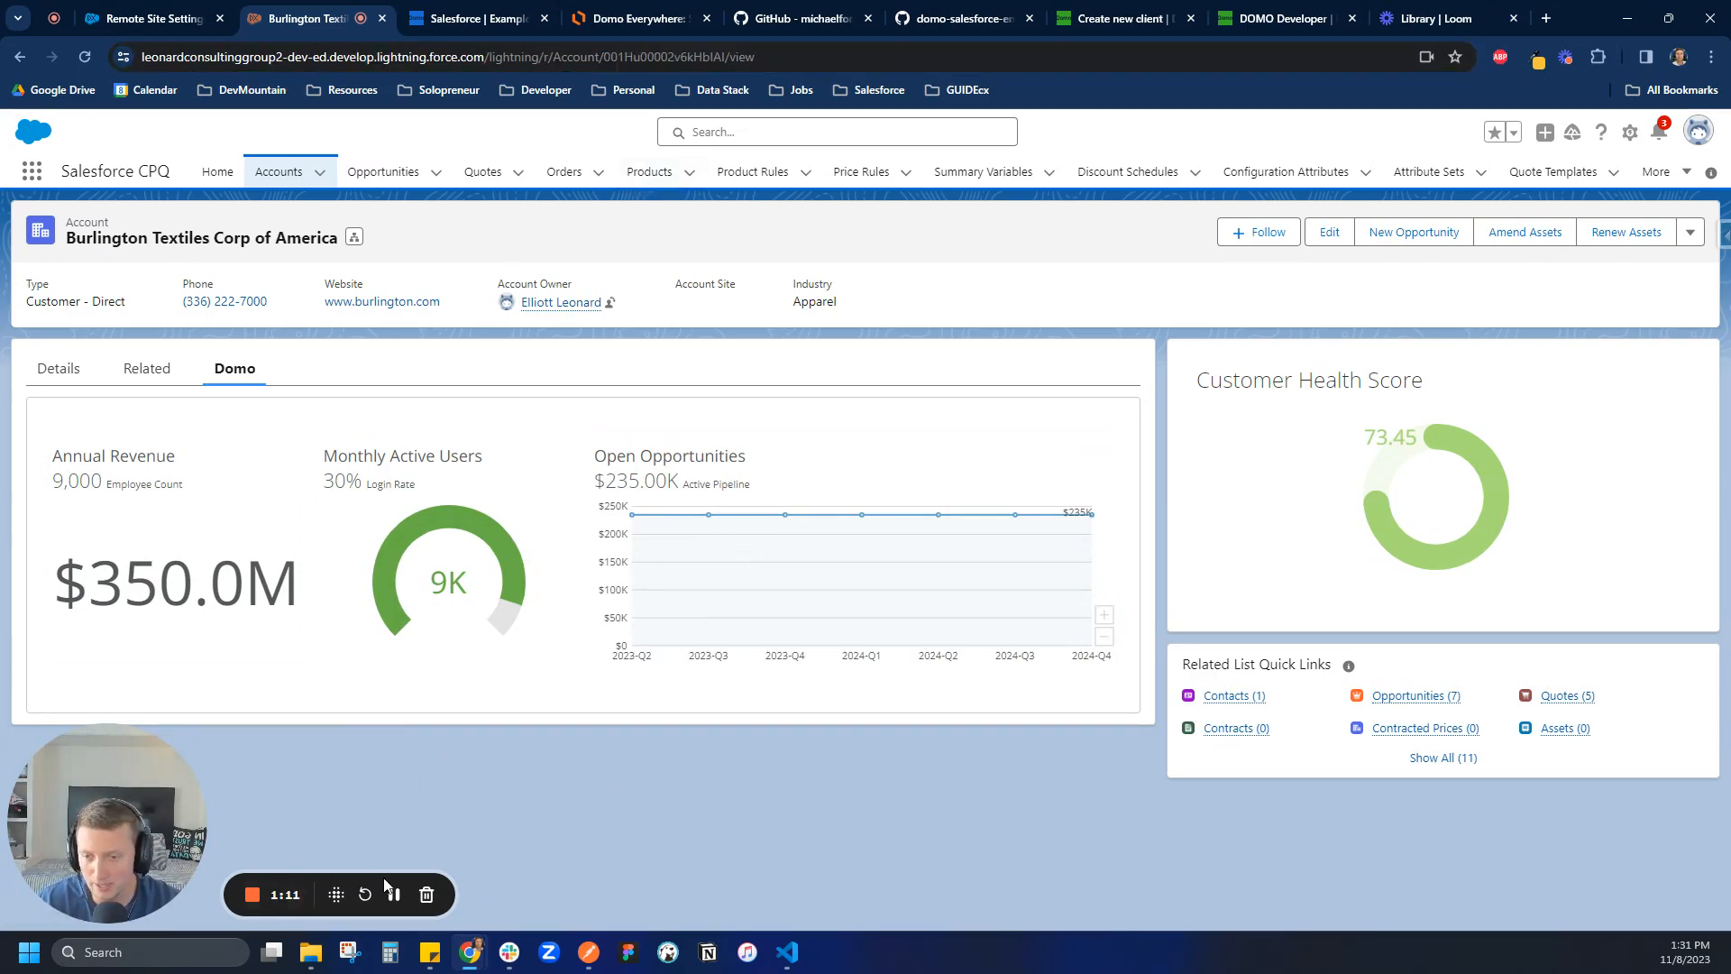
pyautogui.click(634, 19)
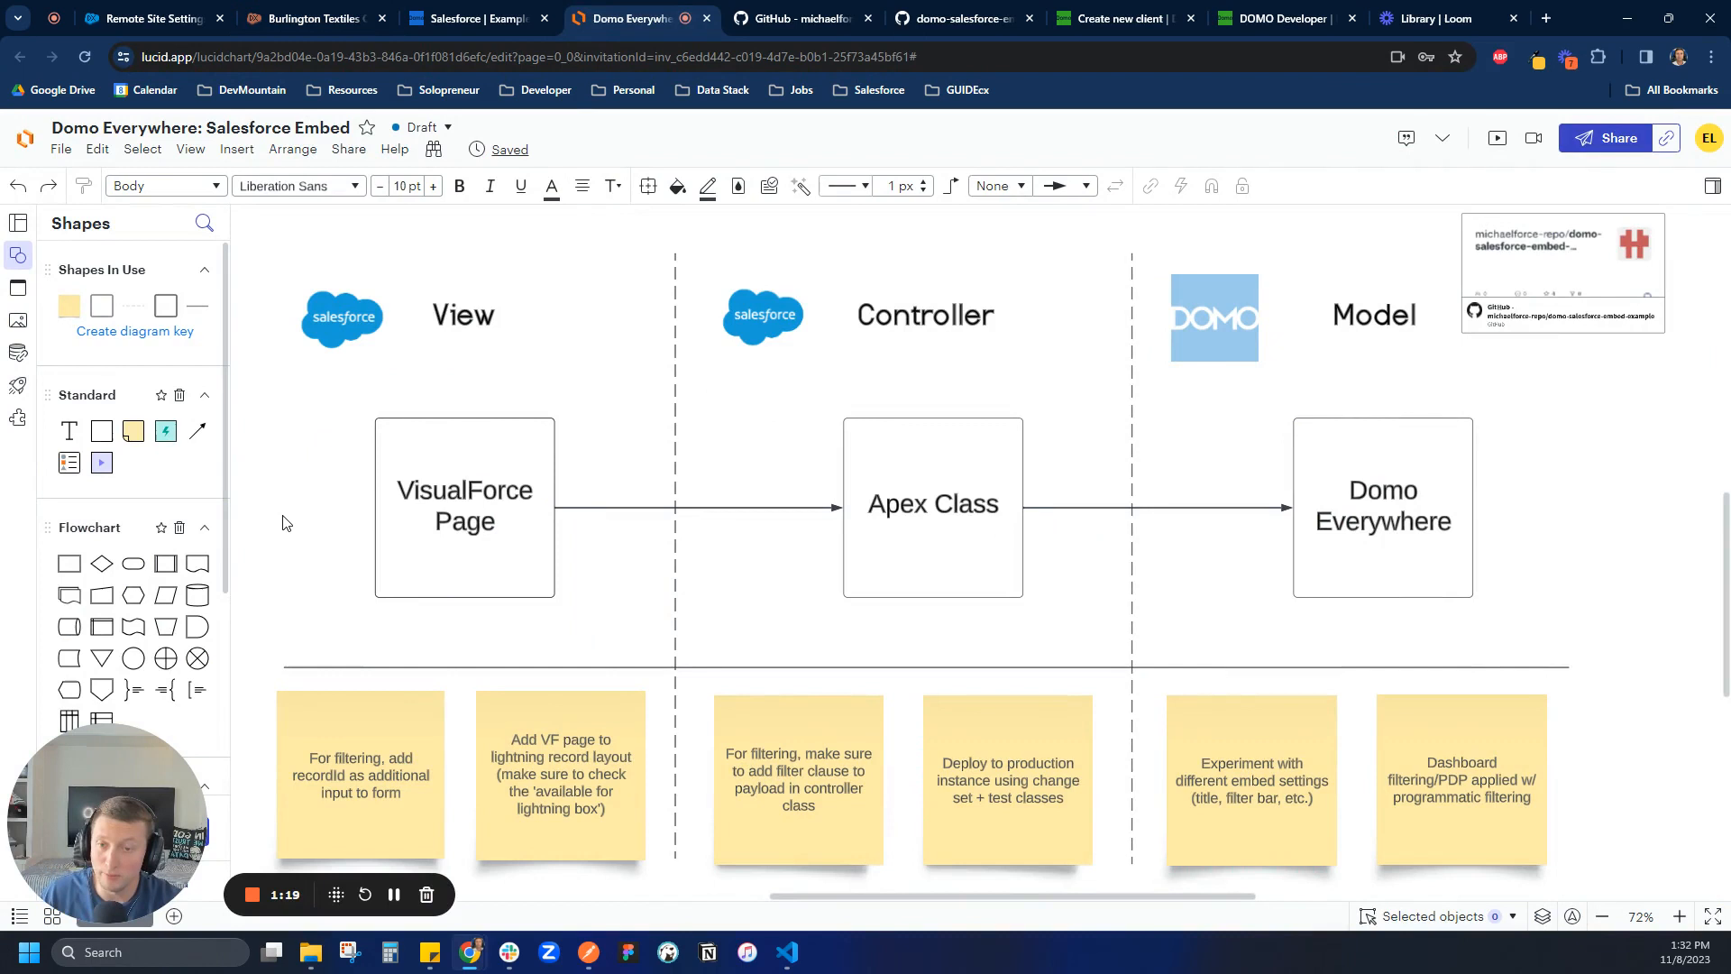
pyautogui.moveTo(334, 583)
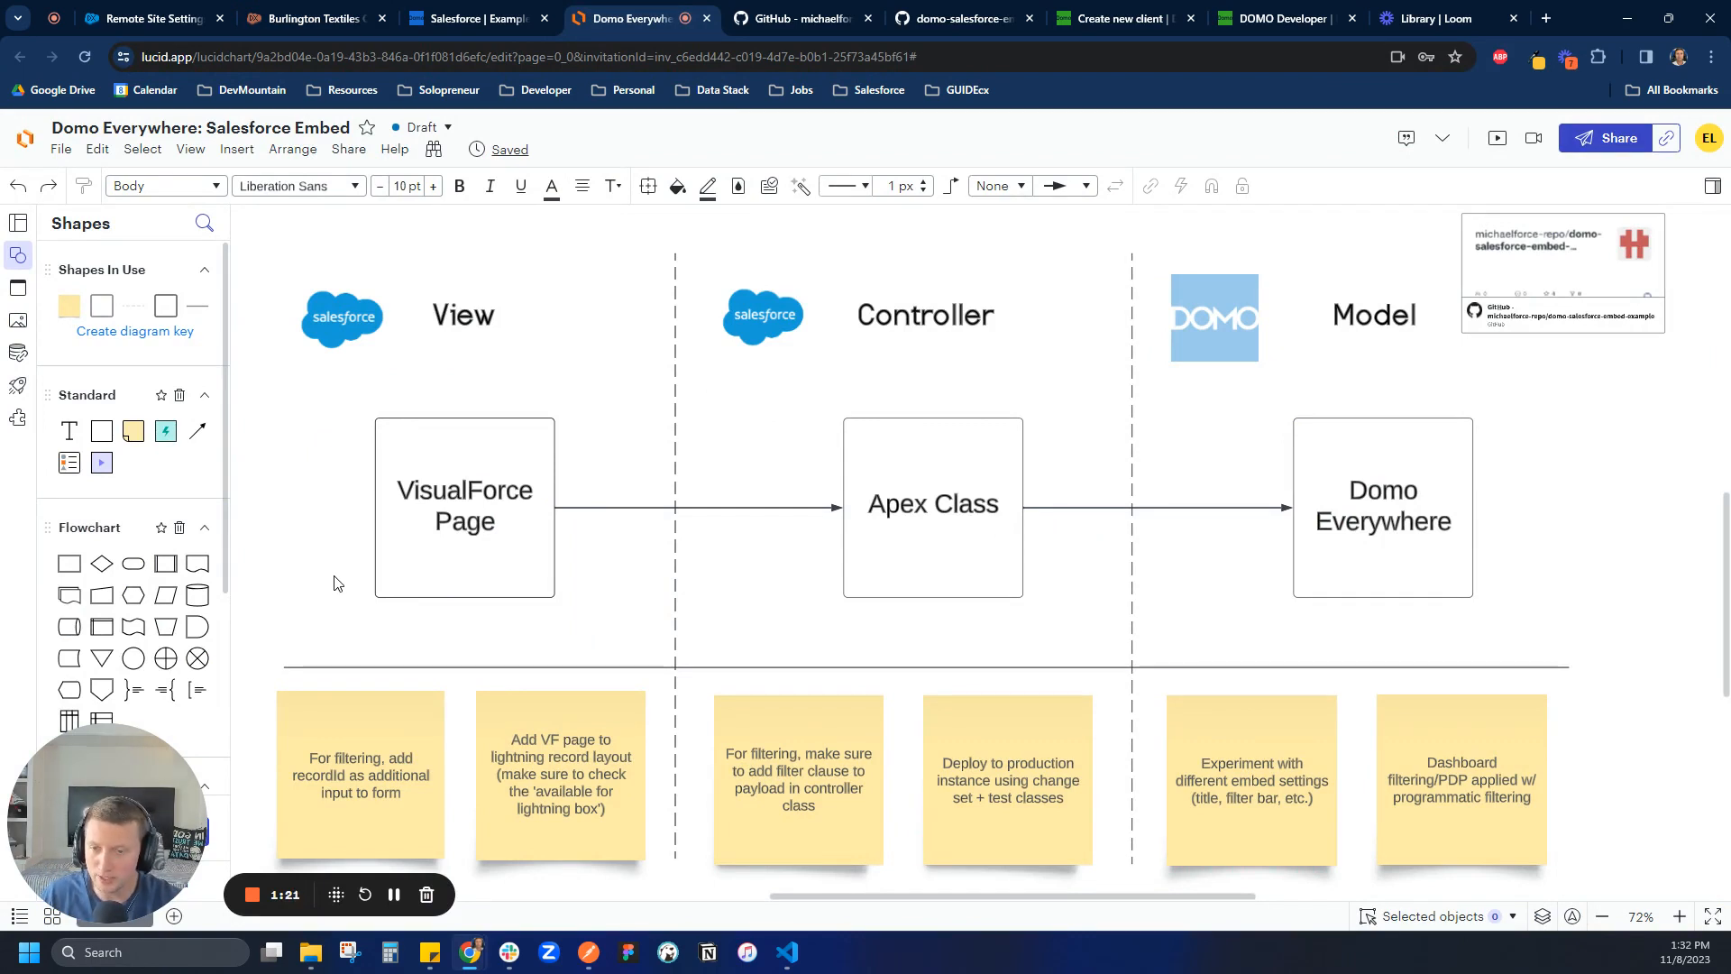
pyautogui.click(463, 507)
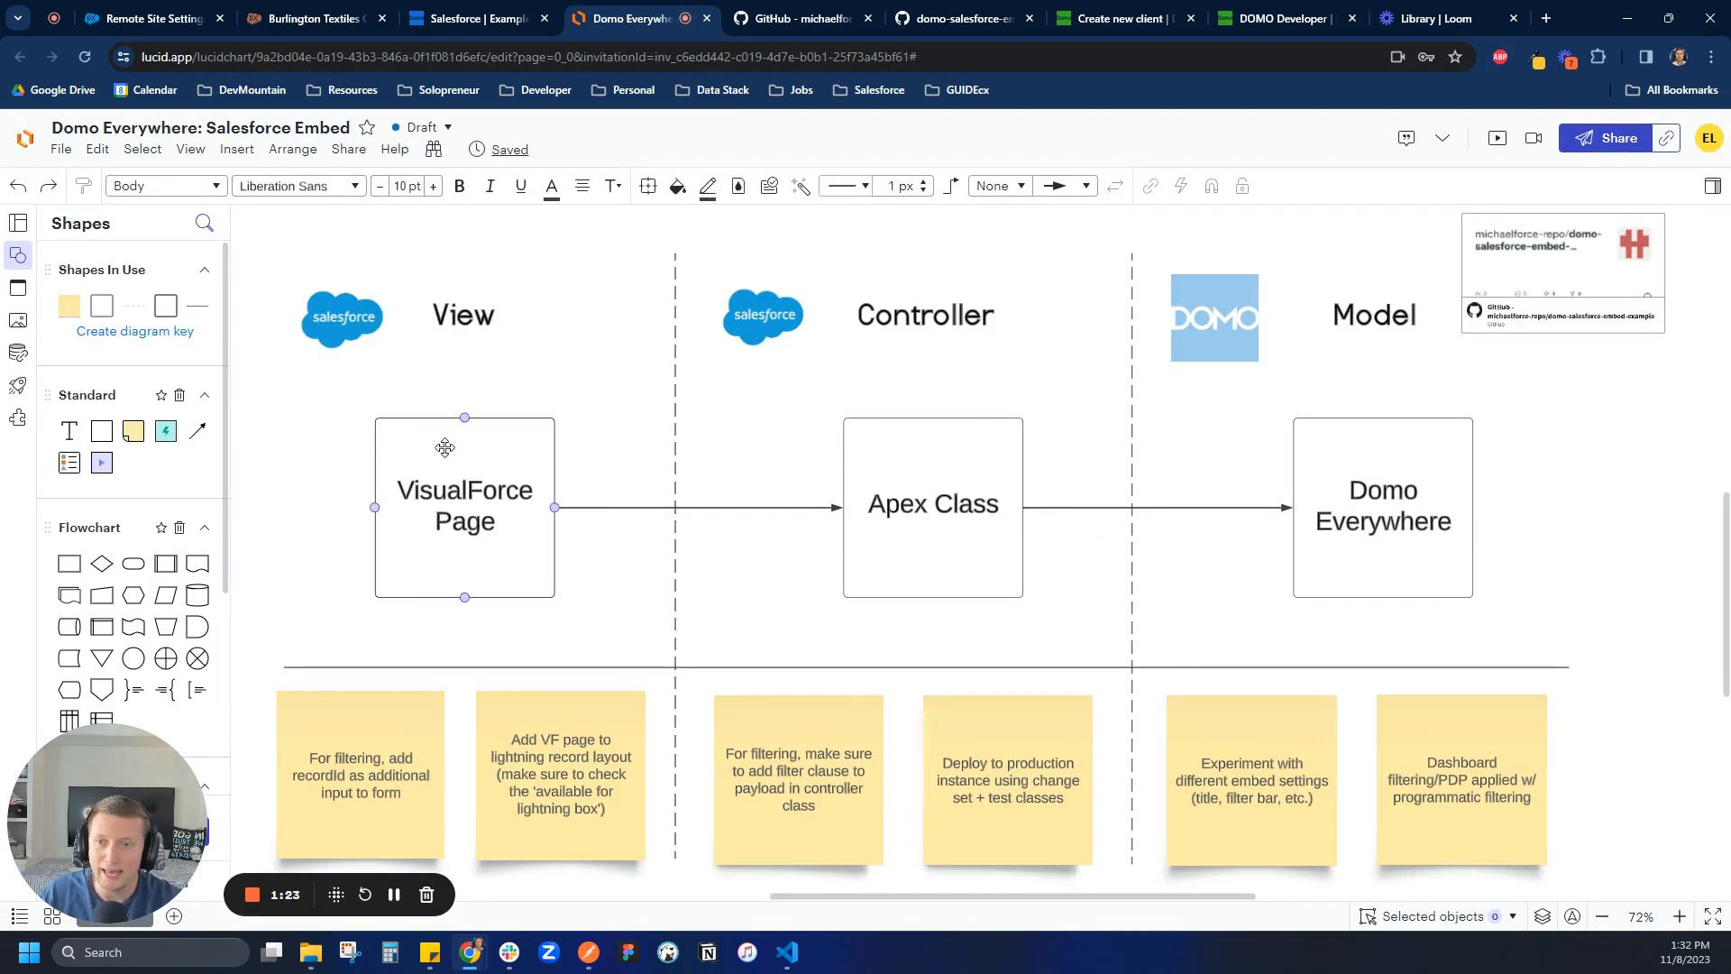
pyautogui.moveTo(540, 463)
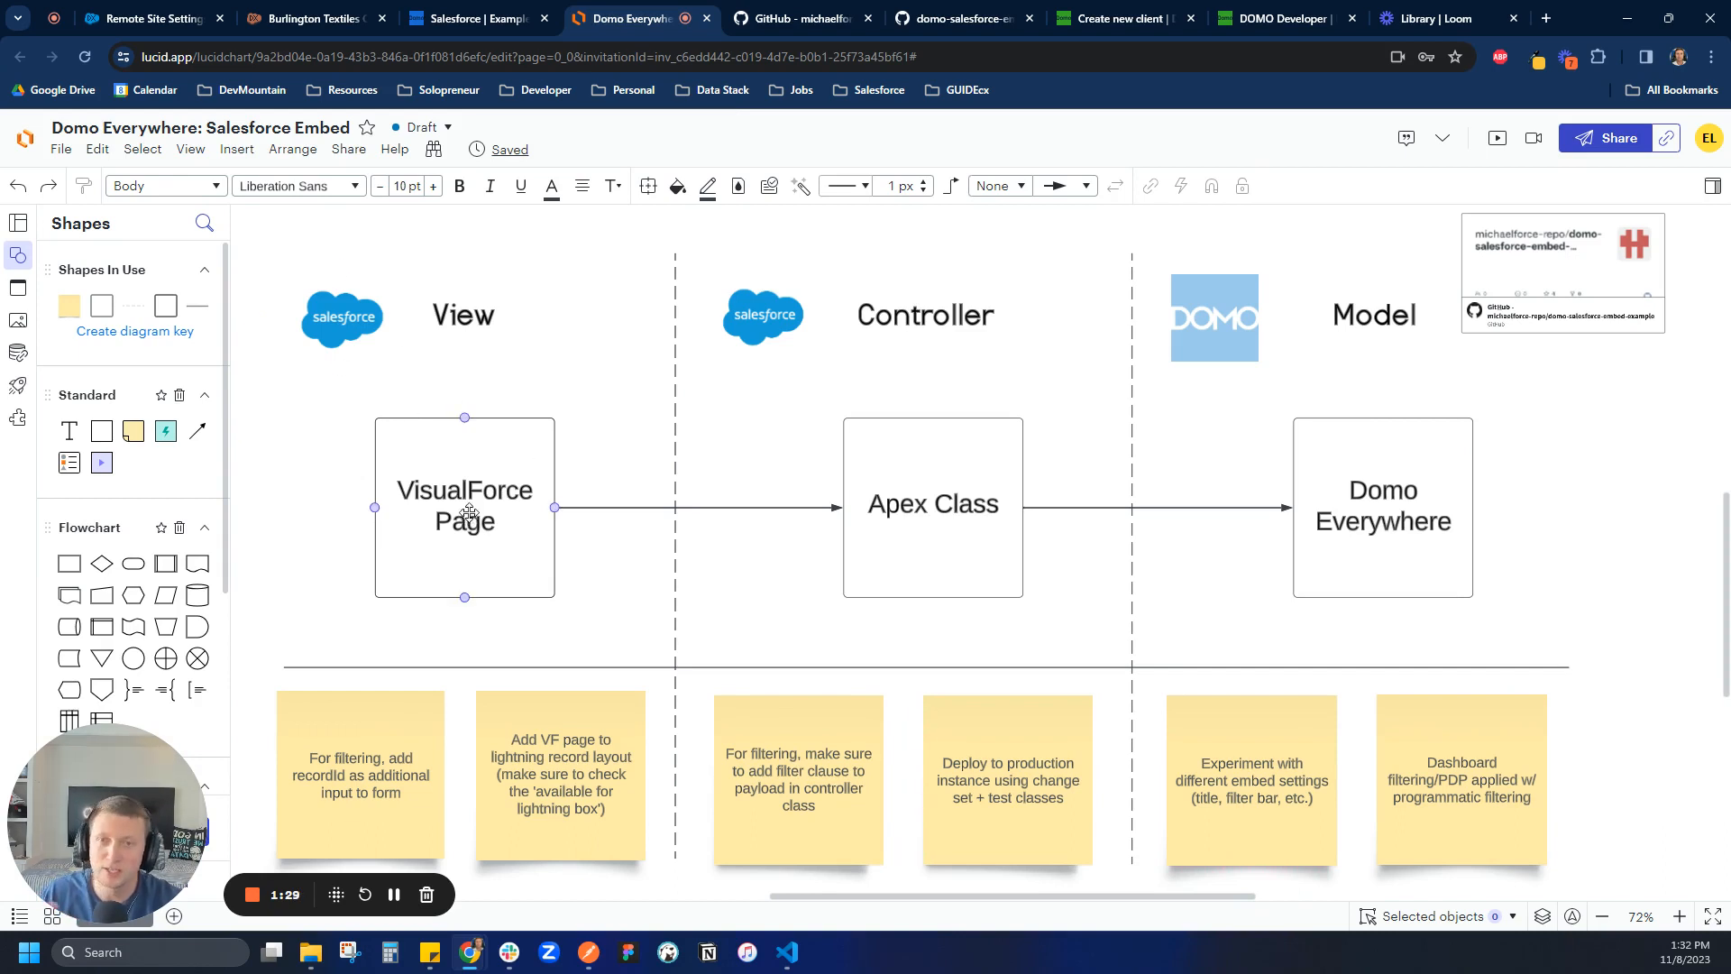
pyautogui.click(606, 577)
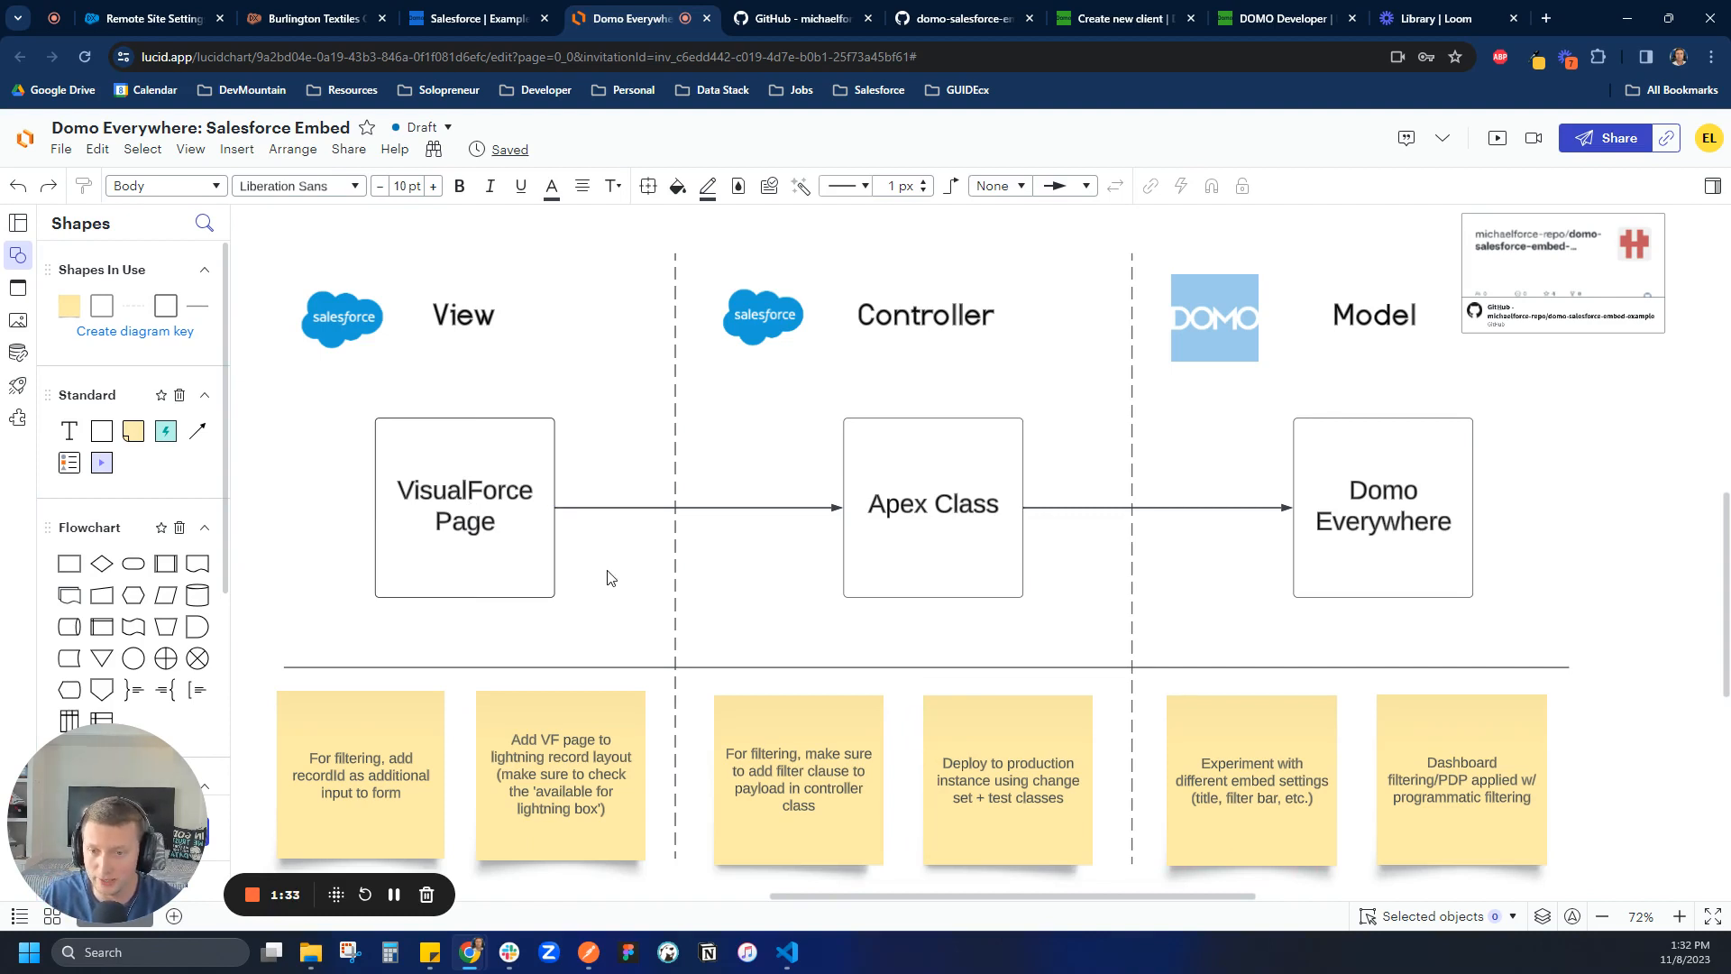
pyautogui.click(463, 508)
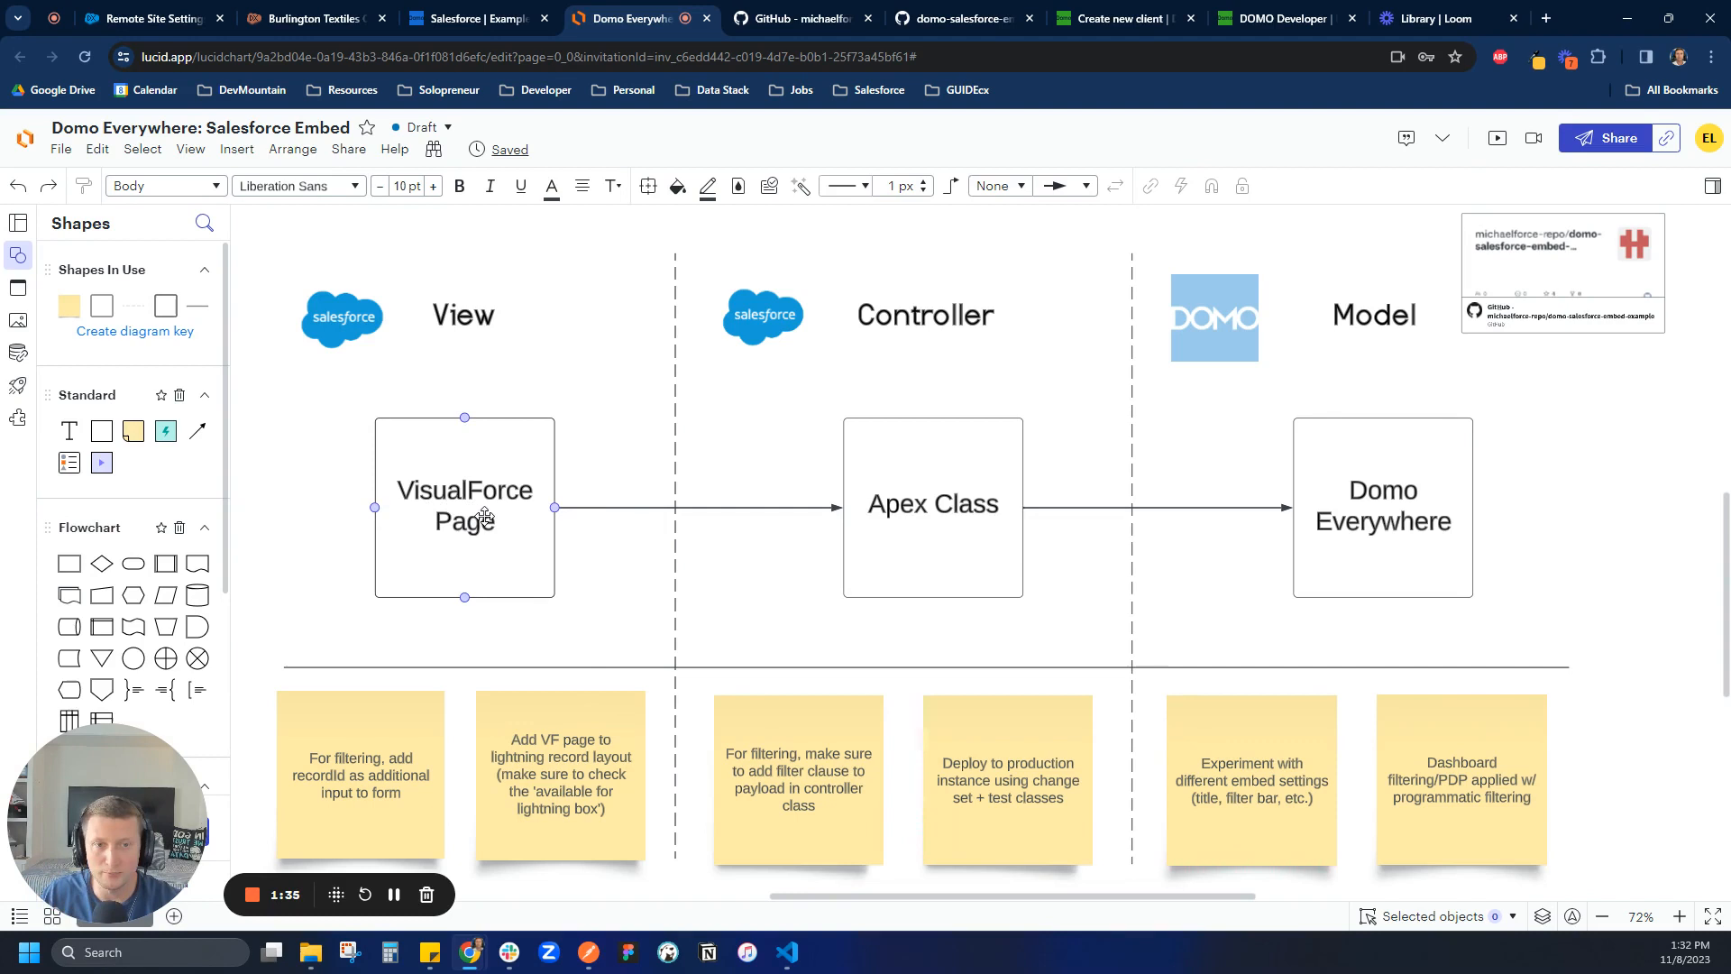
pyautogui.click(933, 505)
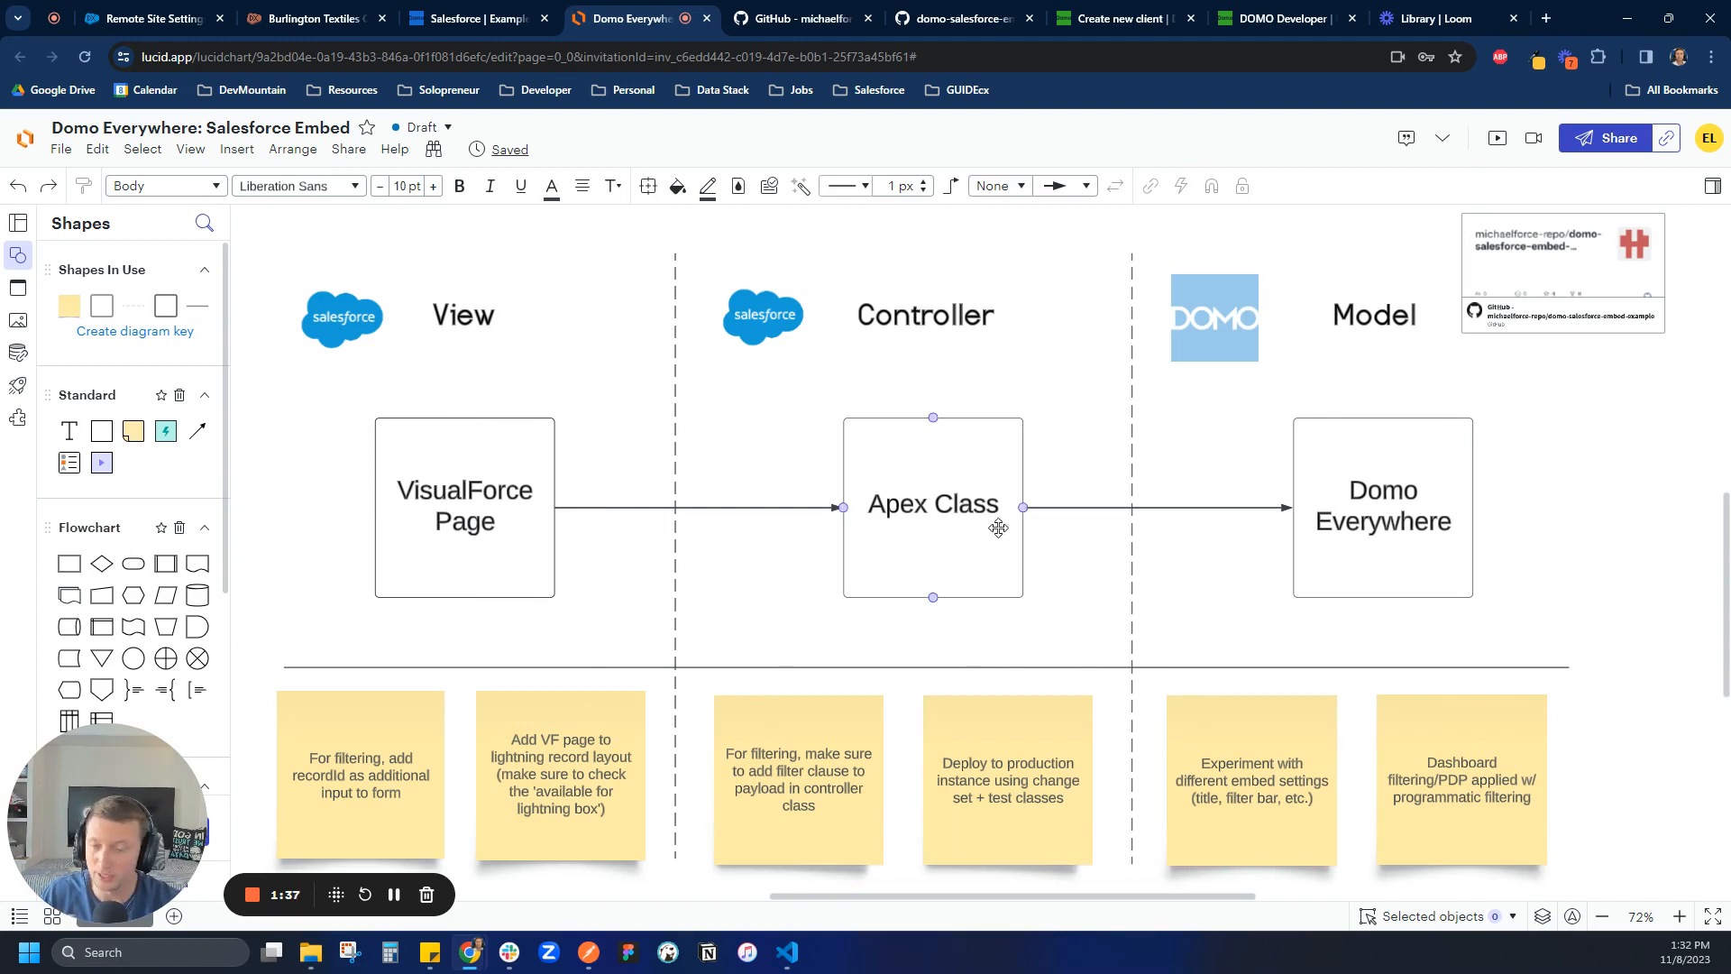
pyautogui.click(797, 574)
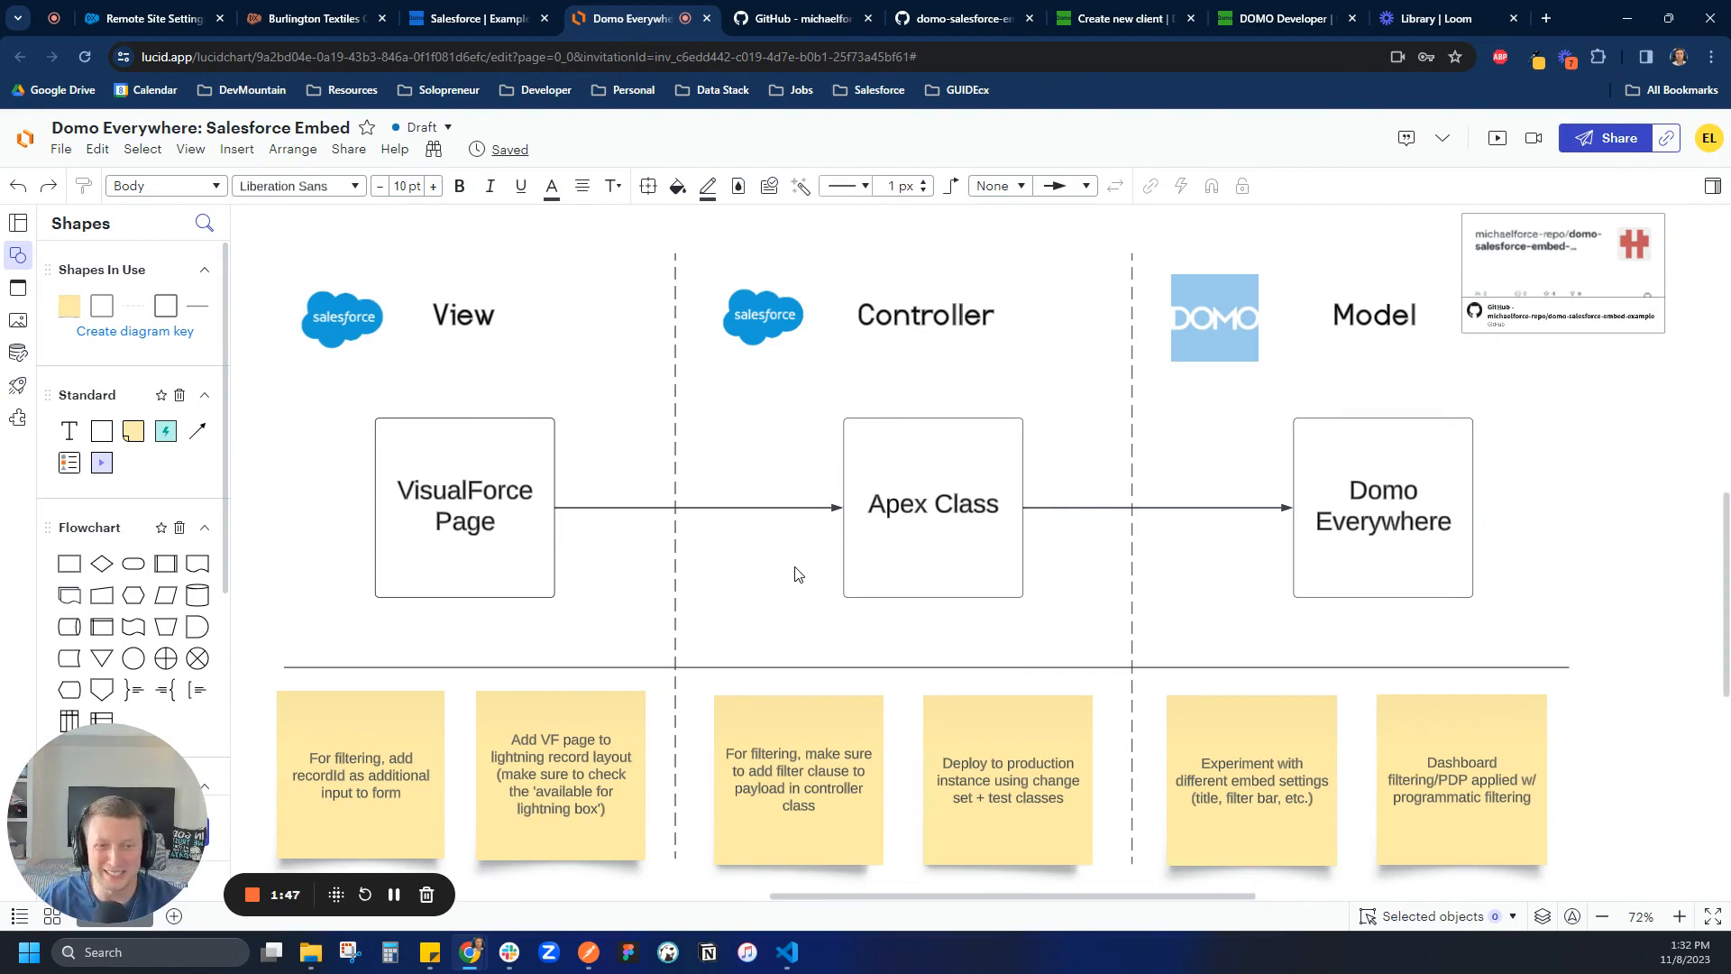
pyautogui.click(1381, 505)
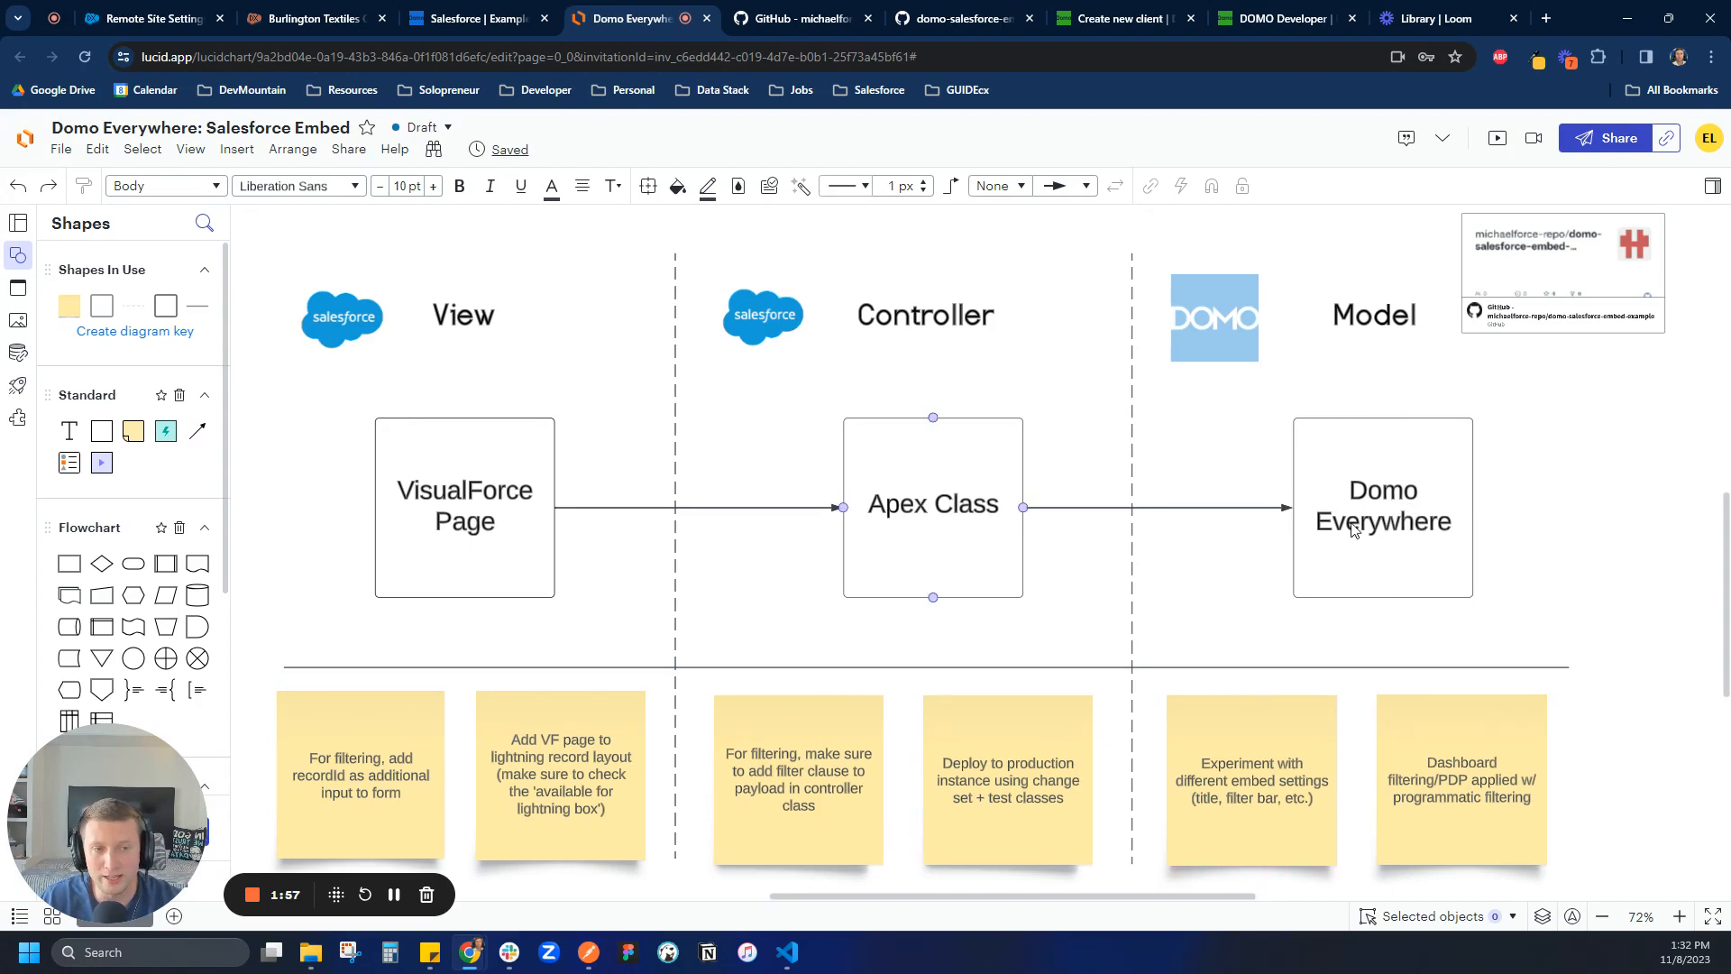
pyautogui.click(464, 506)
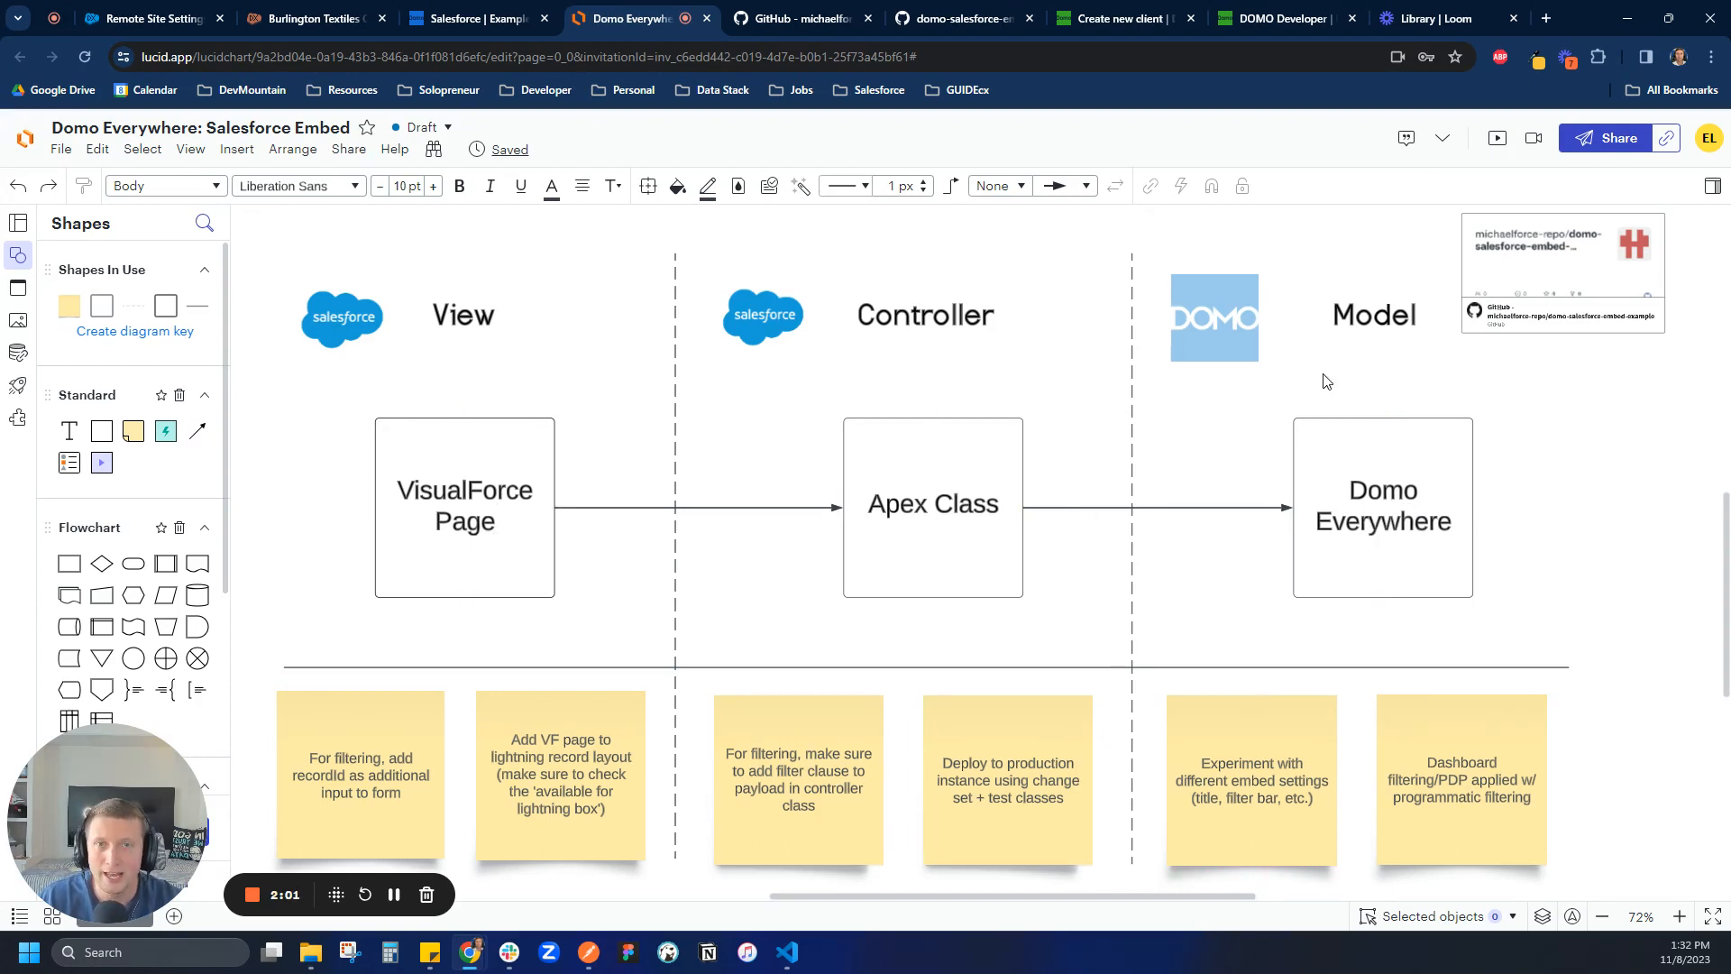
# Step: Open the domo-salesforce-embed-example repository and read through its README usage and setup notes
pyautogui.click(795, 19)
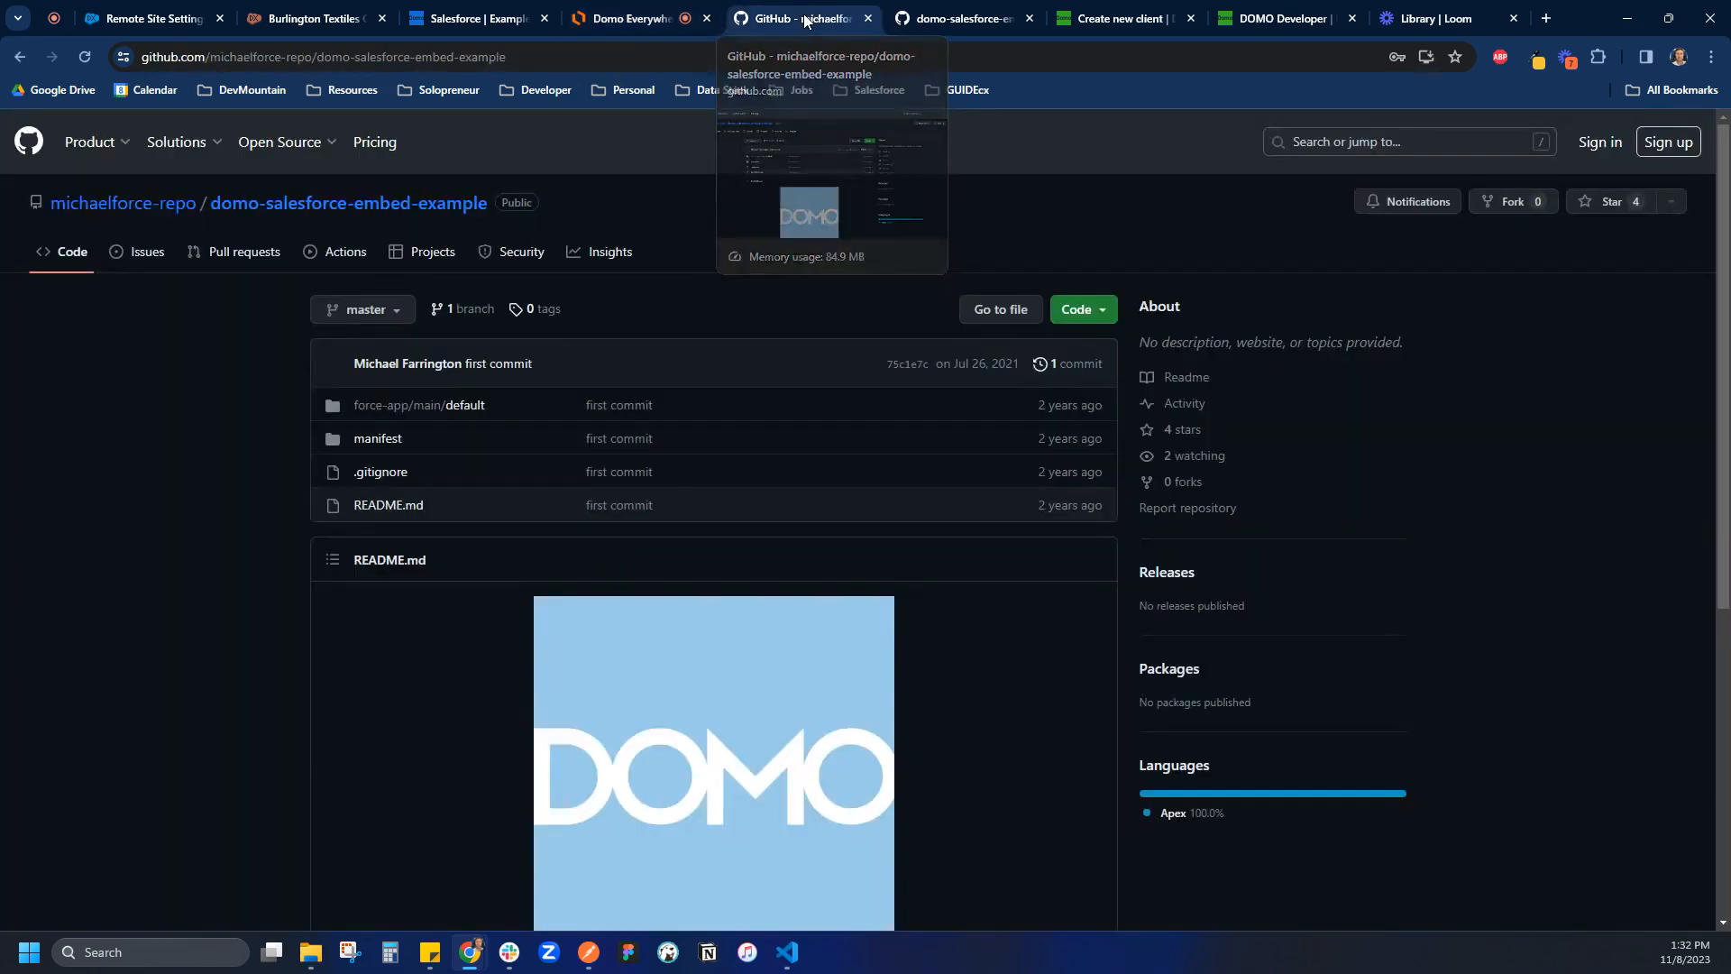
pyautogui.moveTo(204, 394)
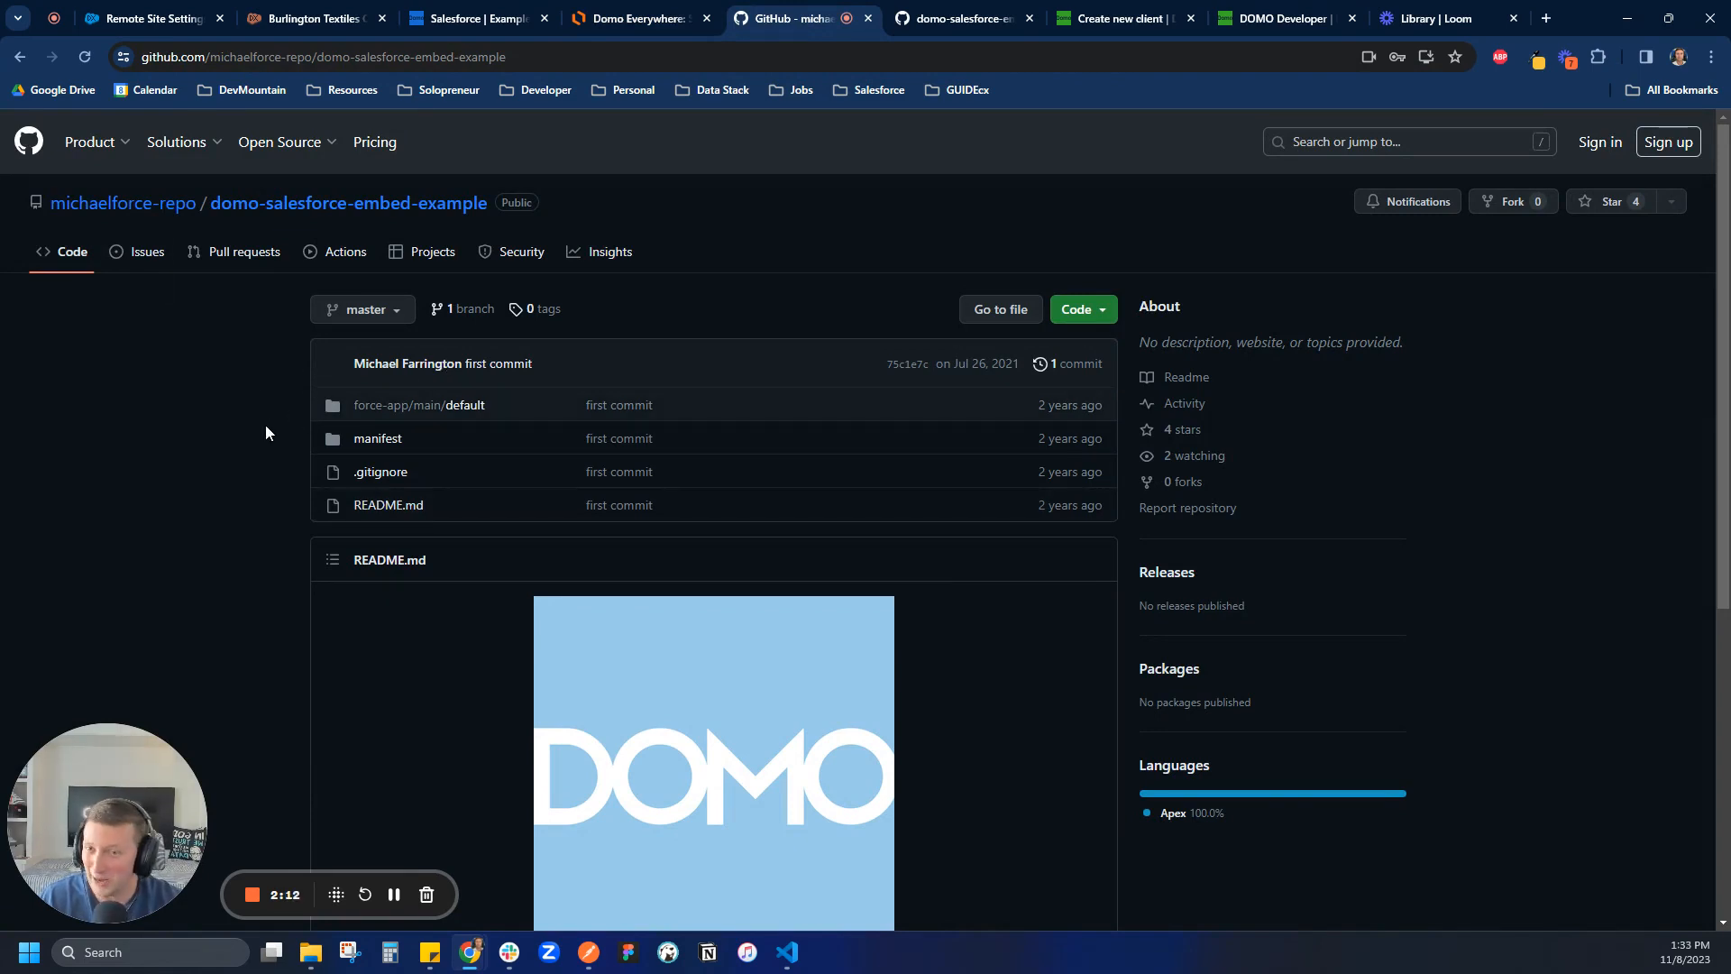
pyautogui.scroll(-3)
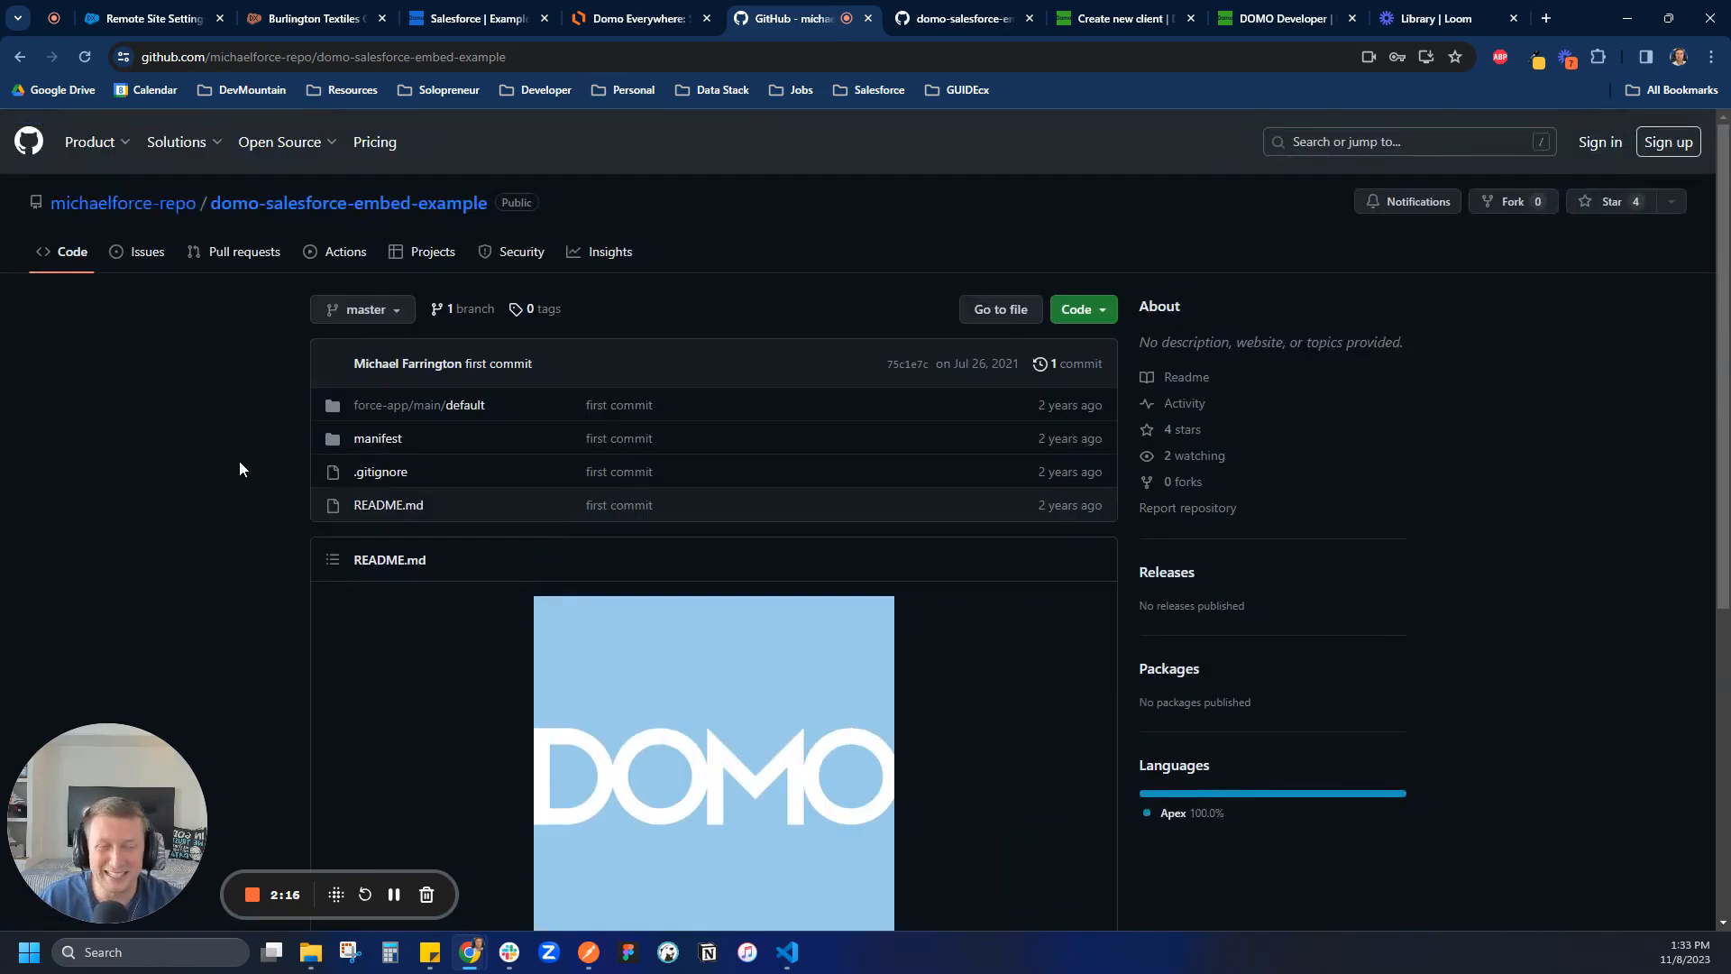
pyautogui.moveTo(256, 472)
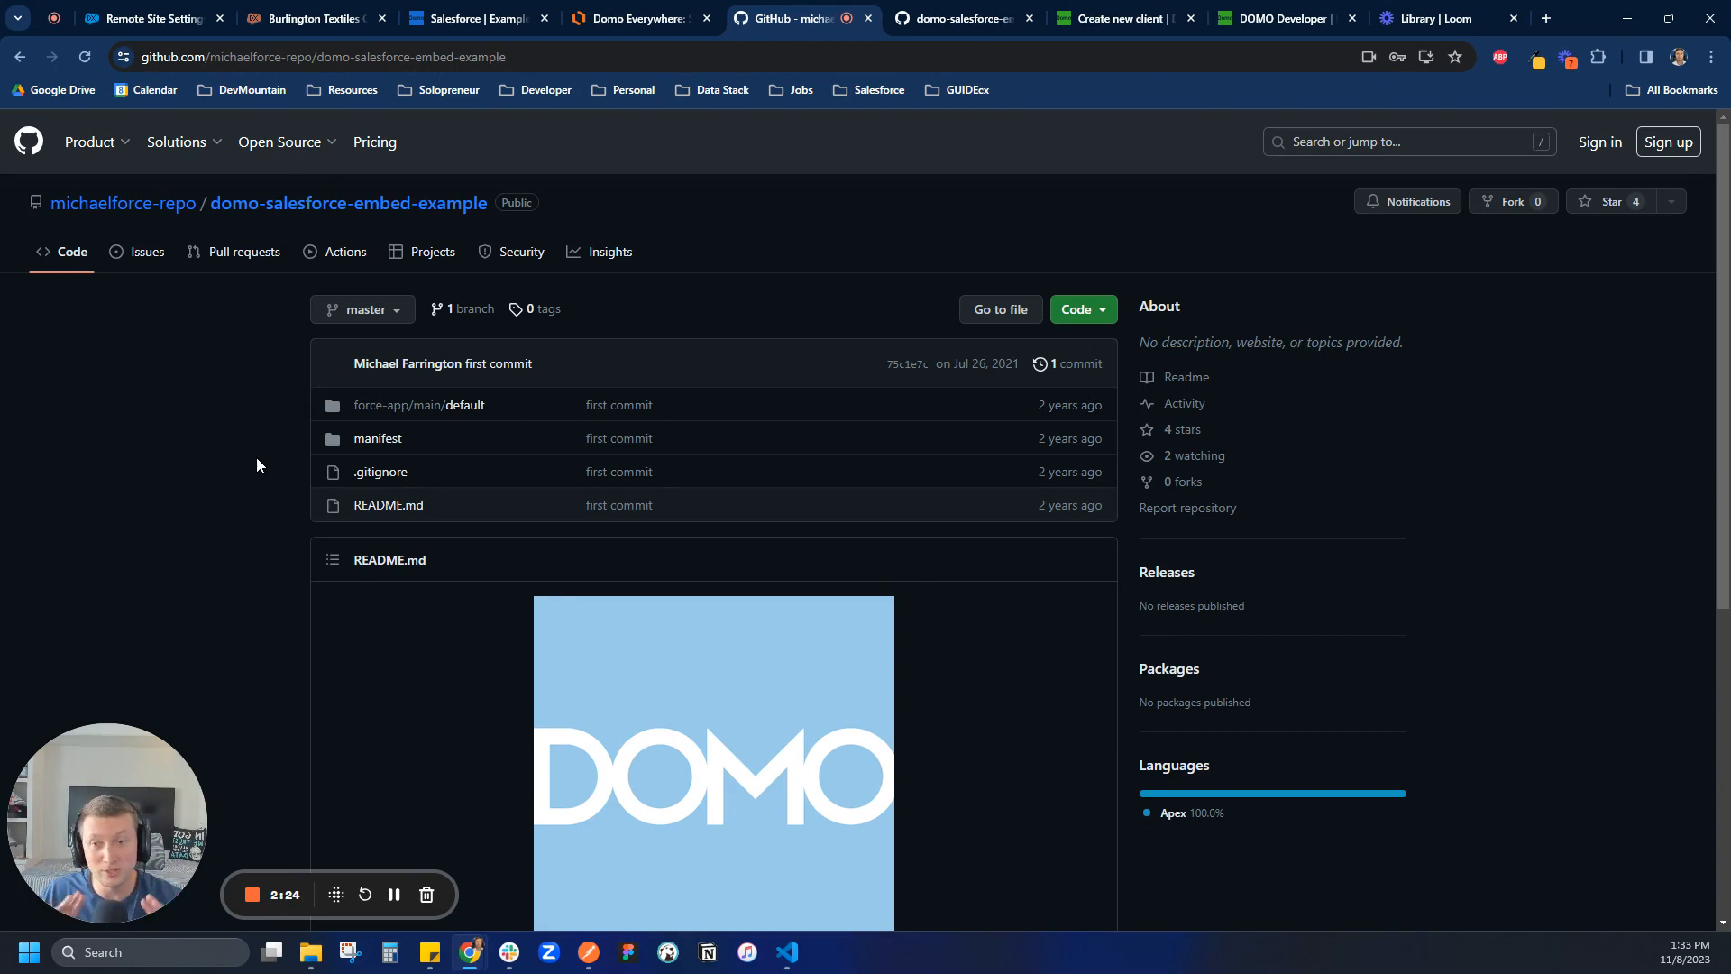
pyautogui.scroll(-3)
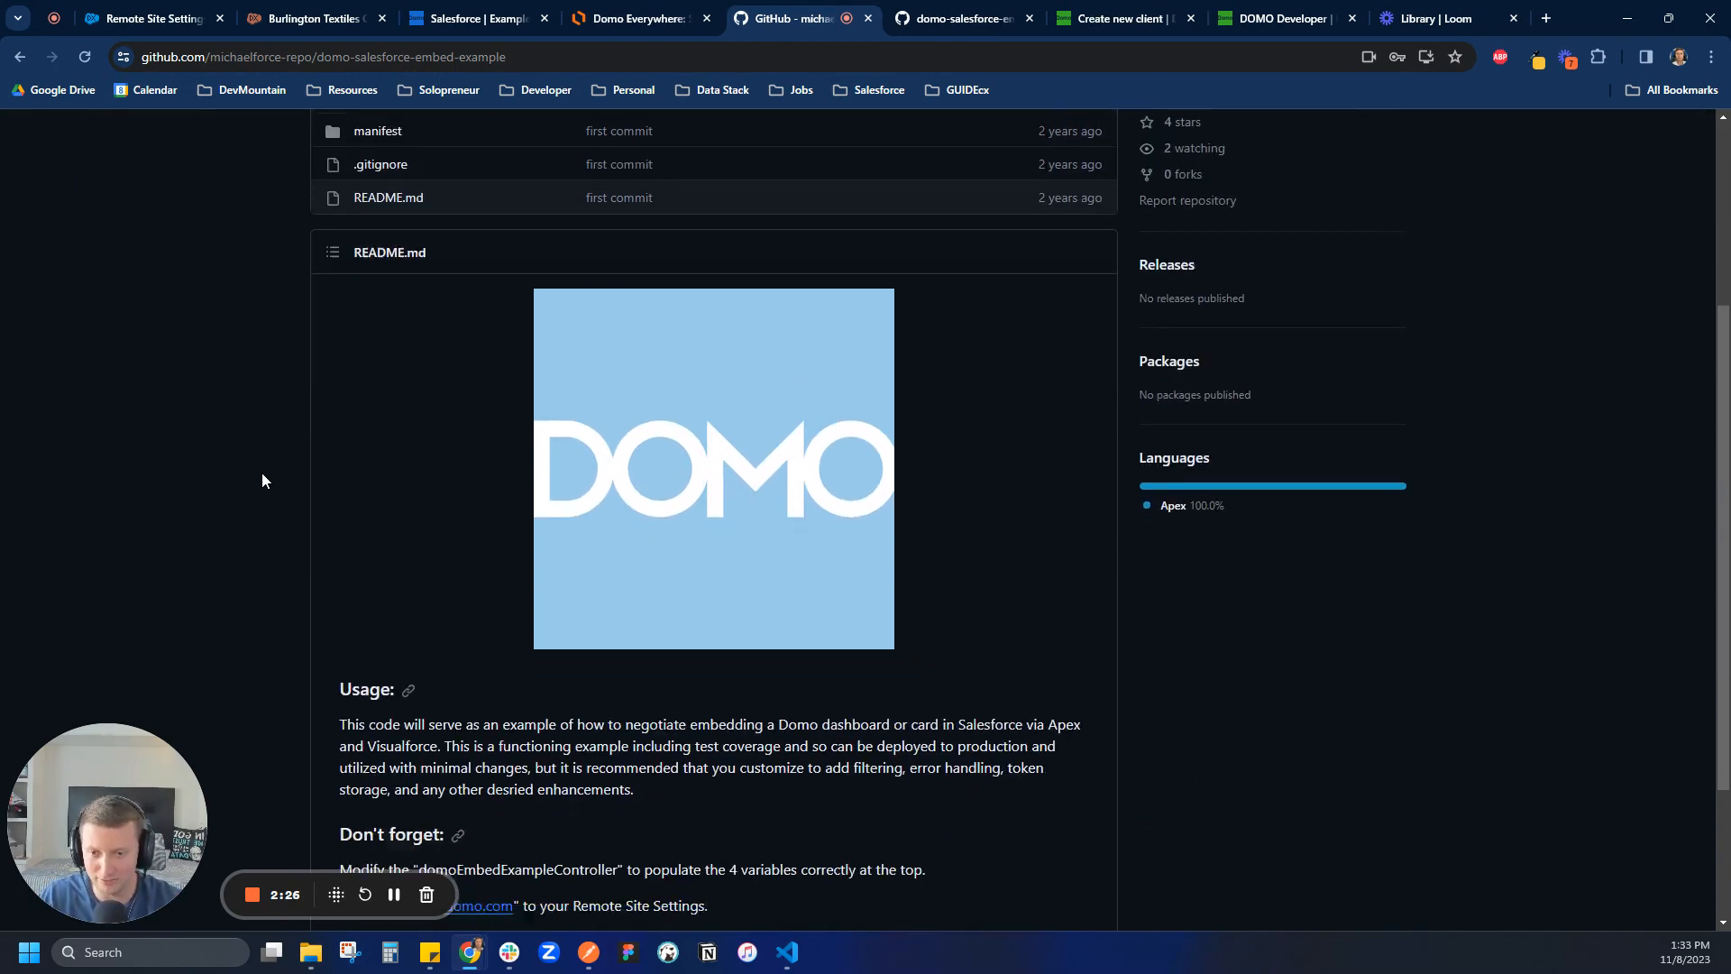
pyautogui.scroll(-3)
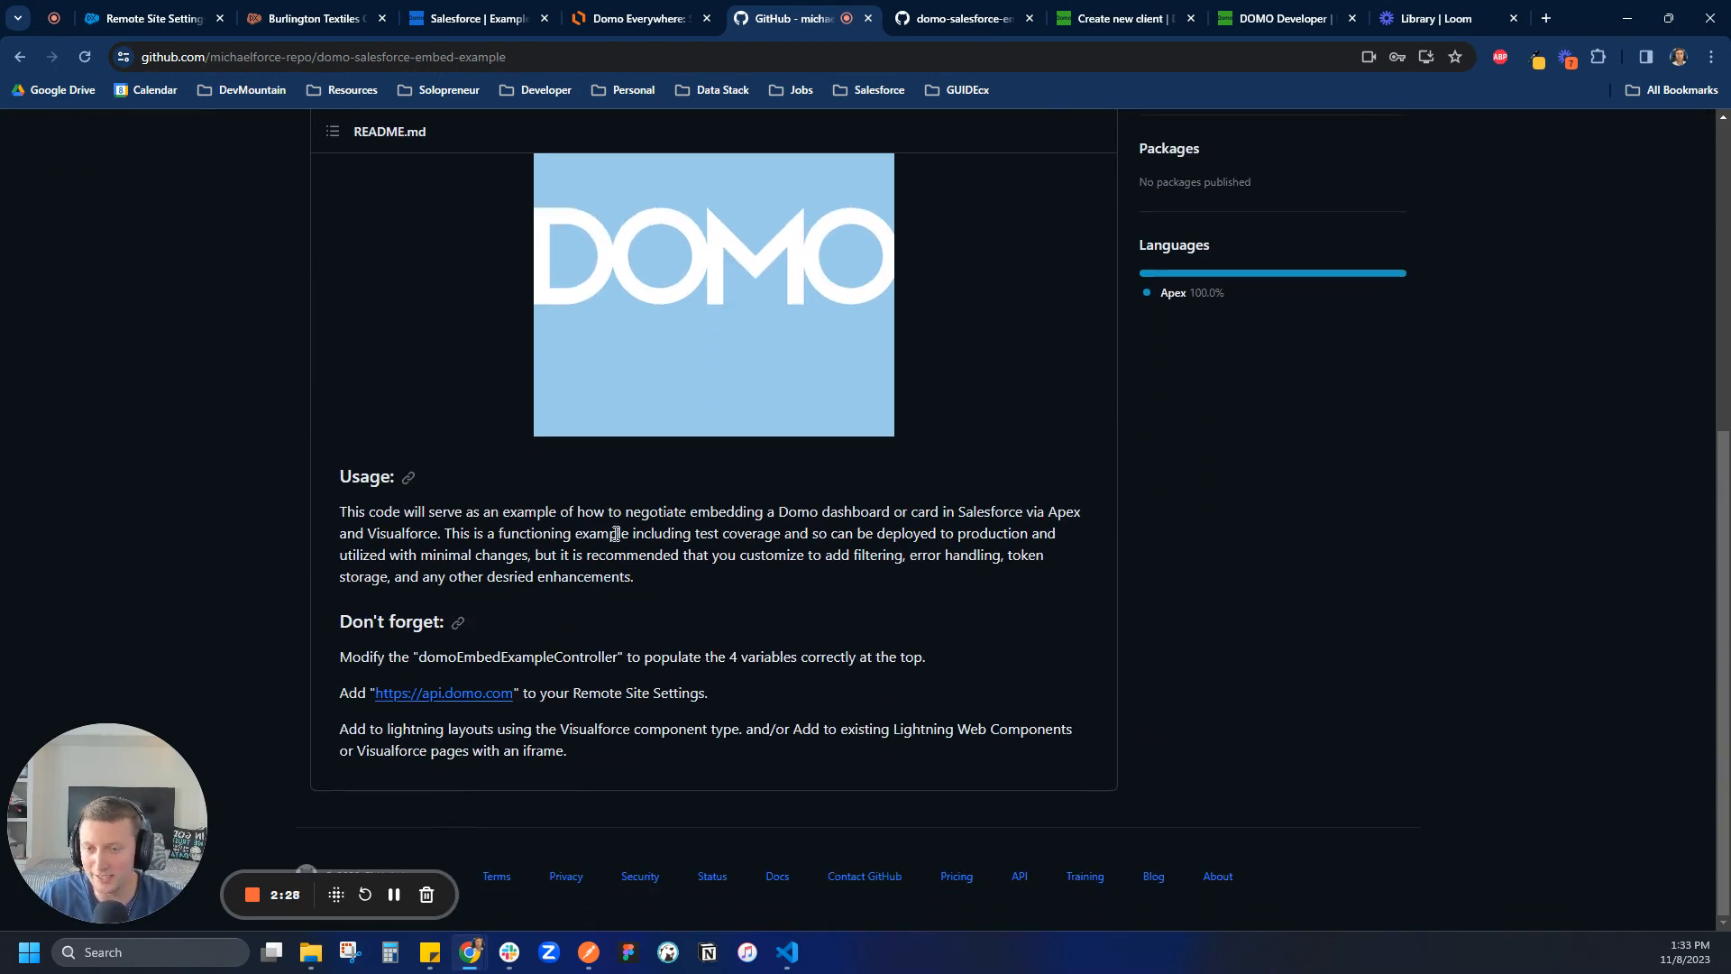
pyautogui.moveTo(636, 620)
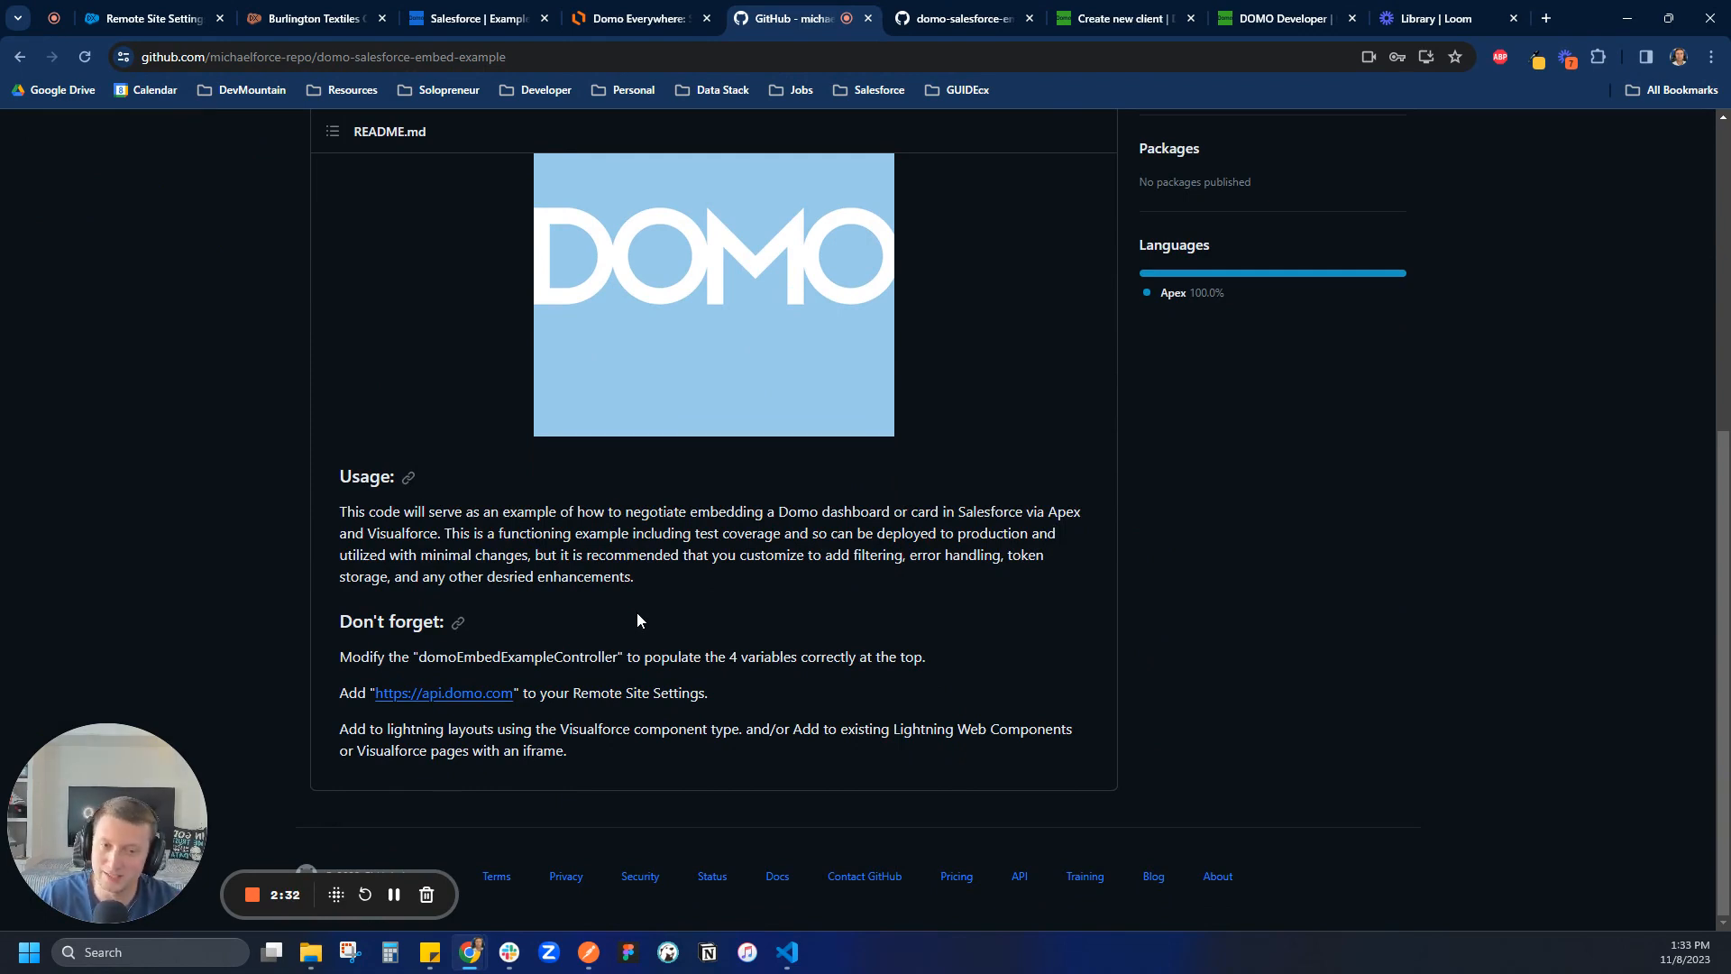
pyautogui.moveTo(313, 655)
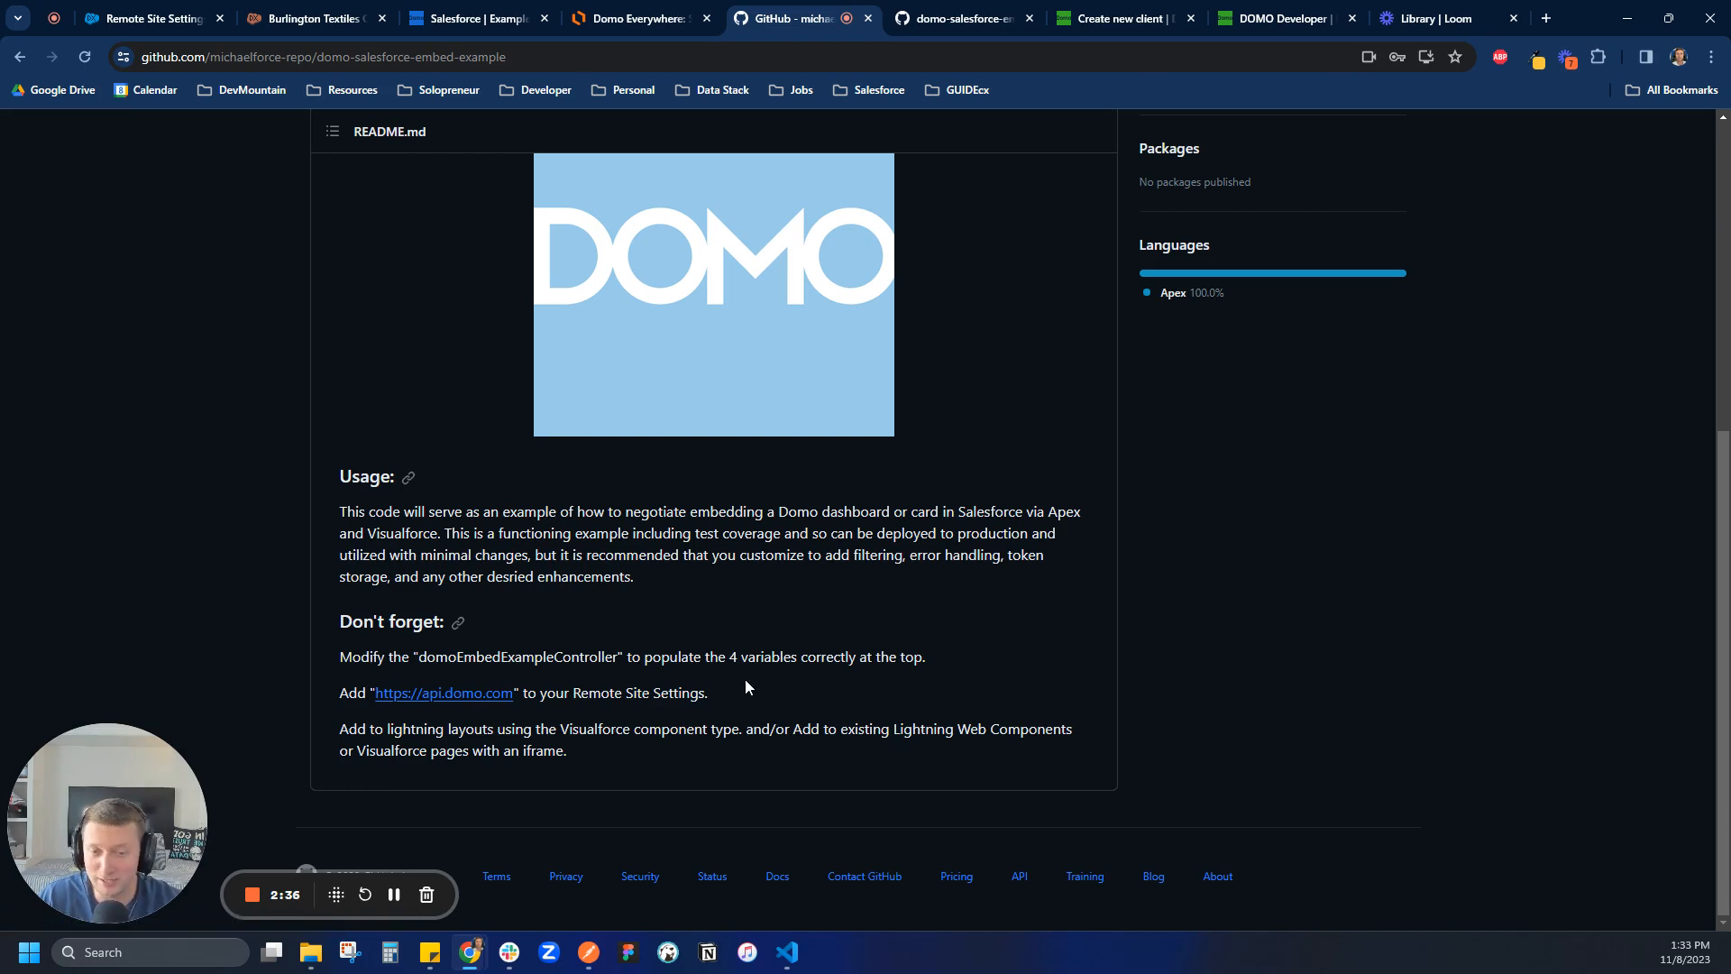
pyautogui.moveTo(836, 690)
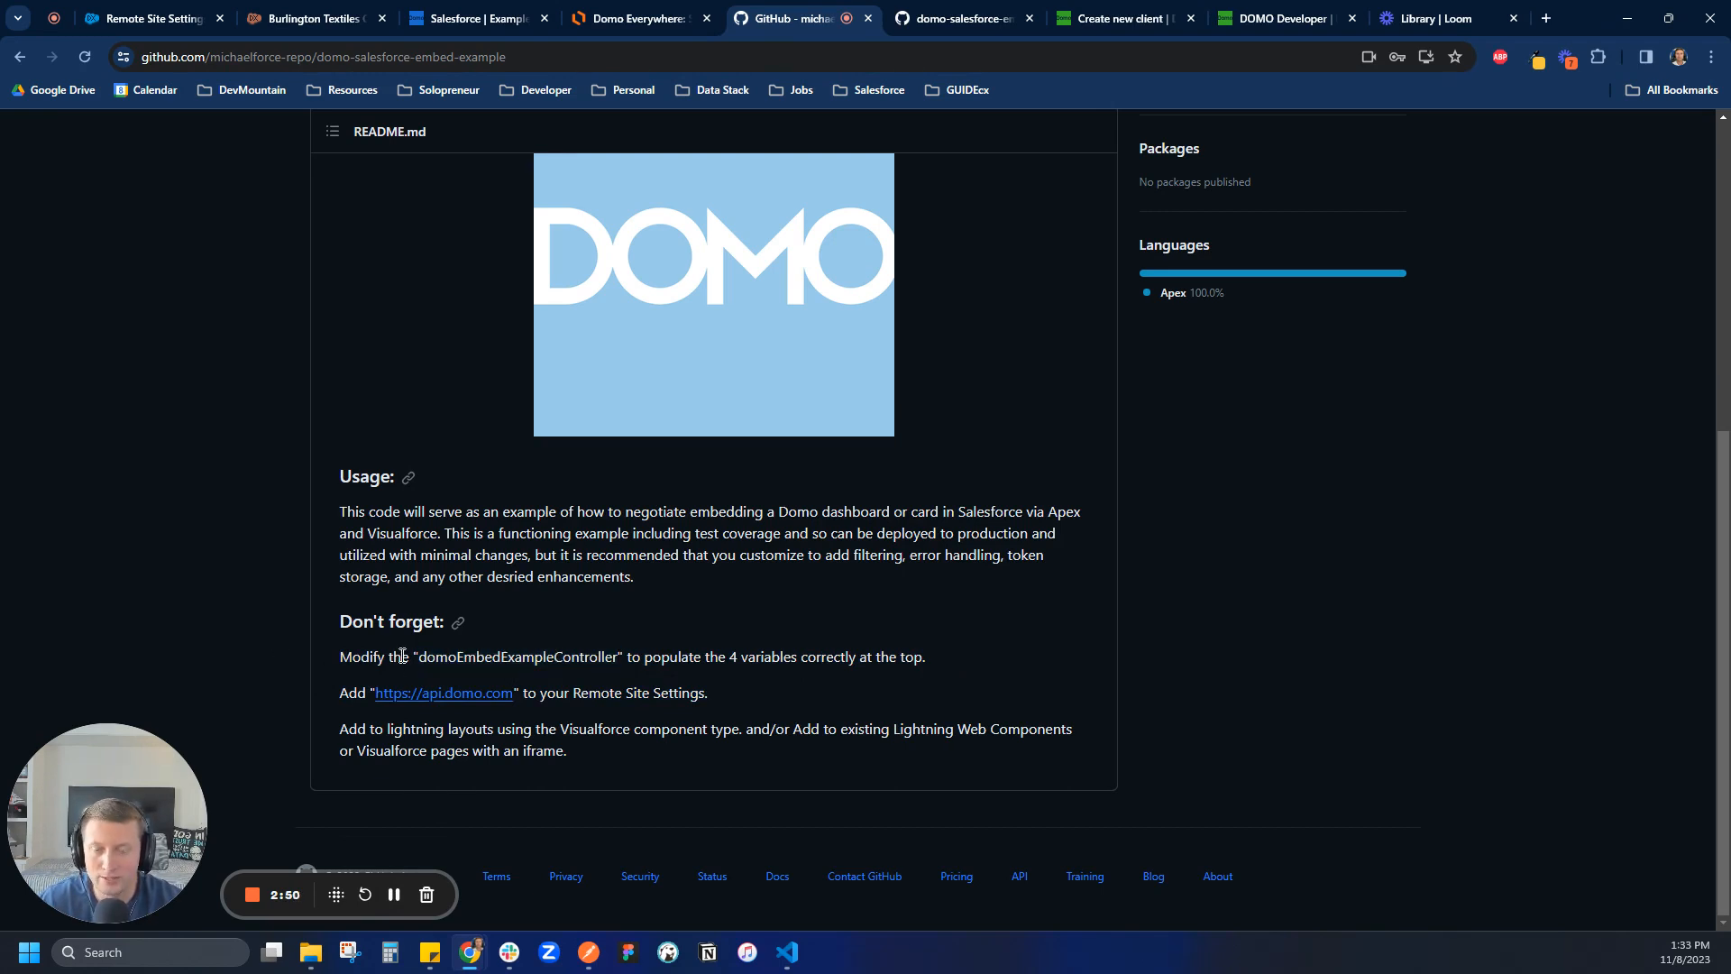
pyautogui.moveTo(903, 675)
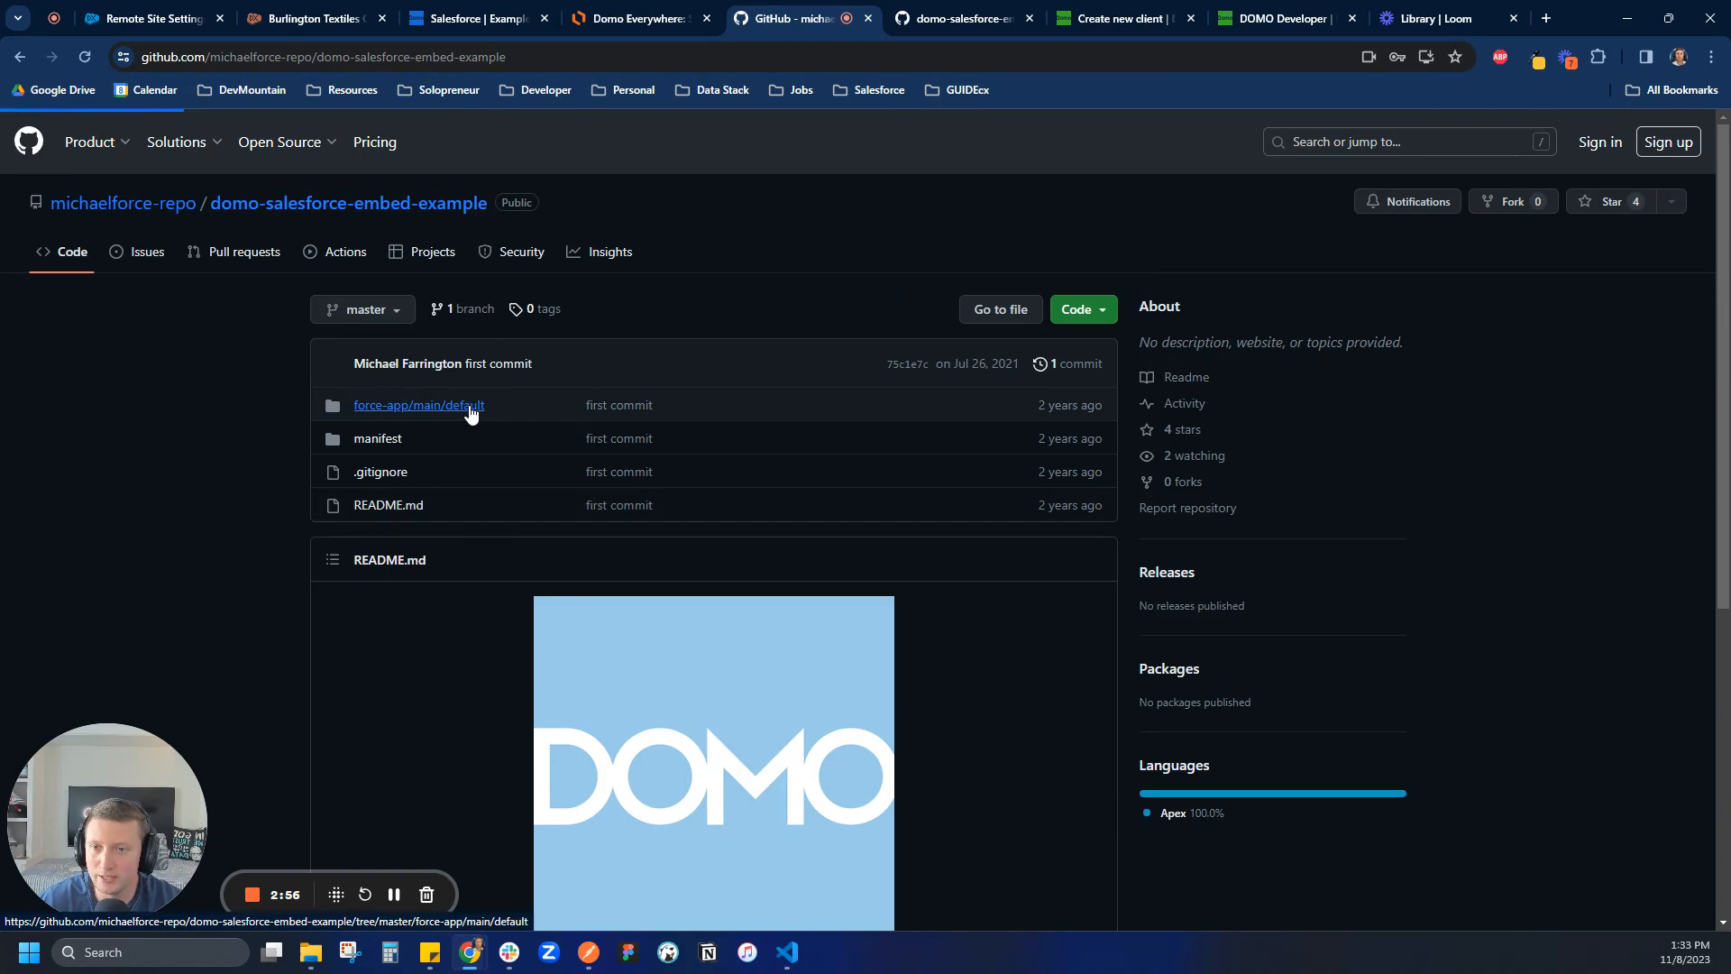
# Step: Open force-app/main/default/classes/domoEmbedExampleController.cls on GitHub
pyautogui.click(419, 405)
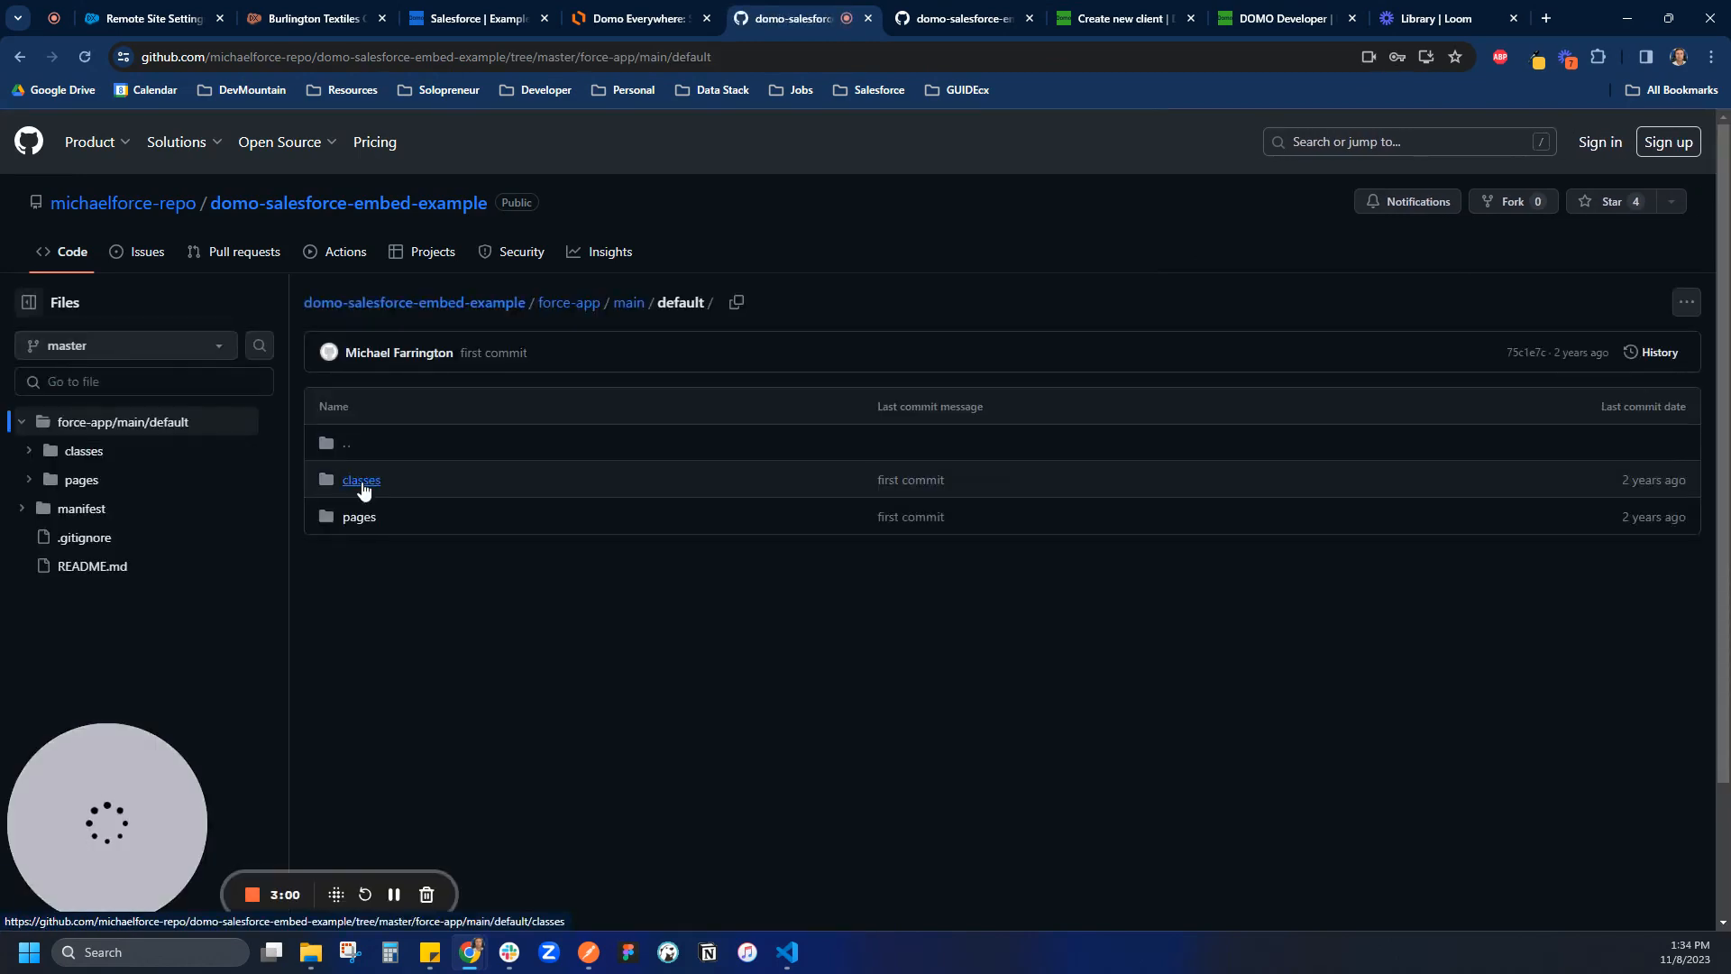
pyautogui.click(361, 479)
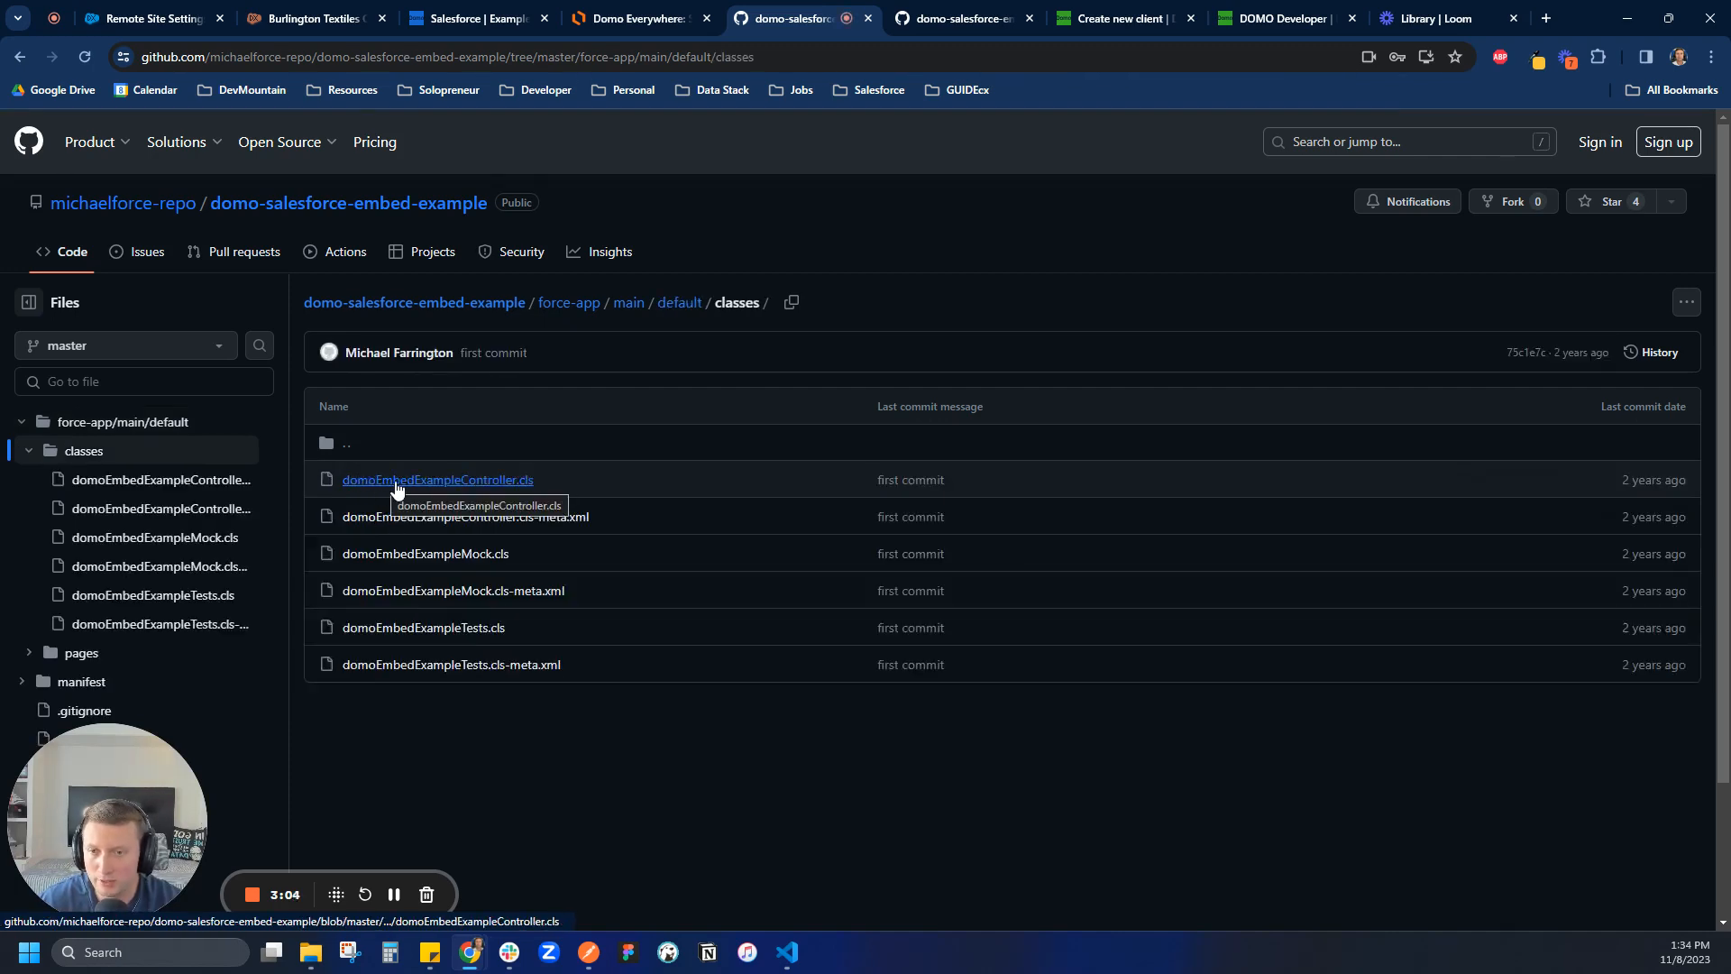
pyautogui.click(438, 479)
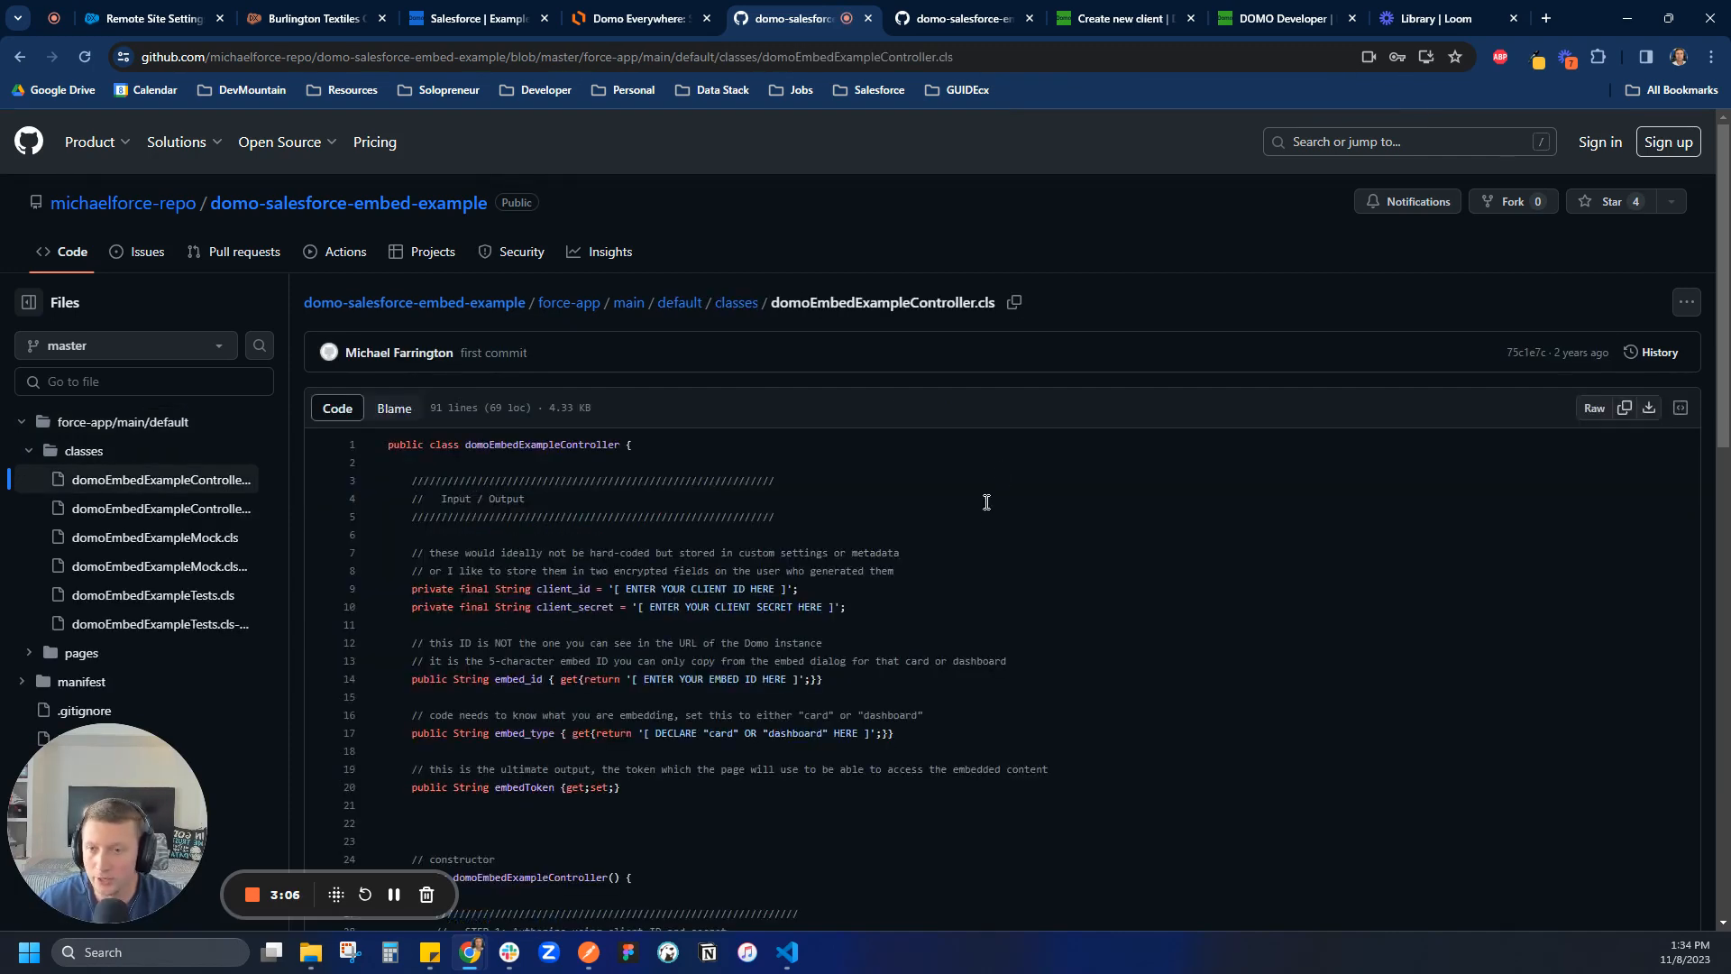
pyautogui.scroll(-3)
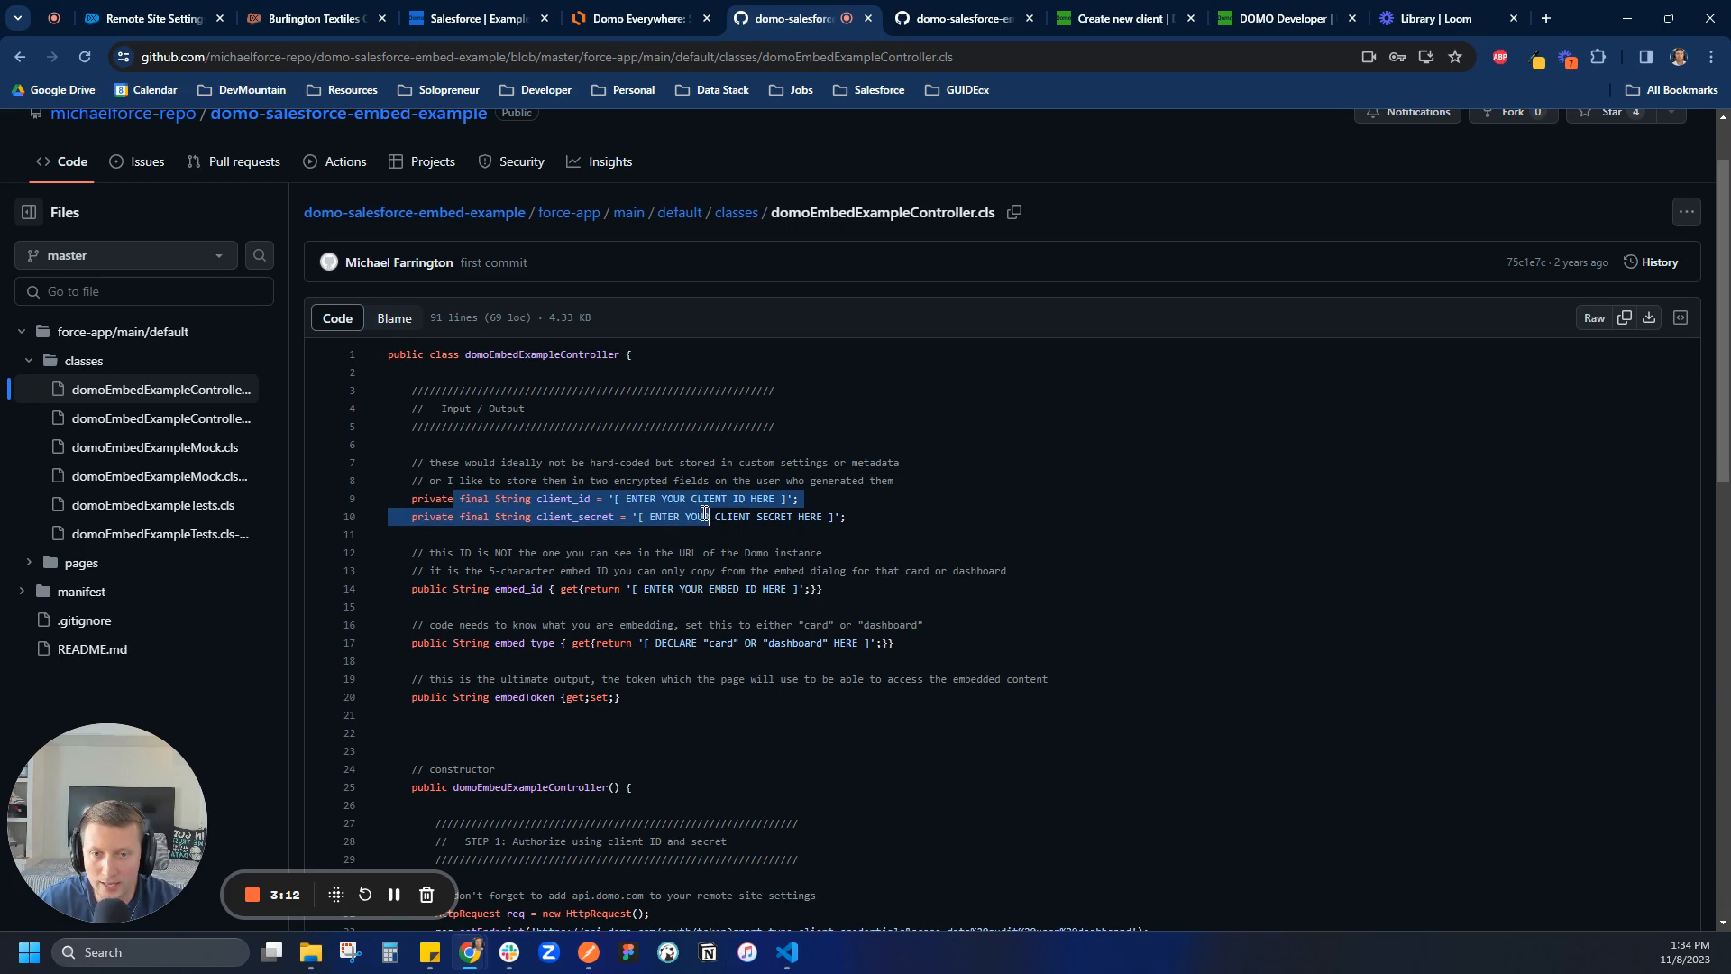
# Step: Review the client_secret and other placeholder variables, then scroll through the authorization code
pyautogui.click(573, 516)
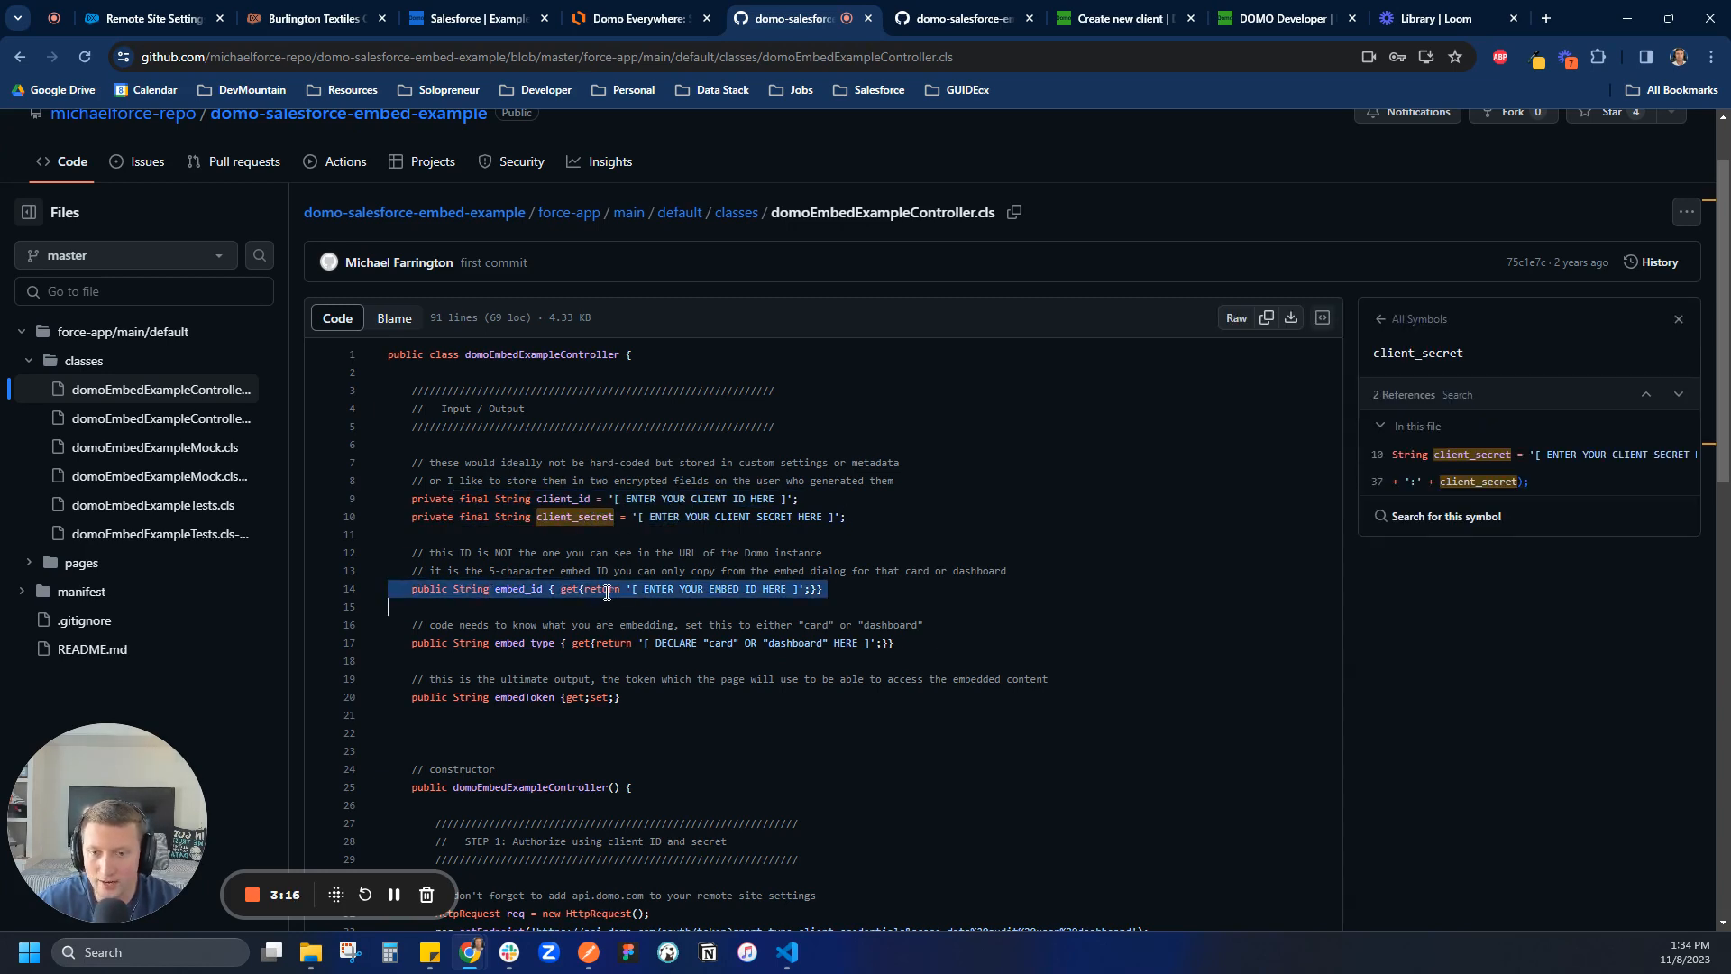
pyautogui.click(845, 589)
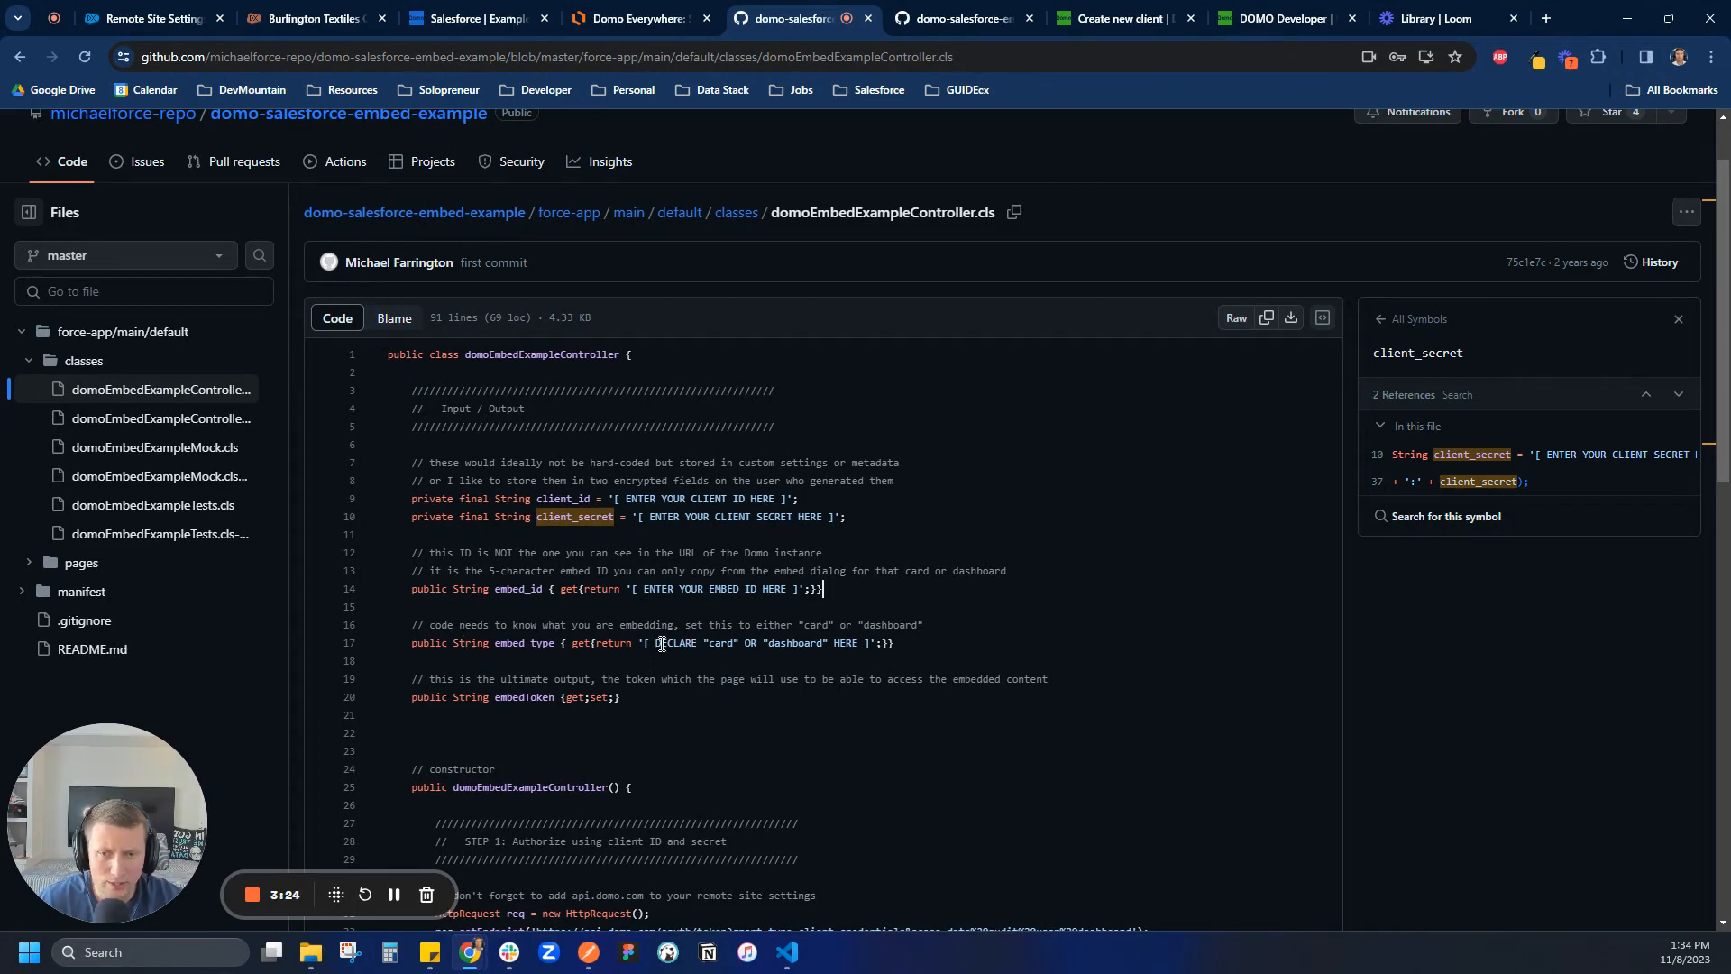
pyautogui.scroll(-3)
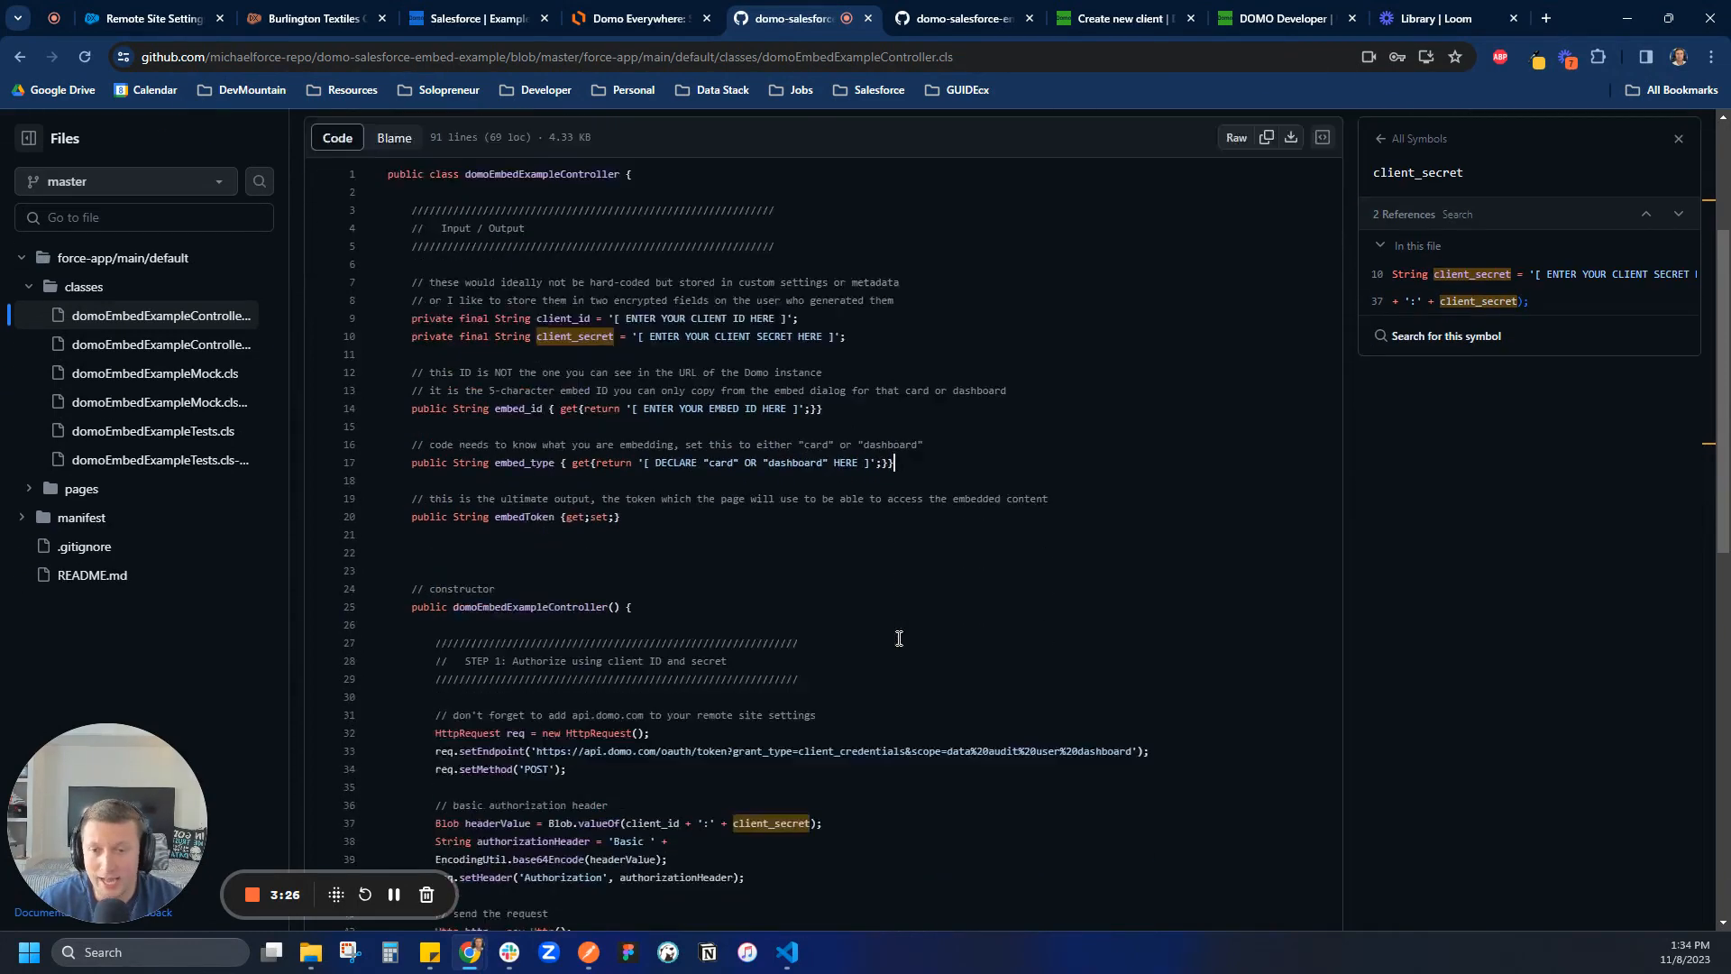
pyautogui.scroll(-3)
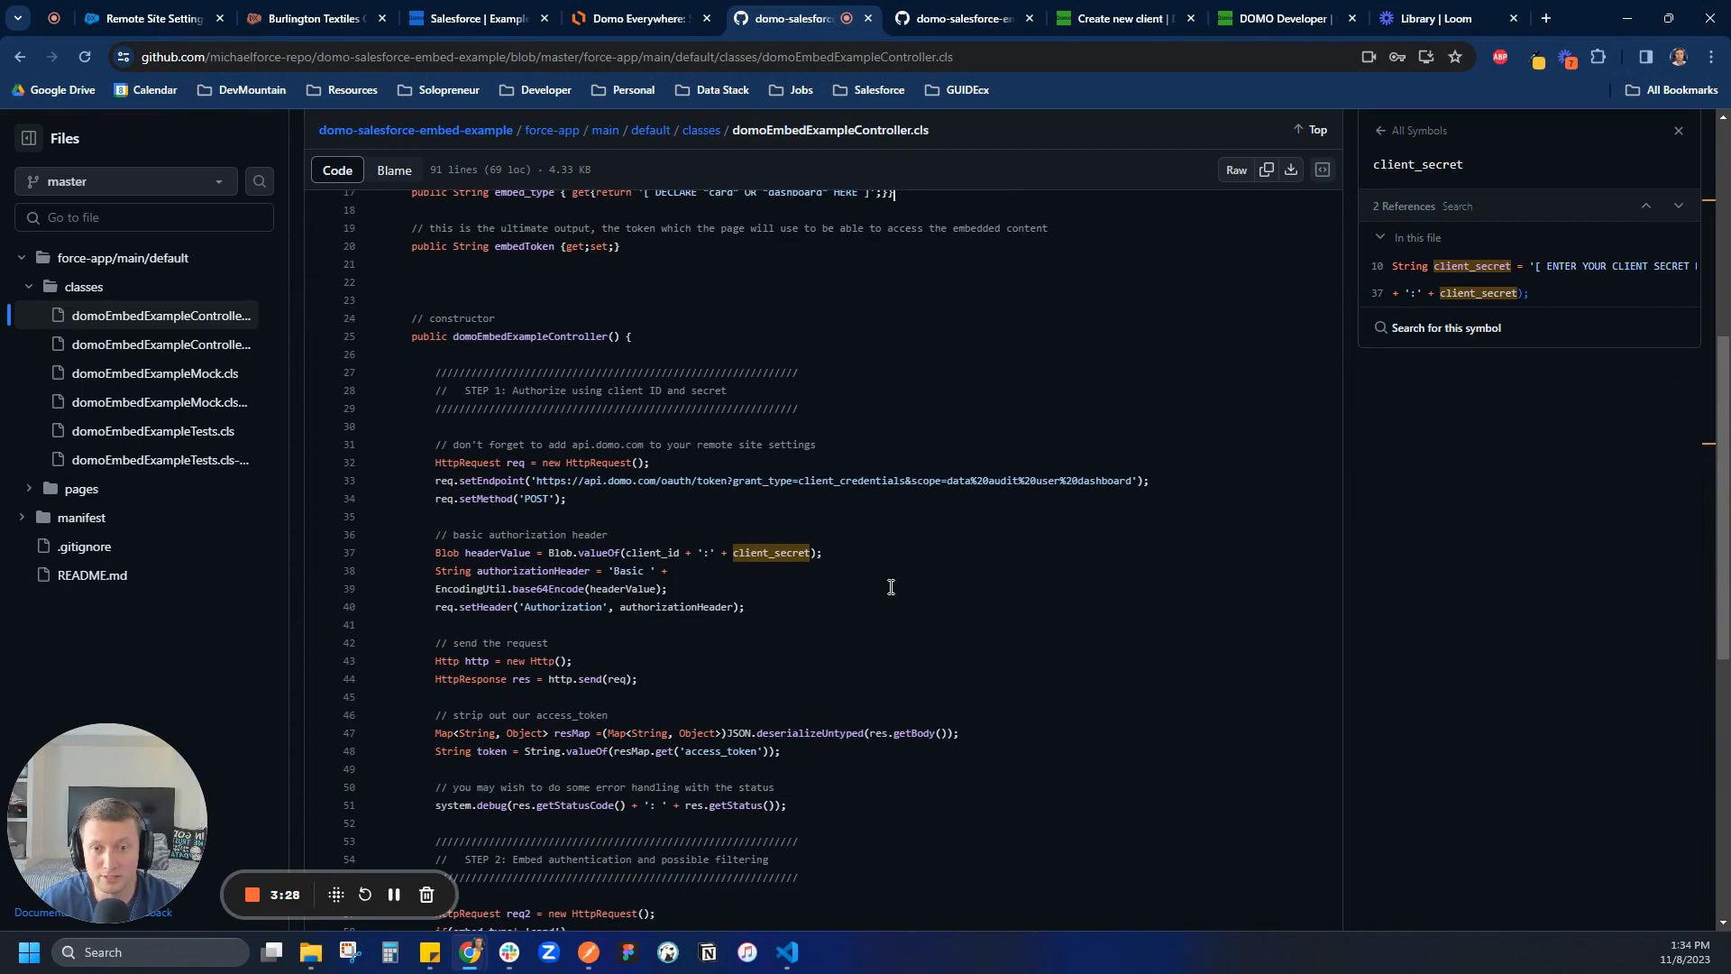
pyautogui.scroll(-3)
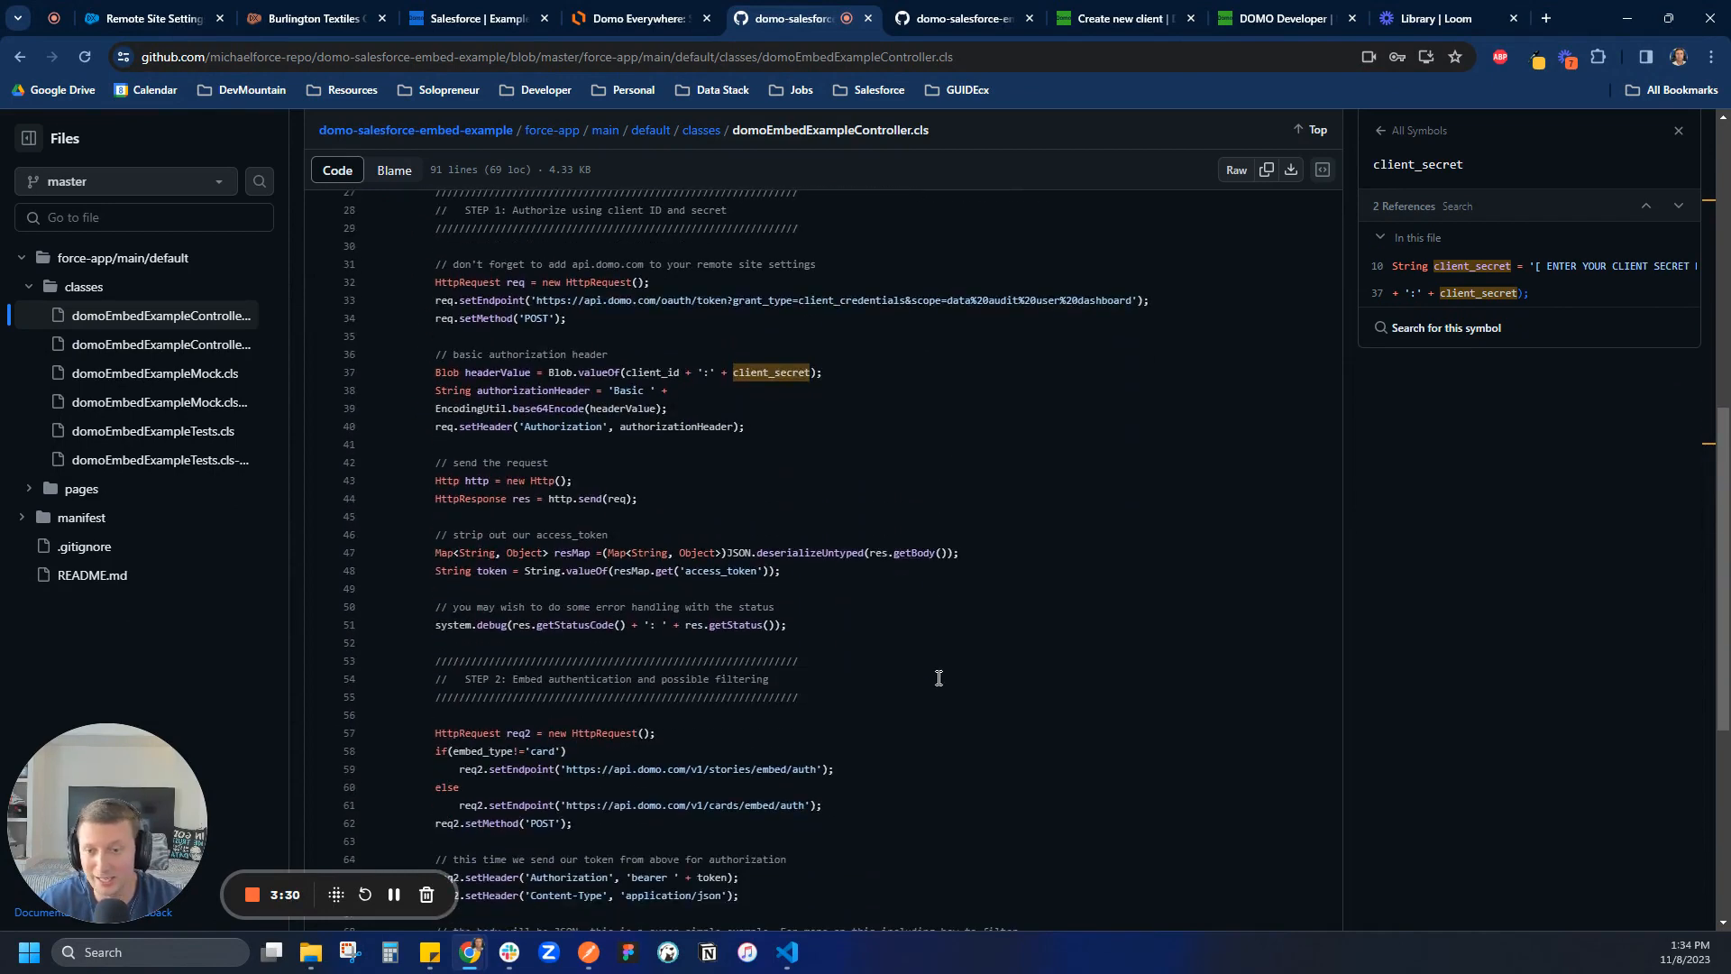
pyautogui.scroll(-3)
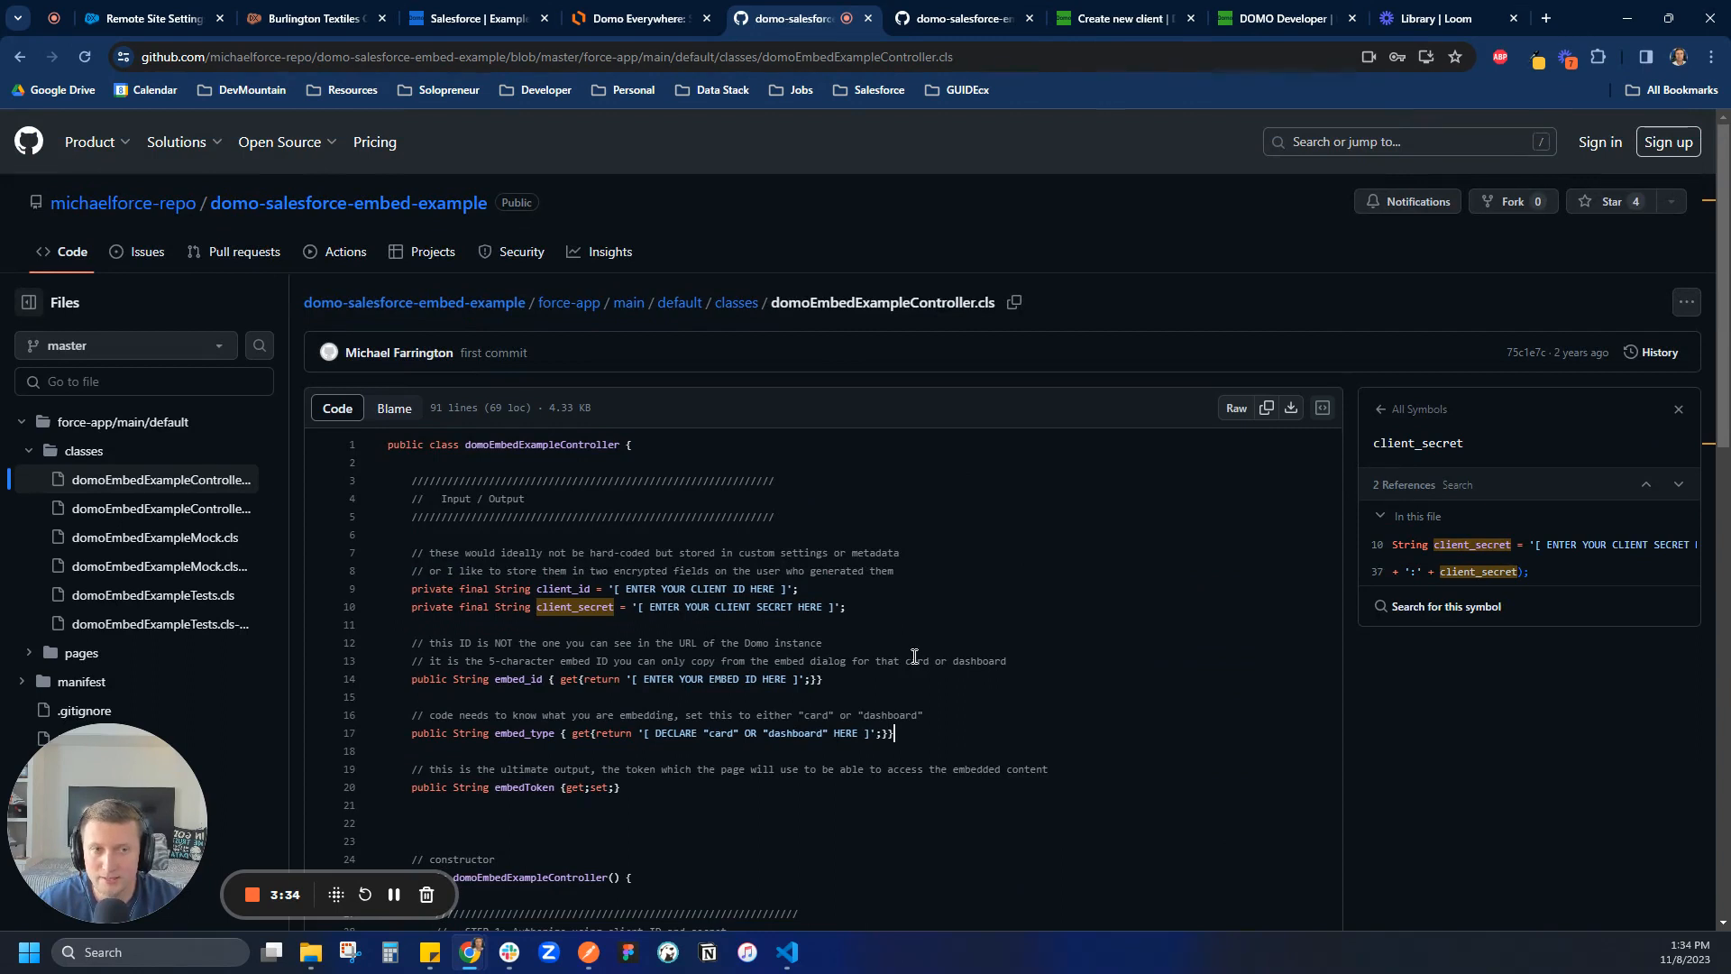
pyautogui.moveTo(336, 409)
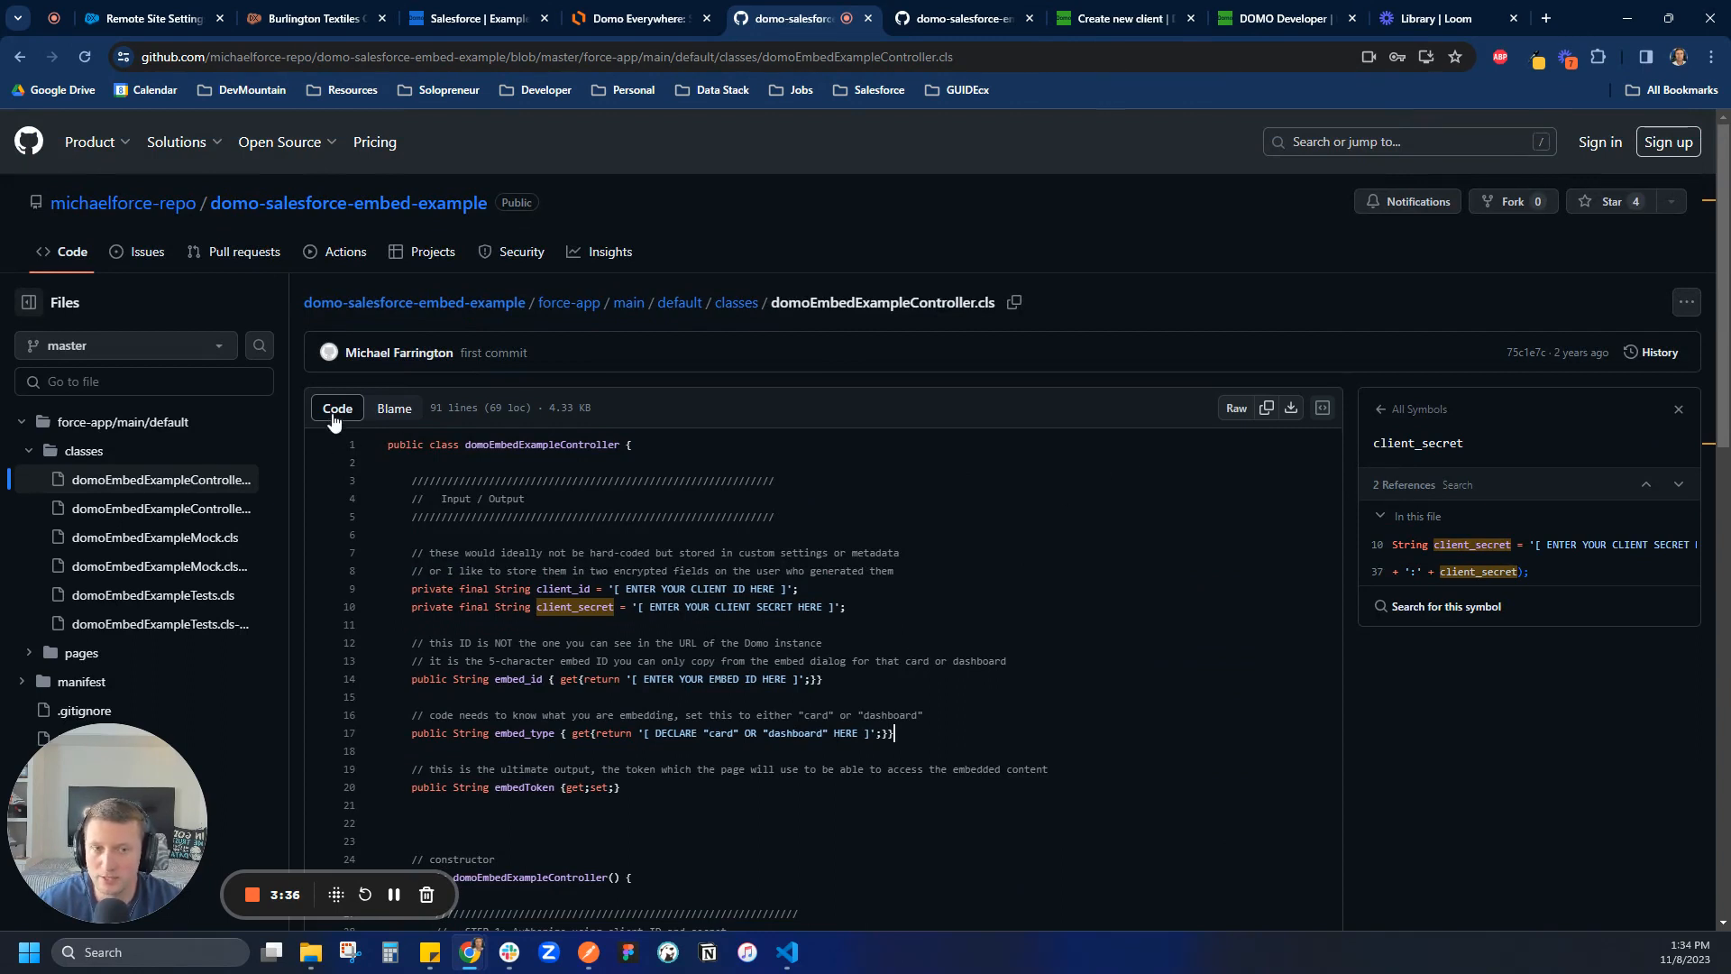
# Step: Find Apex Classes through Quick Find and start a new class holding the controller code
pyautogui.click(1267, 407)
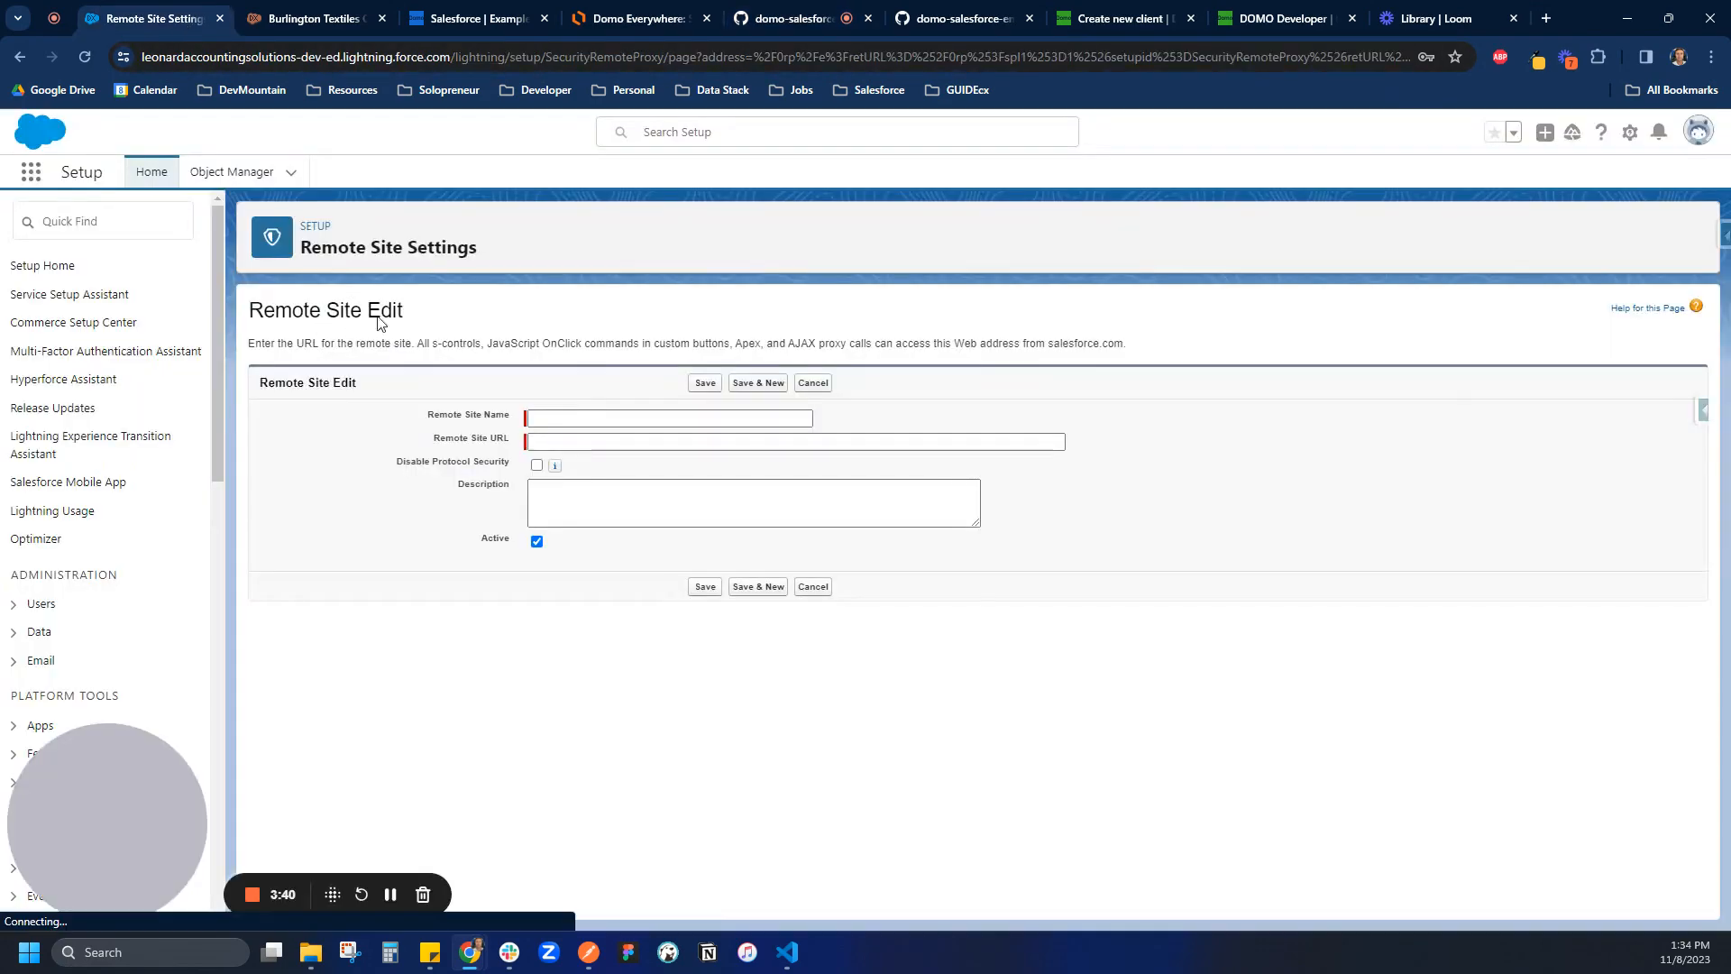
pyautogui.click(103, 220)
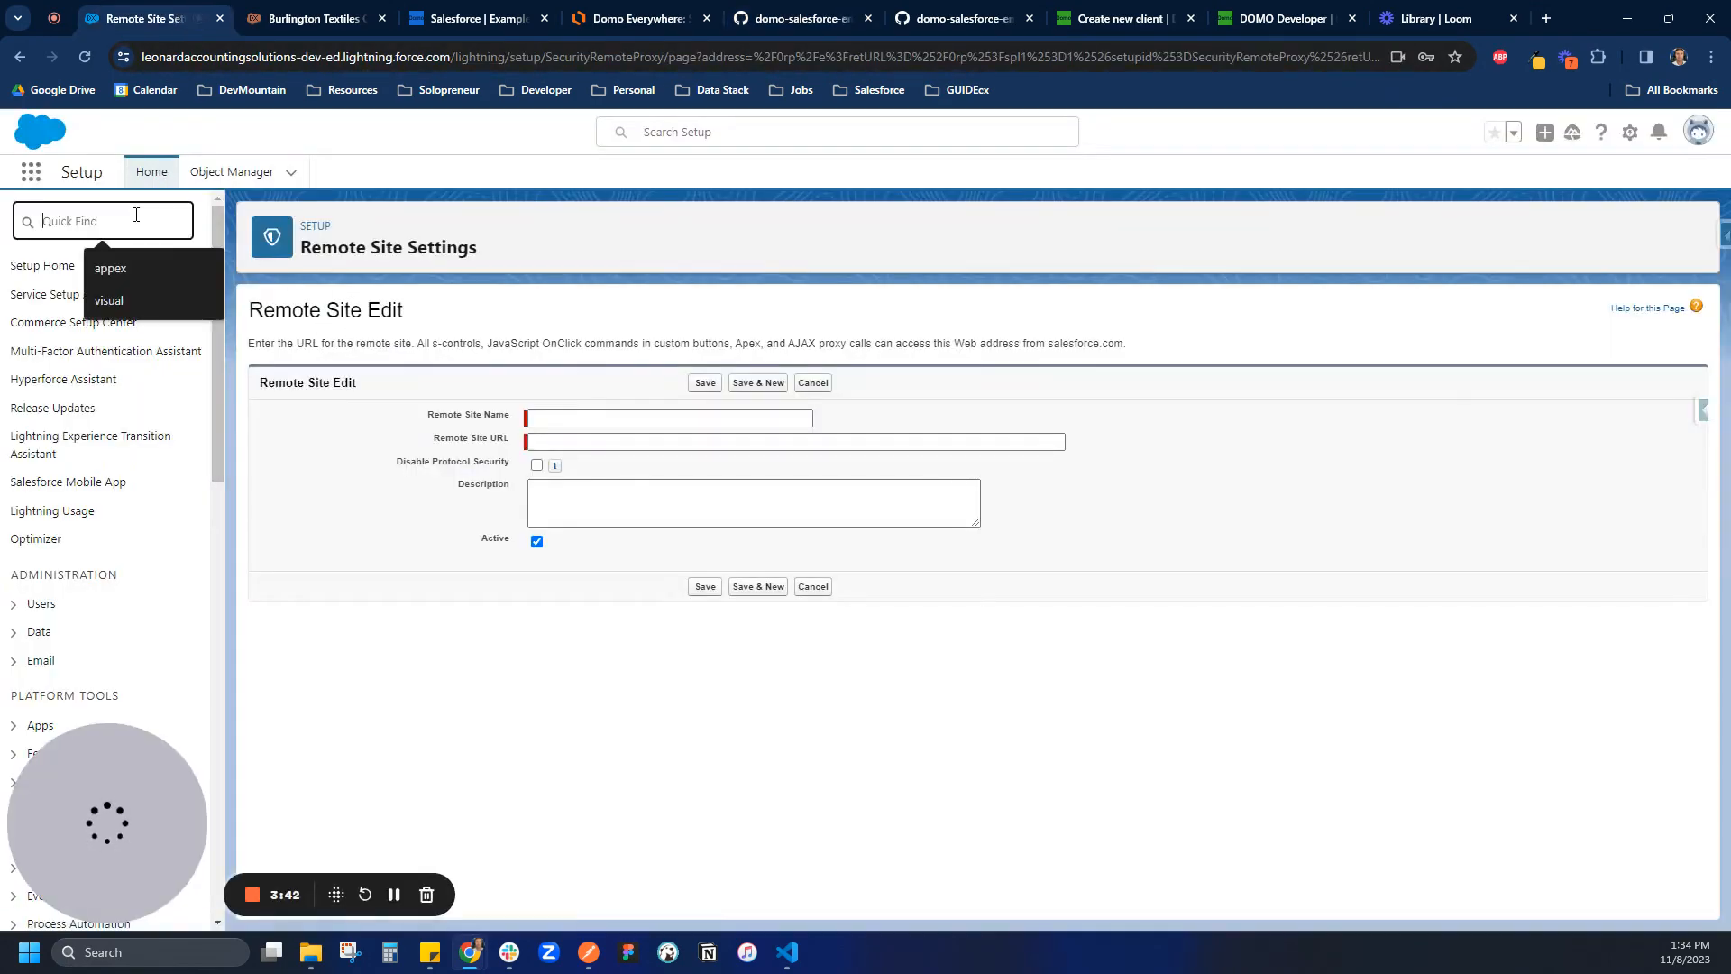
pyautogui.write('class')
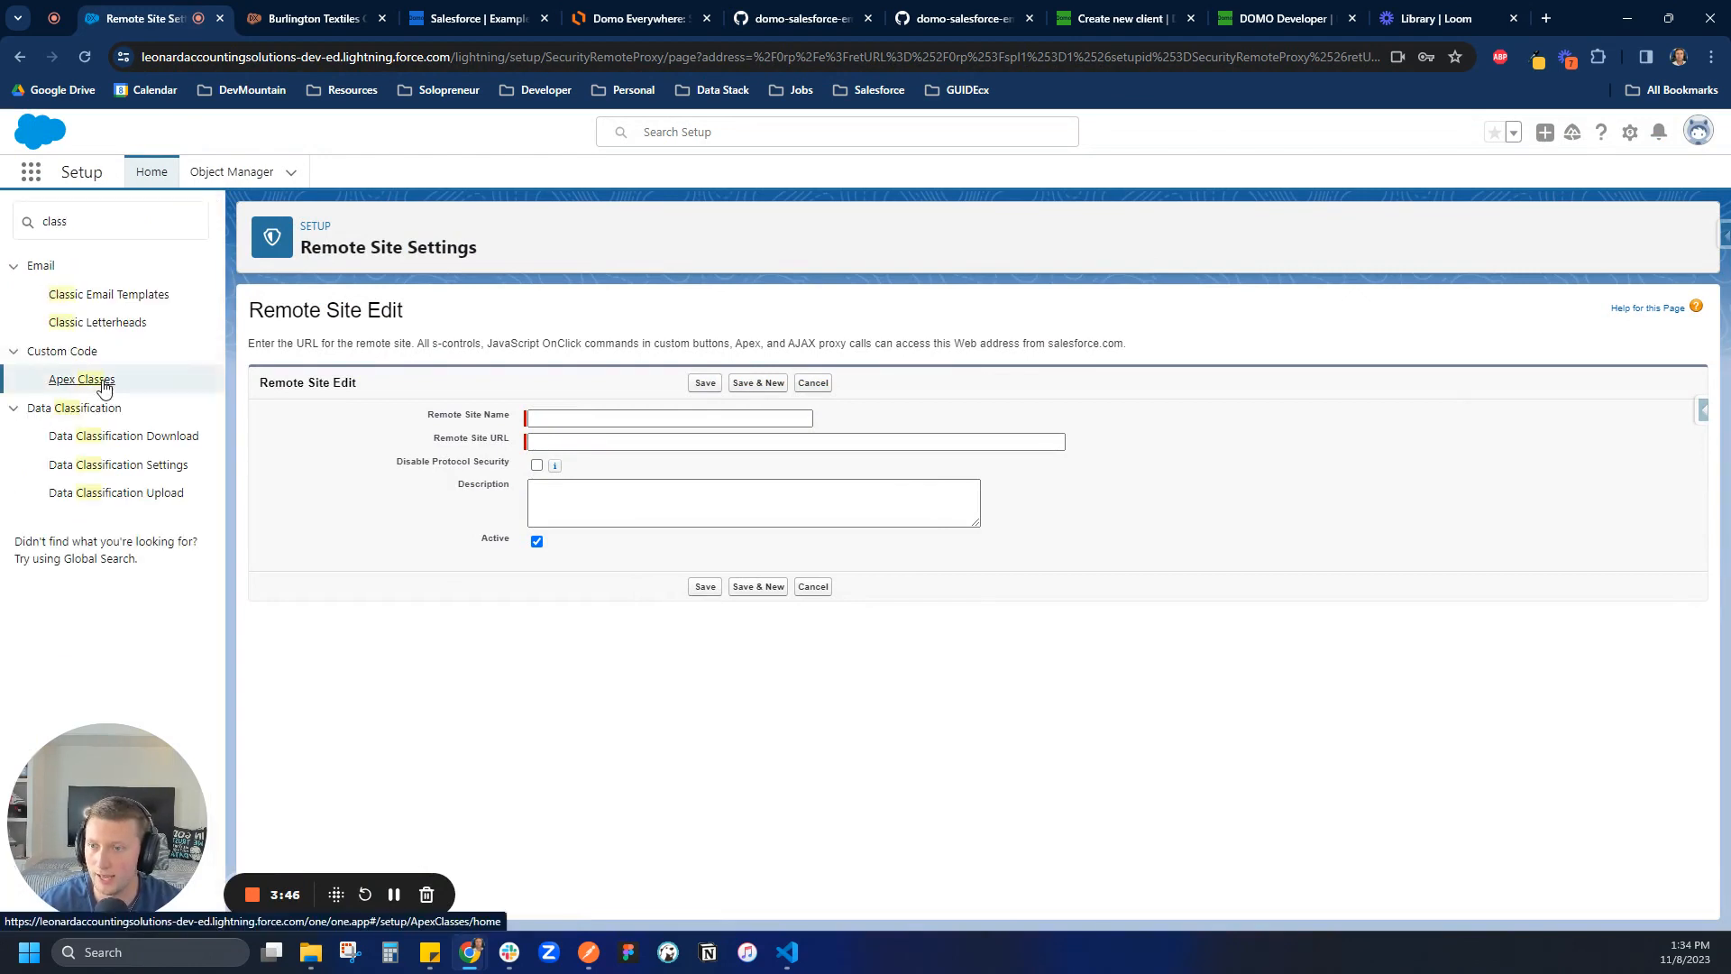
pyautogui.click(80, 379)
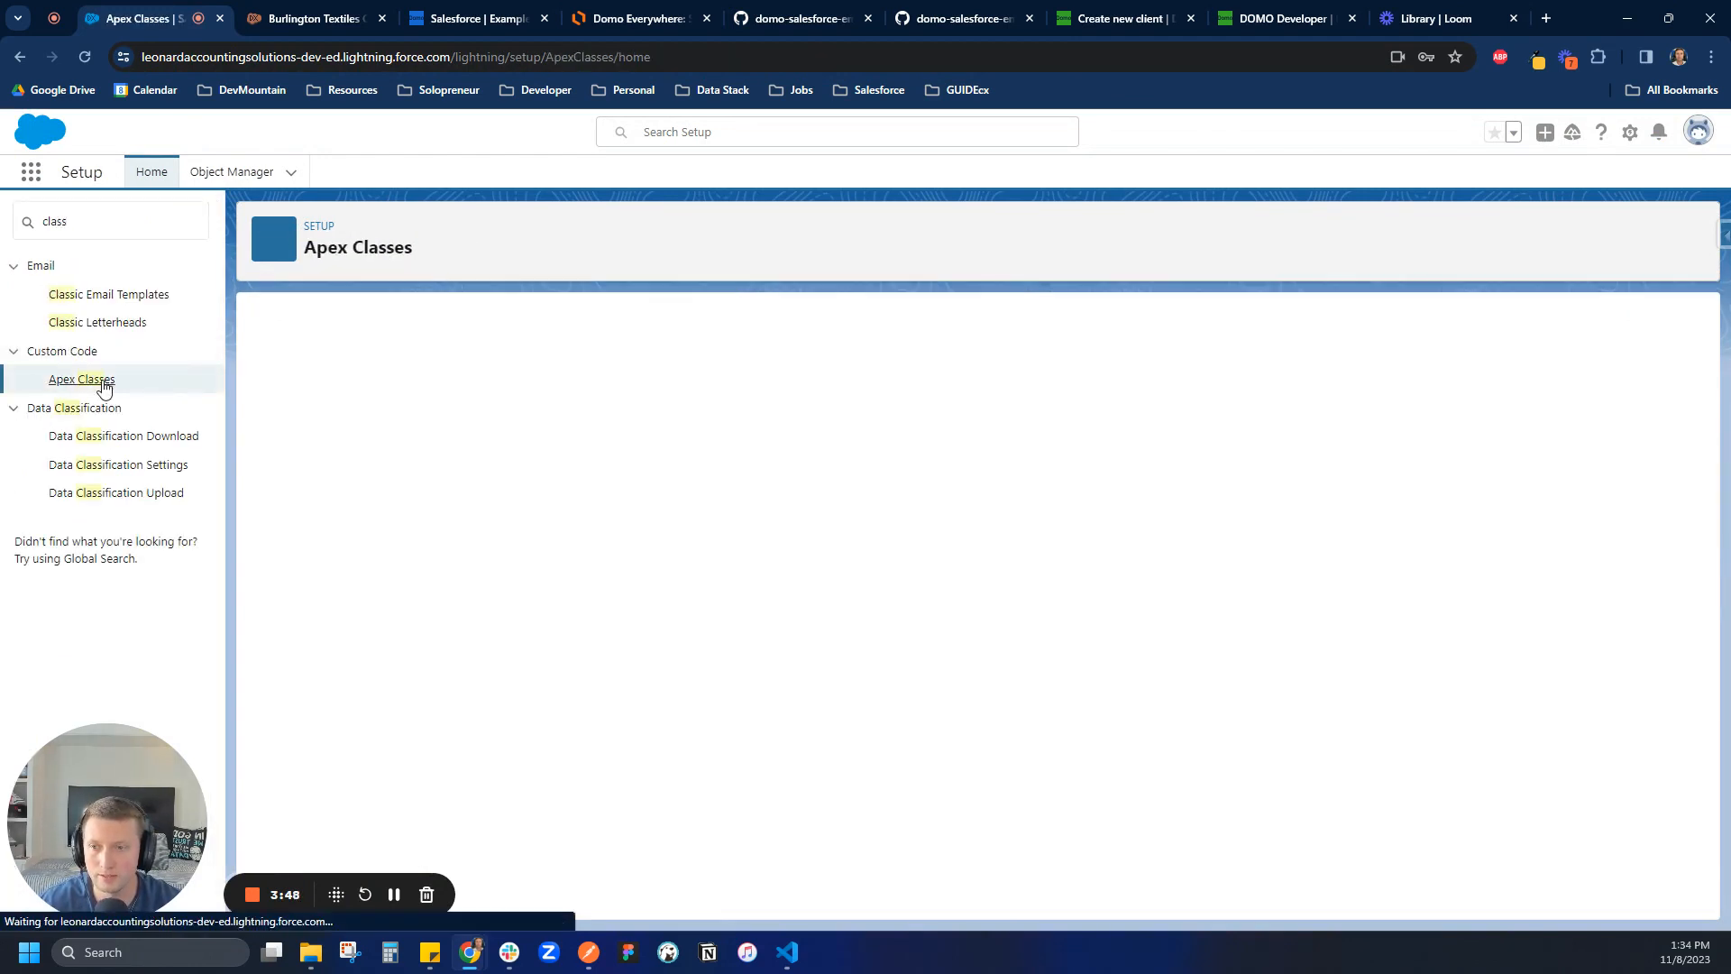
pyautogui.click(80, 379)
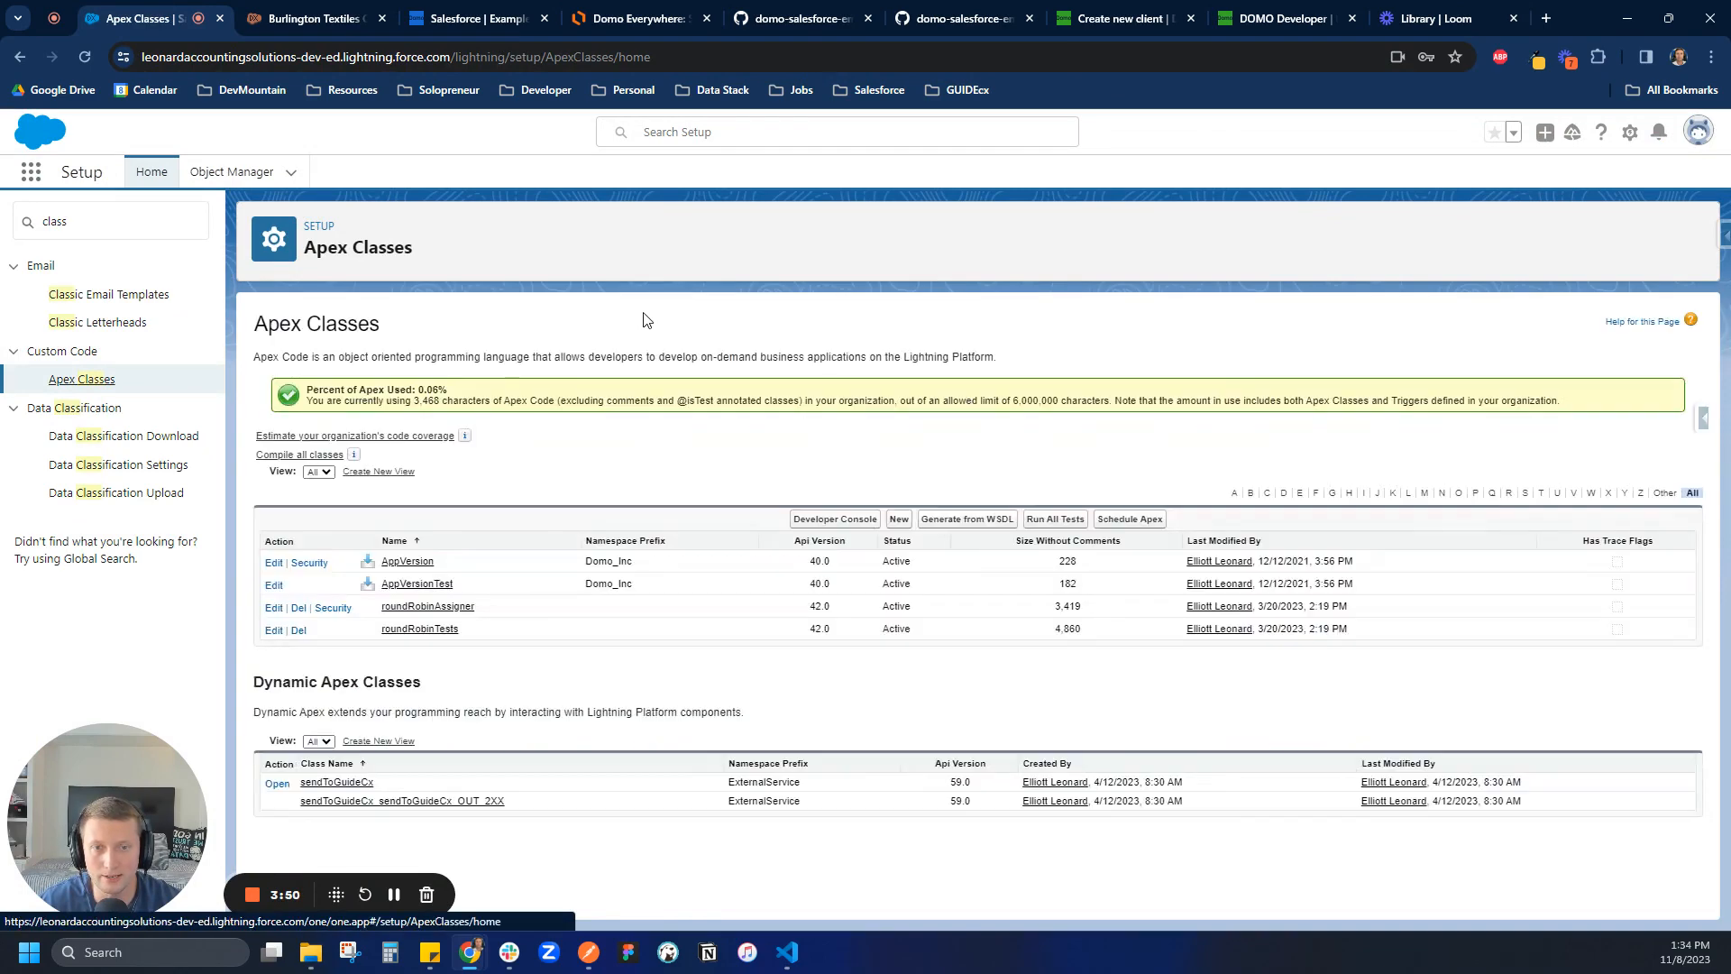
pyautogui.click(899, 520)
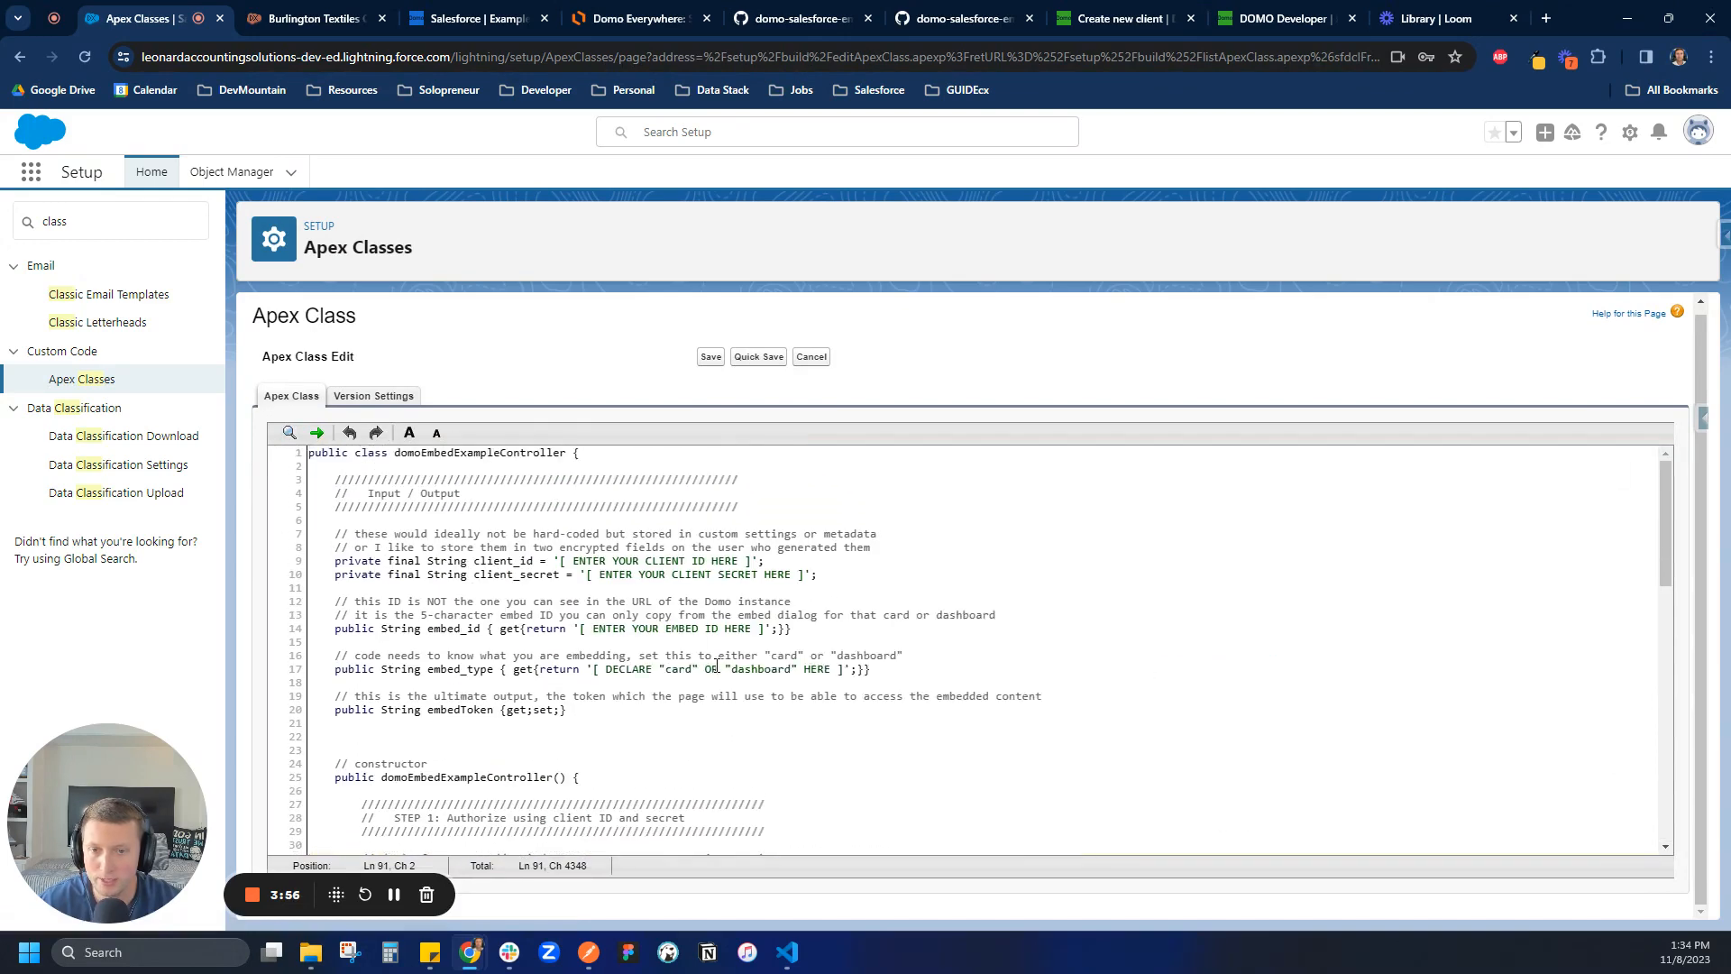
pyautogui.click(561, 560)
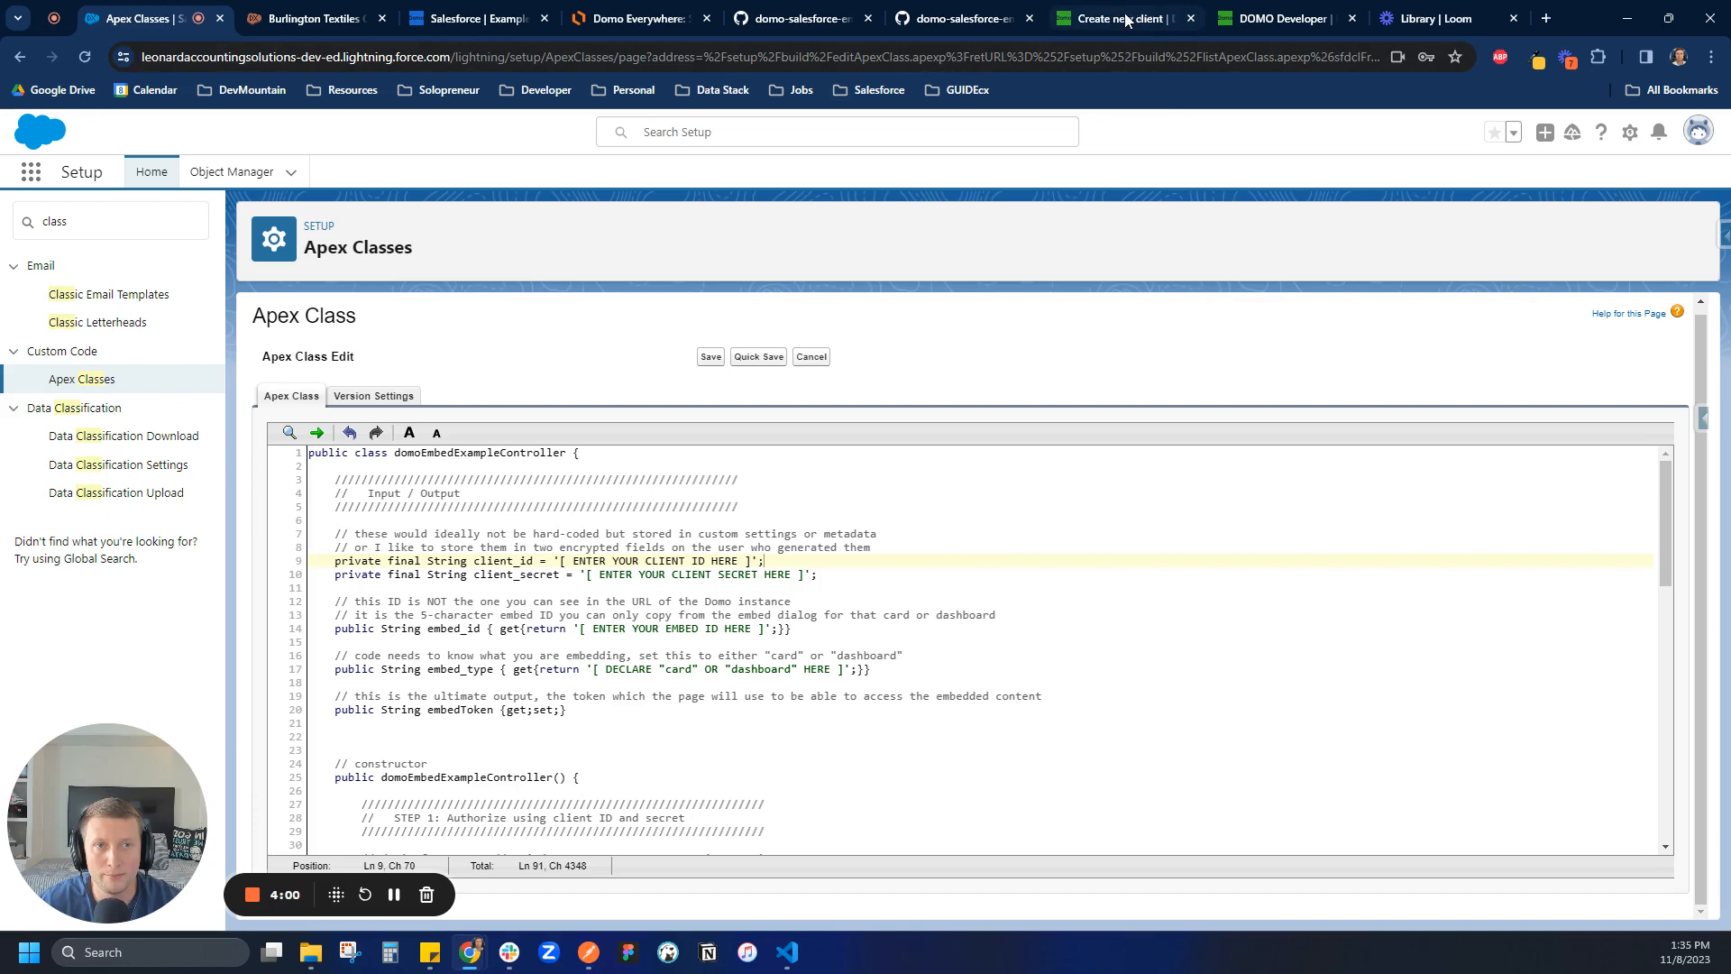
# Step: Check which scopes the example code requests against the Domo create-client form
pyautogui.click(1118, 18)
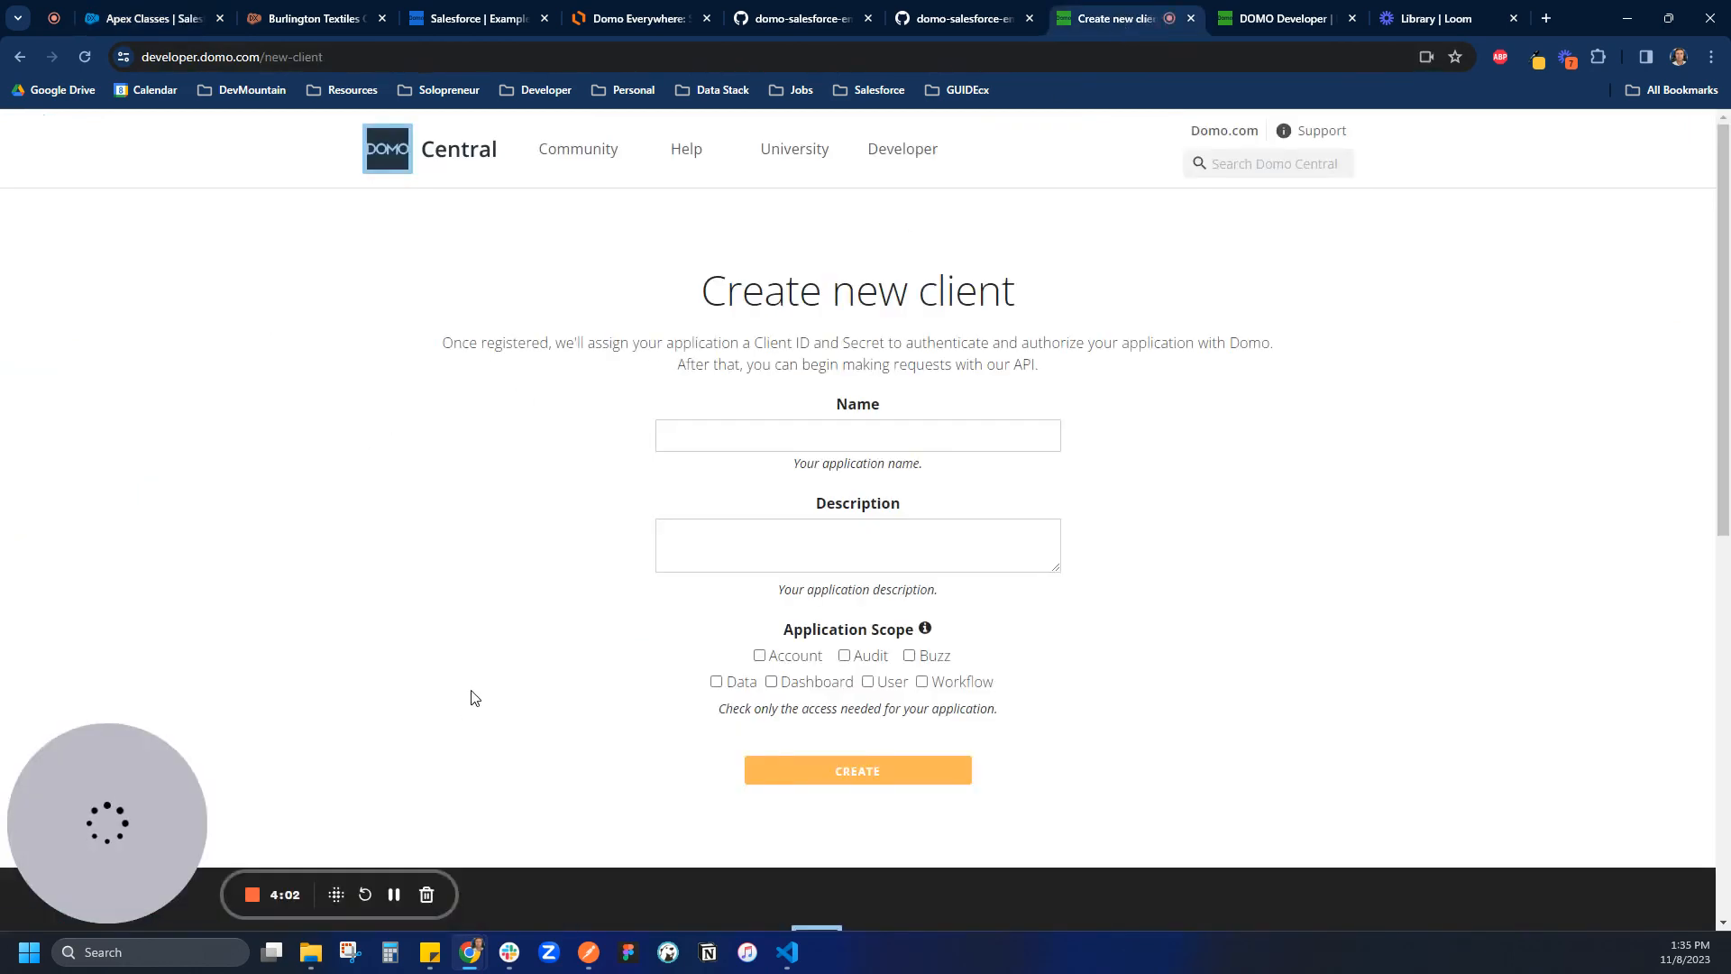
pyautogui.moveTo(798, 389)
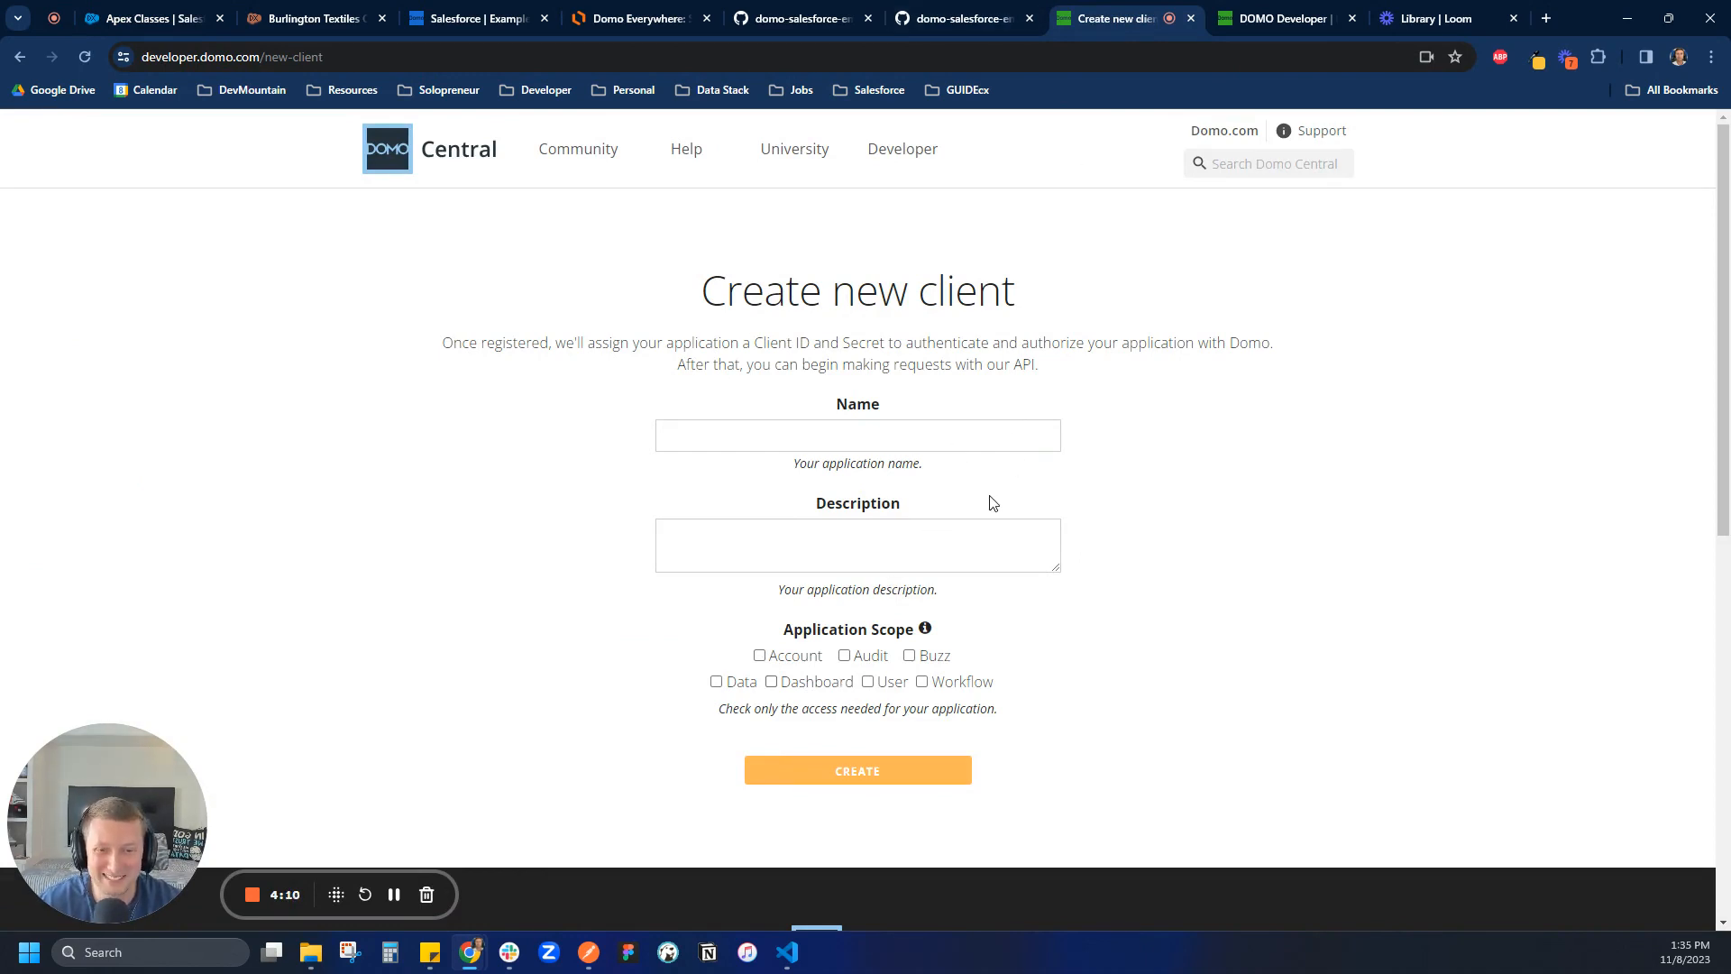
pyautogui.click(961, 18)
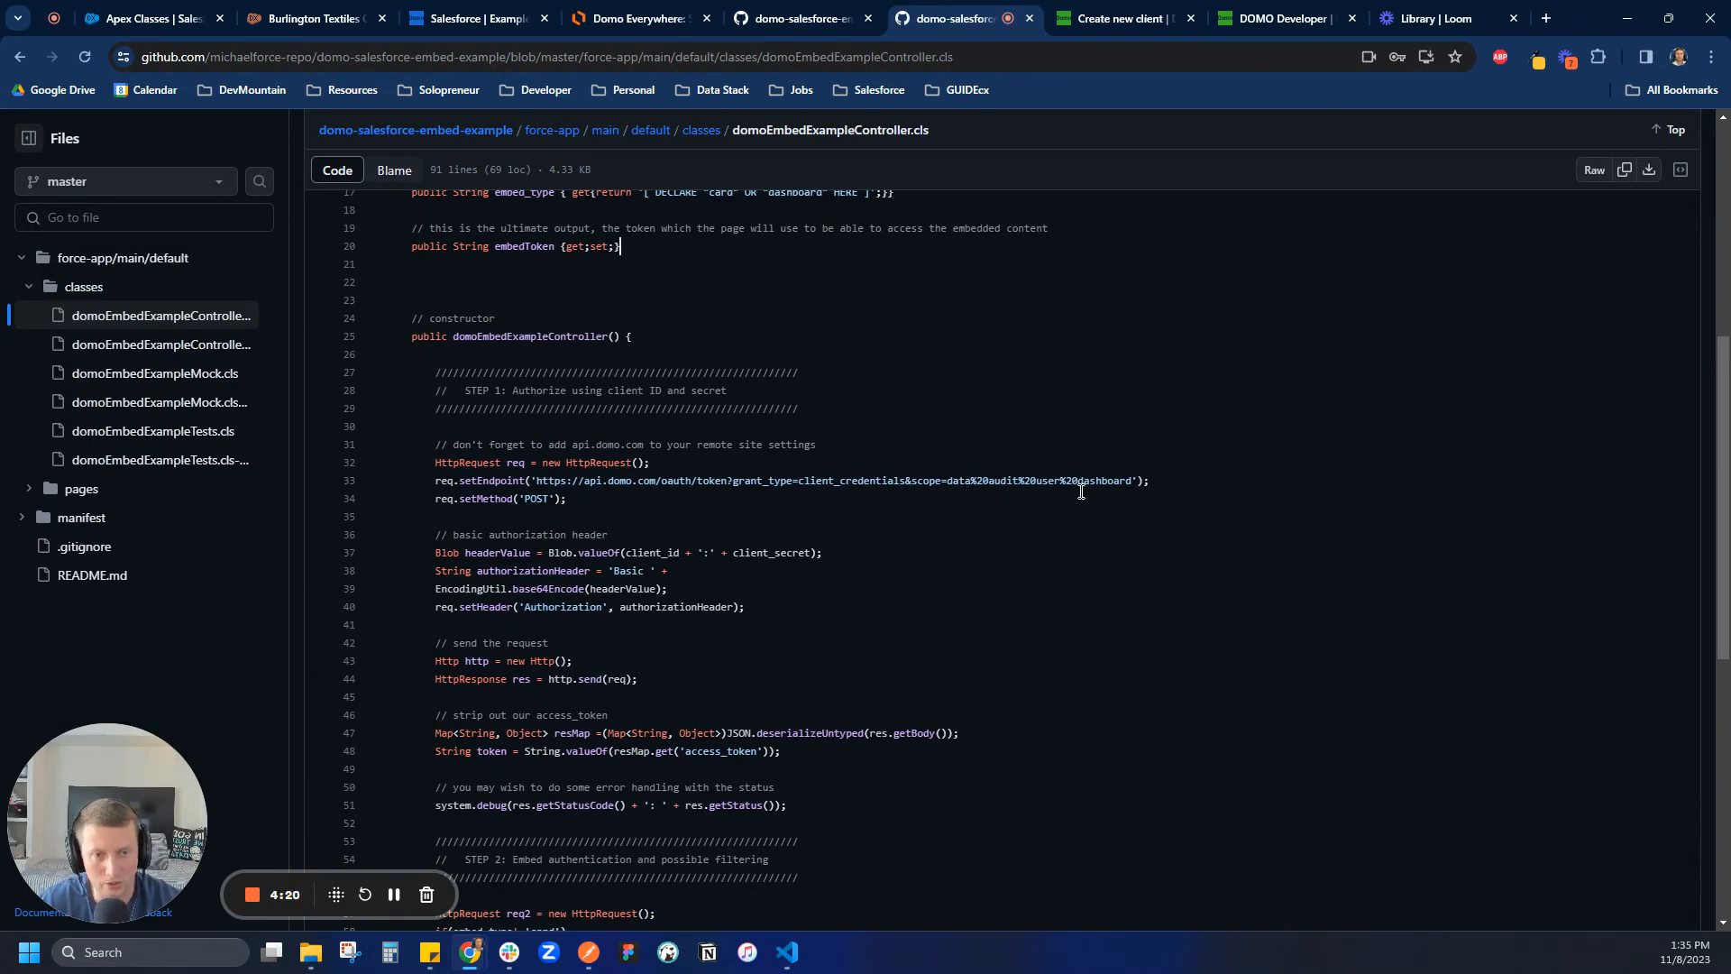
pyautogui.click(1122, 19)
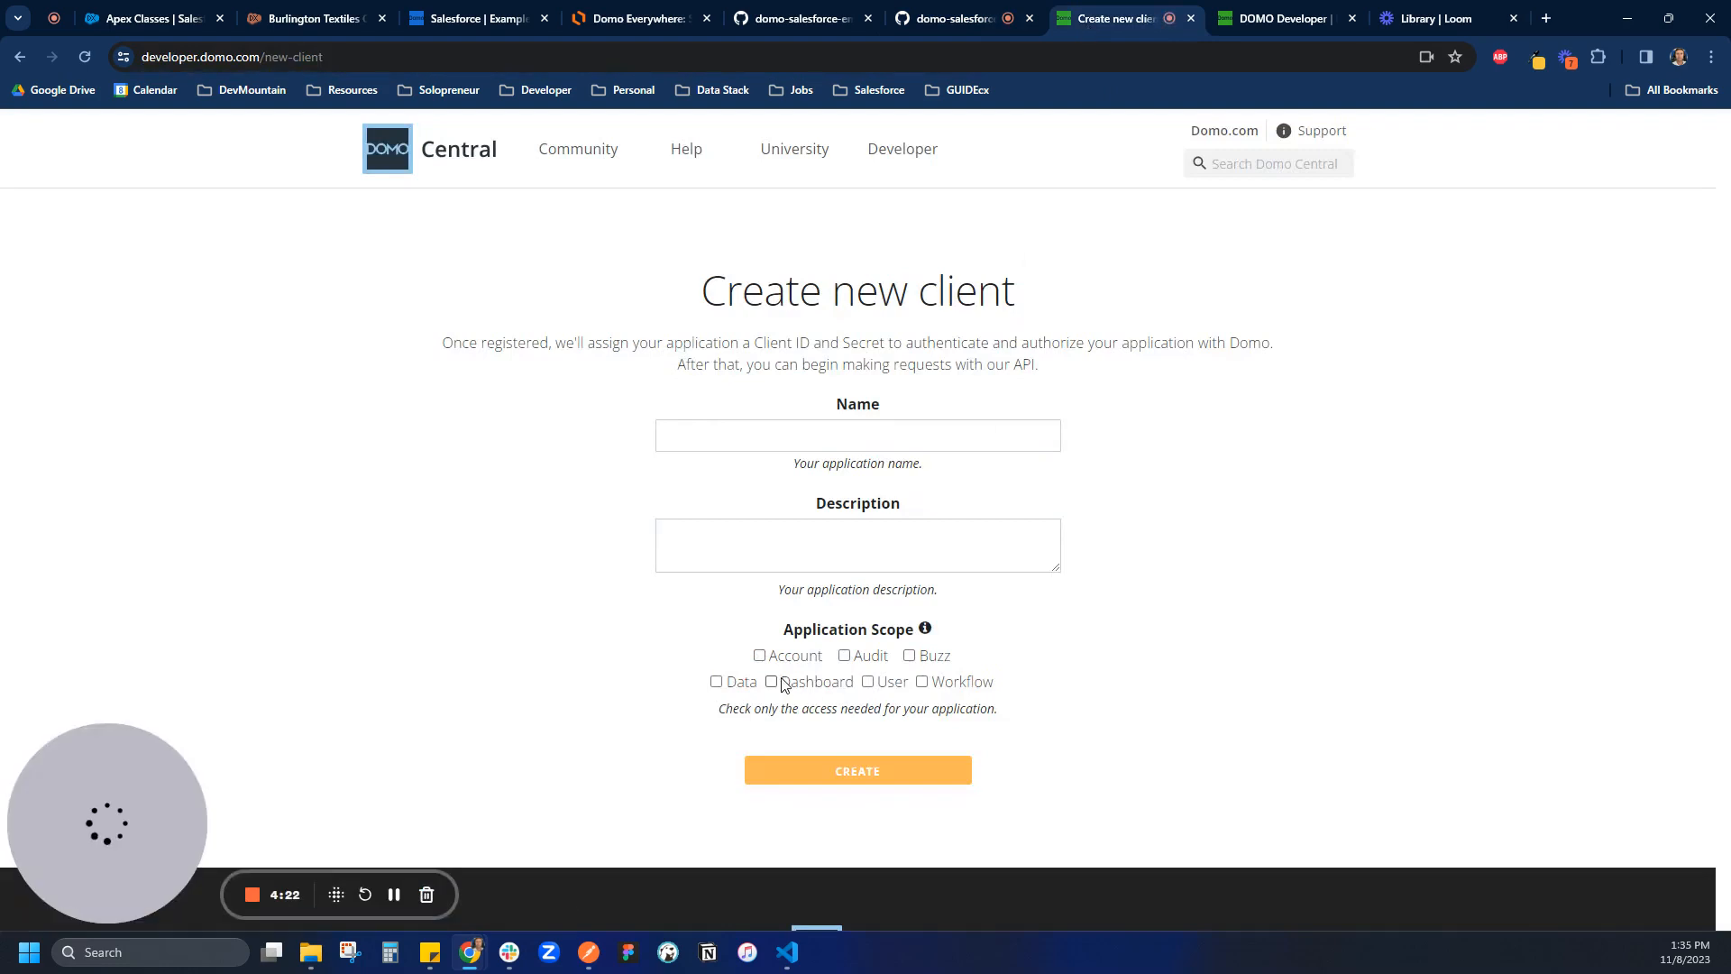
# Step: Grant Audit, Data, Dashboard and User scopes, name the client Salesforce Embed, and create it
pyautogui.click(716, 682)
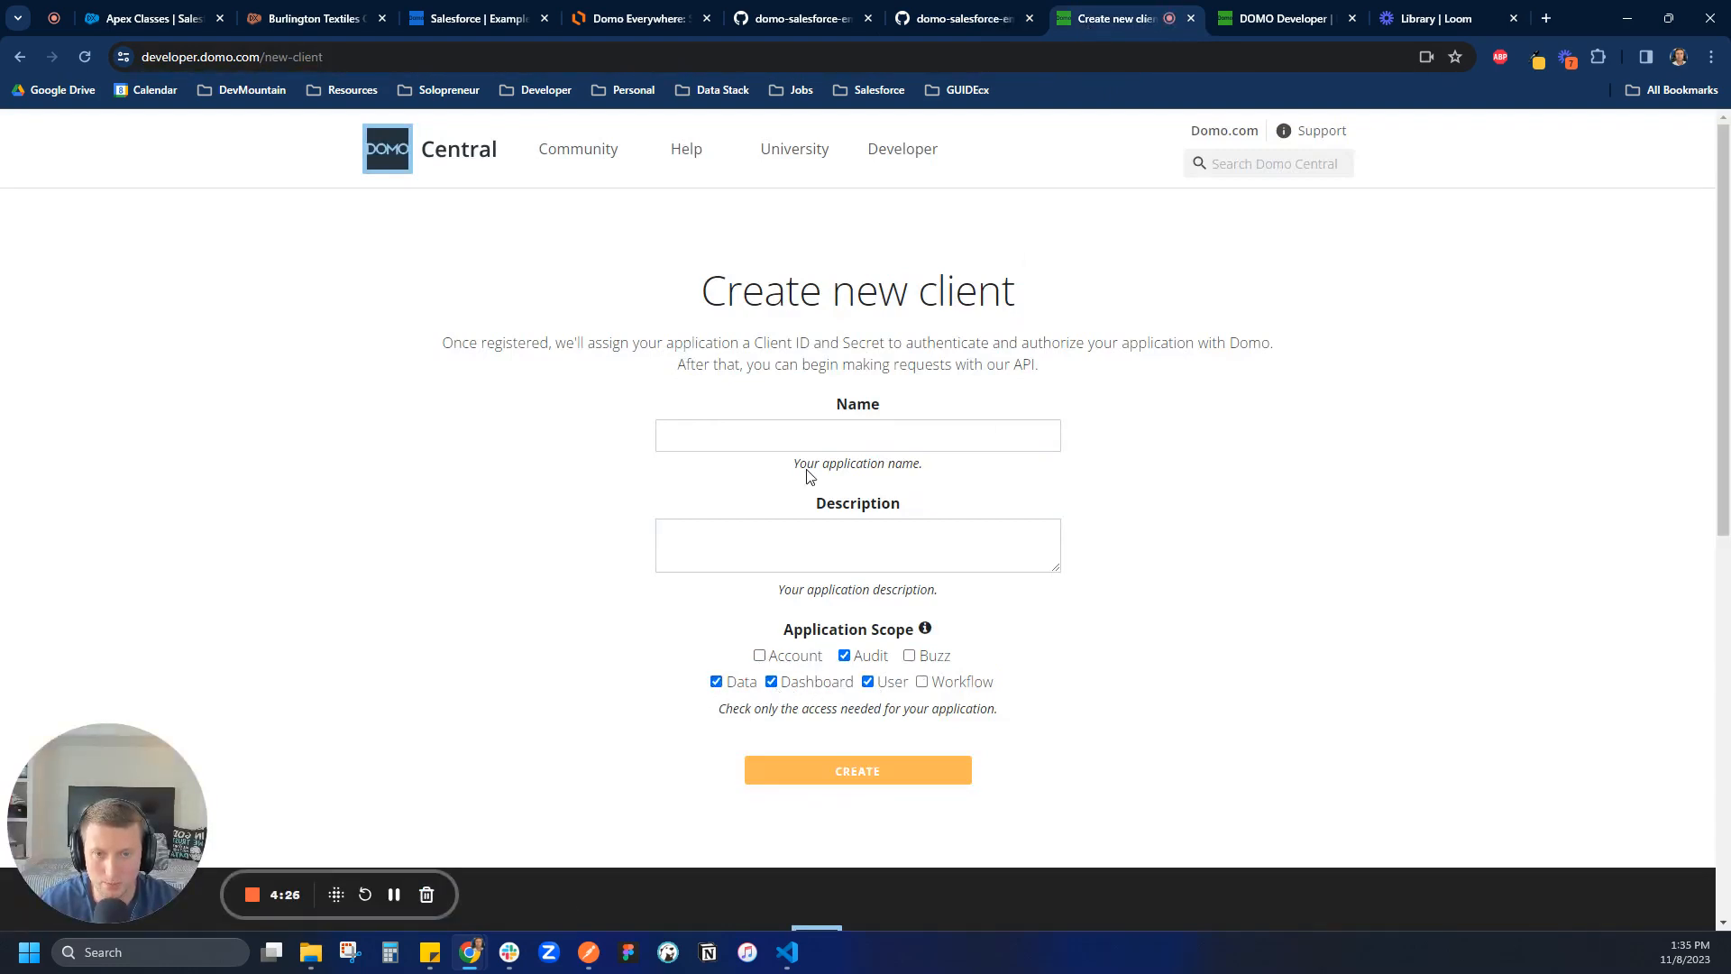
pyautogui.click(857, 435)
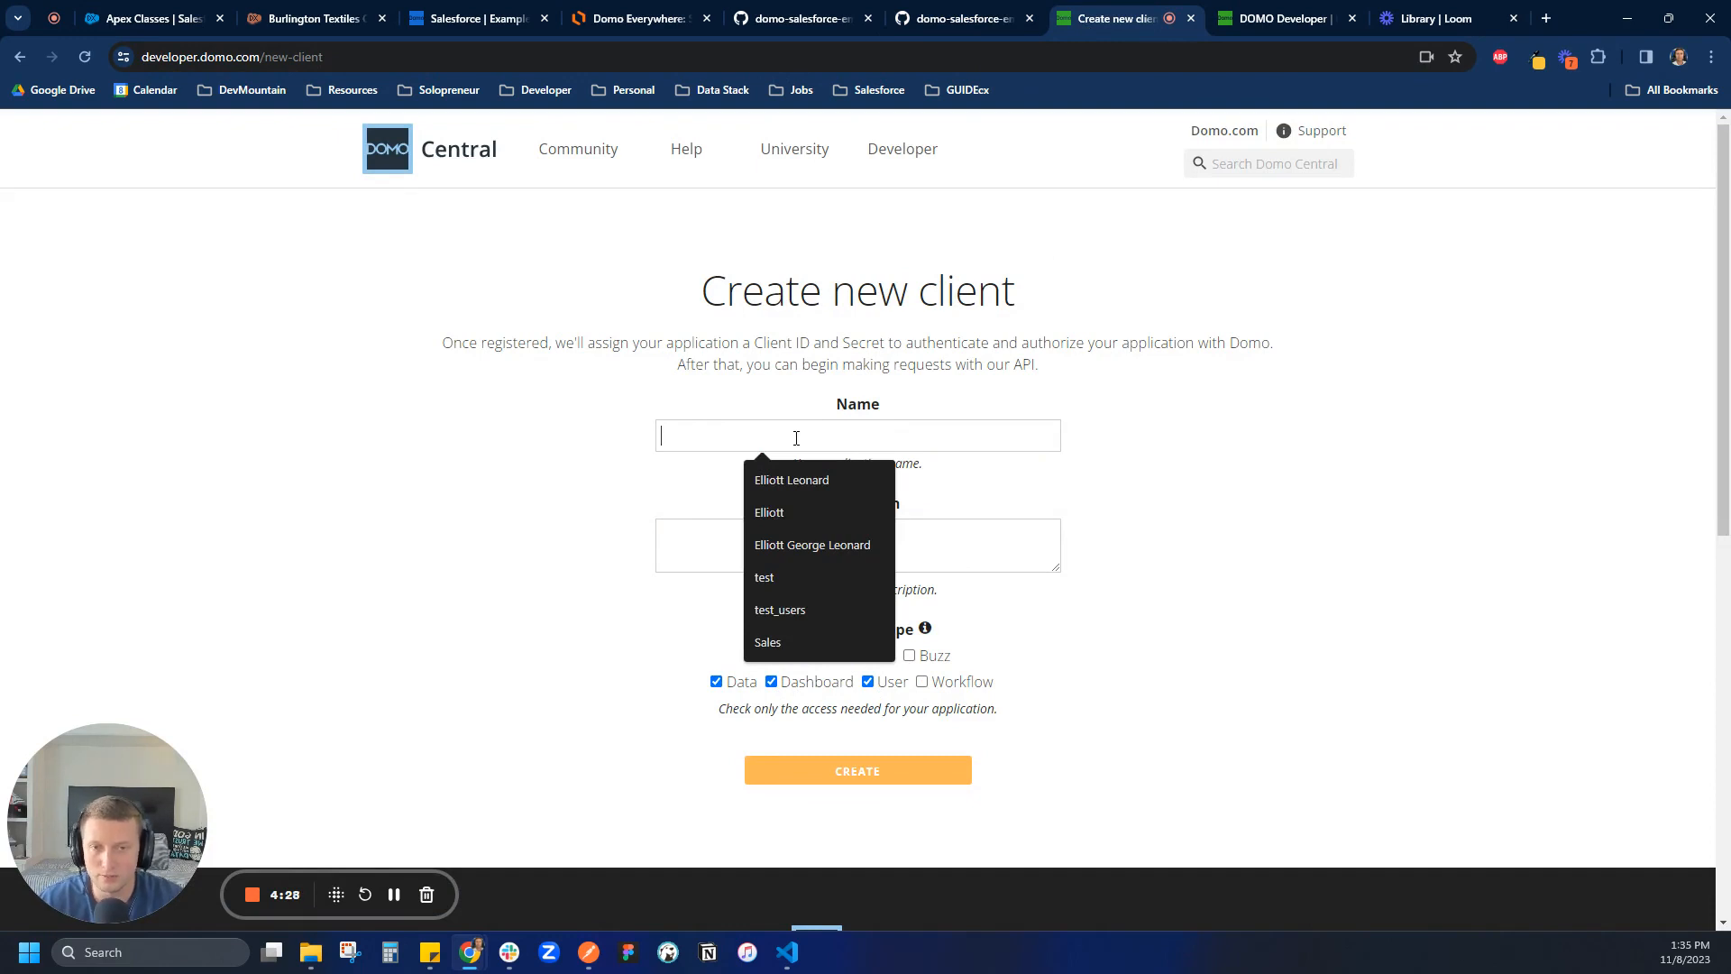
pyautogui.write('Salesforce M')
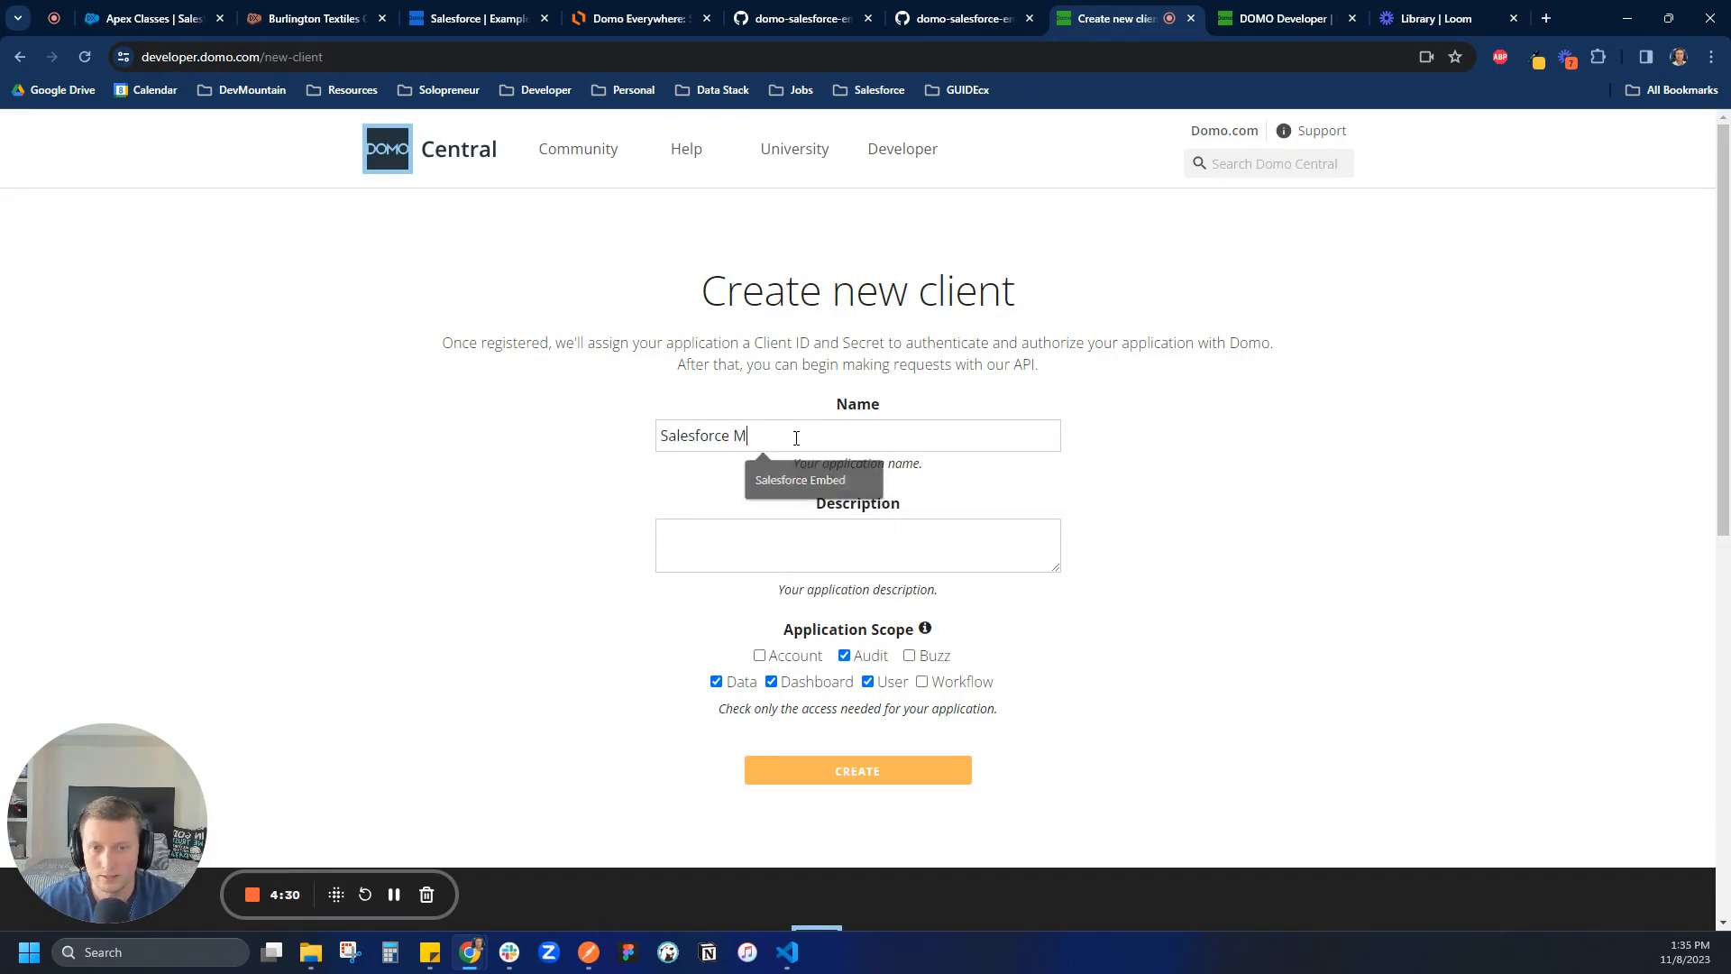
pyautogui.write('Embed')
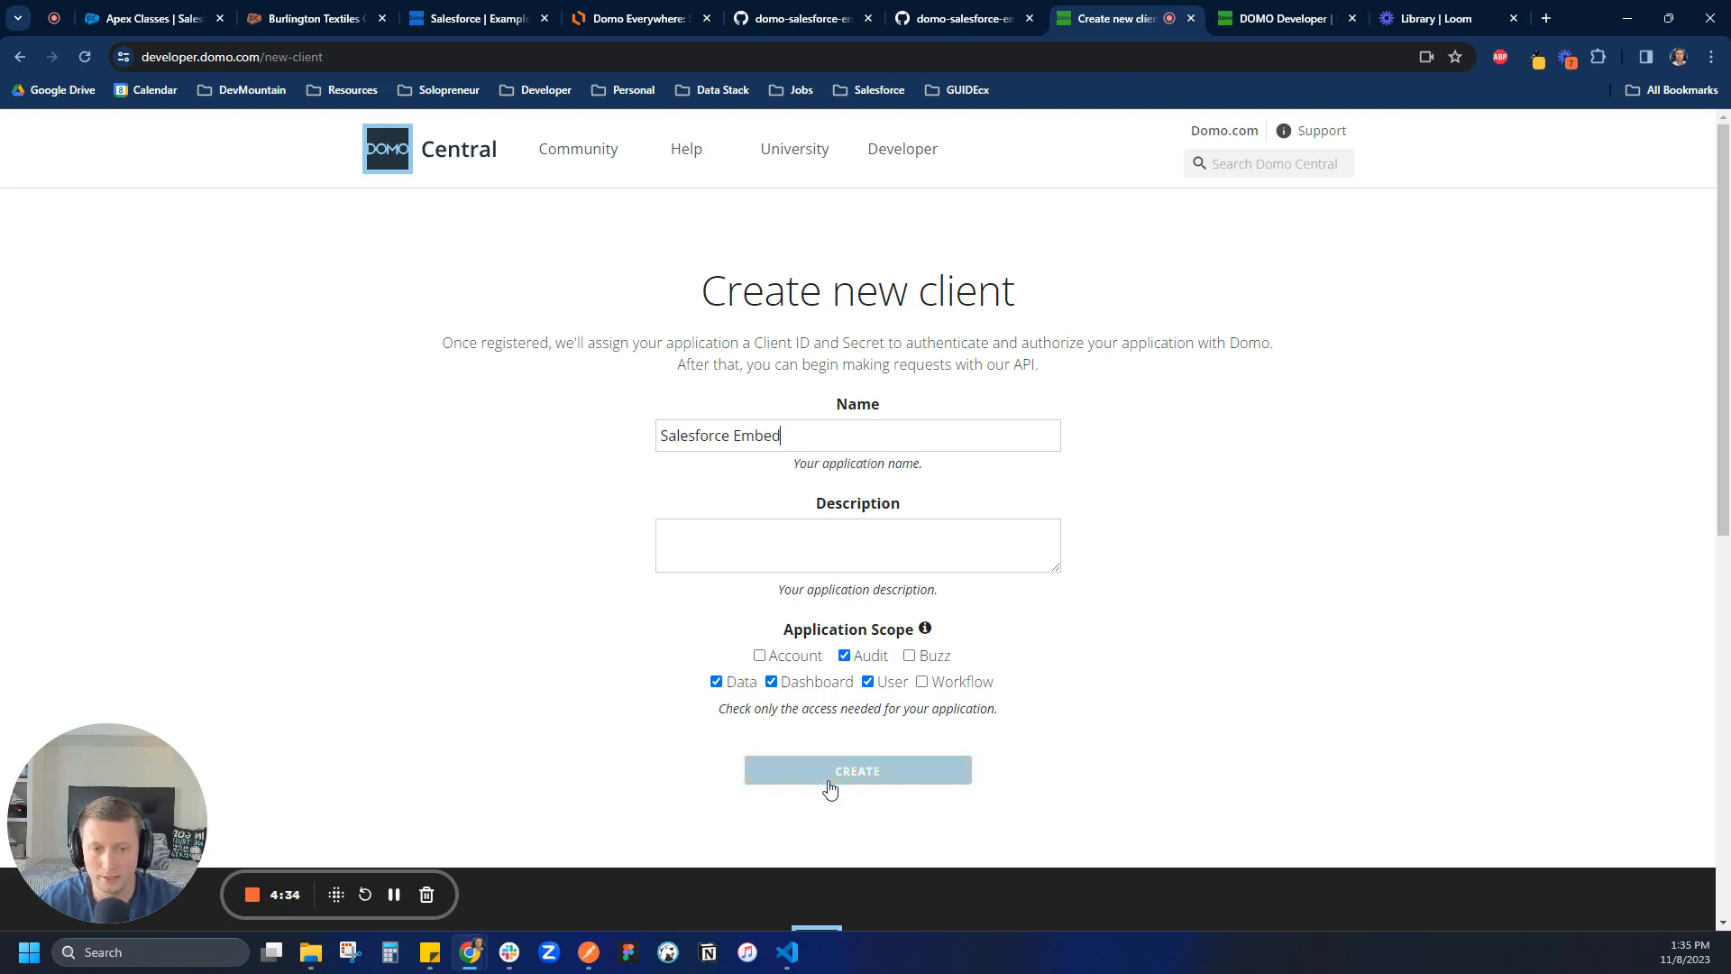
pyautogui.click(857, 771)
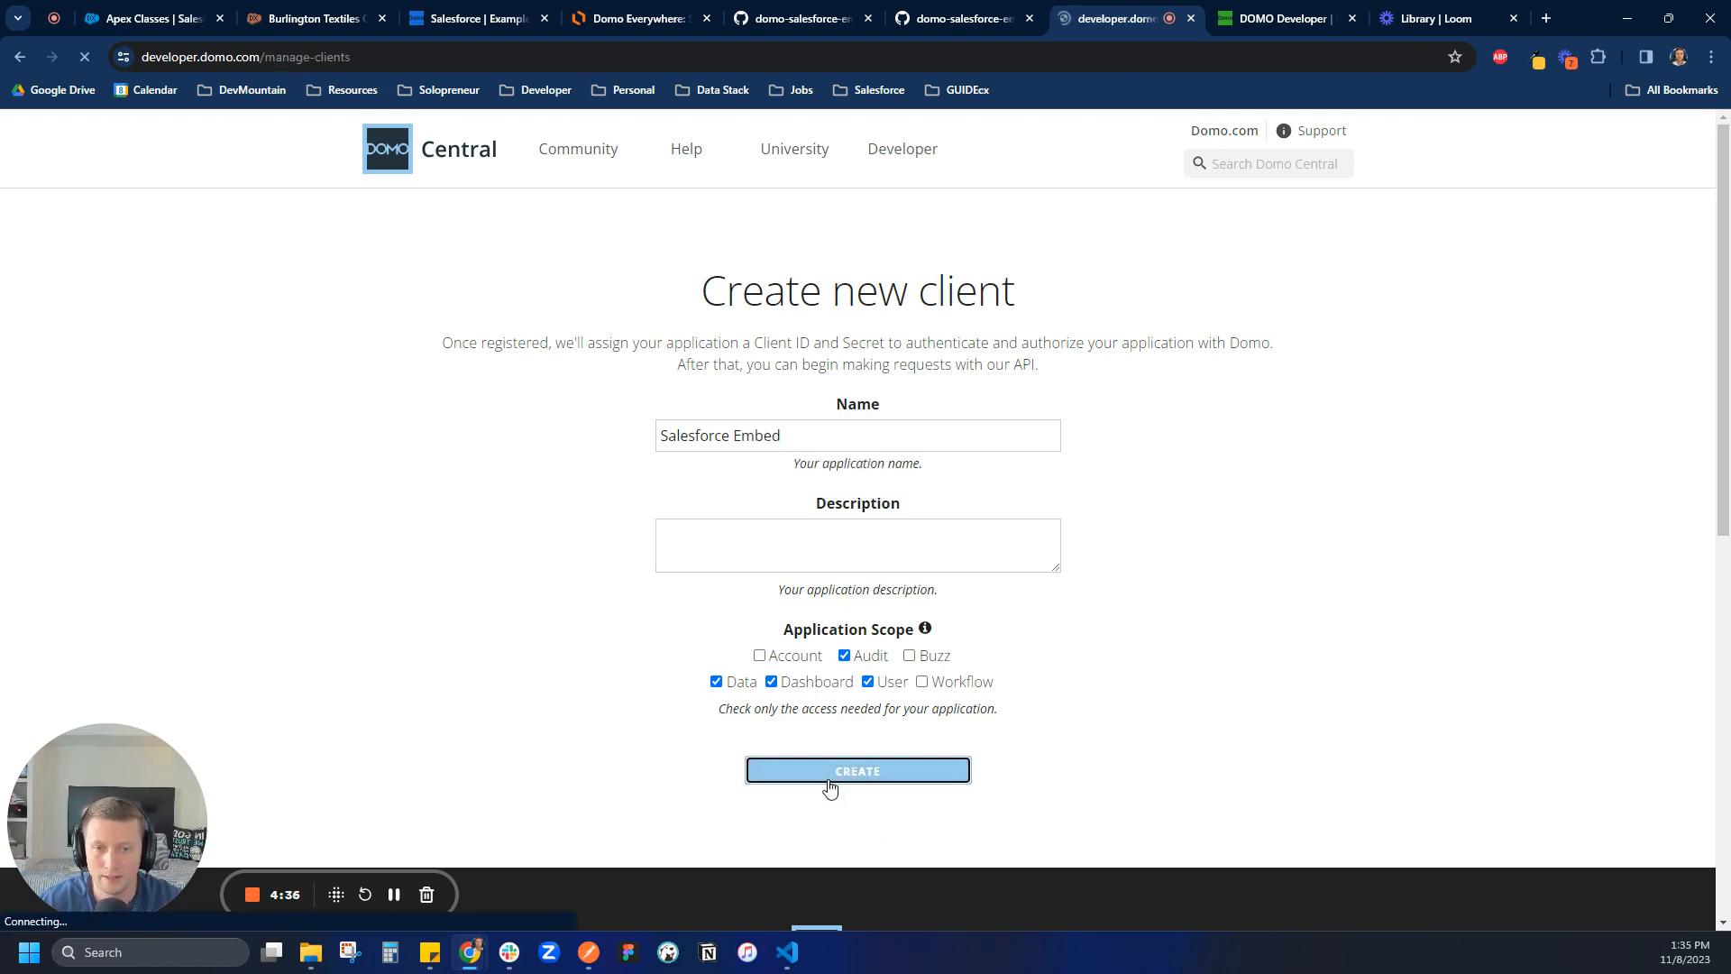
# Step: Locate the Salesforce Embed client's ID and secret in Domo's client list
pyautogui.click(858, 771)
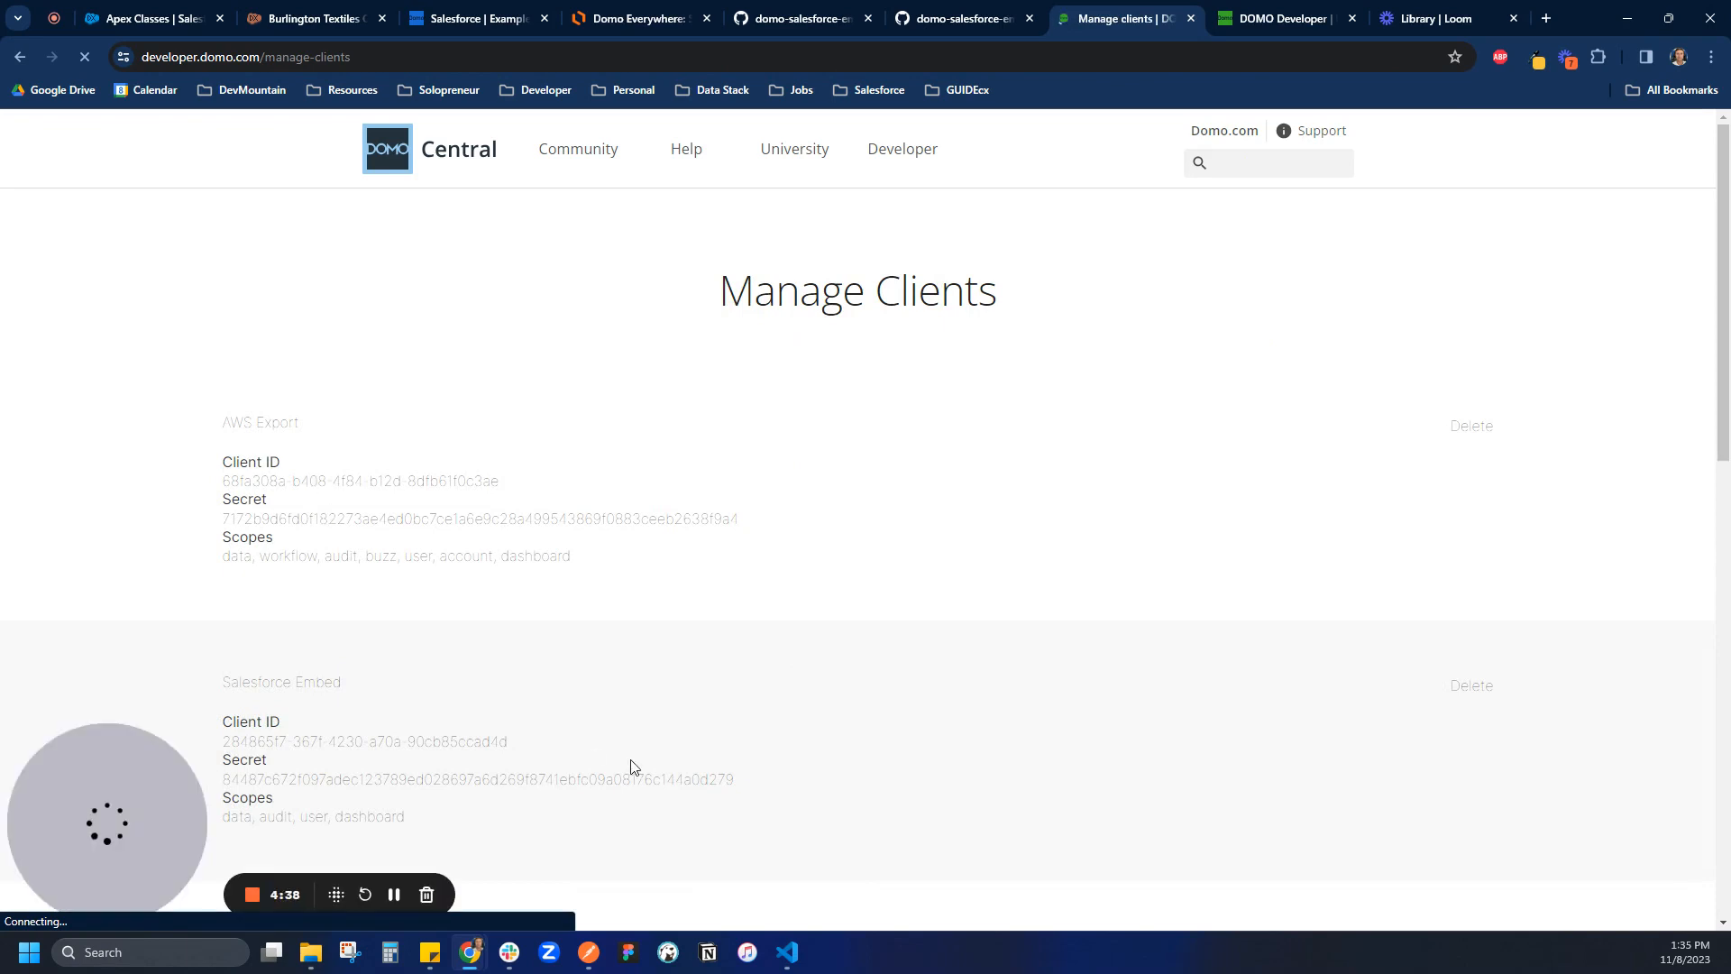
pyautogui.scroll(-3)
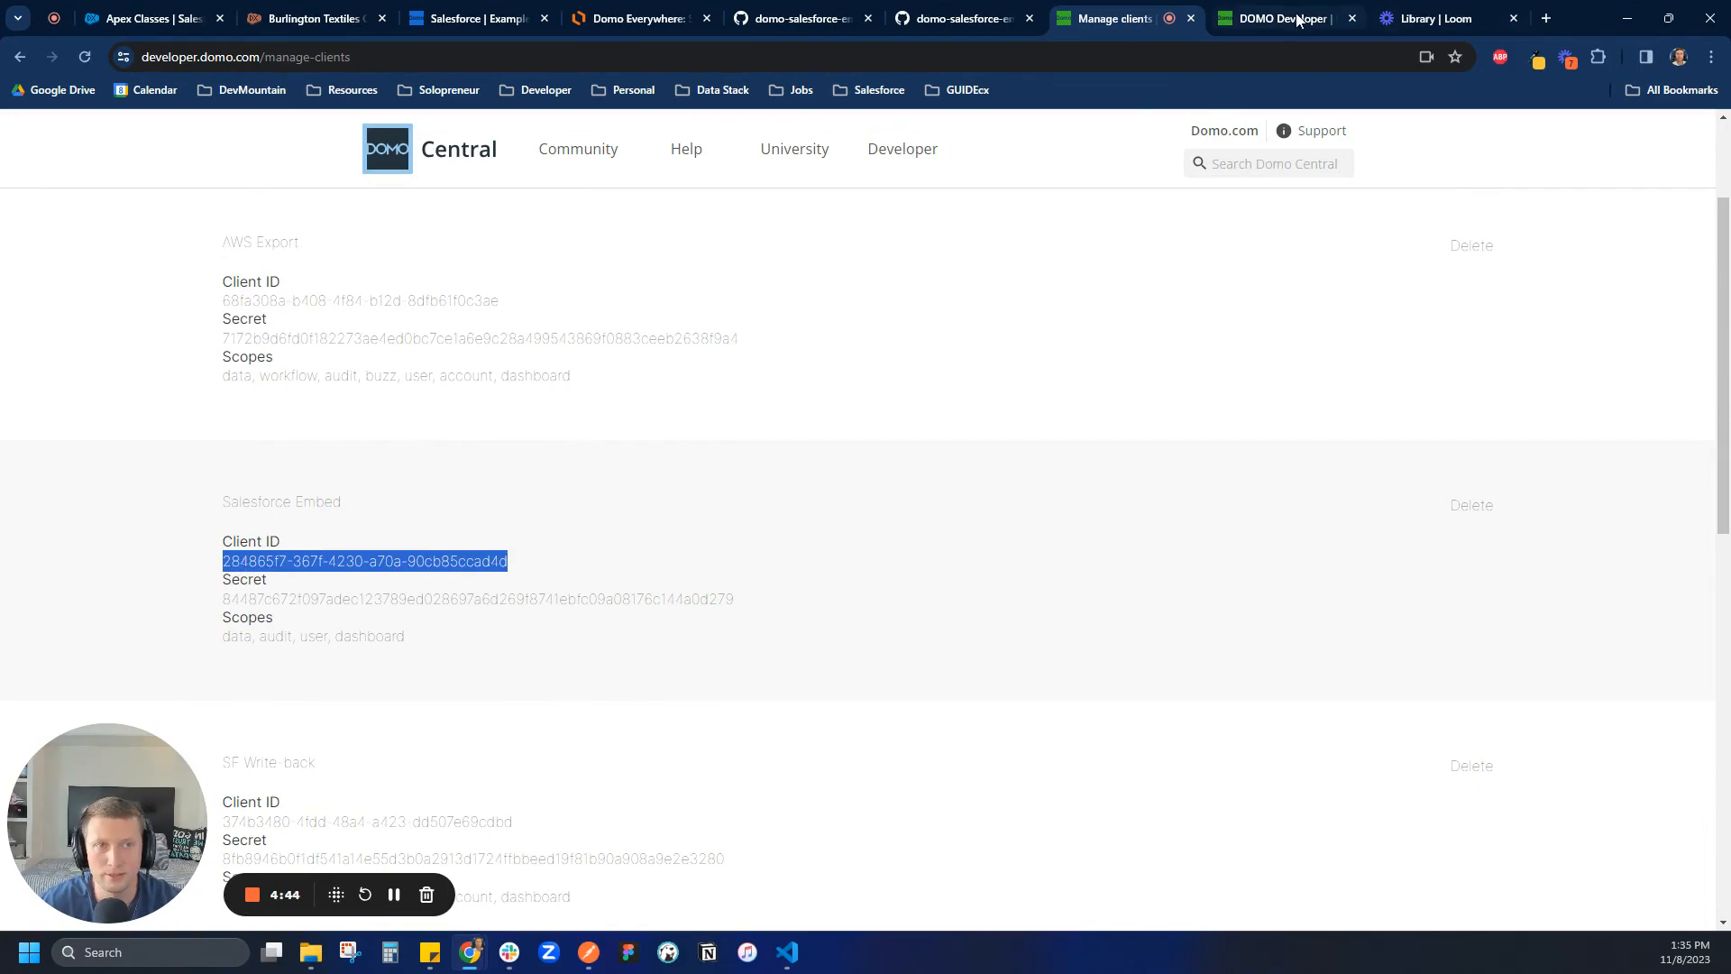
pyautogui.click(1281, 18)
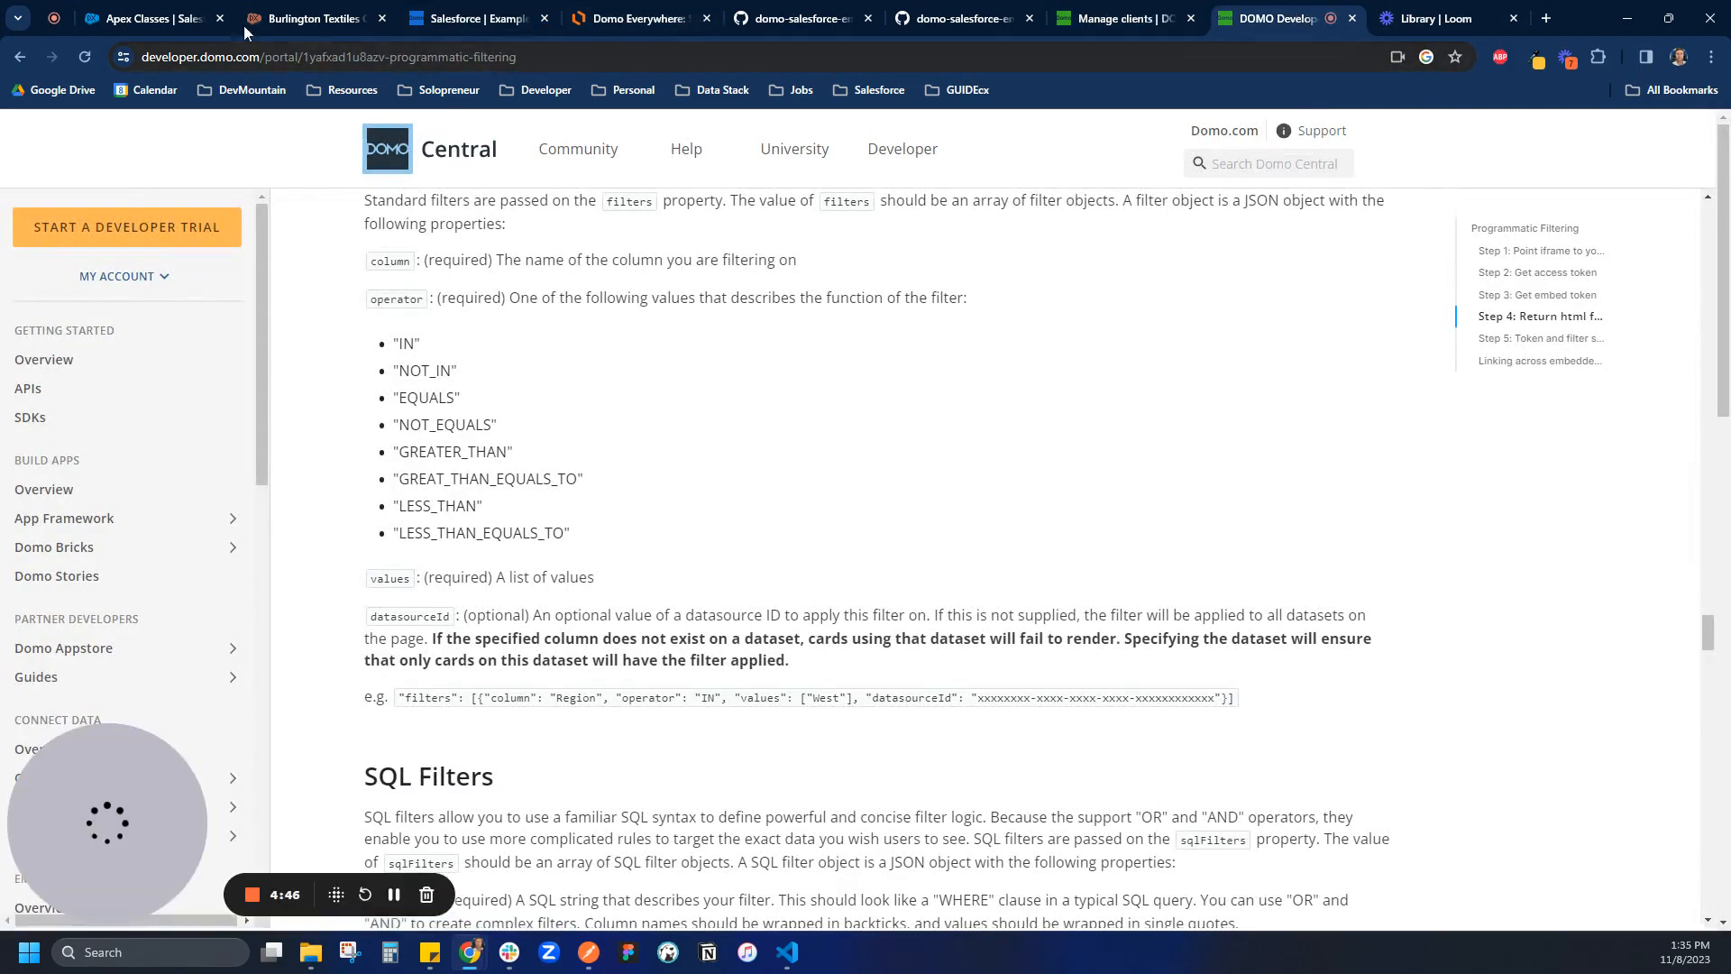
pyautogui.click(143, 18)
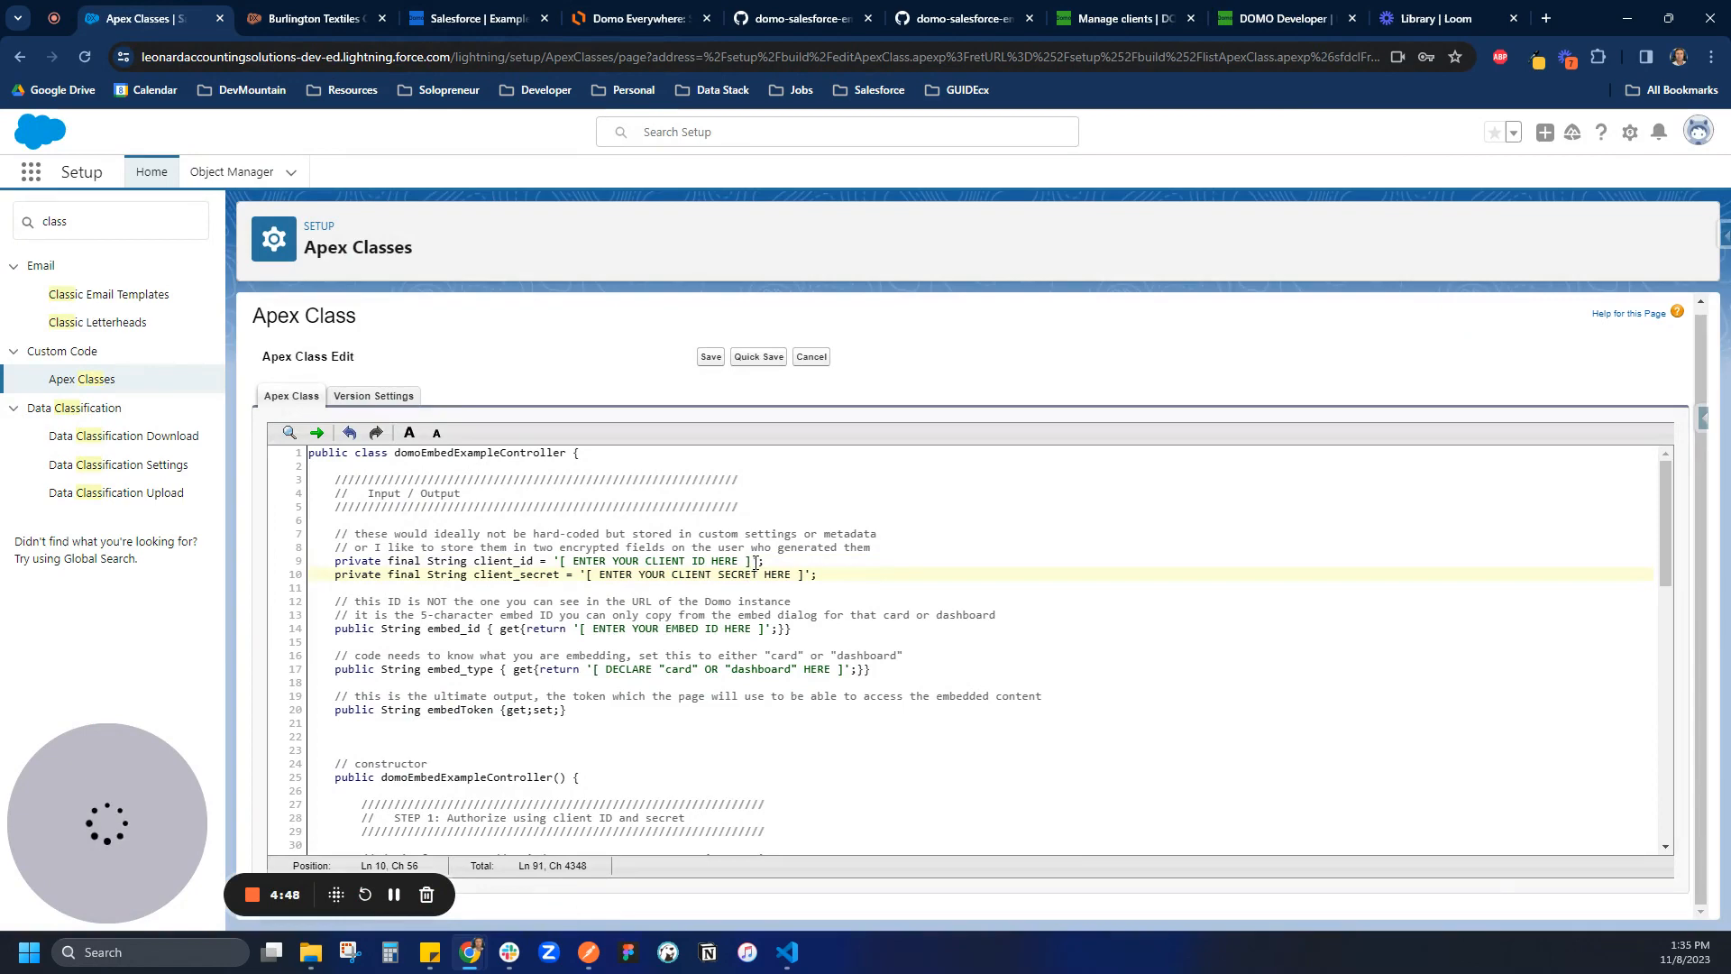
# Step: Replace the Apex class's client ID and secret placeholders on lines 9 and 10
pyautogui.doubleClick(660, 561)
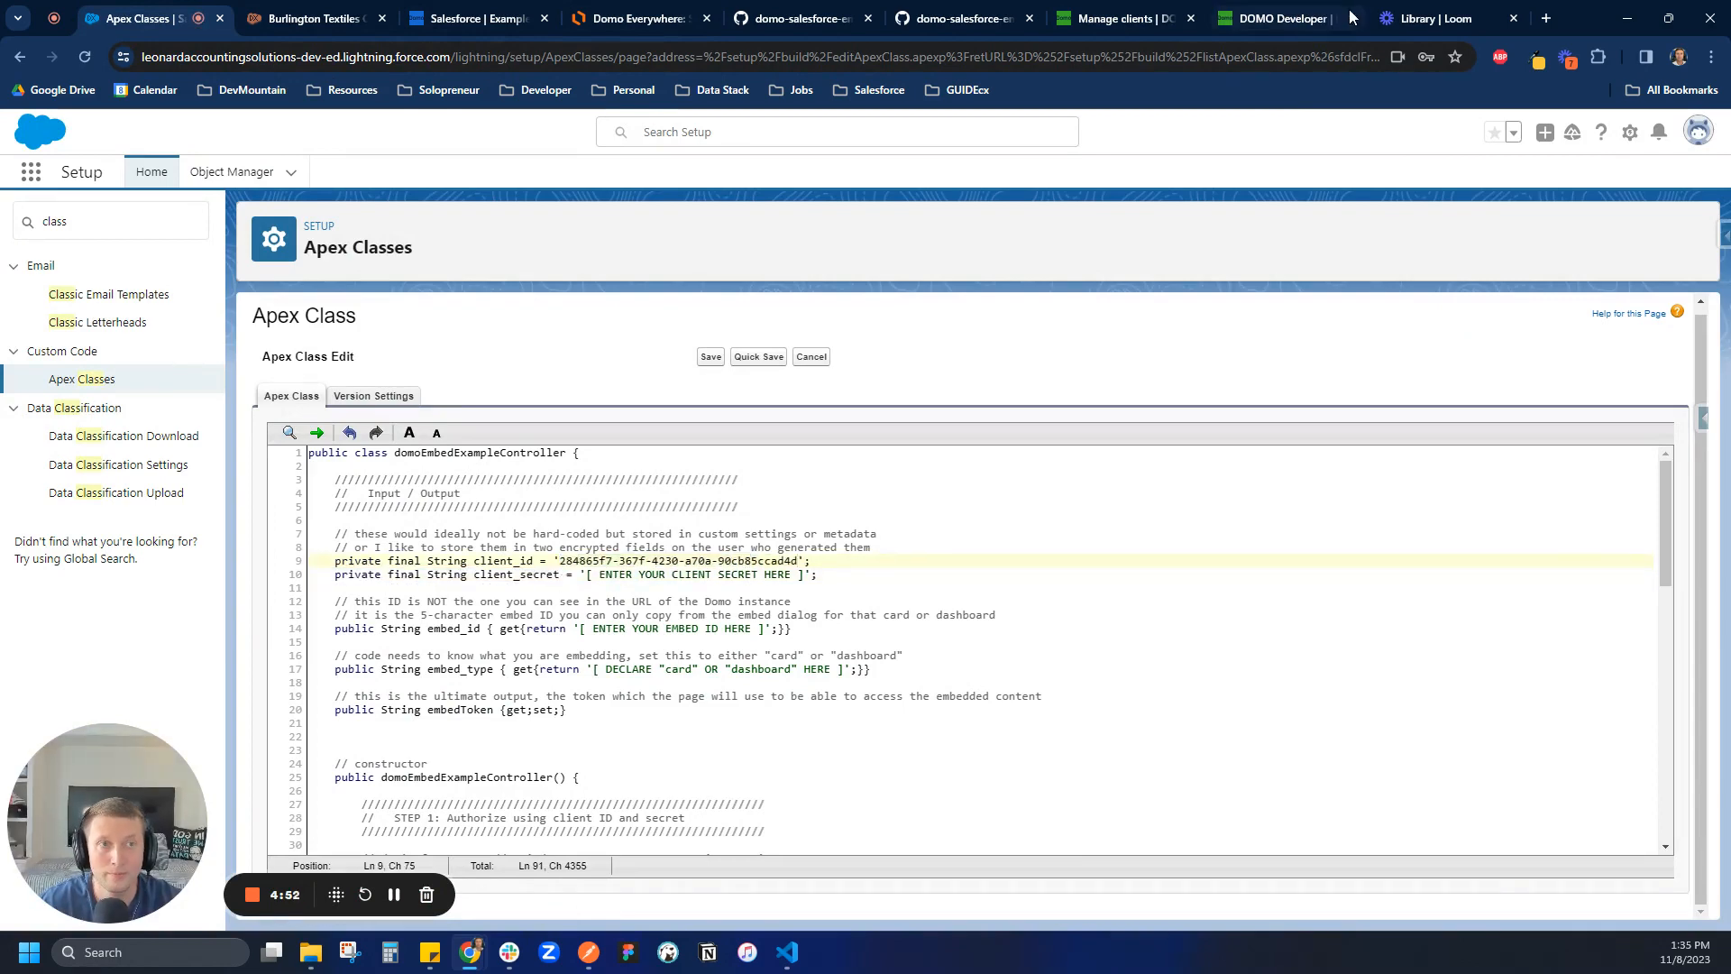
pyautogui.click(955, 19)
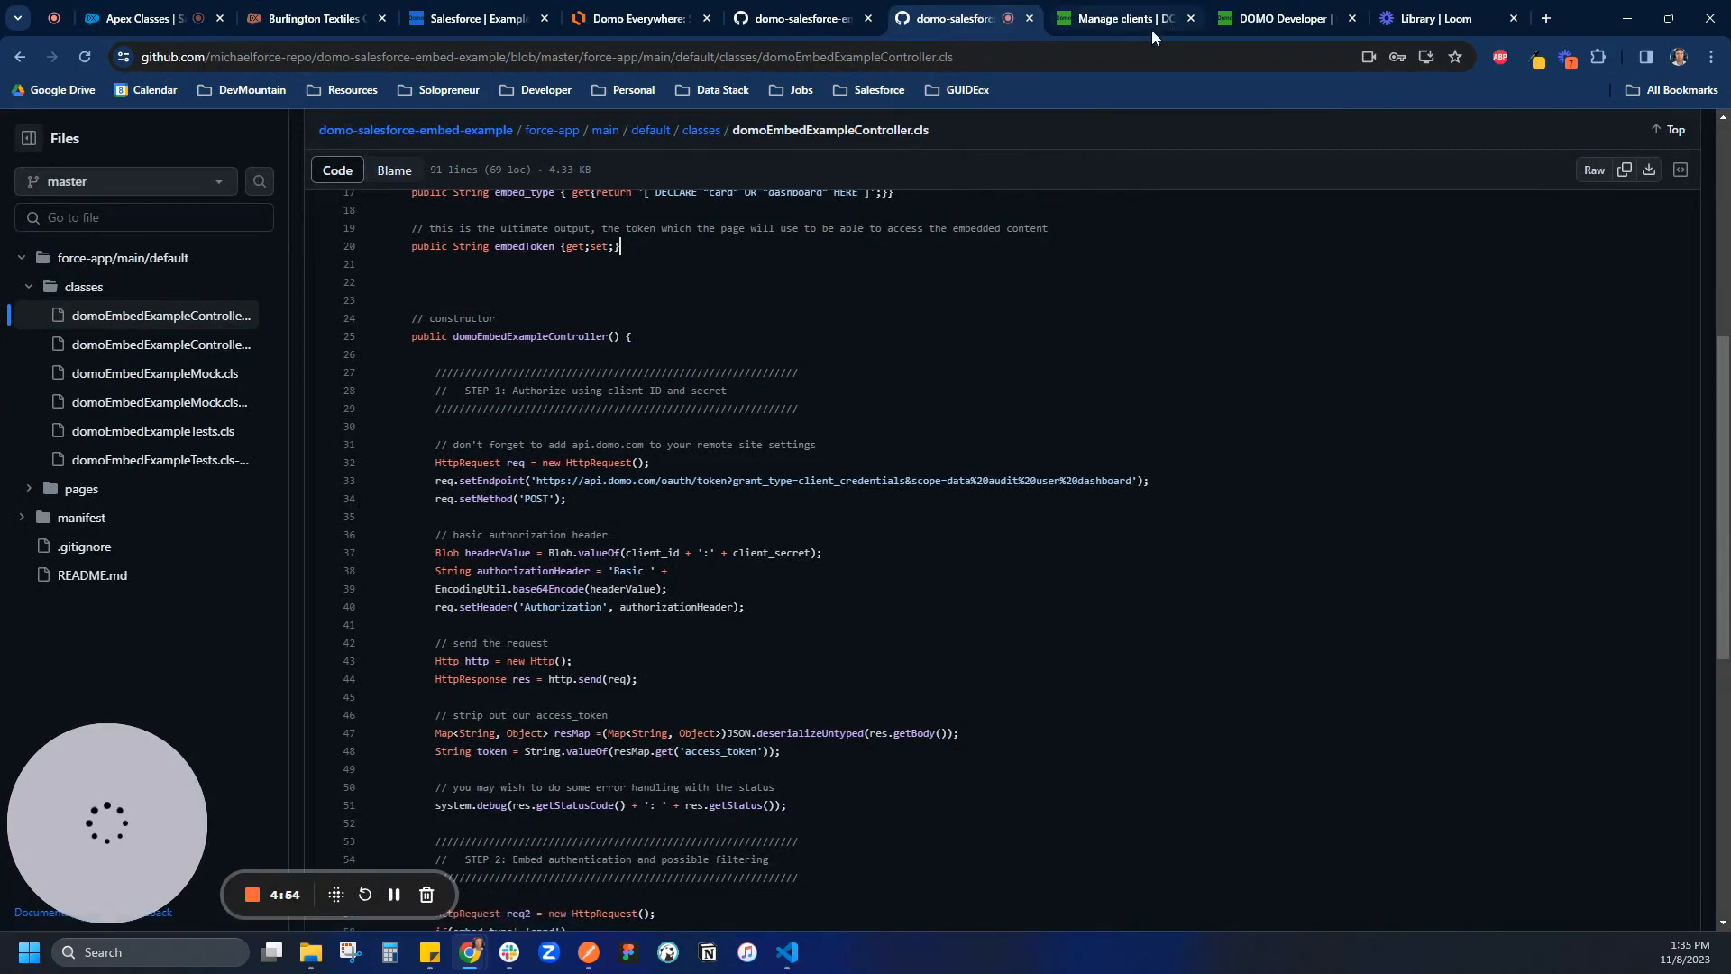
pyautogui.click(1116, 19)
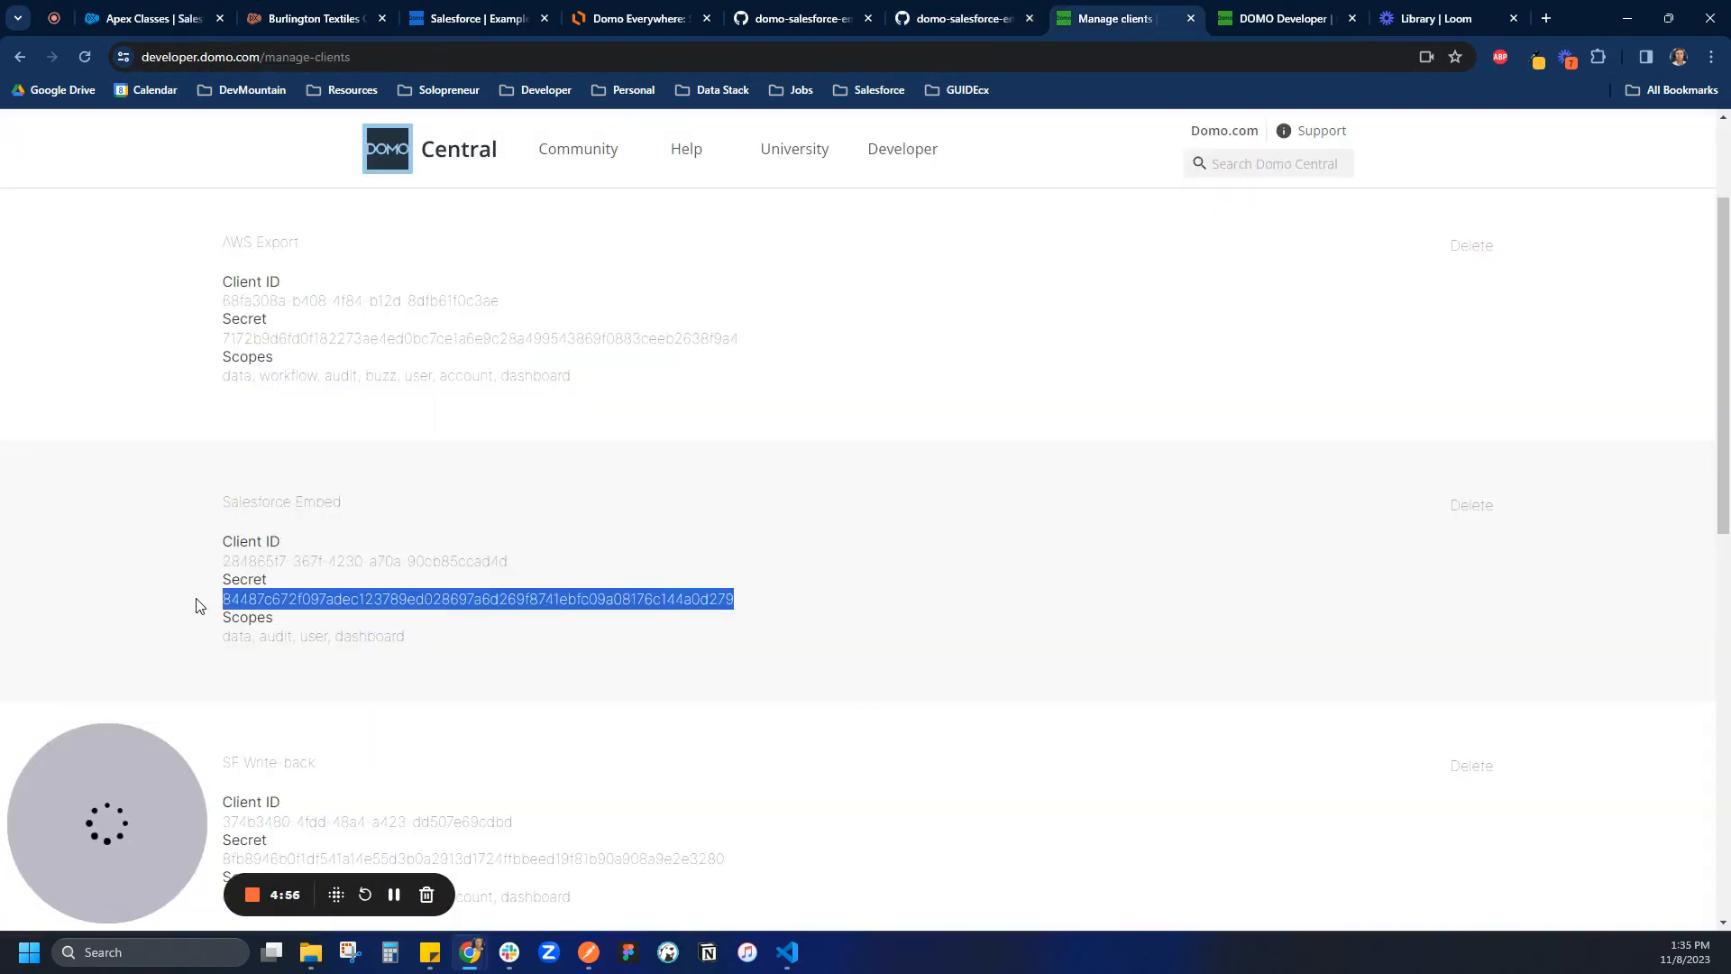
pyautogui.click(299, 19)
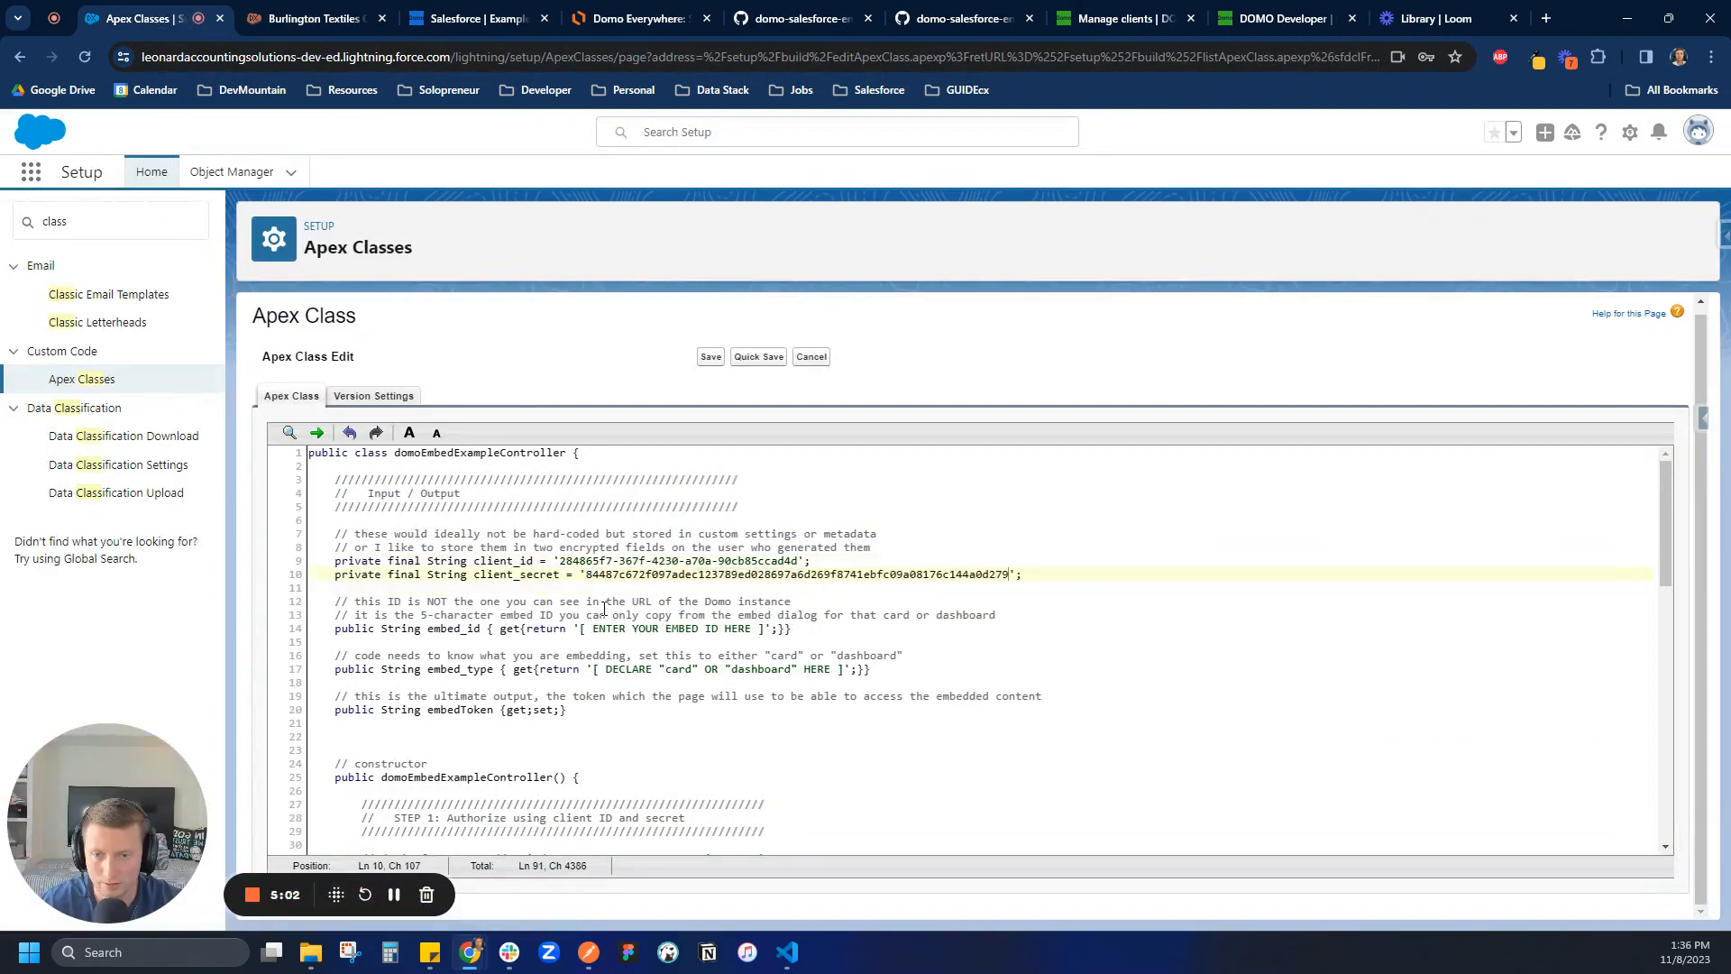
pyautogui.scroll(-3)
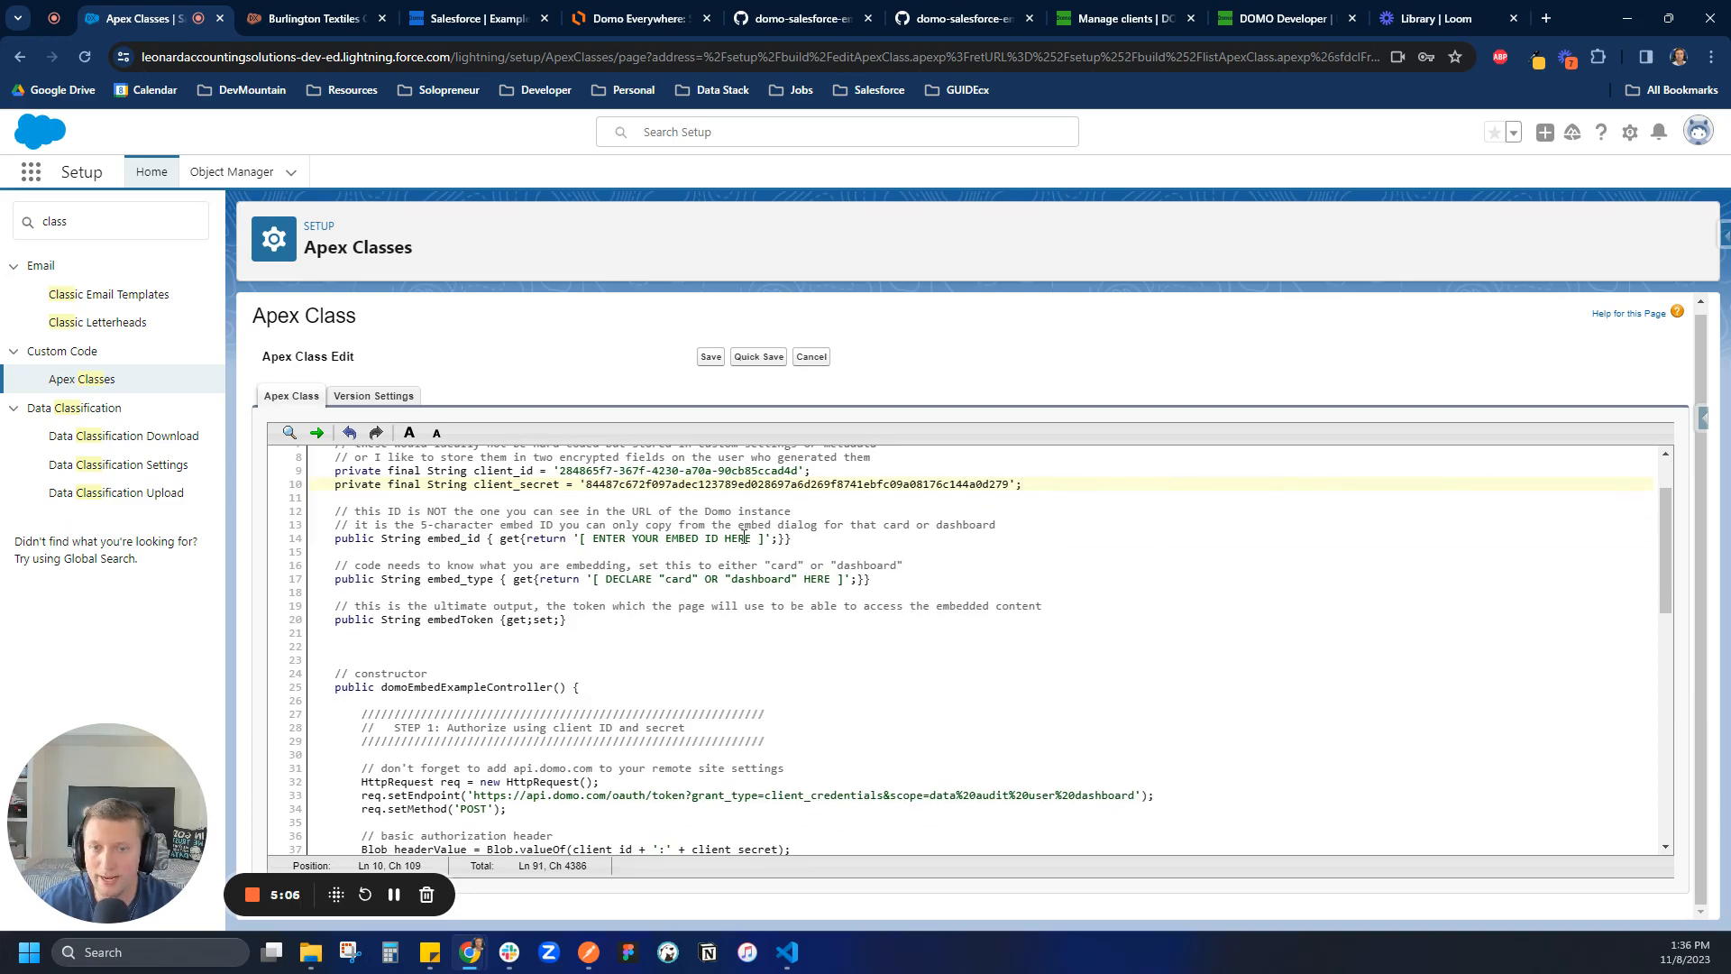
# Step: Set the Domo Everywhere Example dashboard's embed option to Private
pyautogui.click(475, 18)
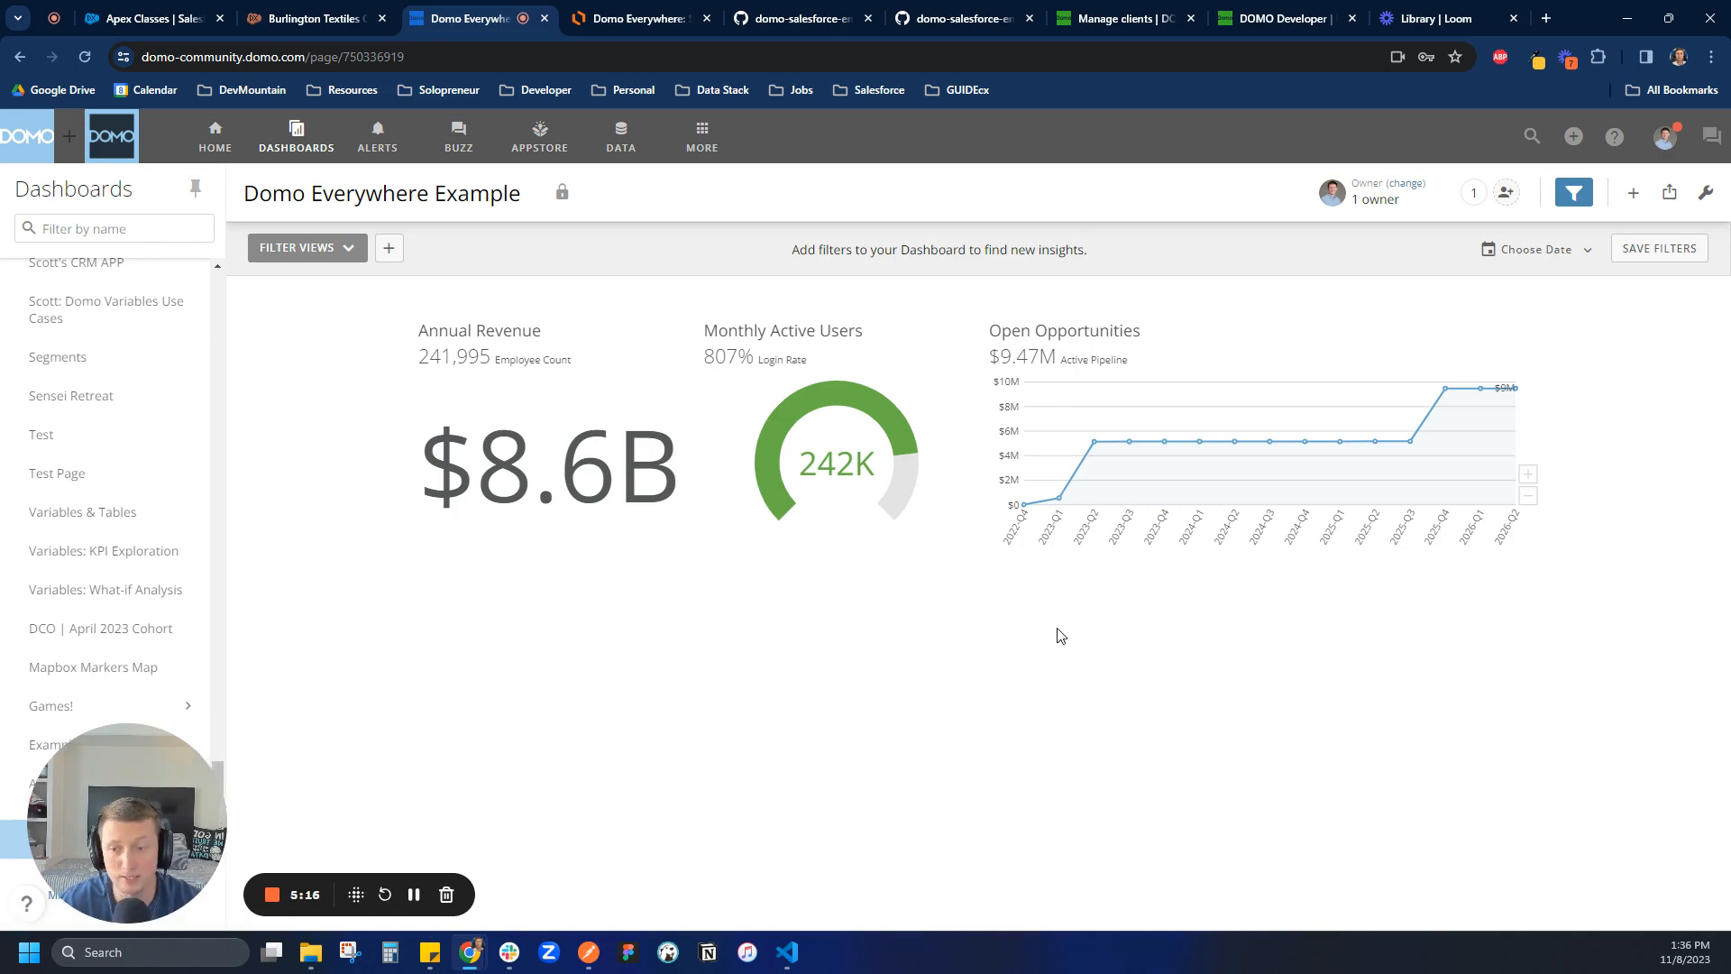
pyautogui.click(1670, 192)
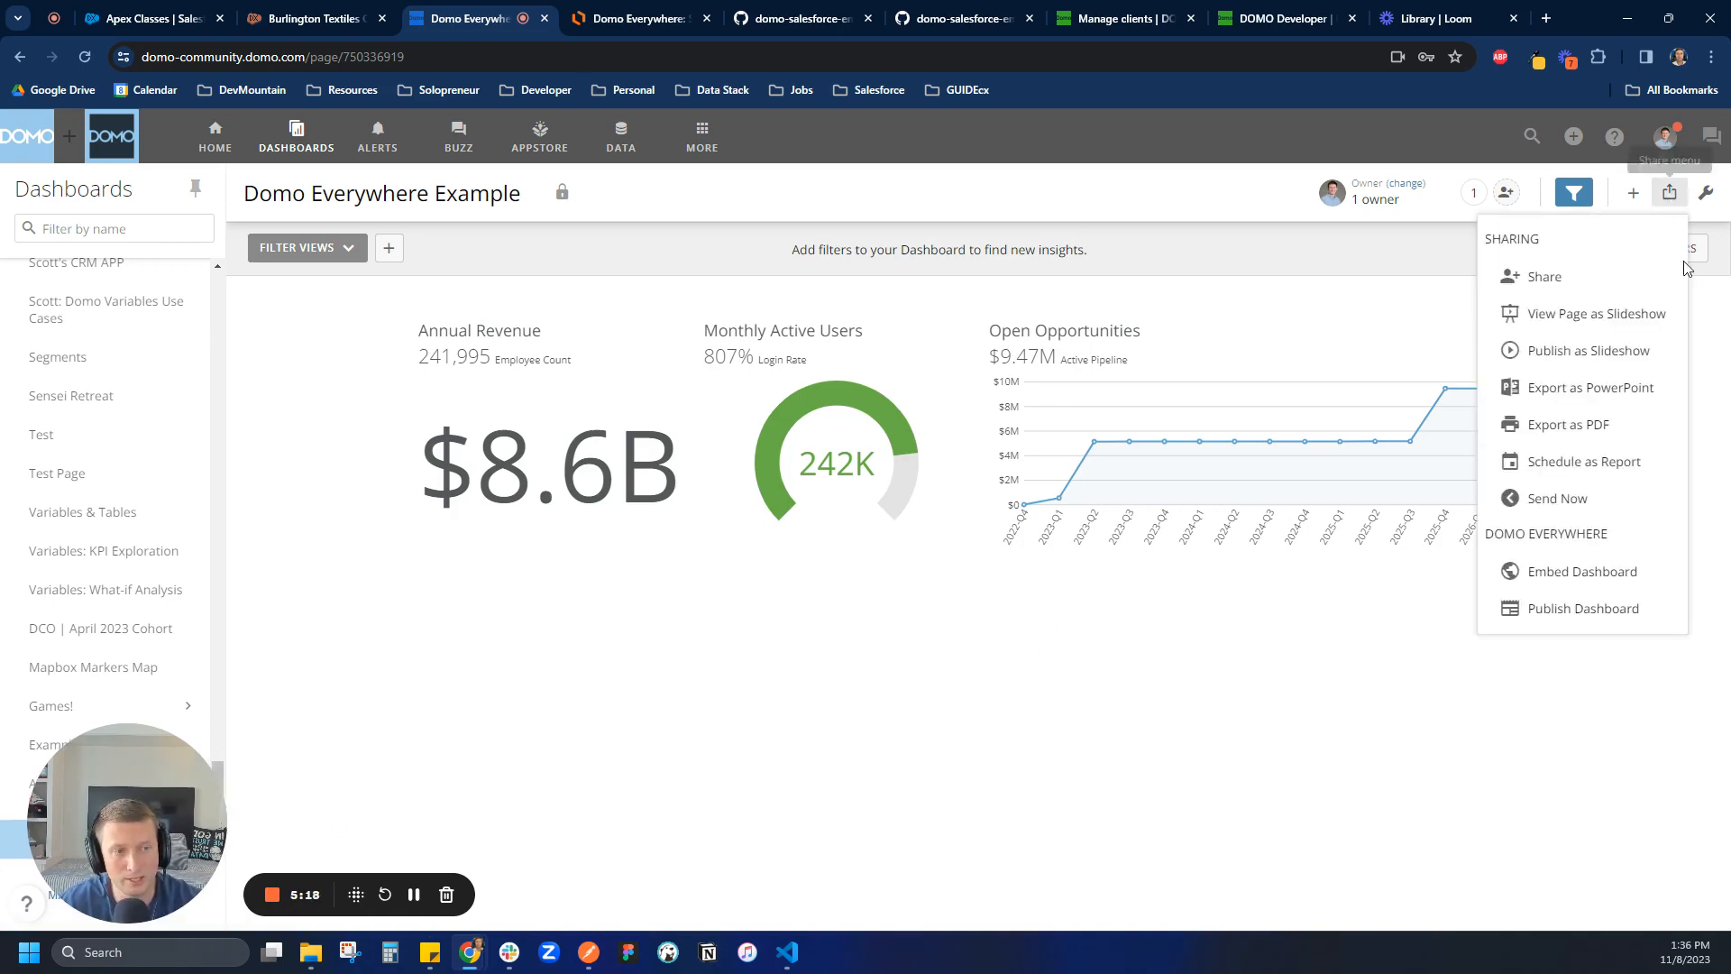
pyautogui.click(1581, 571)
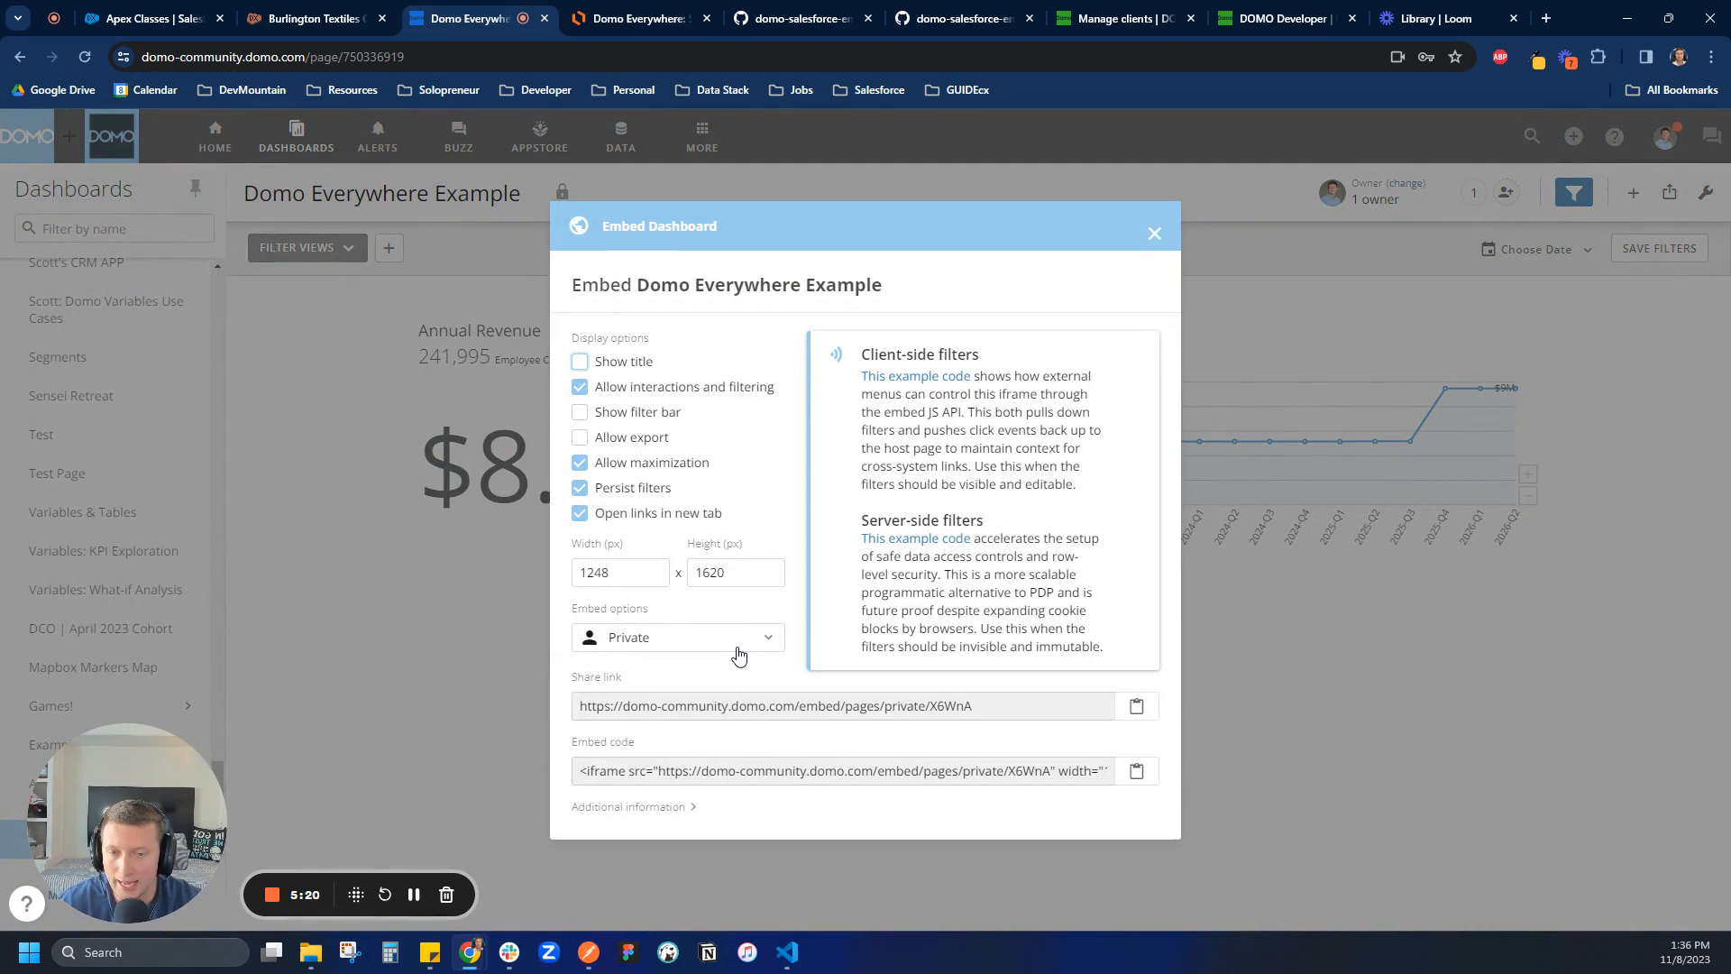
pyautogui.click(678, 638)
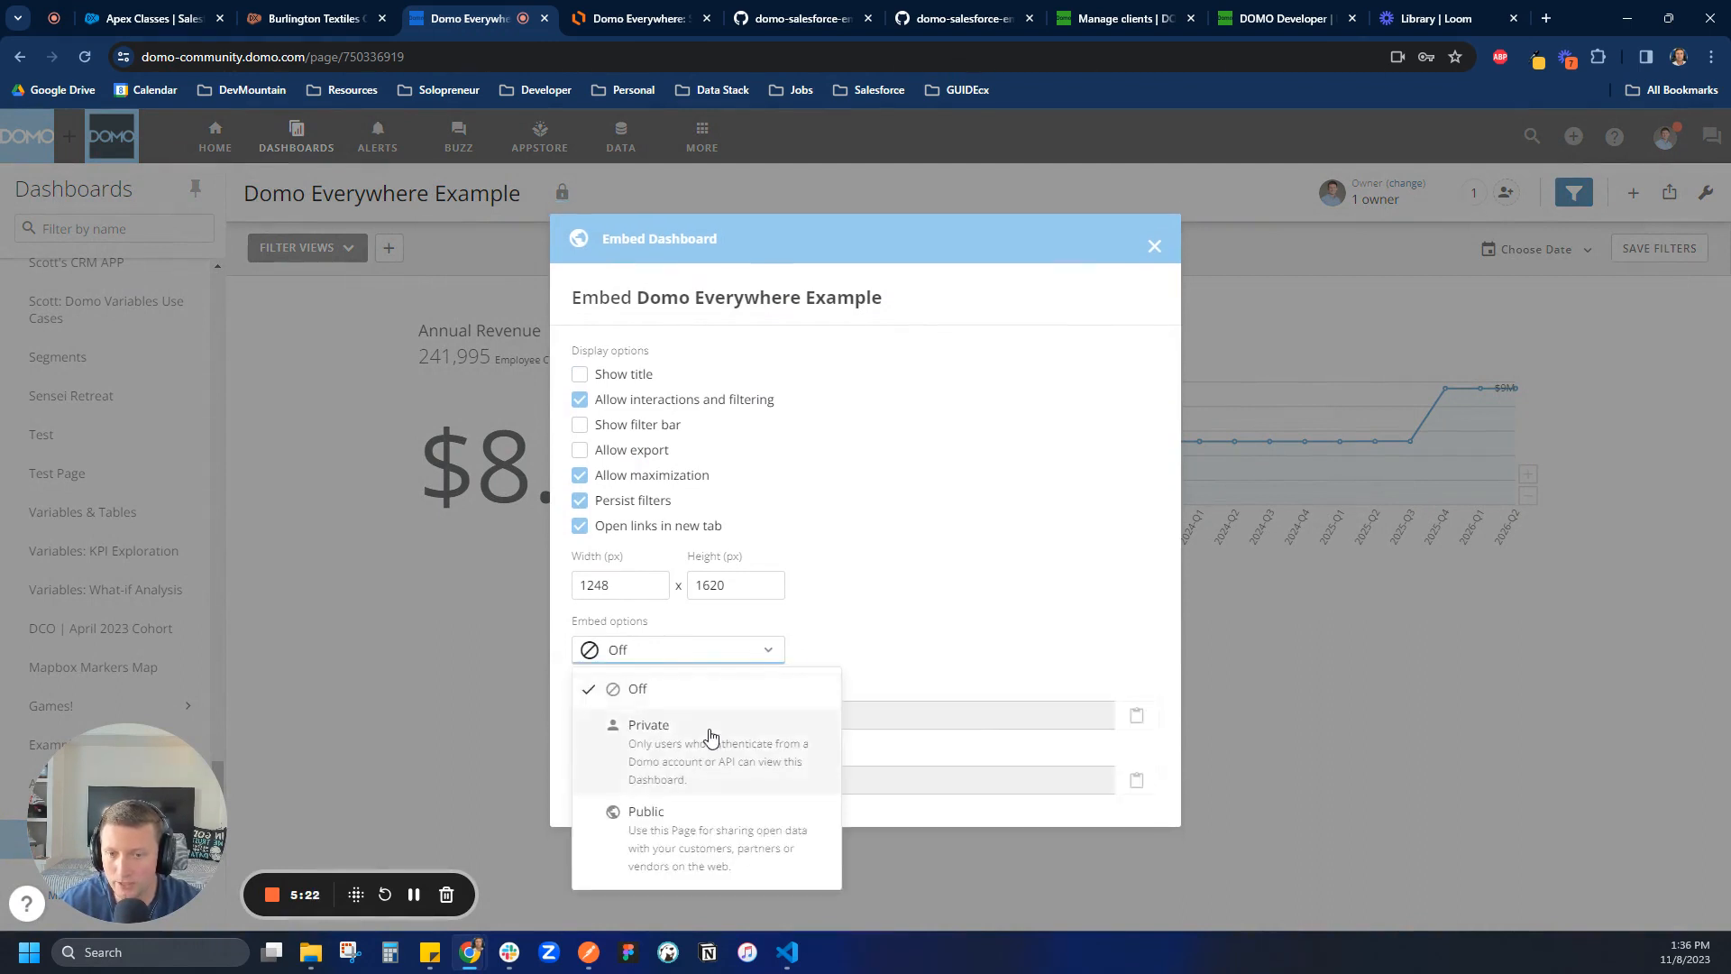
pyautogui.click(649, 724)
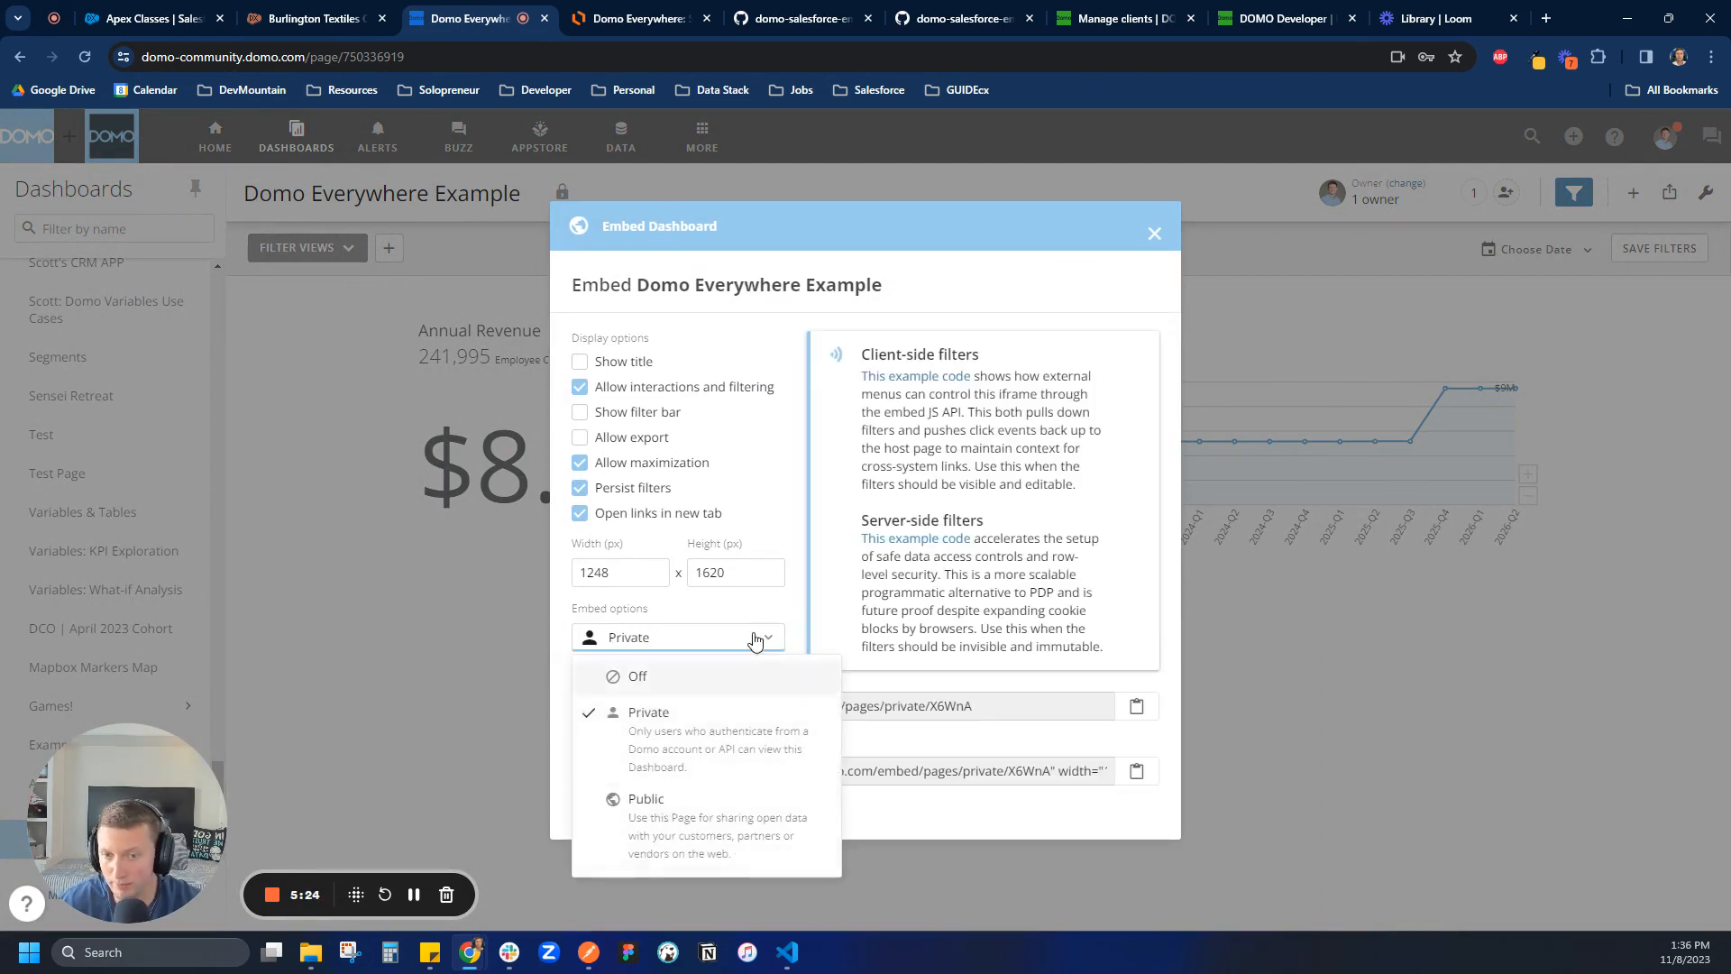
pyautogui.click(677, 636)
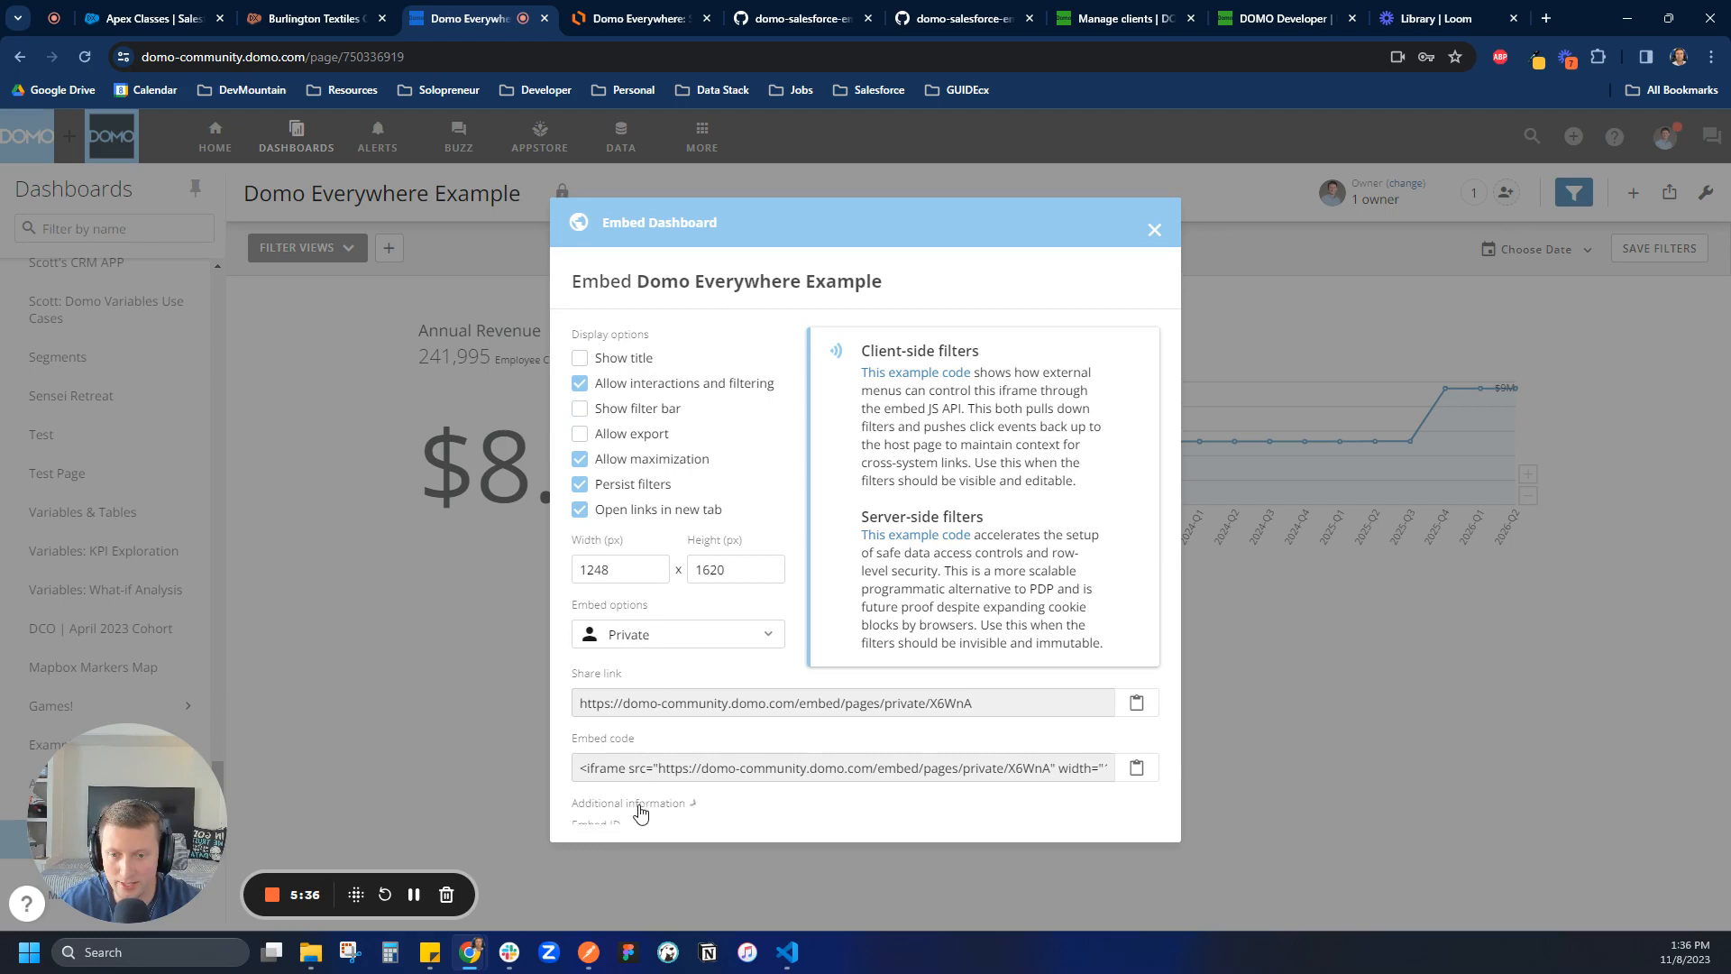
# Step: Copy the dashboard's embed ID X6WnA from Additional information
pyautogui.scroll(-3)
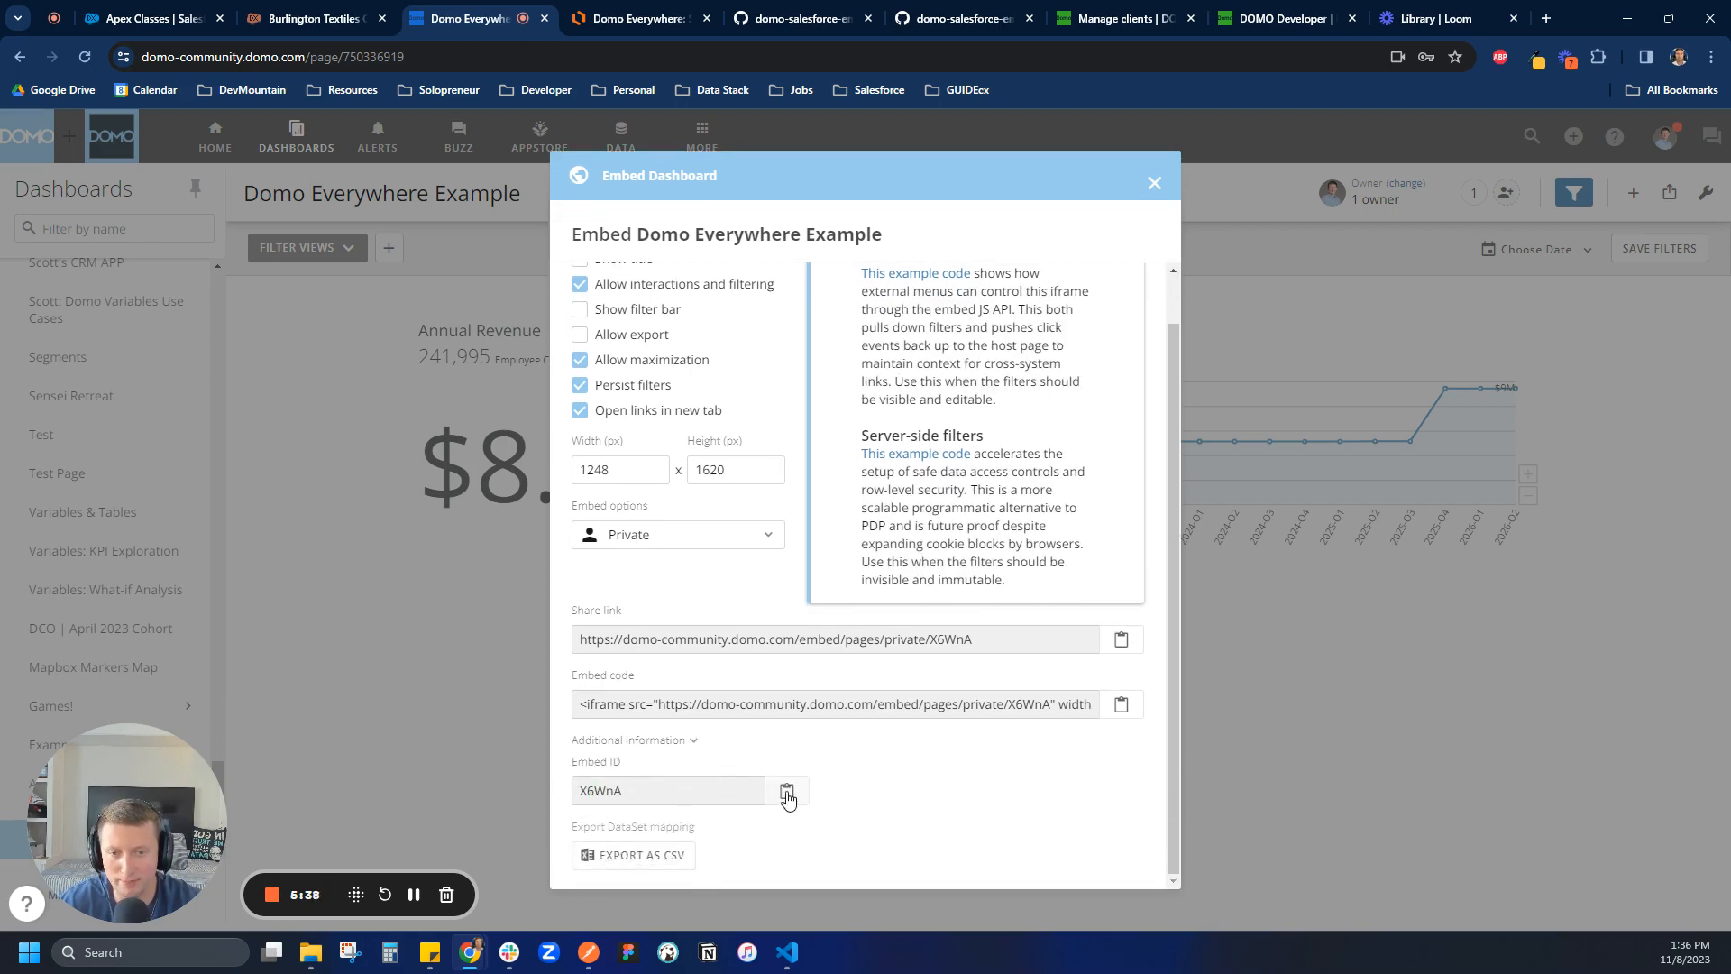
pyautogui.click(786, 791)
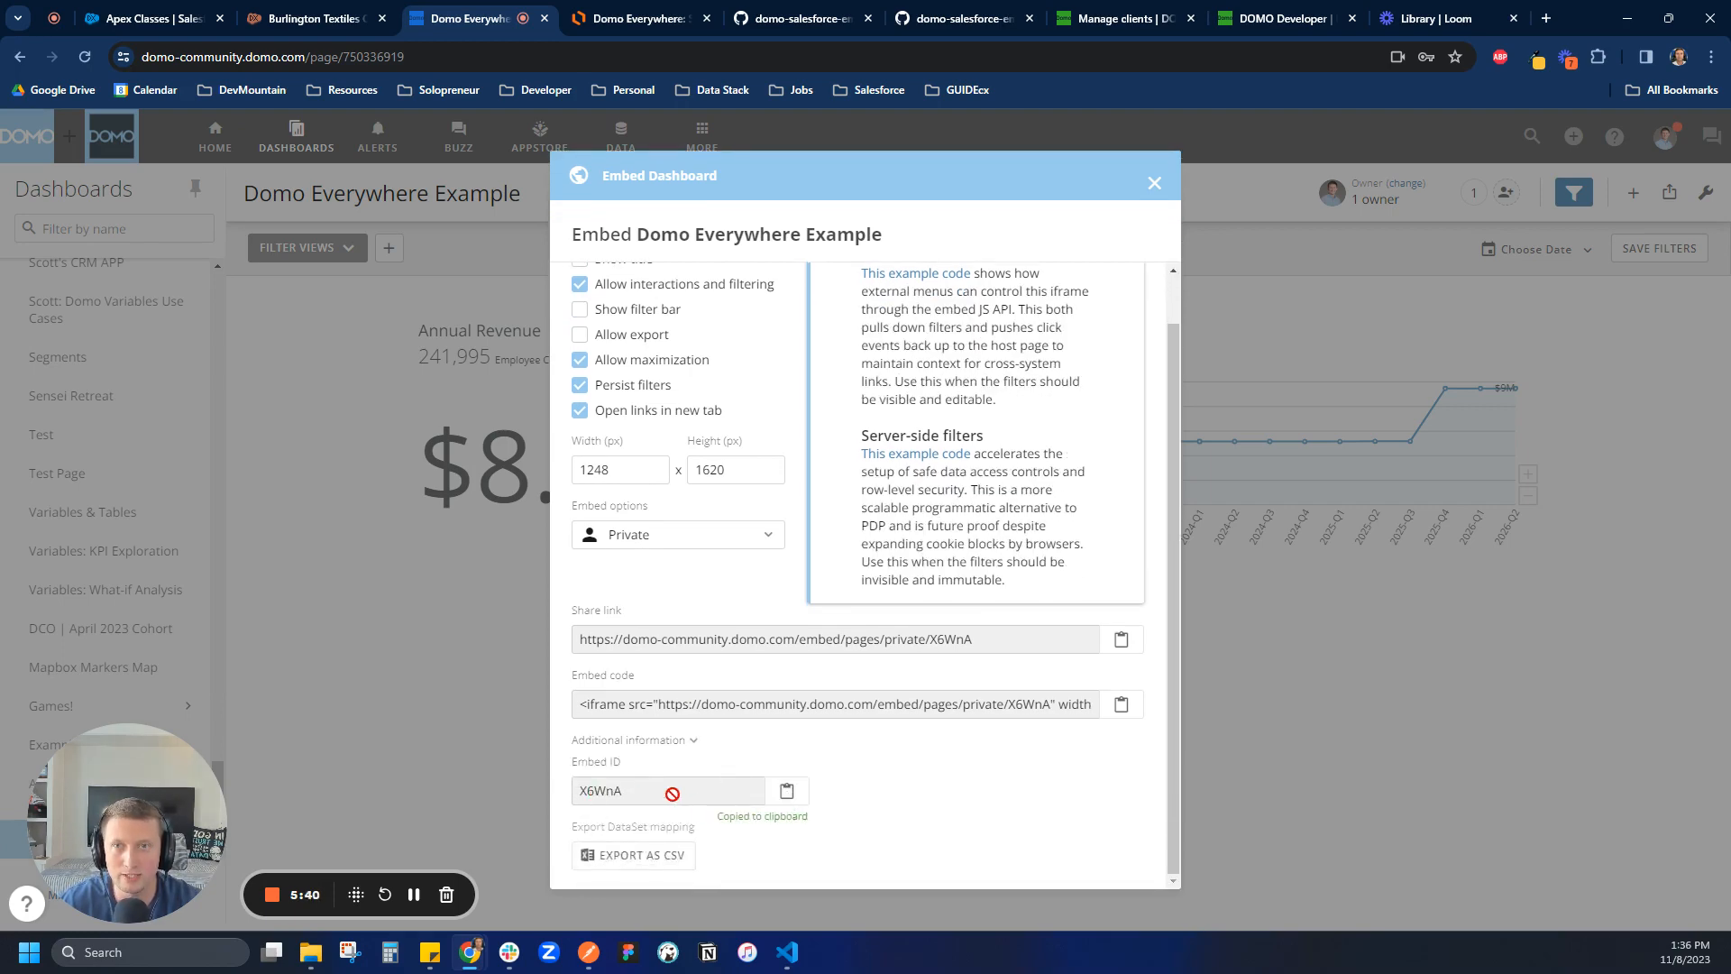
pyautogui.click(142, 19)
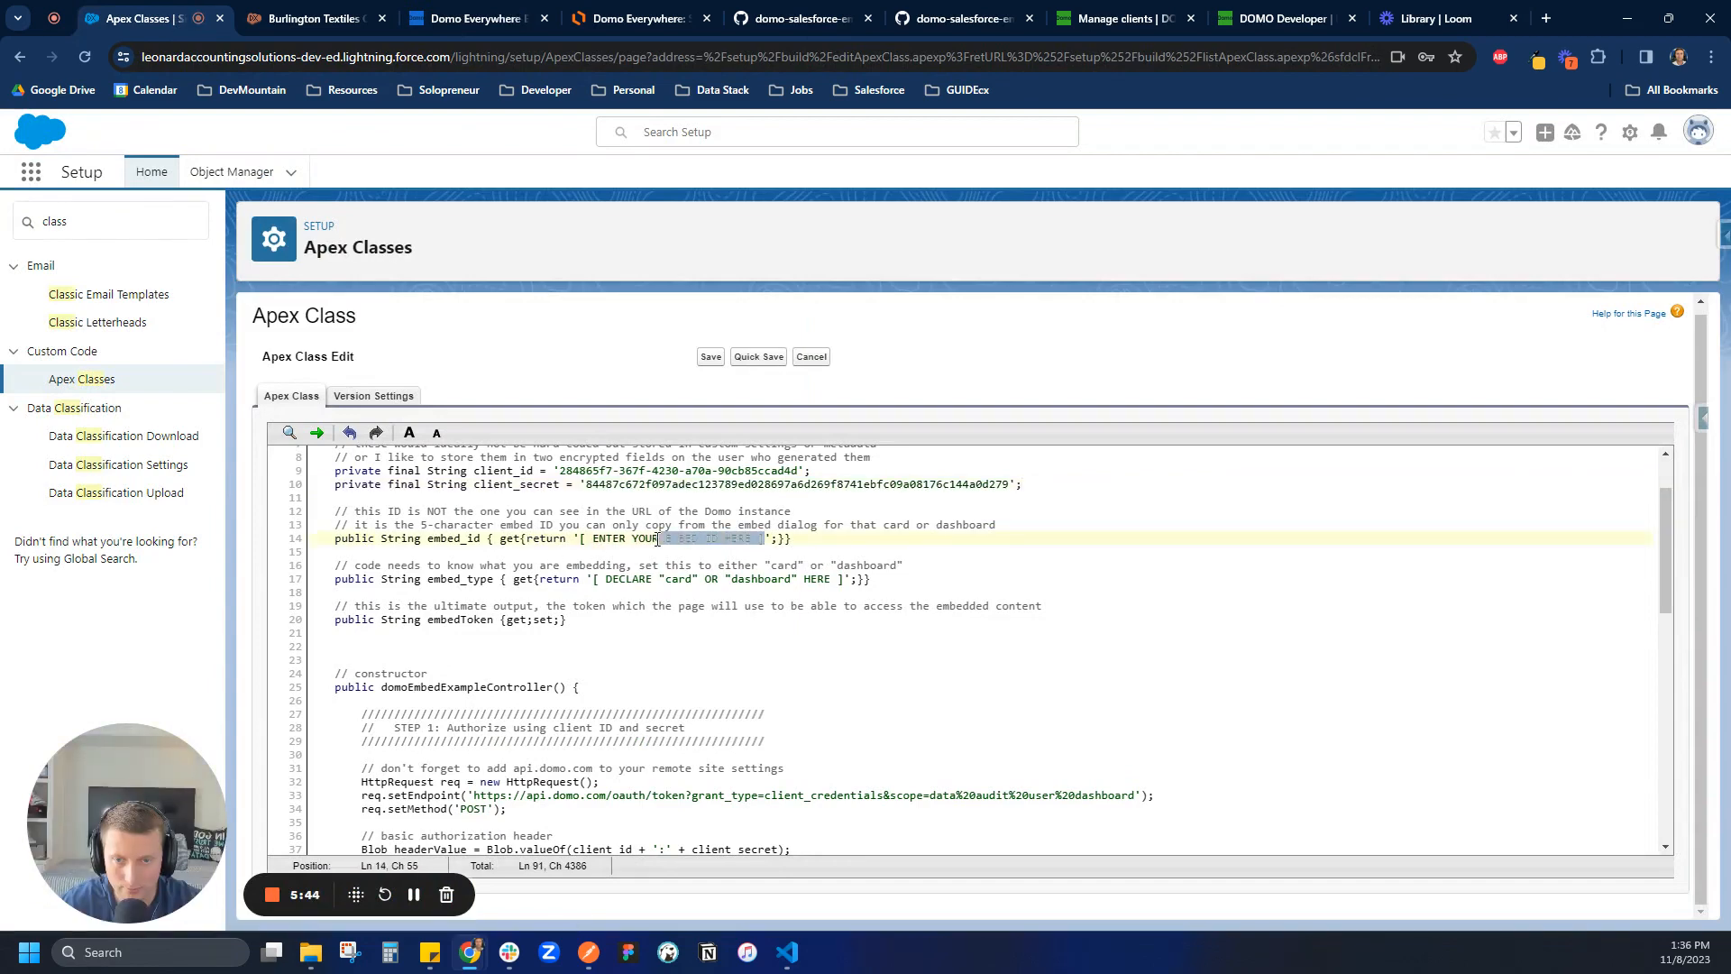
# Step: Enter embed ID X6WnA and embed type 'dashboard', then save the Apex class
pyautogui.write('X6WnA')
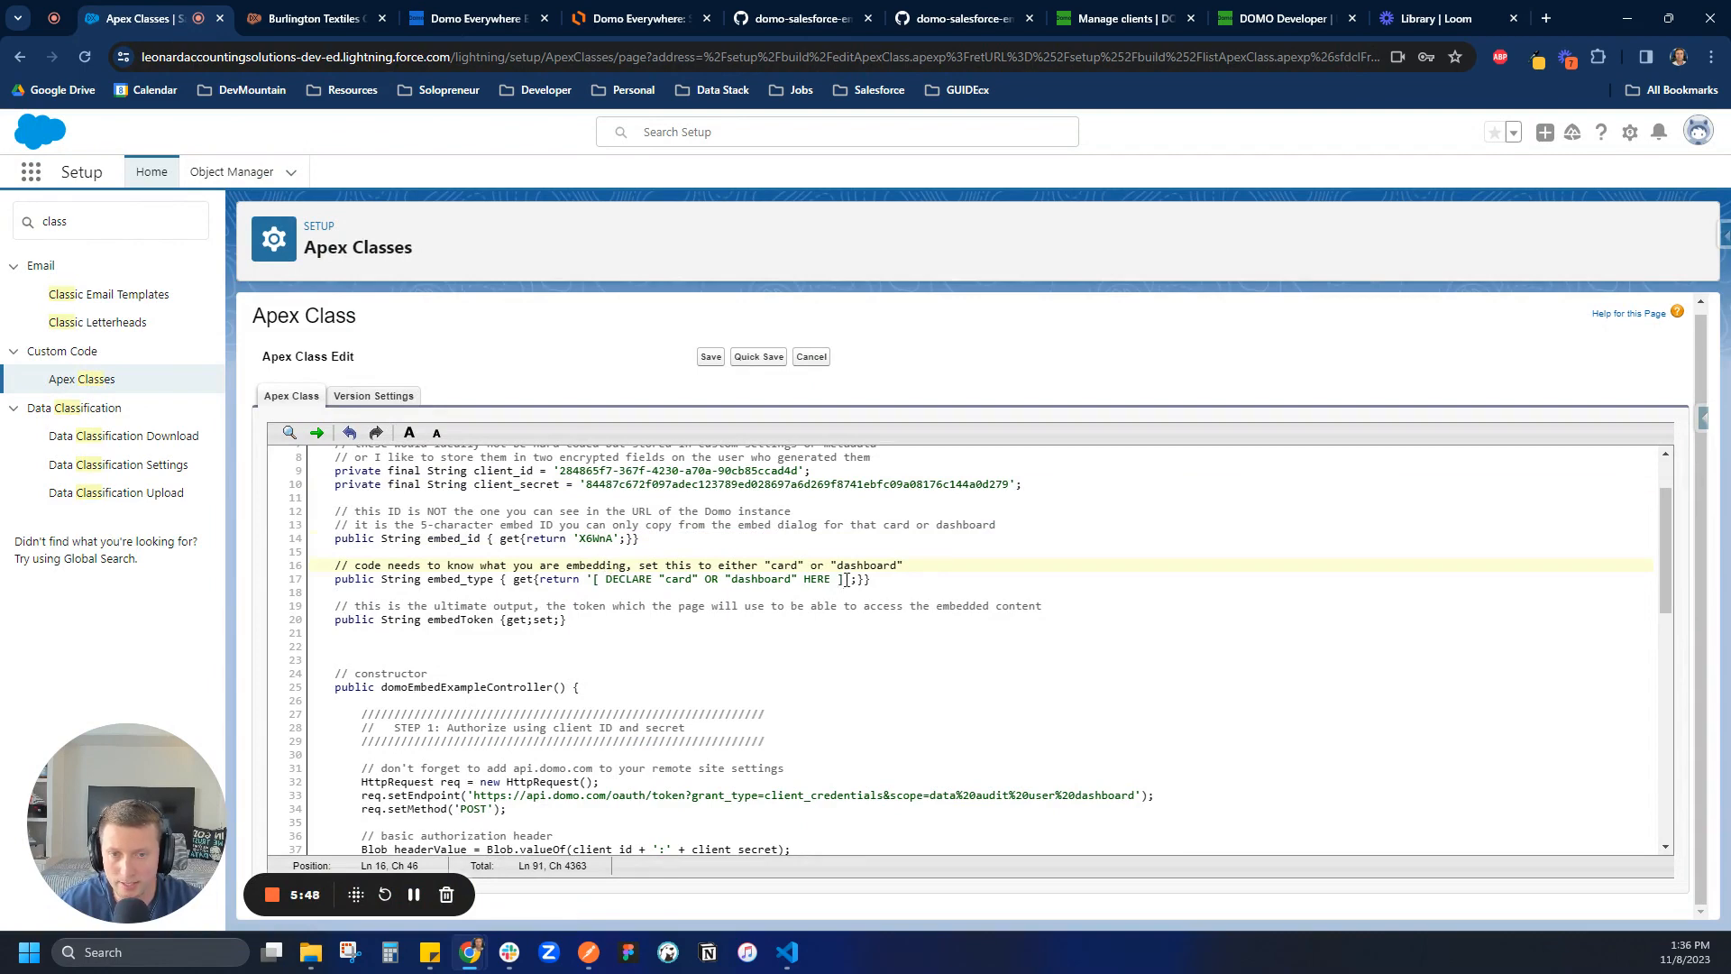
pyautogui.moveTo(596, 579); pyautogui.dragTo(841, 579)
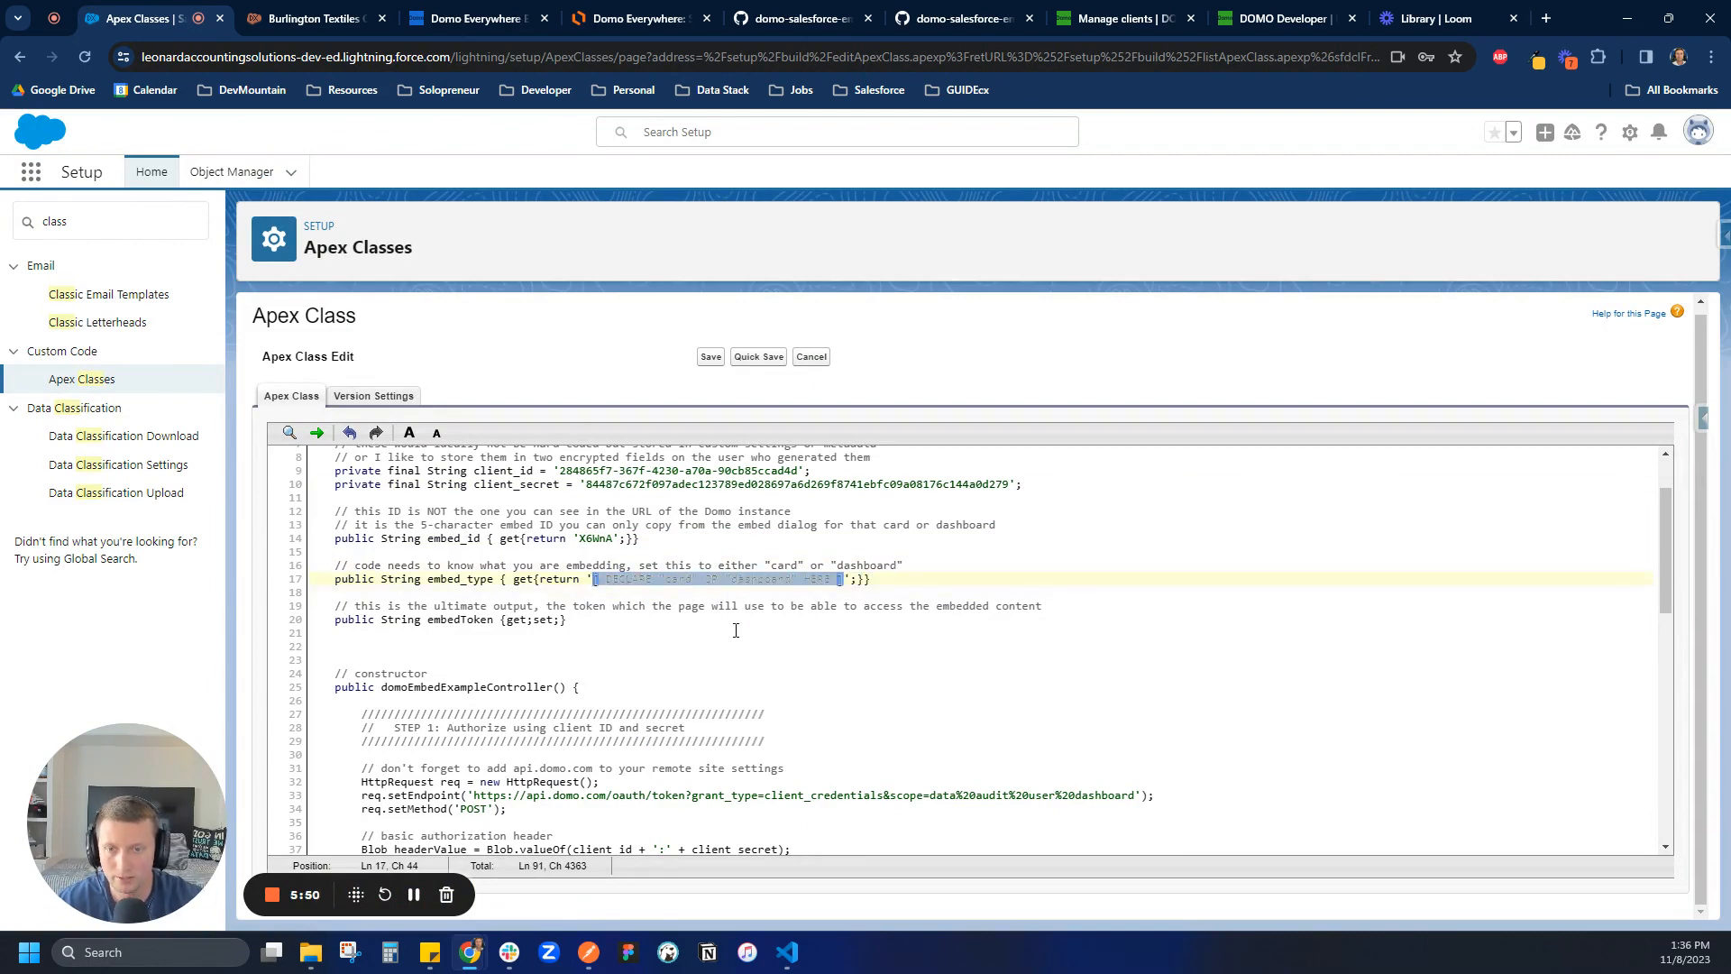
pyautogui.write('dashboard')
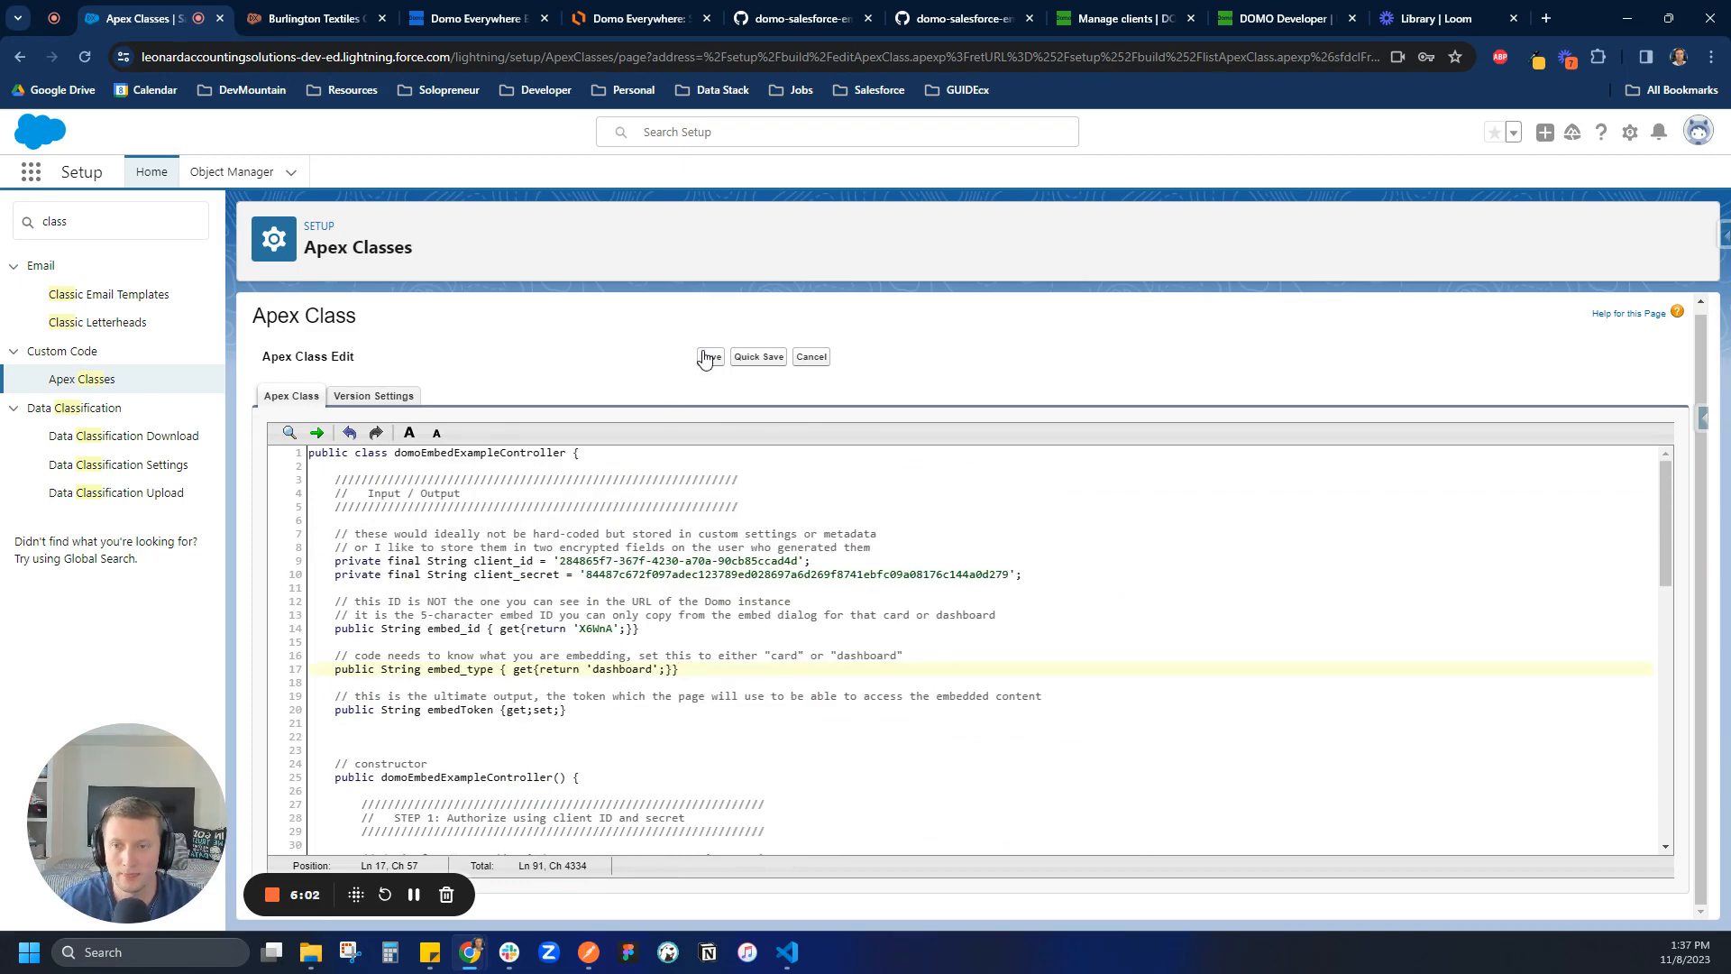
pyautogui.click(707, 355)
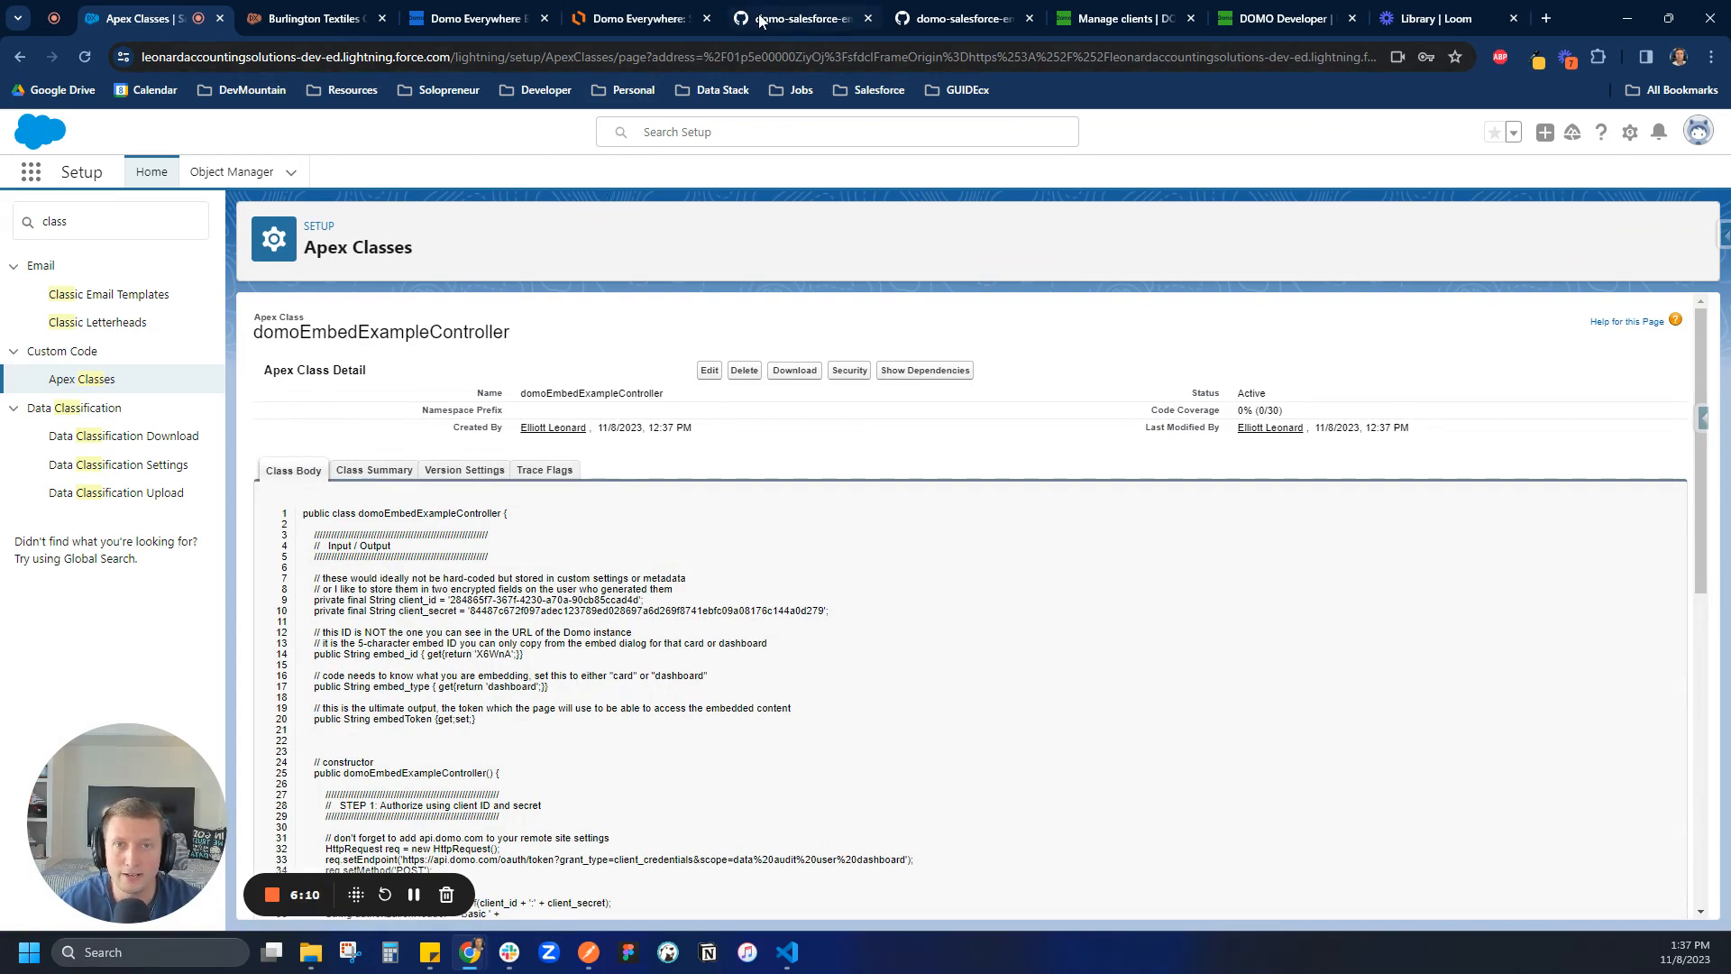
pyautogui.click(796, 19)
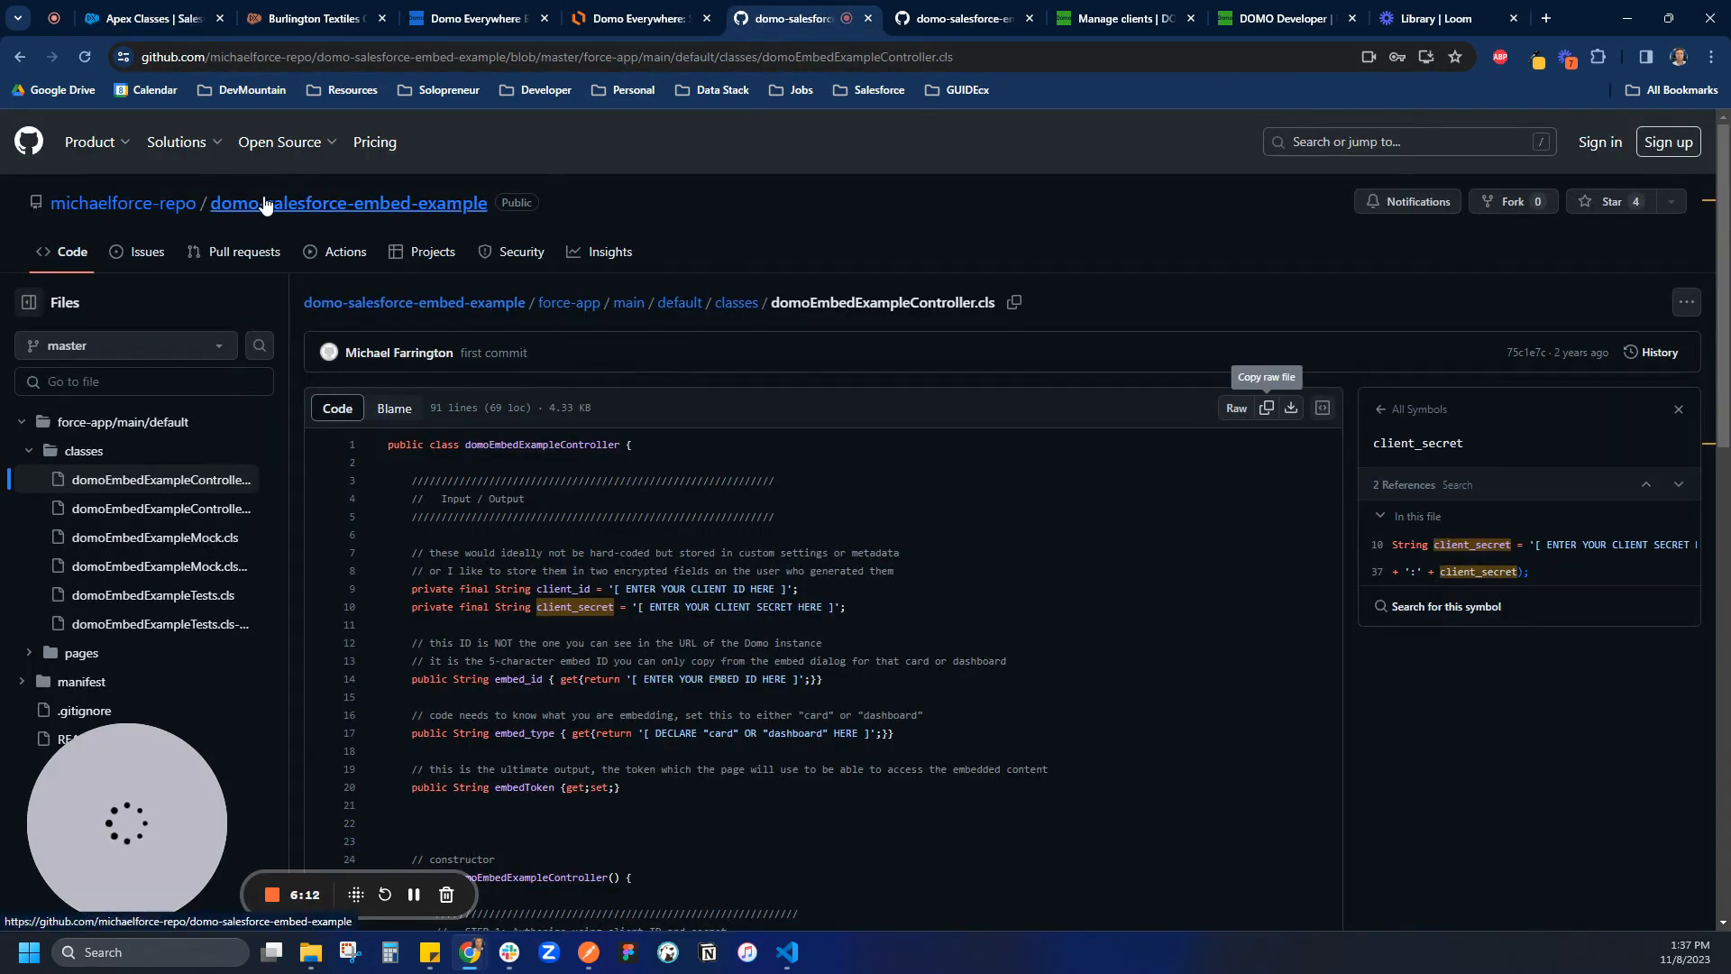
pyautogui.click(348, 202)
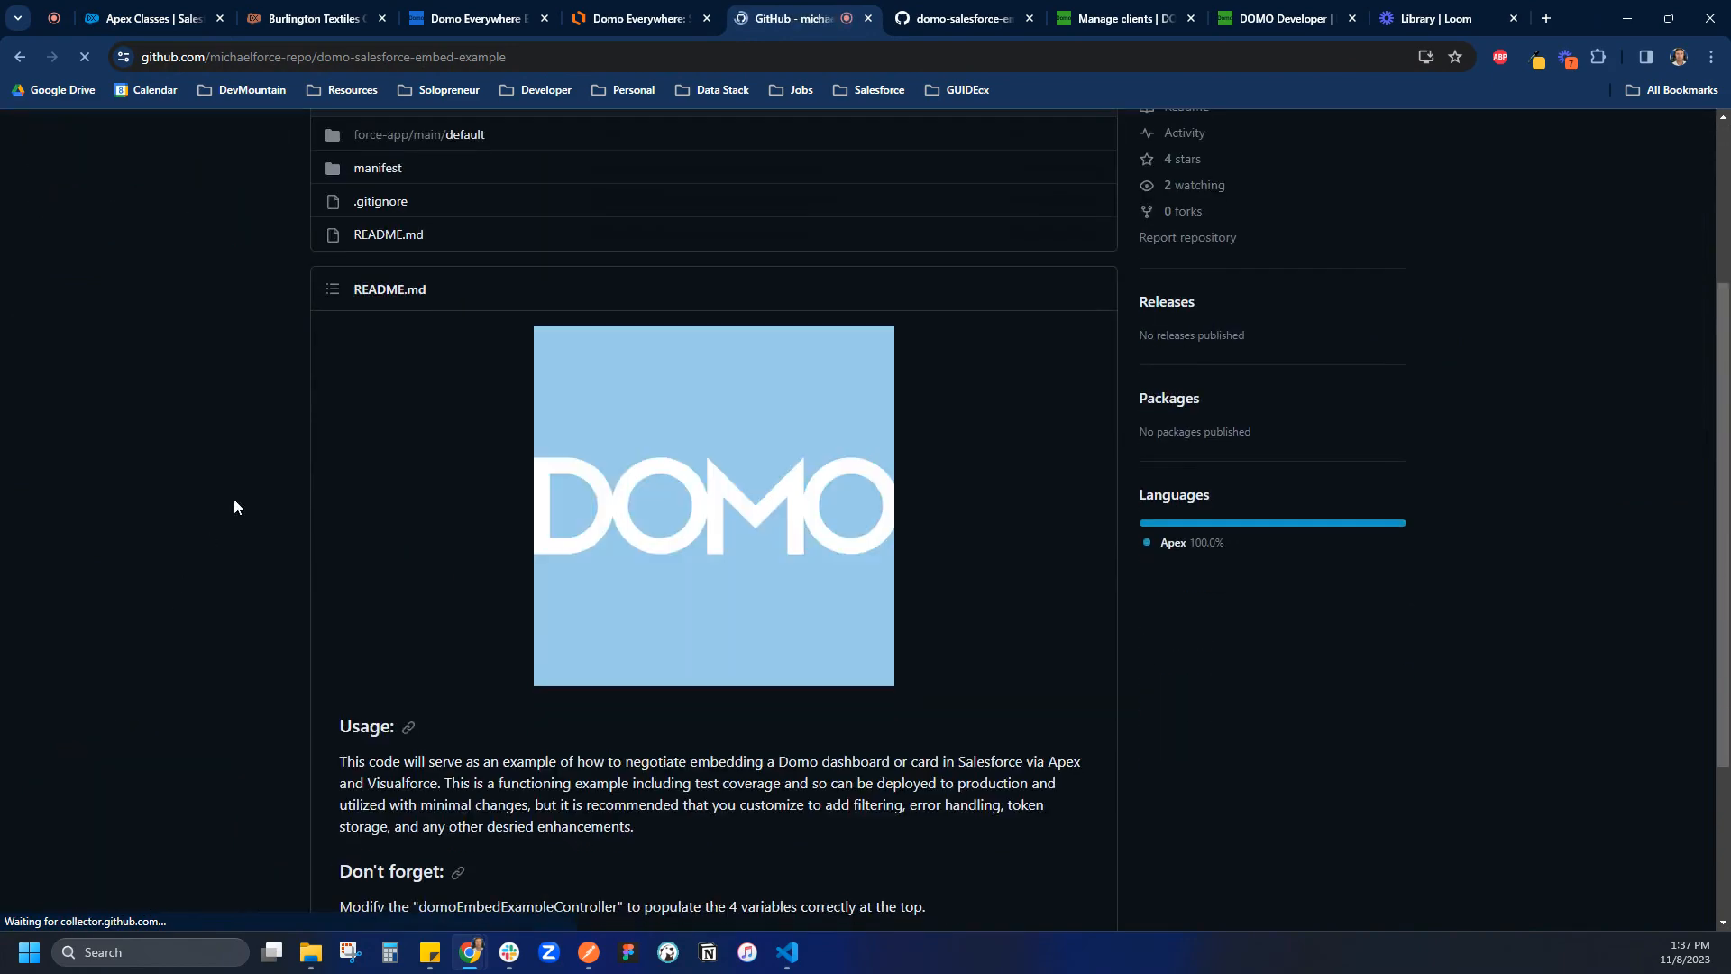
pyautogui.scroll(-3)
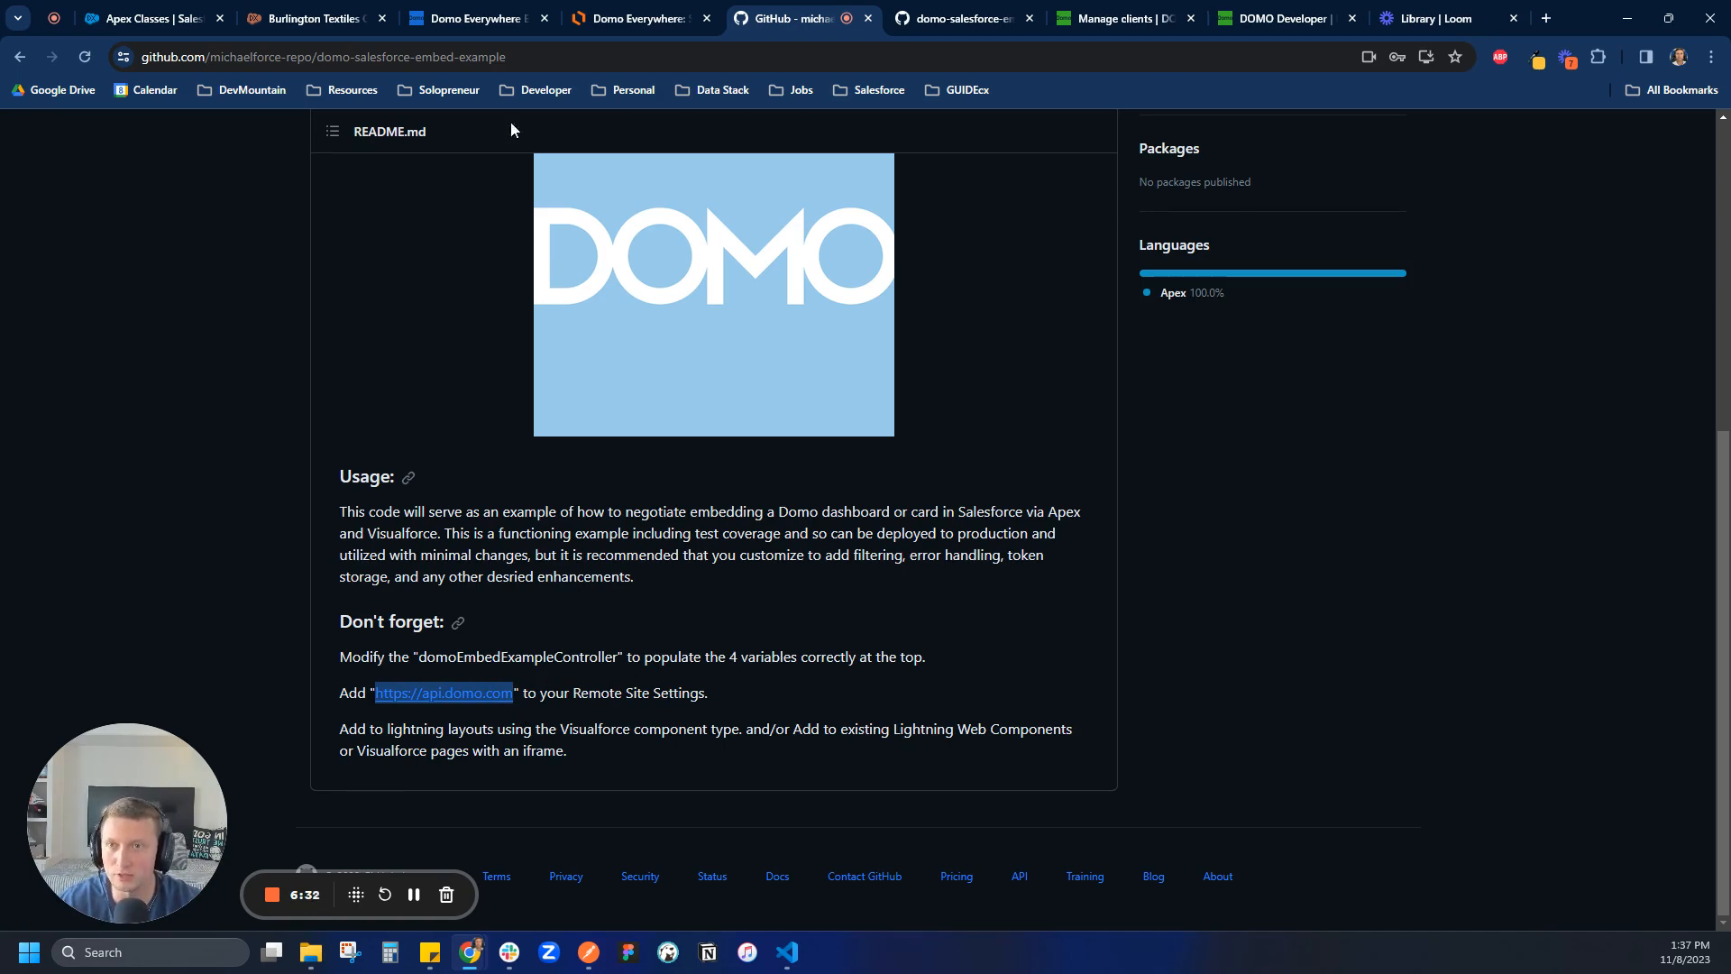
pyautogui.click(143, 19)
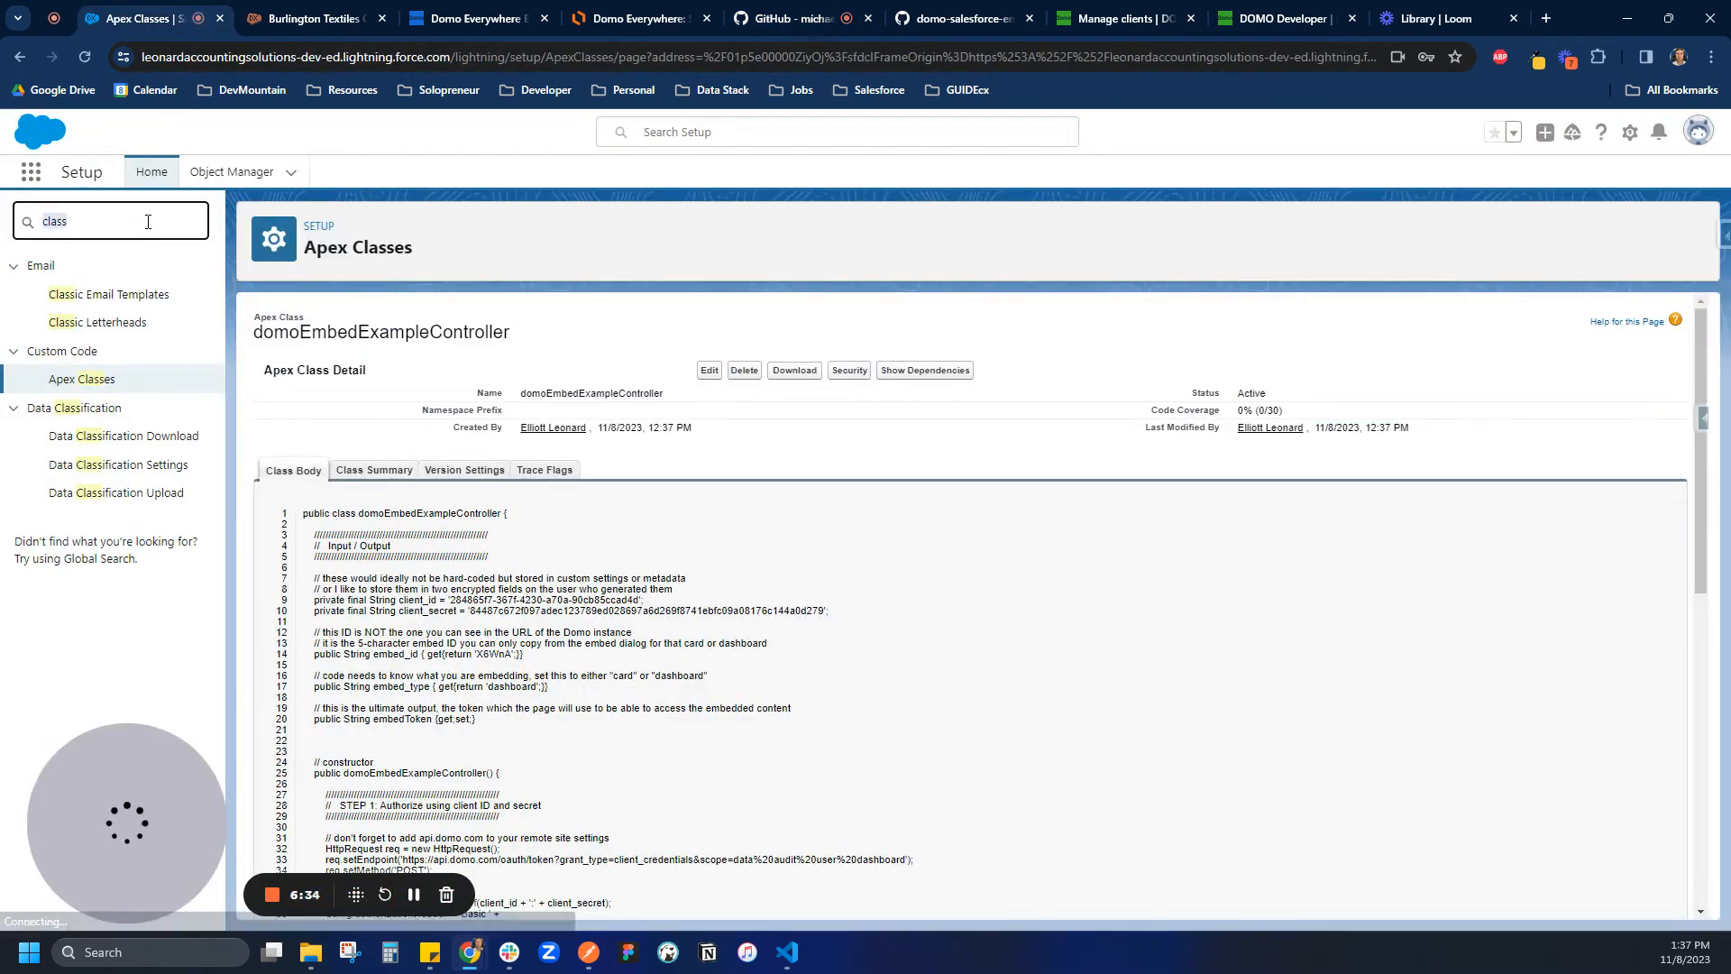
pyautogui.write('remote')
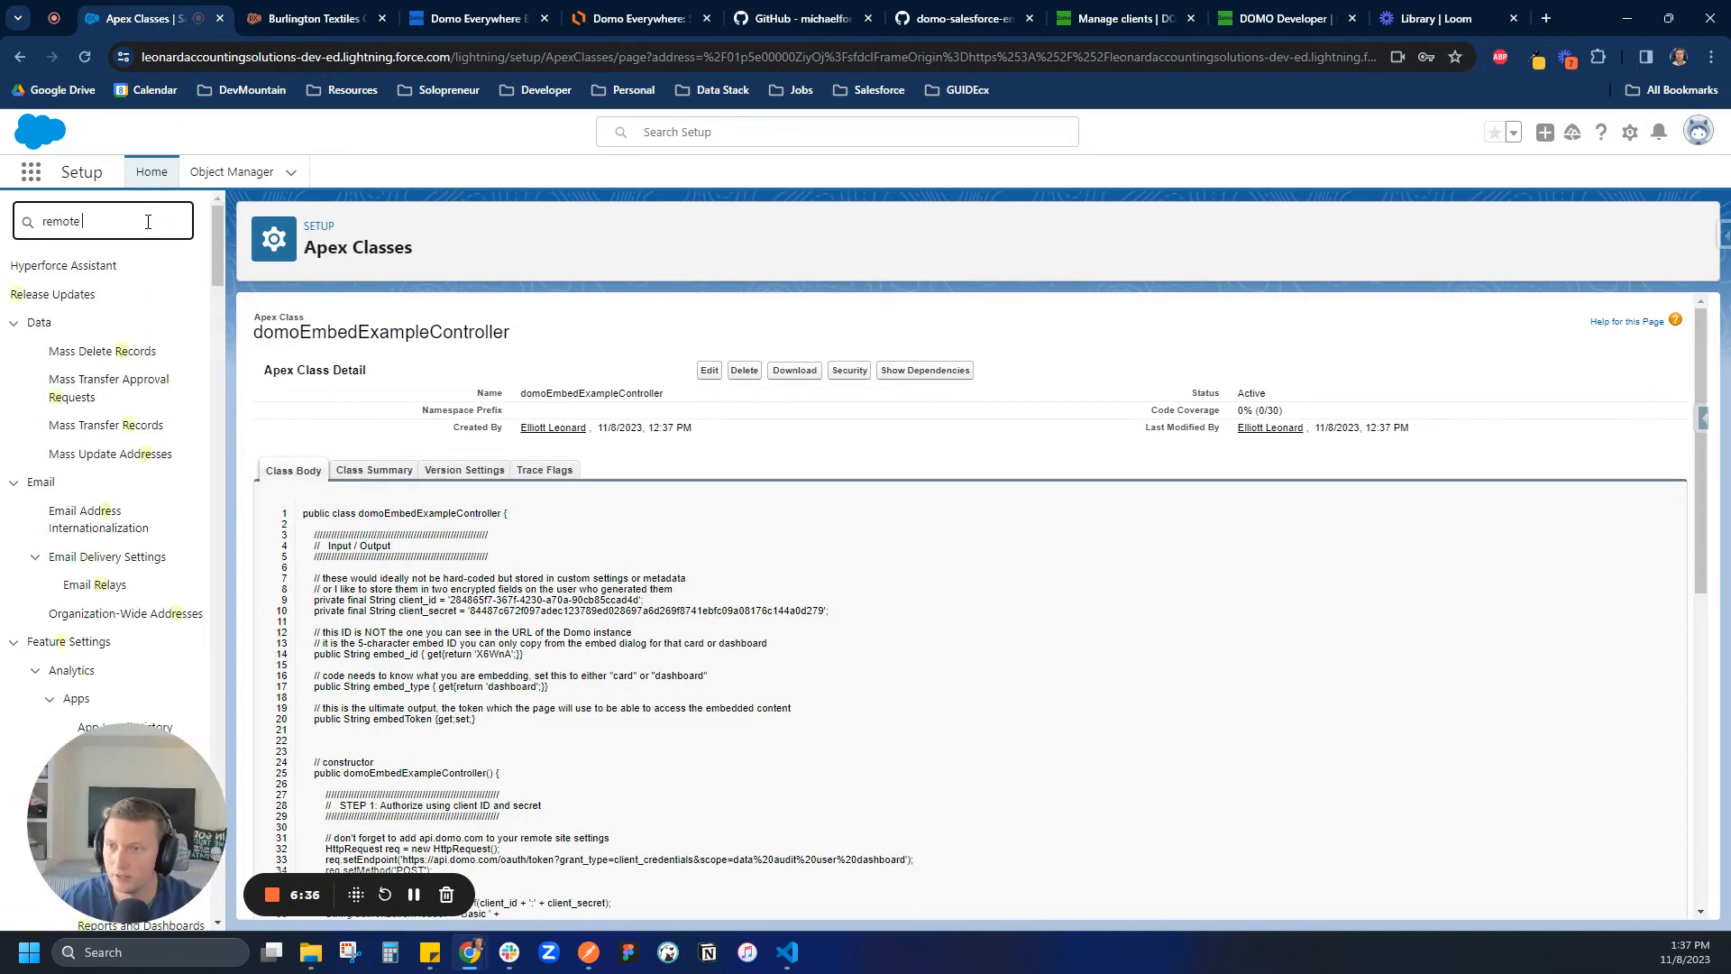
pyautogui.click(102, 350)
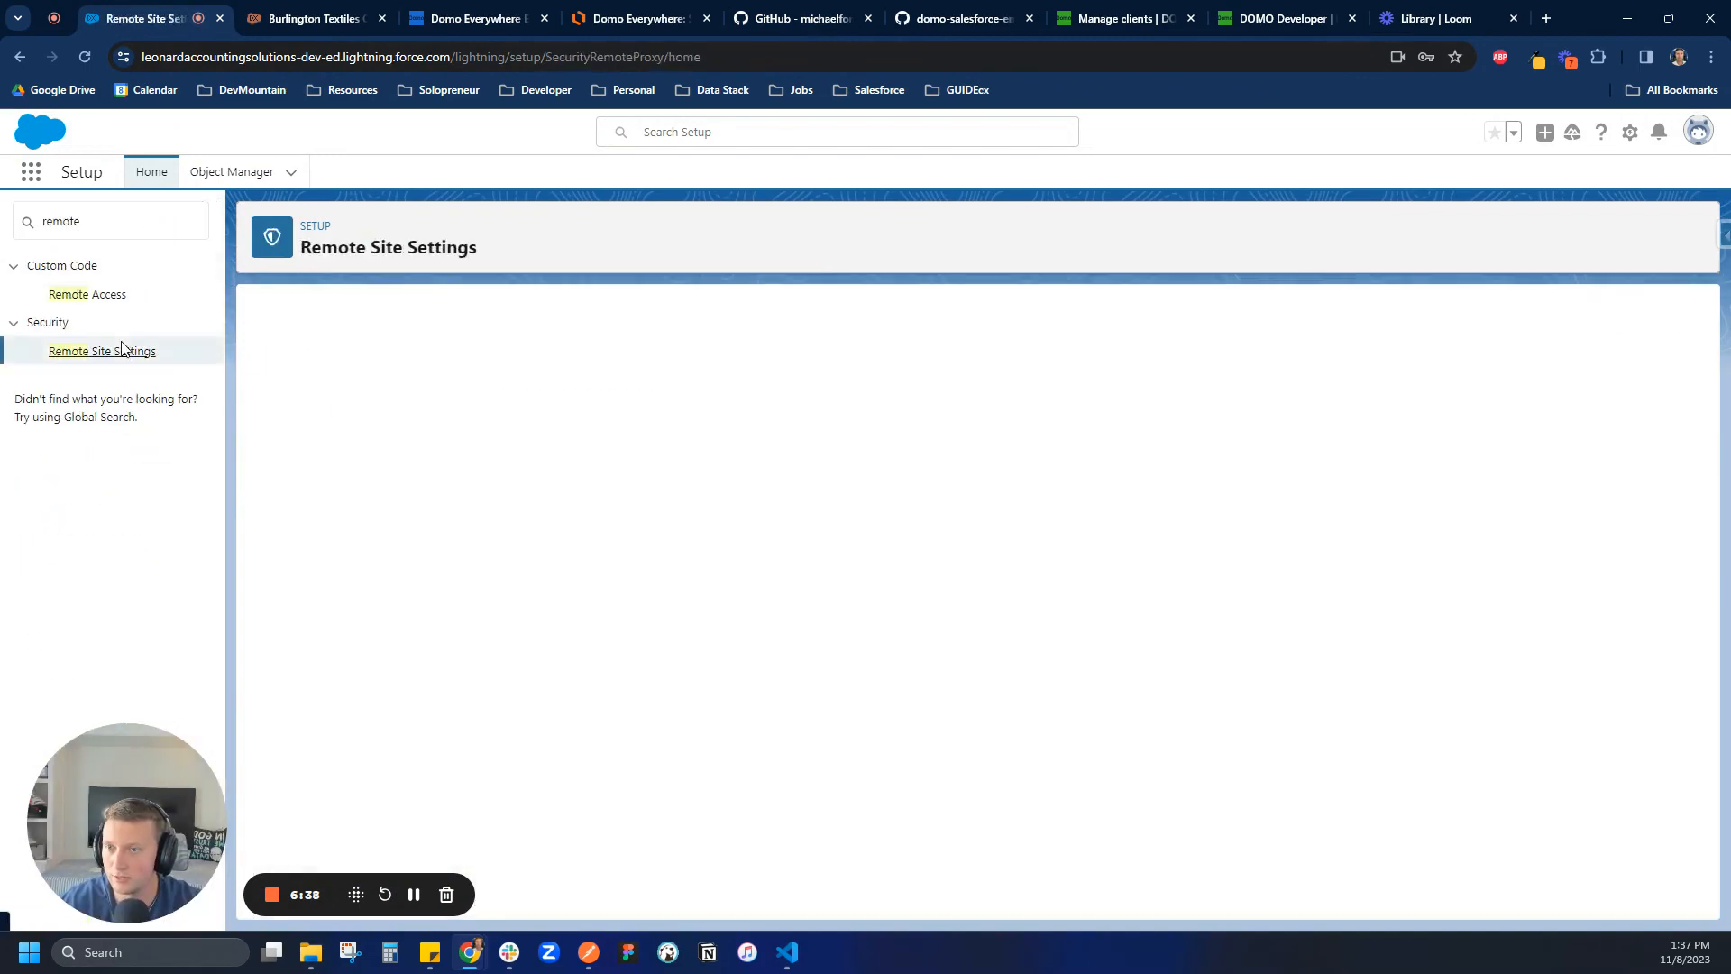
pyautogui.click(102, 350)
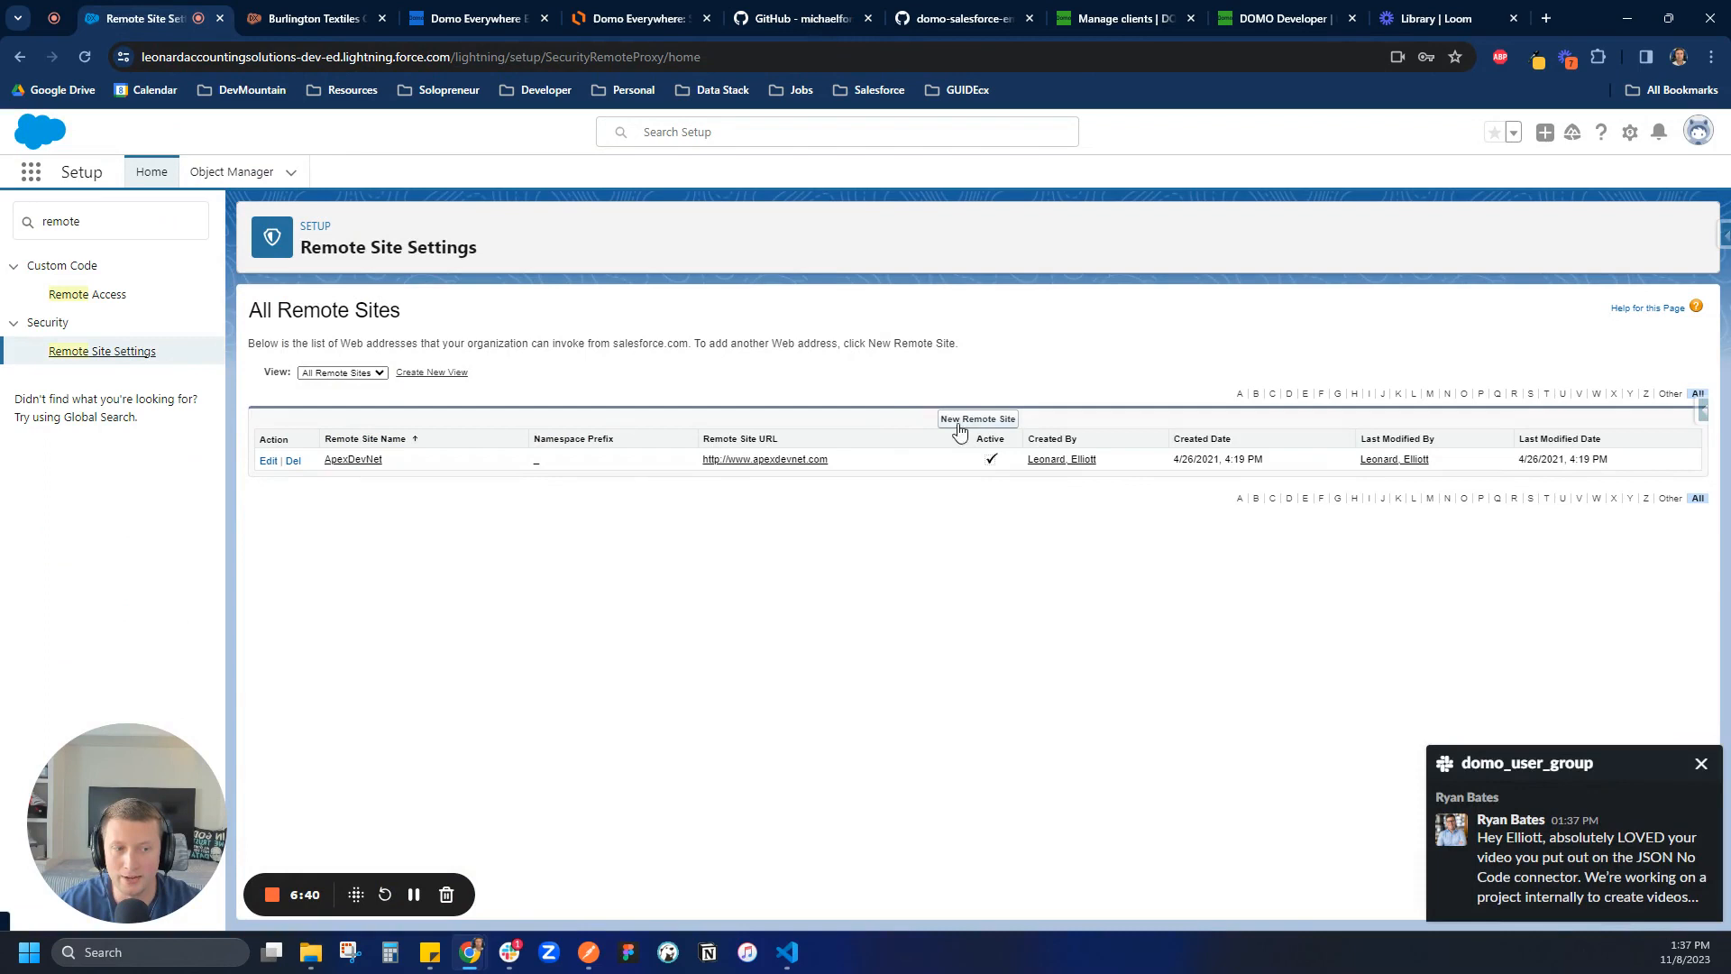
pyautogui.click(976, 418)
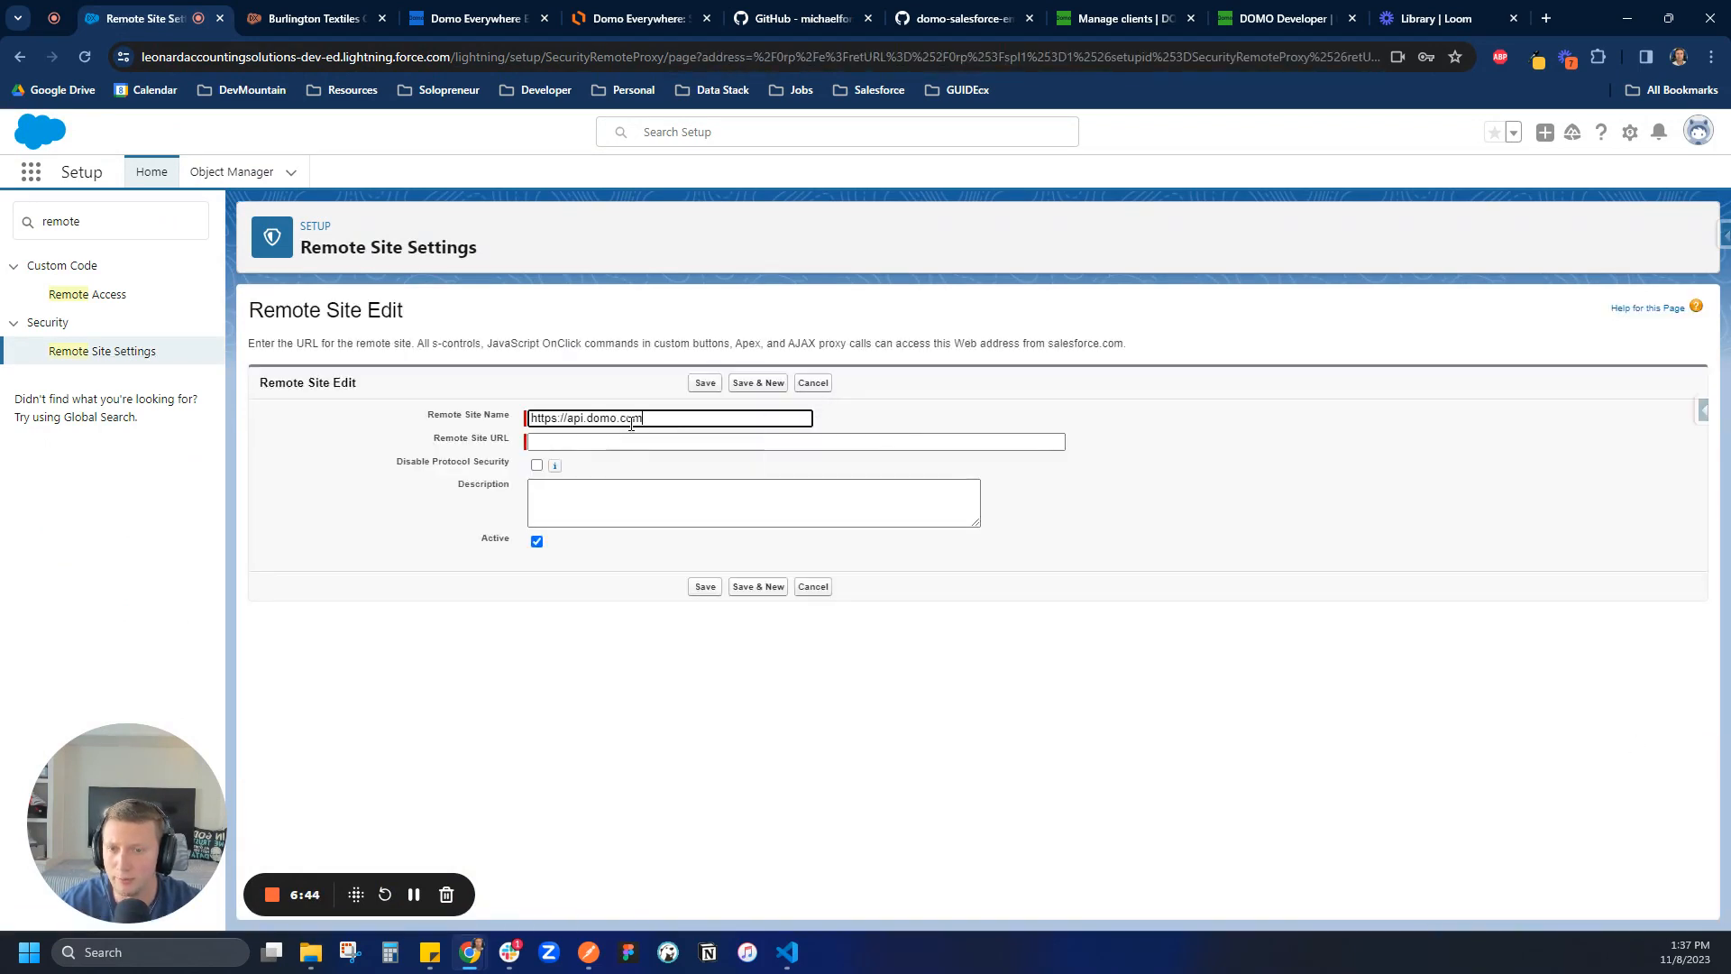
pyautogui.write('https://api.domo.com')
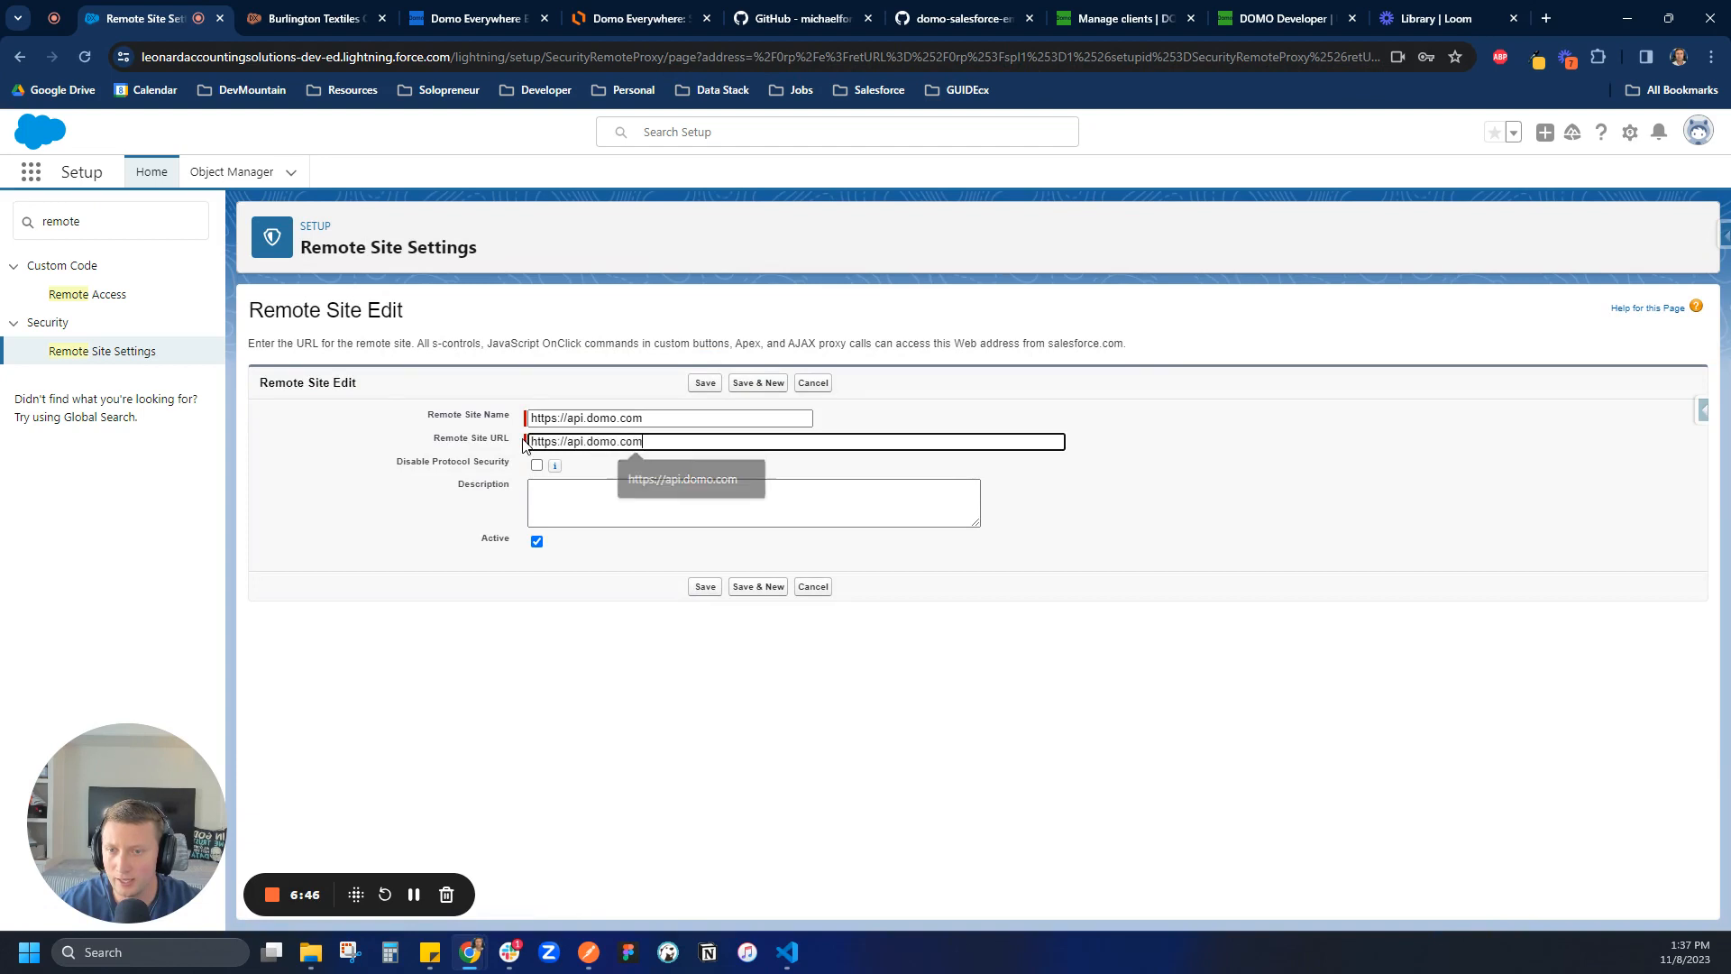
pyautogui.tripleClick(669, 417)
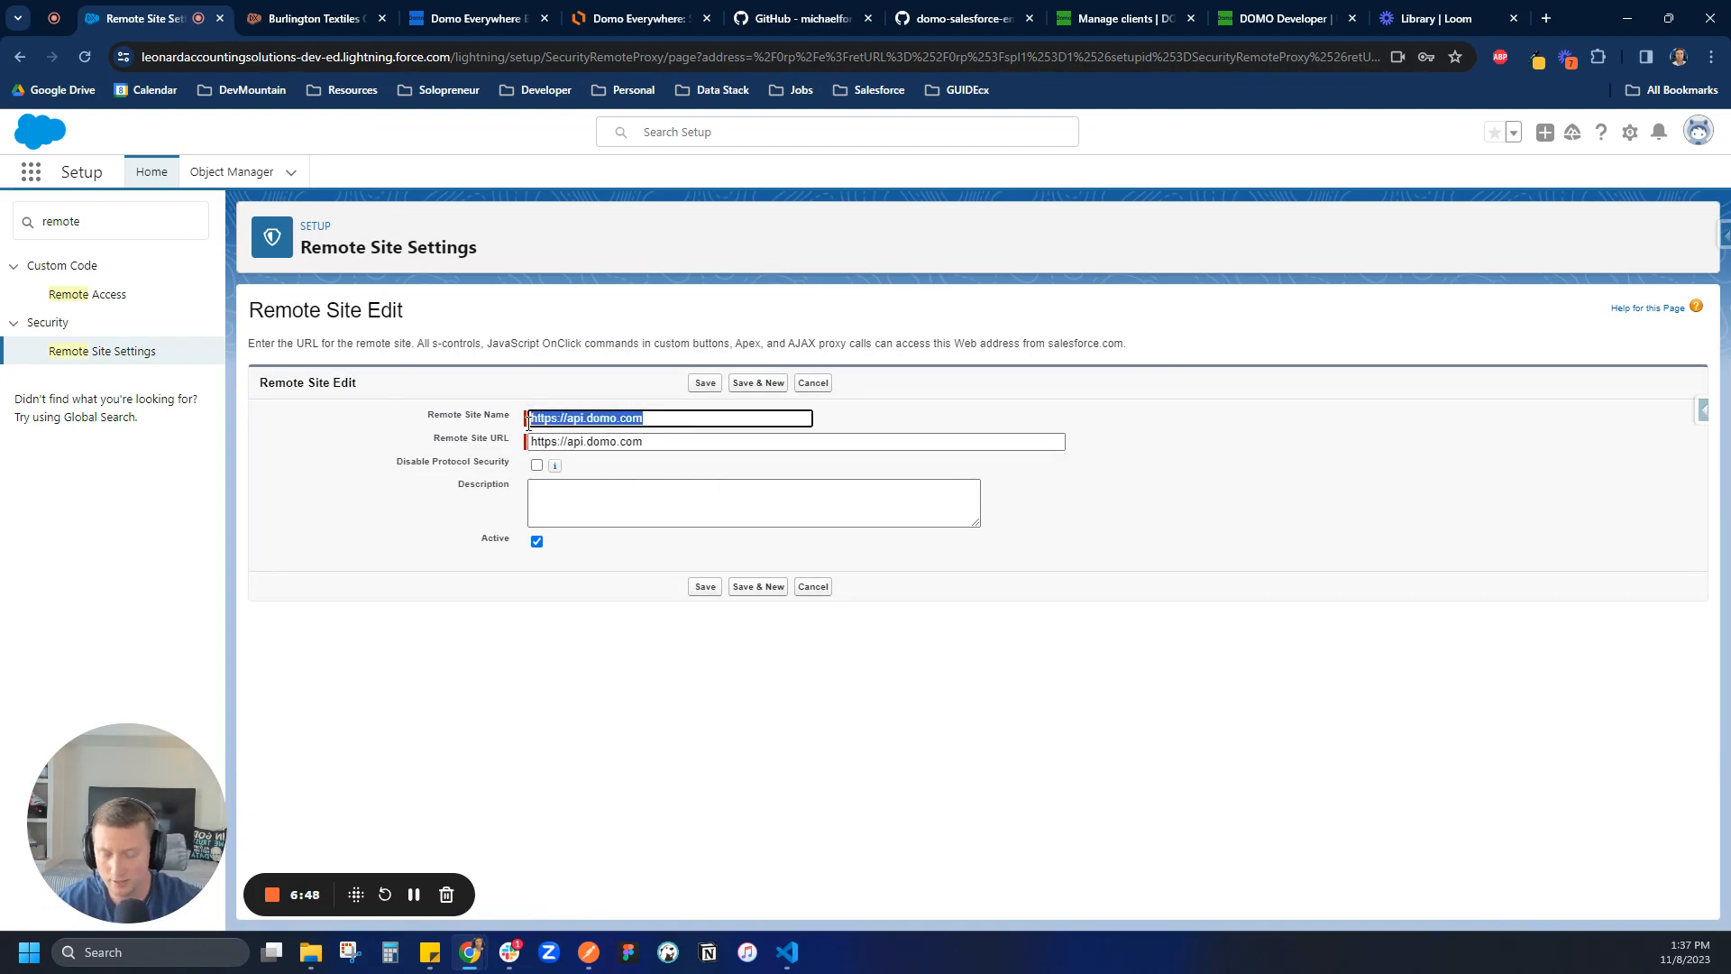
pyautogui.write('Domo API')
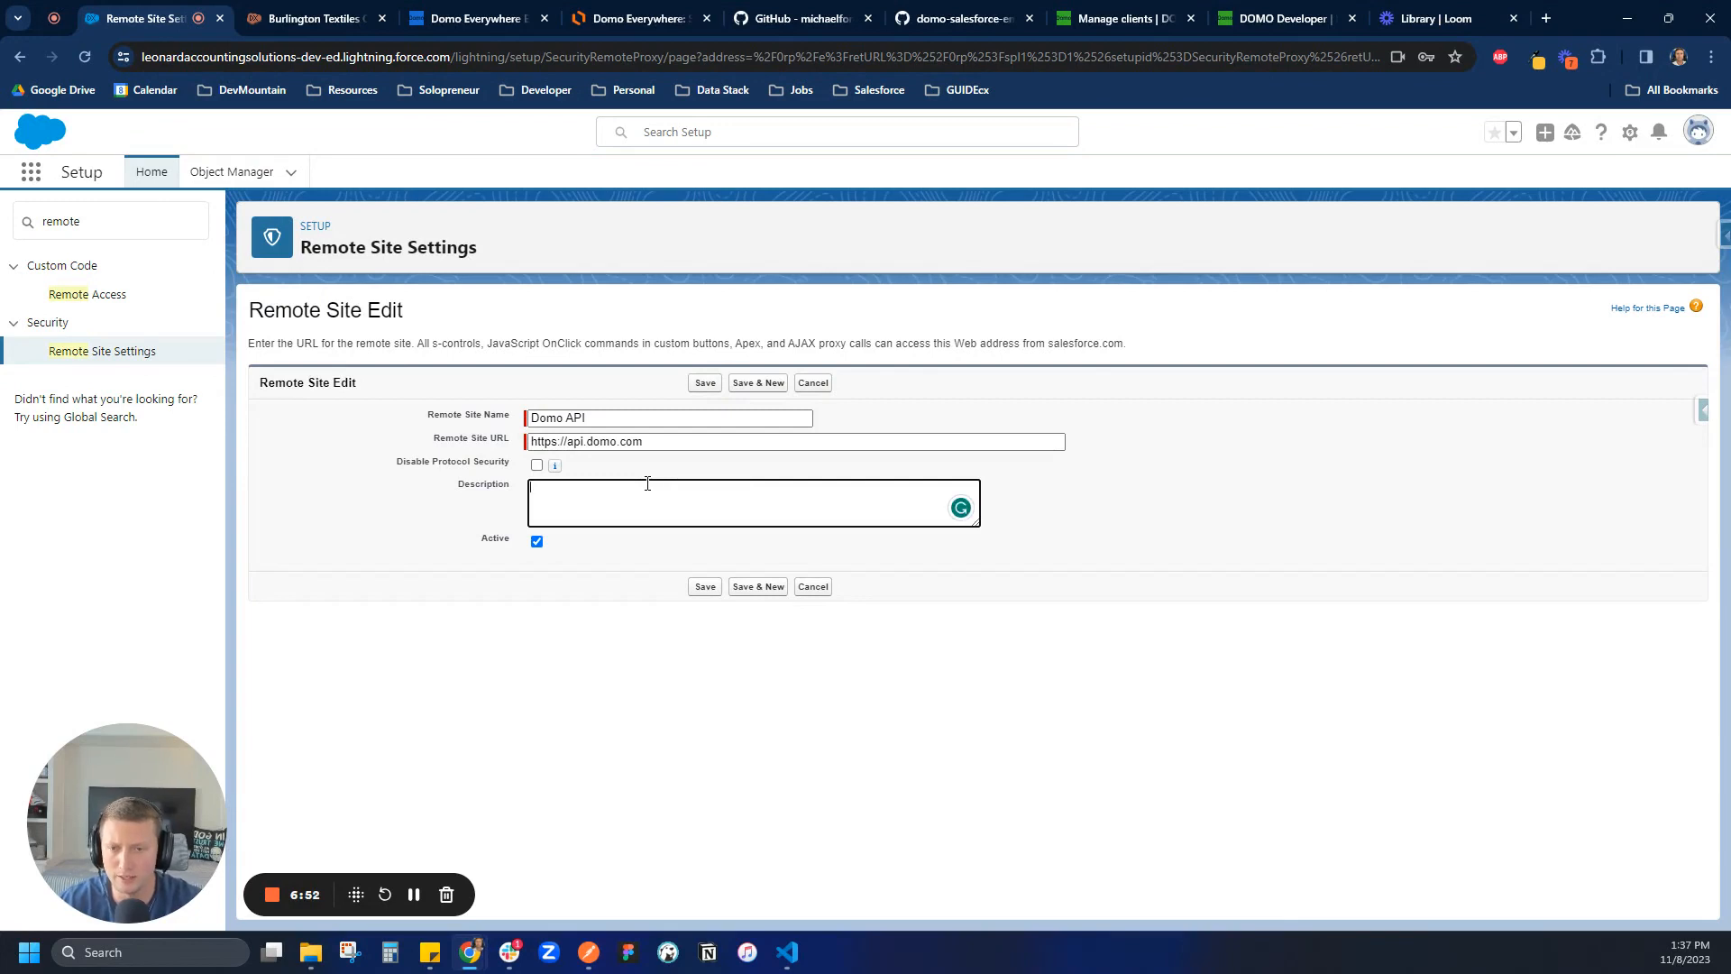
# Step: Describe the site as for embedding Domo dashboards into Salesforce, save it, and rename it DomoAPI
pyautogui.write('For use in')
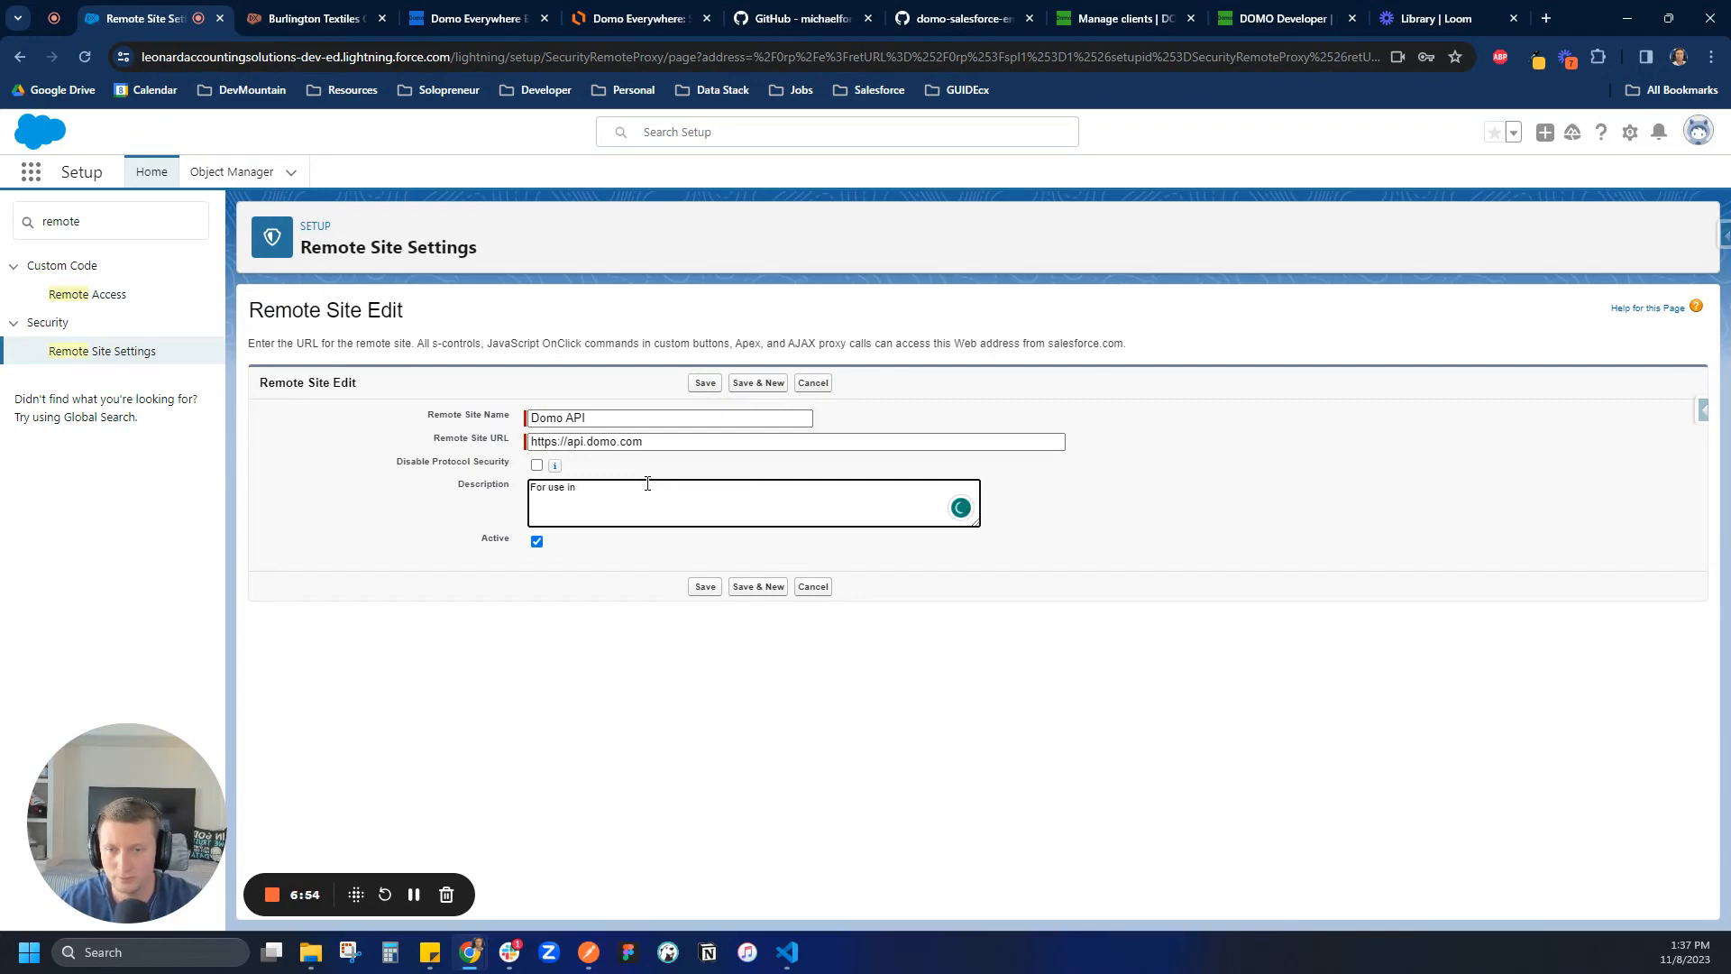
pyautogui.write('embedding Domo dashboards pro')
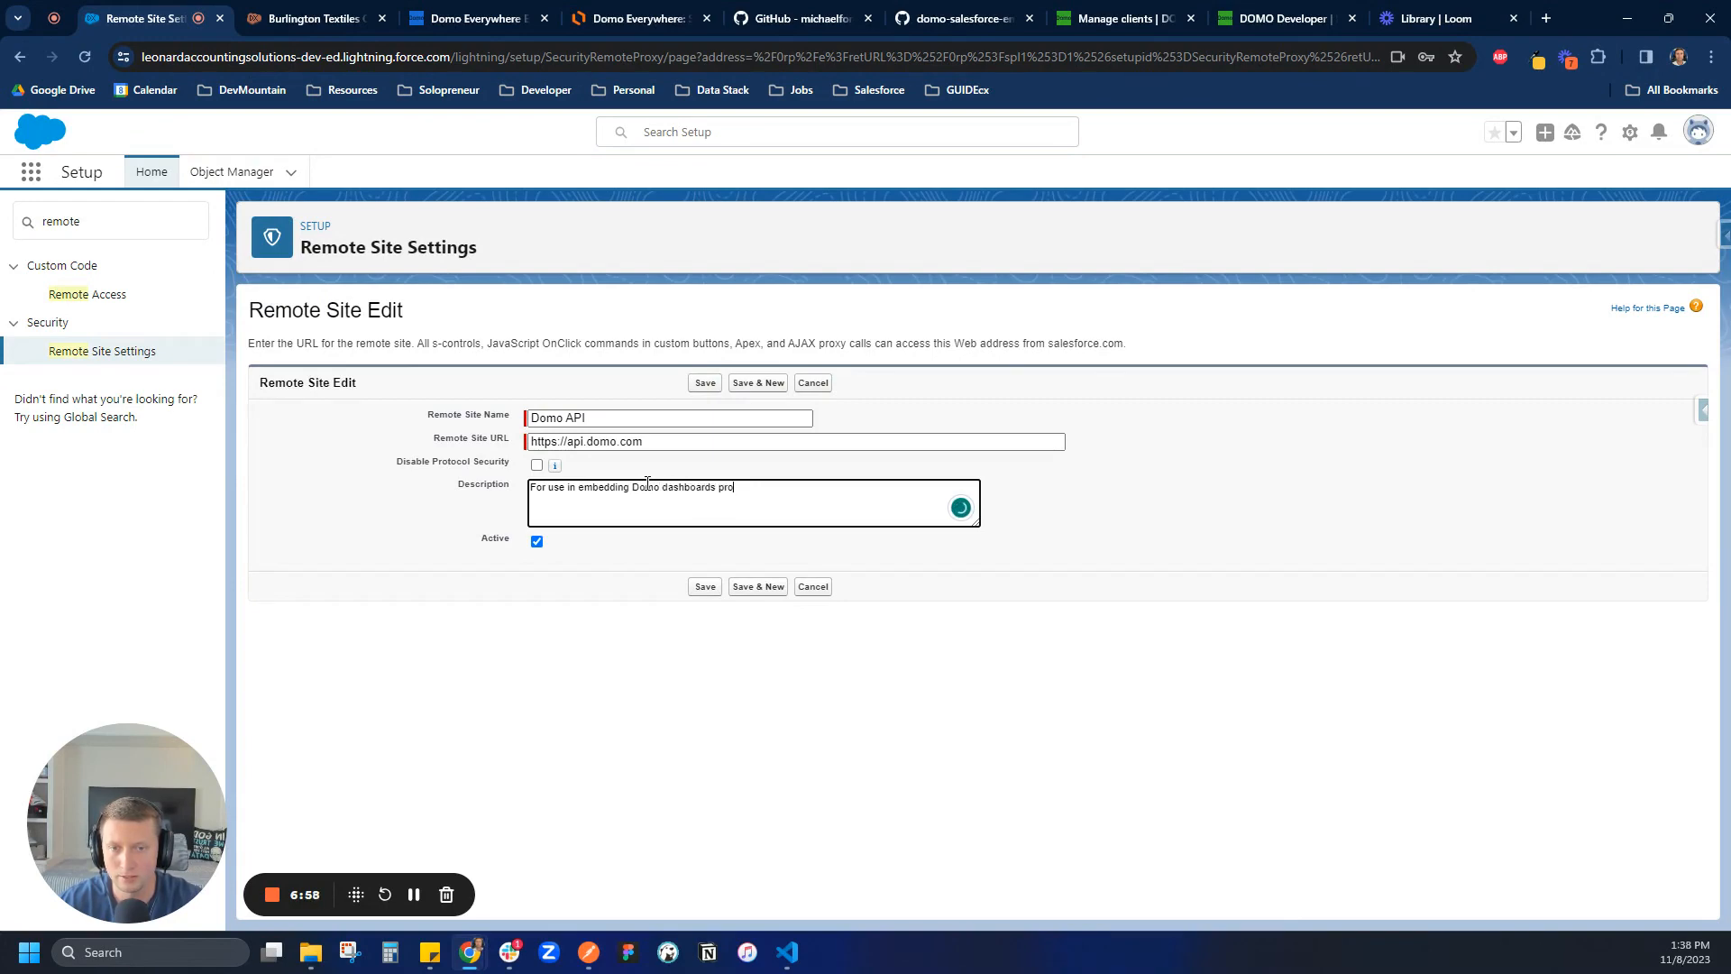
pyautogui.write('gramatically')
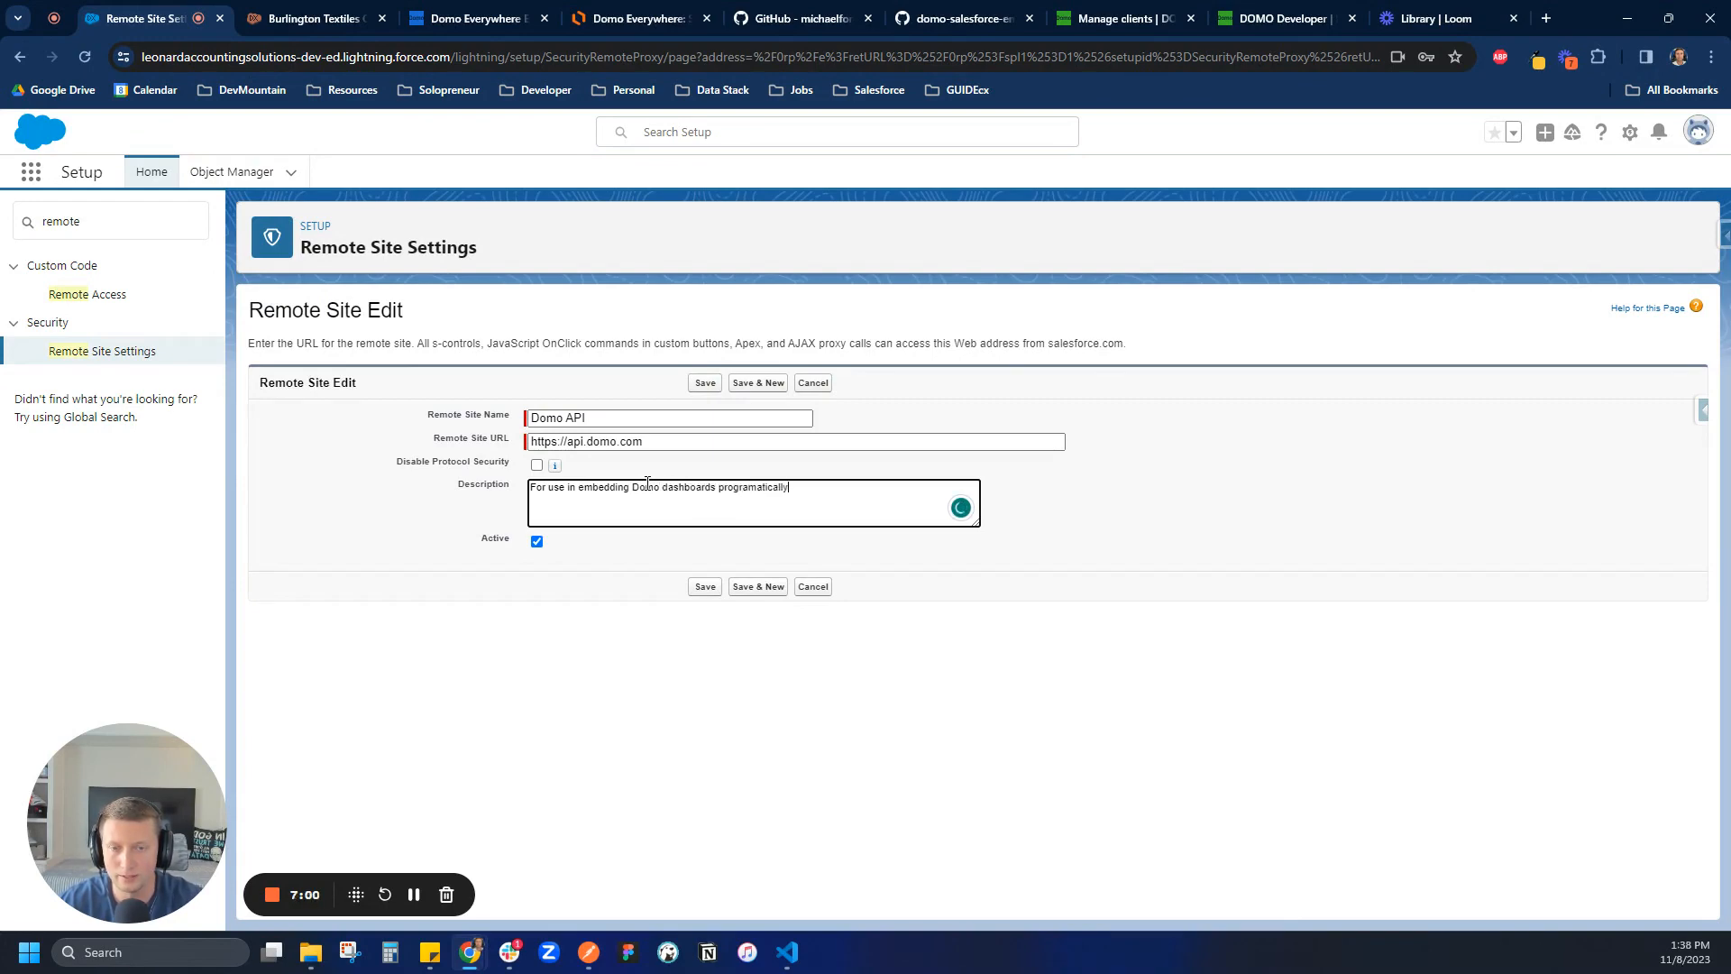
pyautogui.write('into Salesofrec instance')
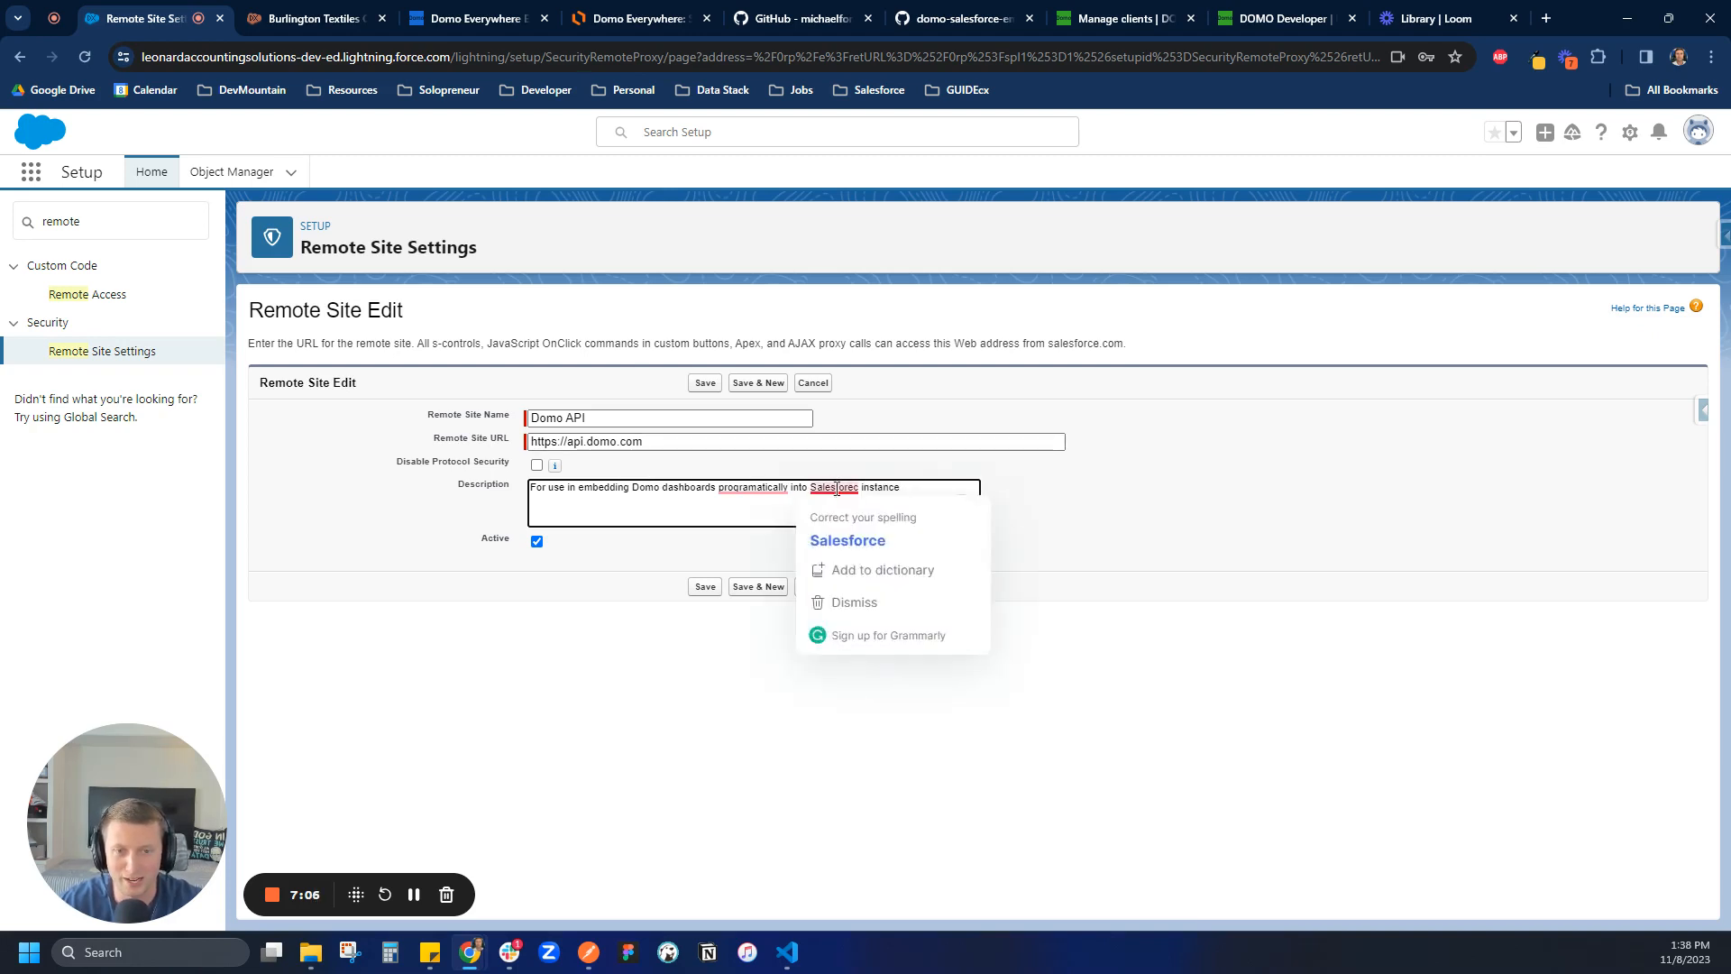
pyautogui.click(847, 540)
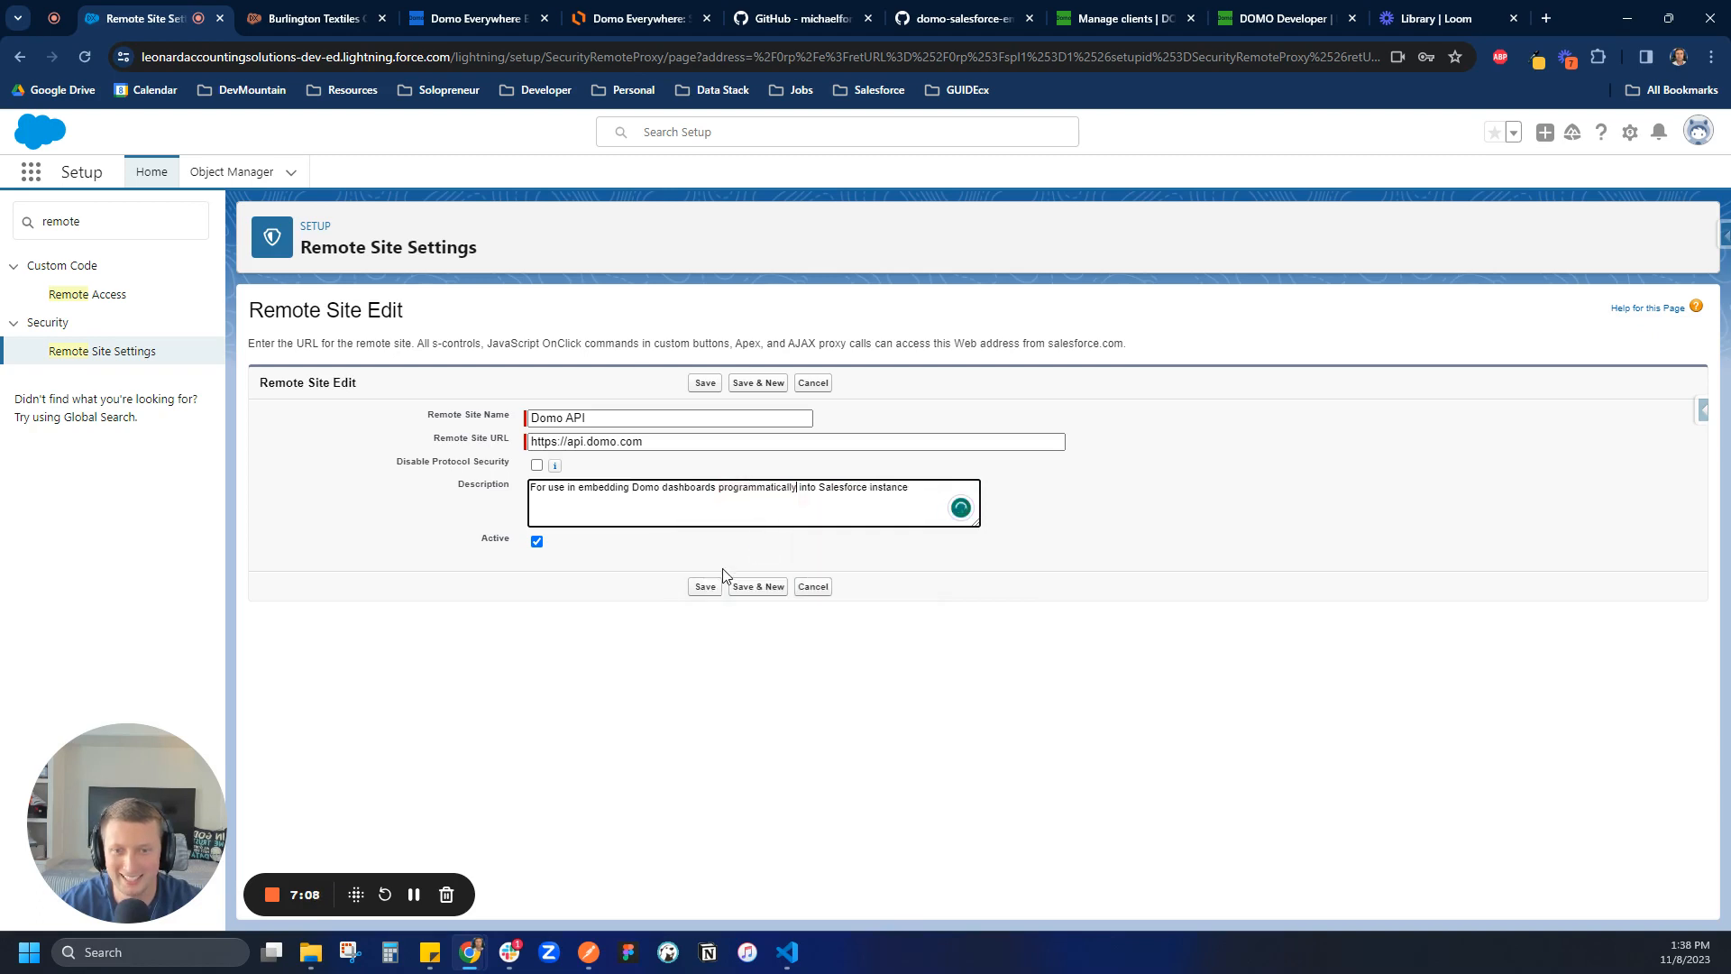
pyautogui.click(703, 383)
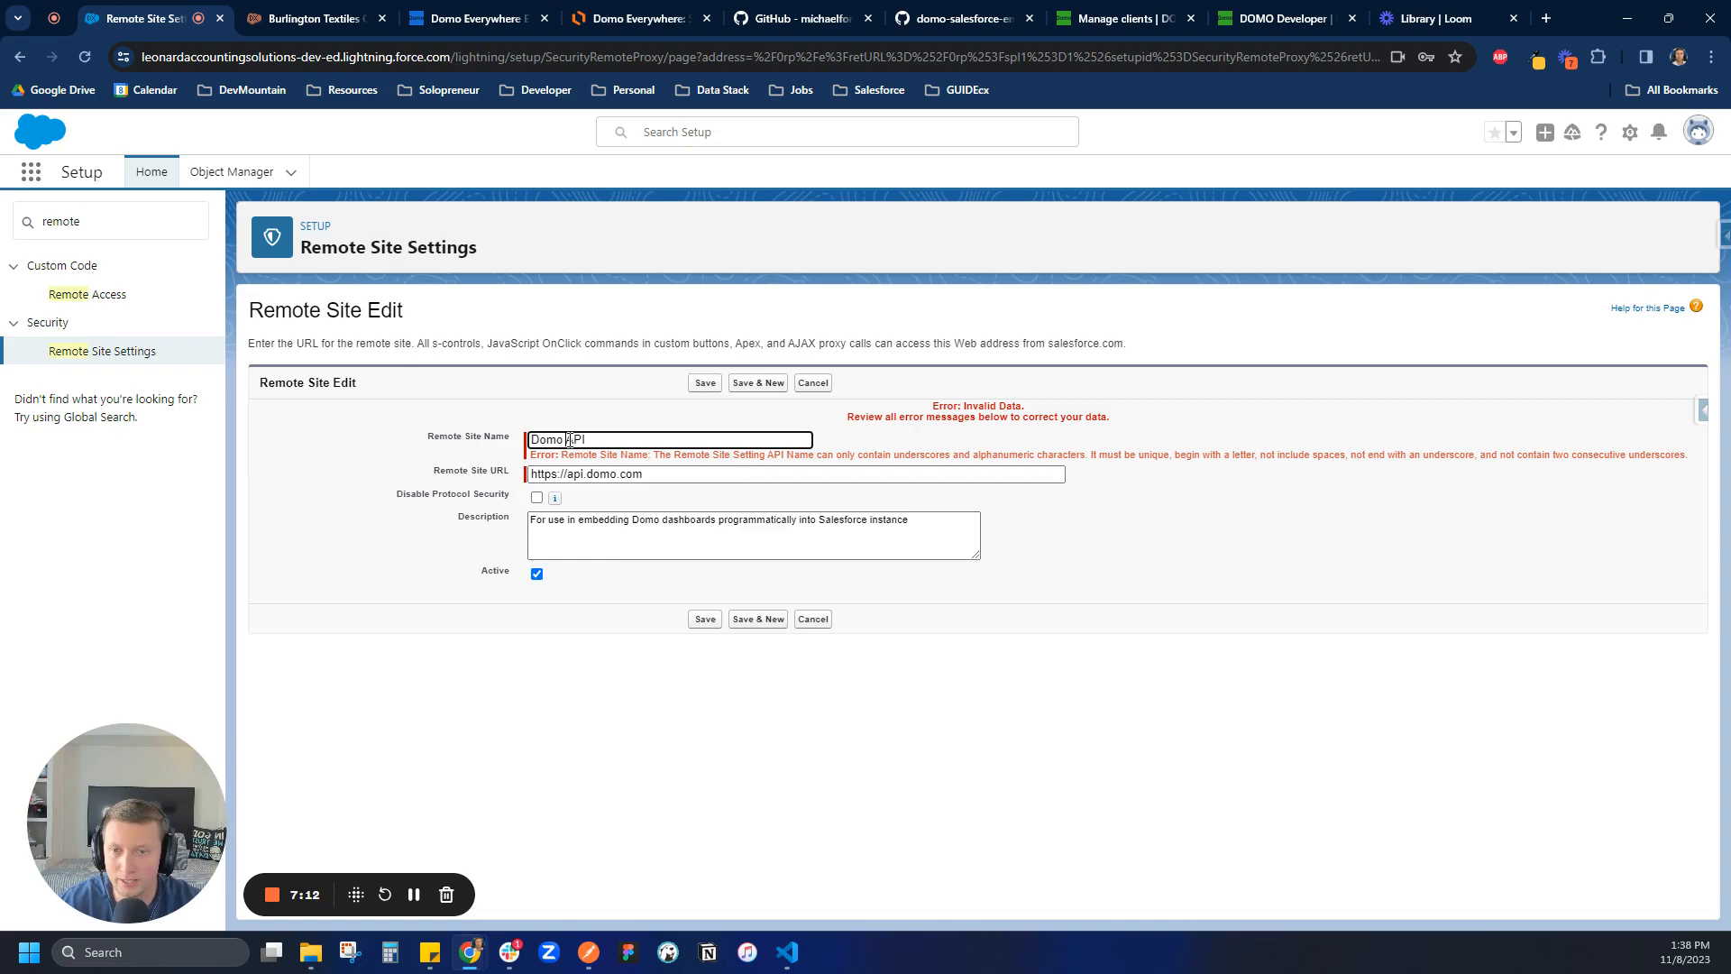
pyautogui.click(703, 619)
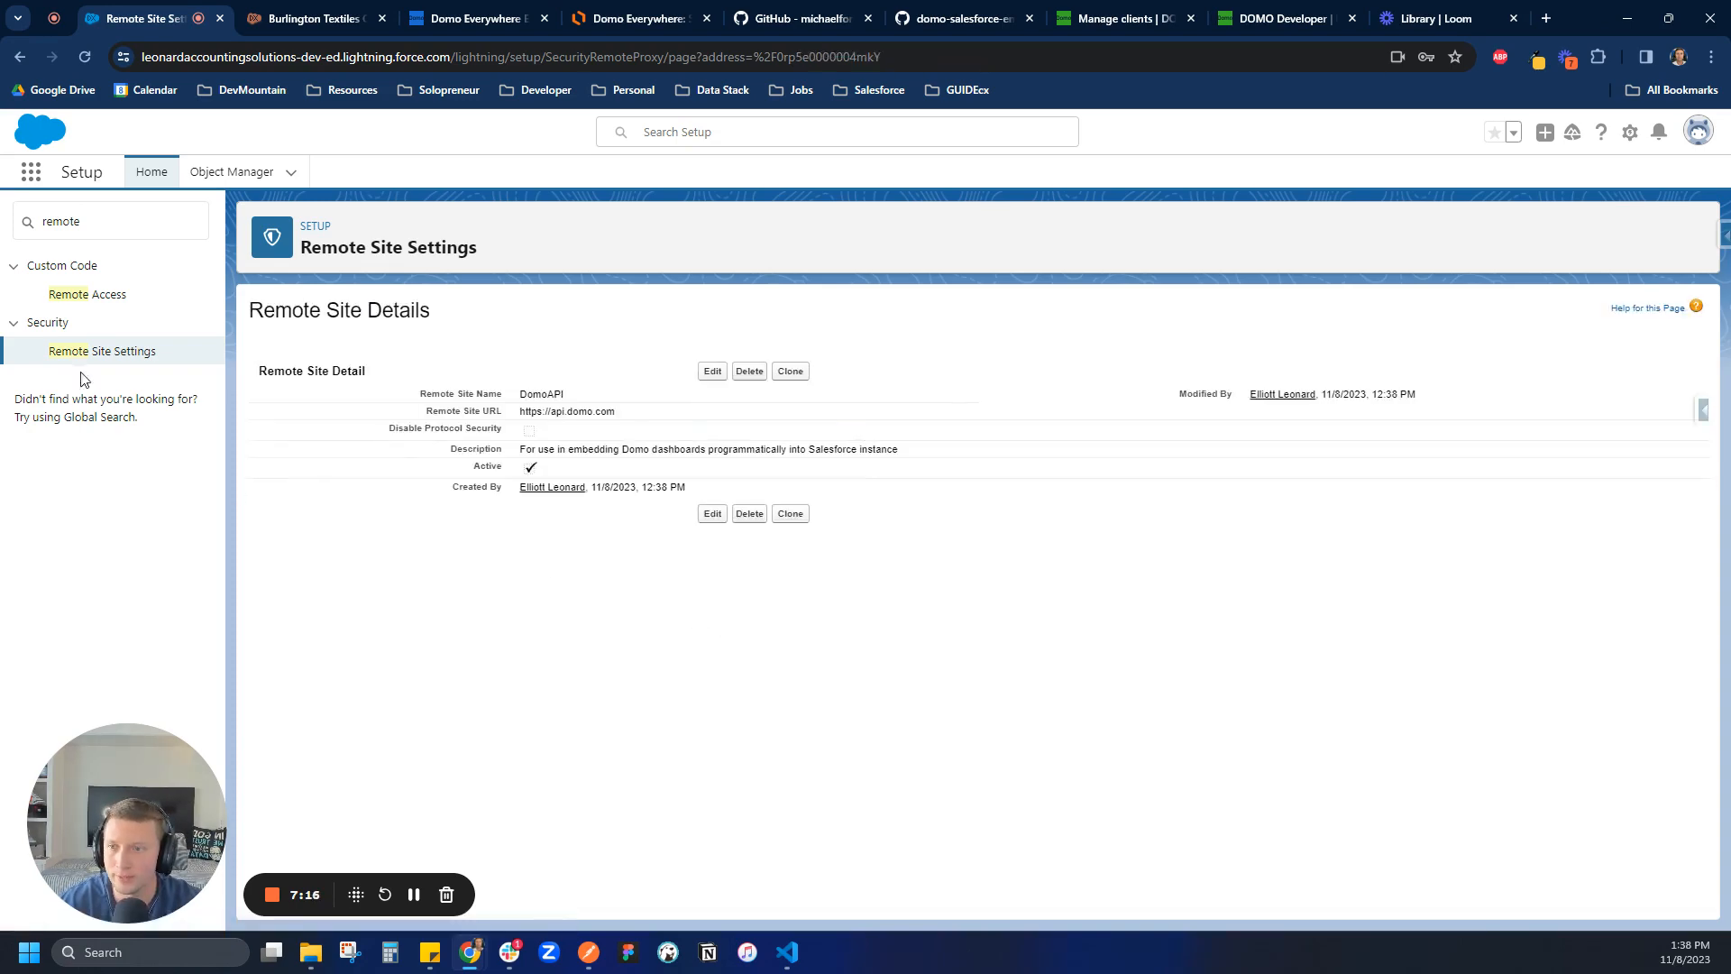
pyautogui.click(102, 350)
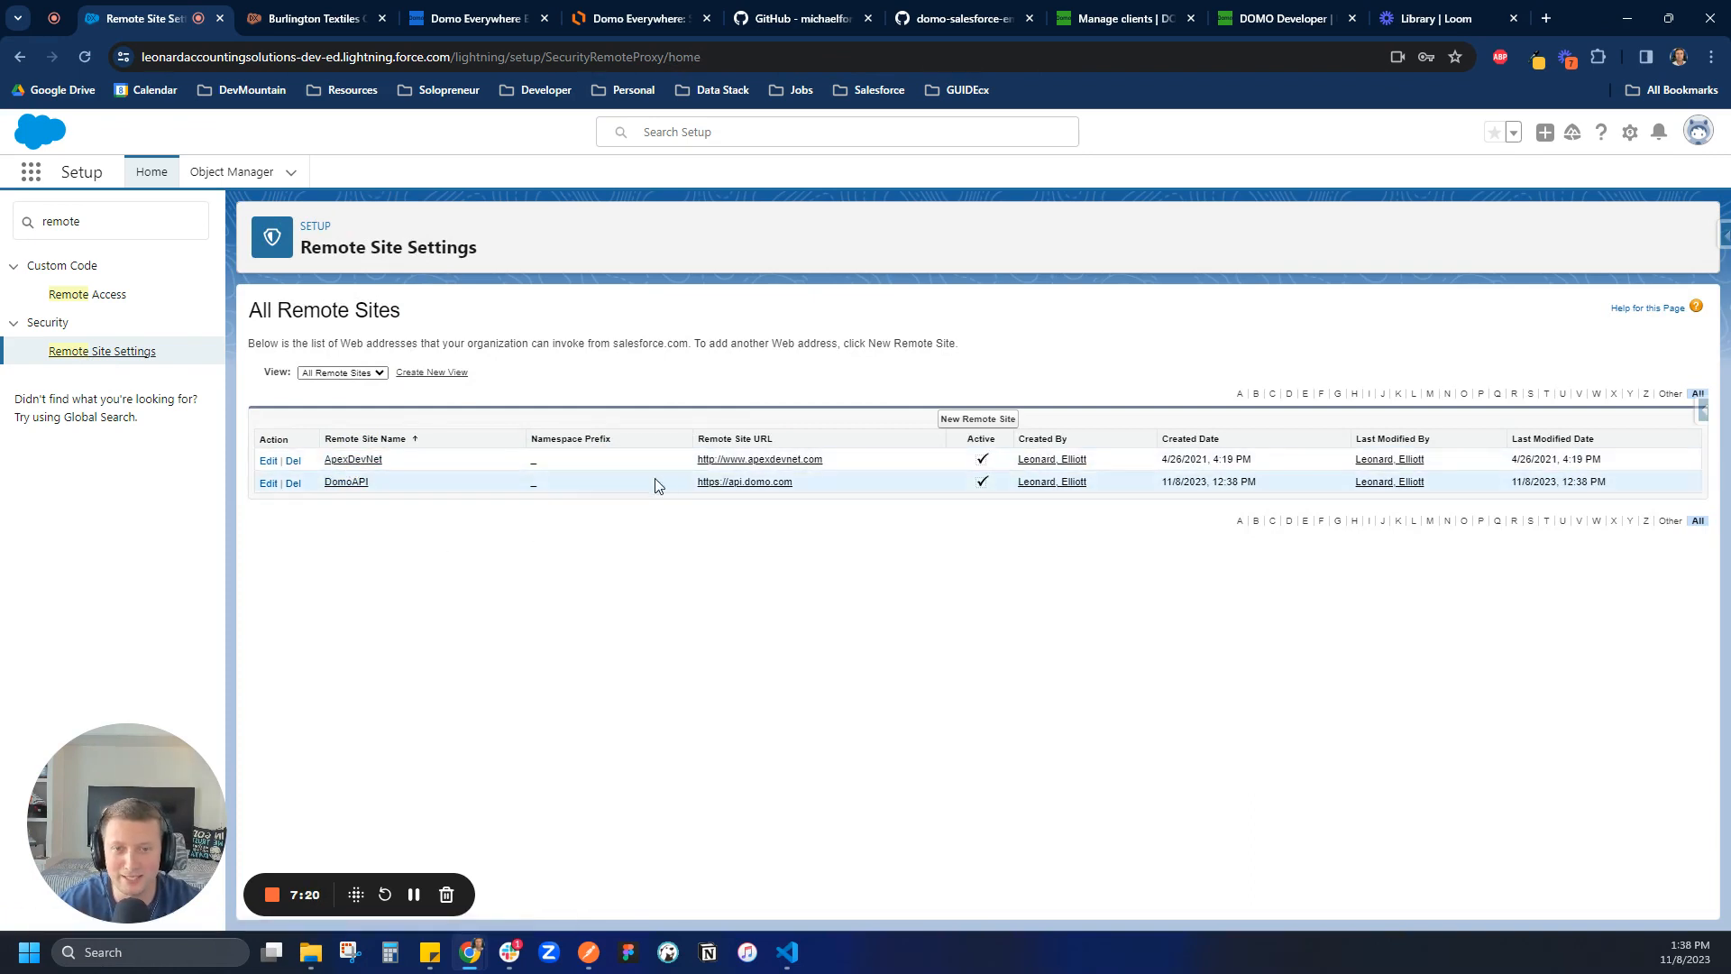
pyautogui.click(796, 18)
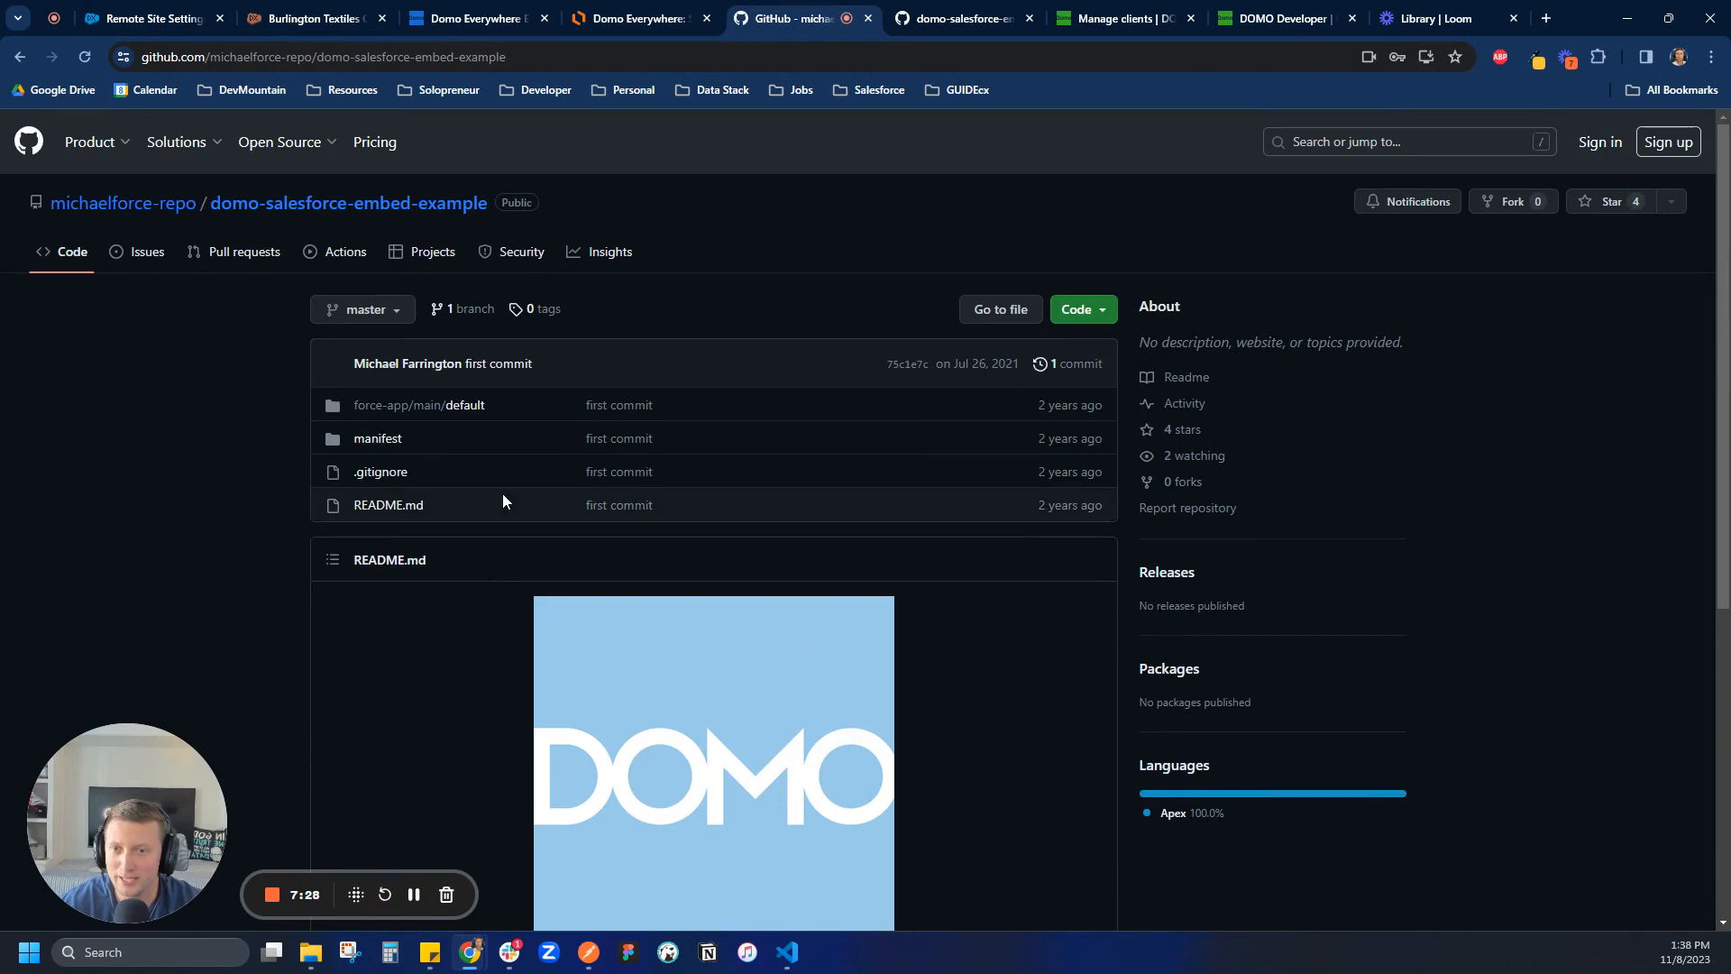
# Step: Review the domoEmbedExample.page Visualforce markup on GitHub, then return to Salesforce Setup
pyautogui.click(446, 405)
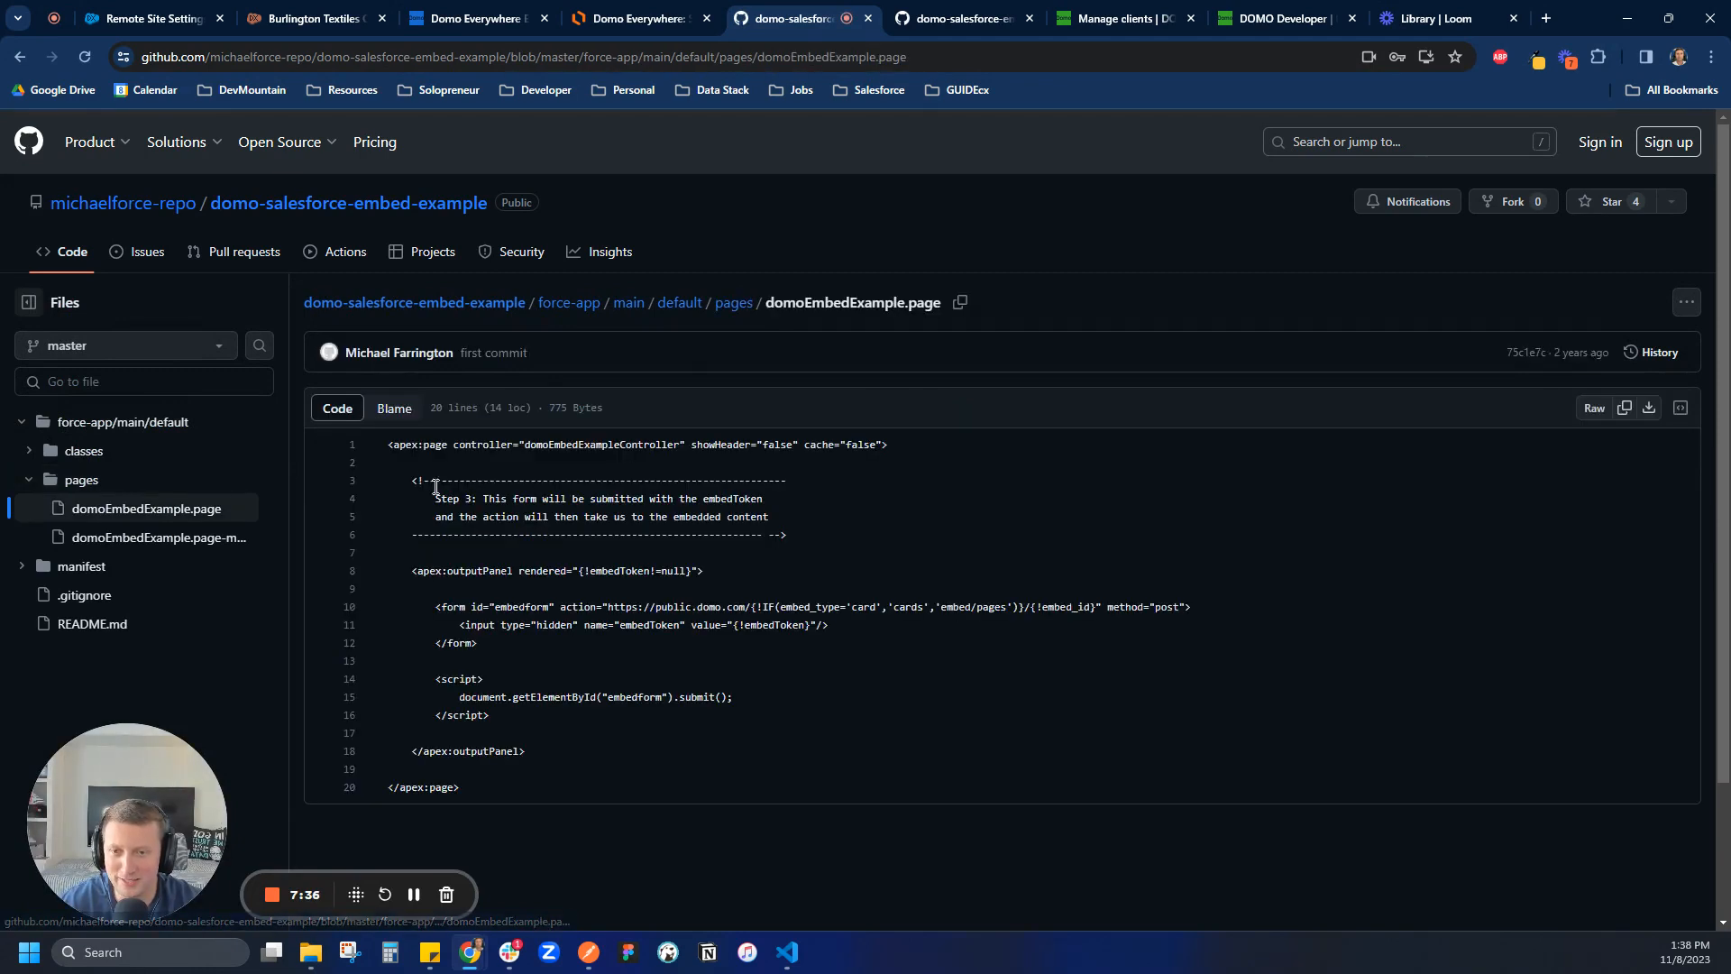
pyautogui.moveTo(668, 561)
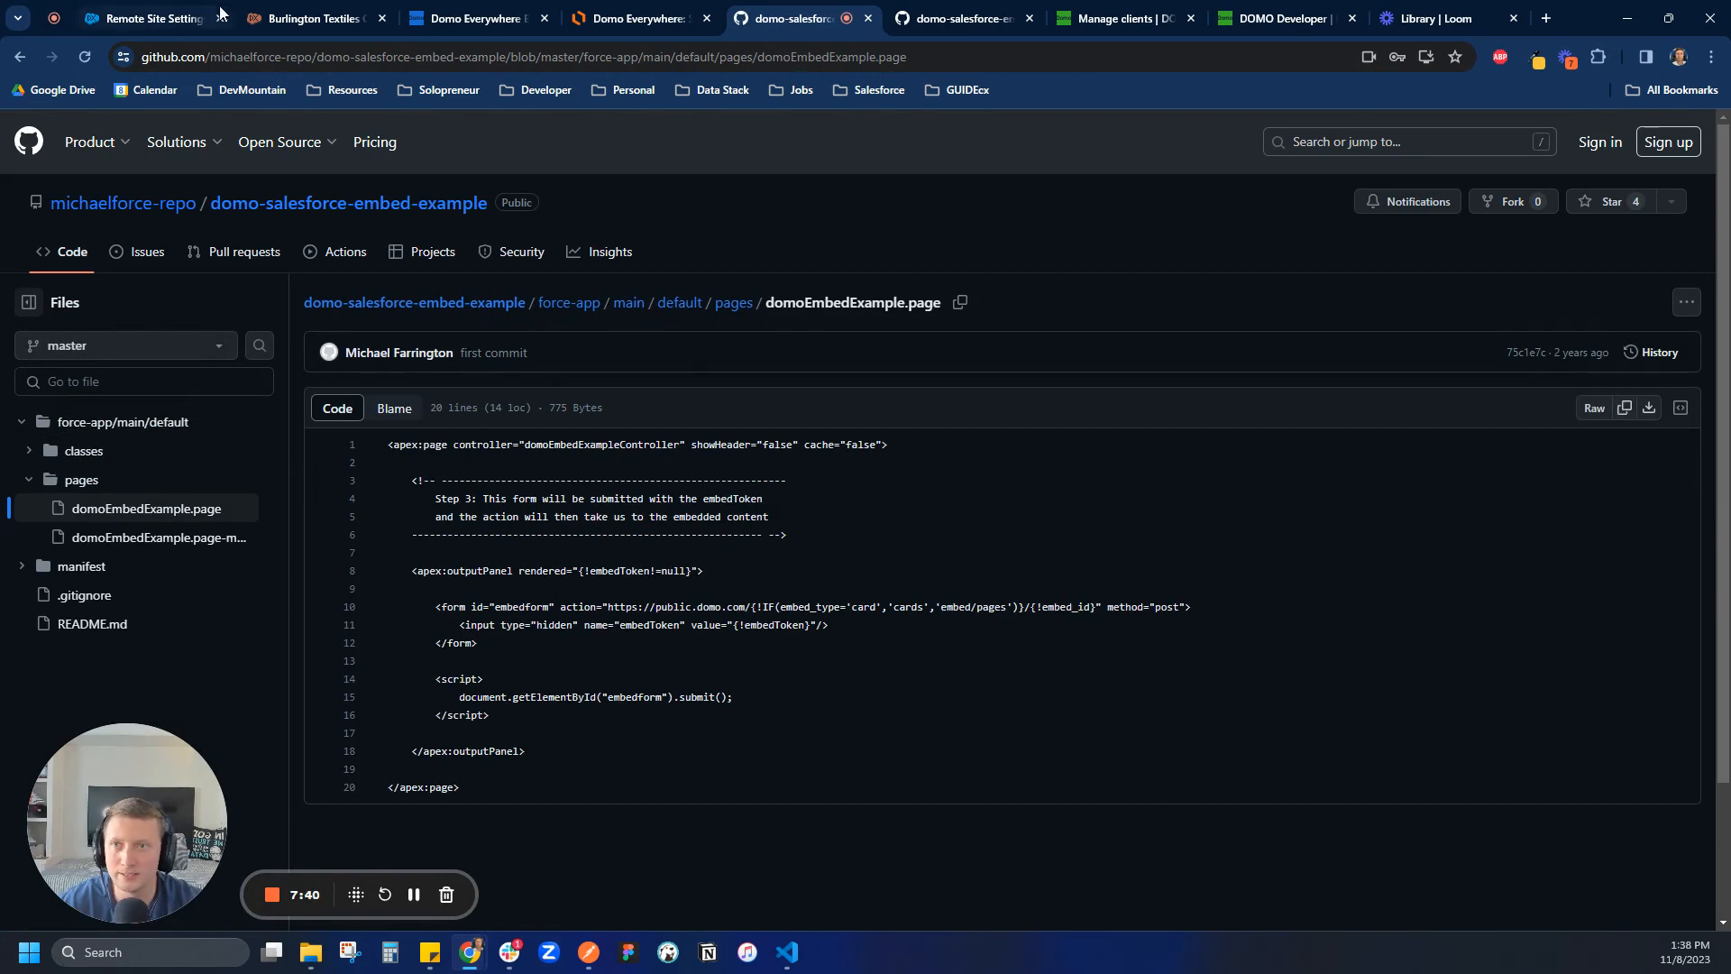
pyautogui.click(144, 19)
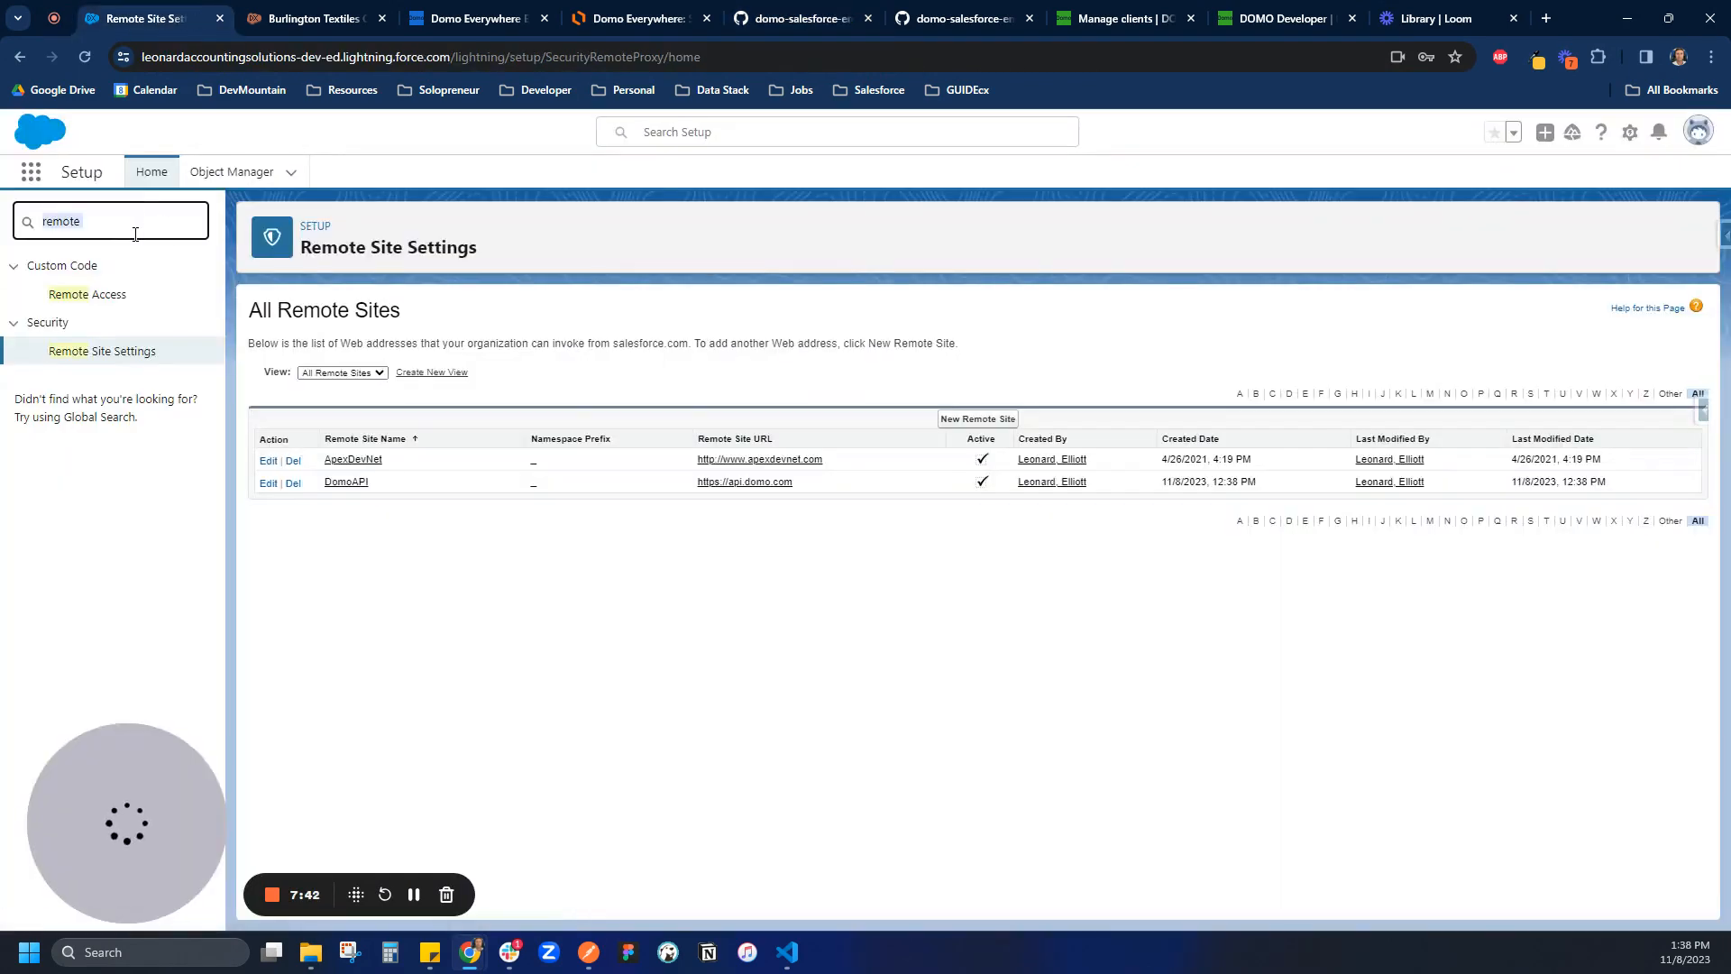
# Step: Create the DomoEmbedExample Visualforce page from the Domo markup, enabled for Lightning Experience
pyautogui.write('visual f')
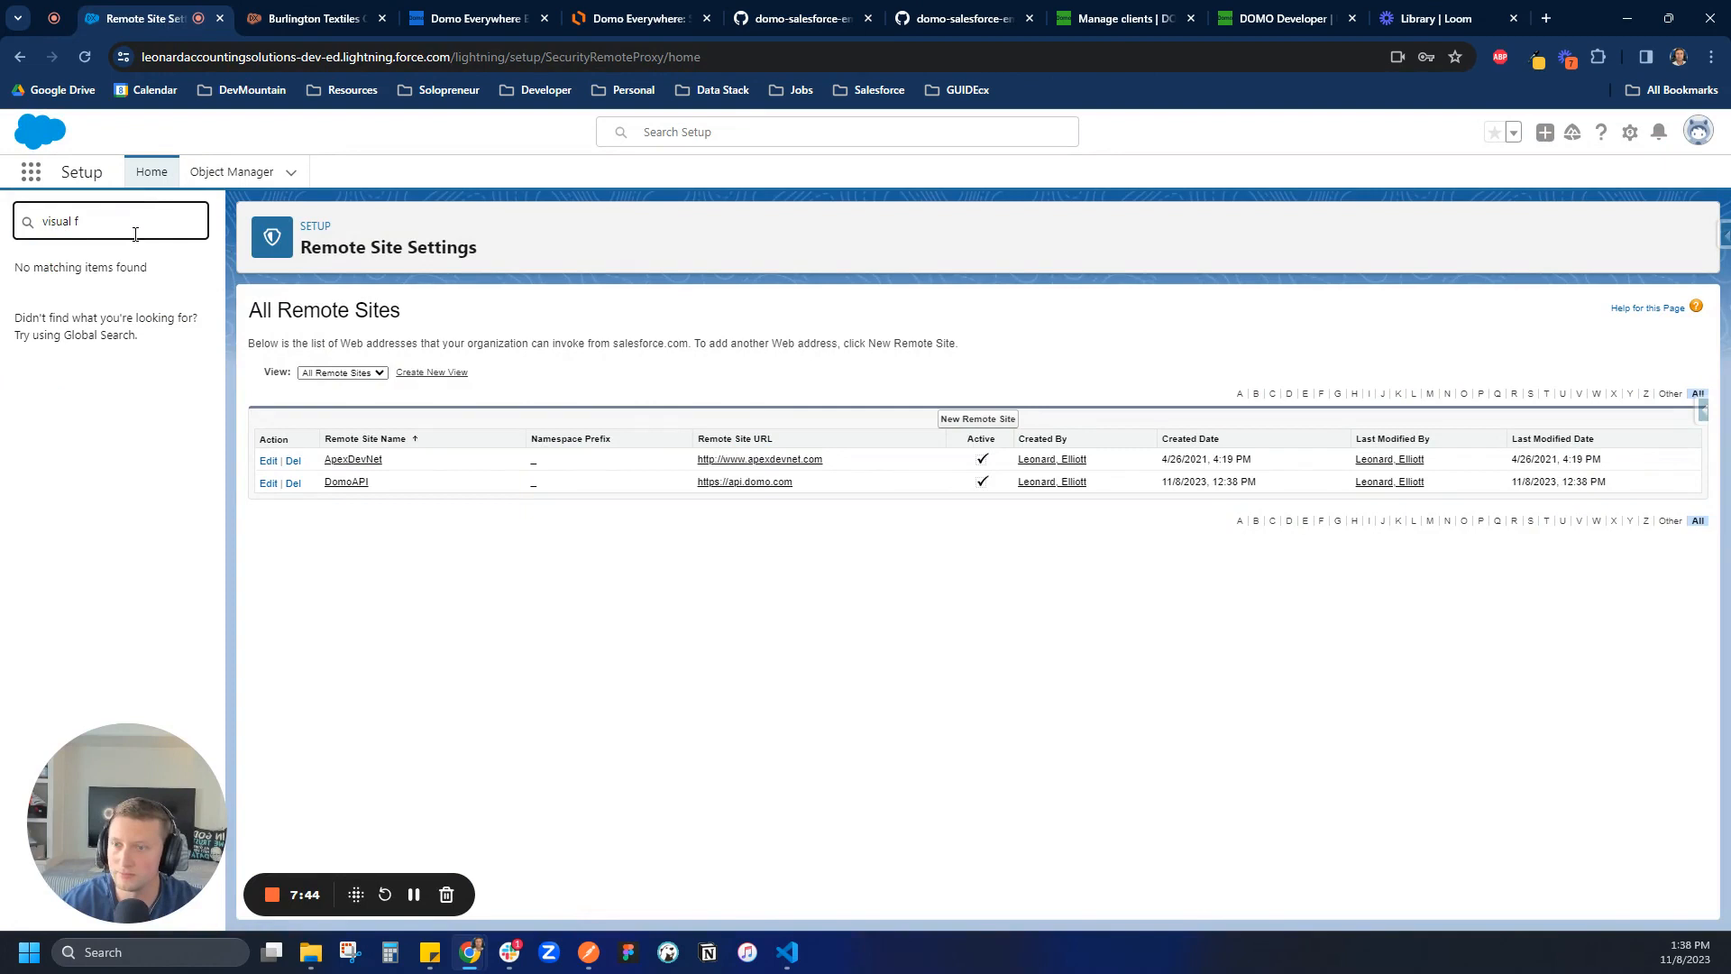
pyautogui.click(94, 321)
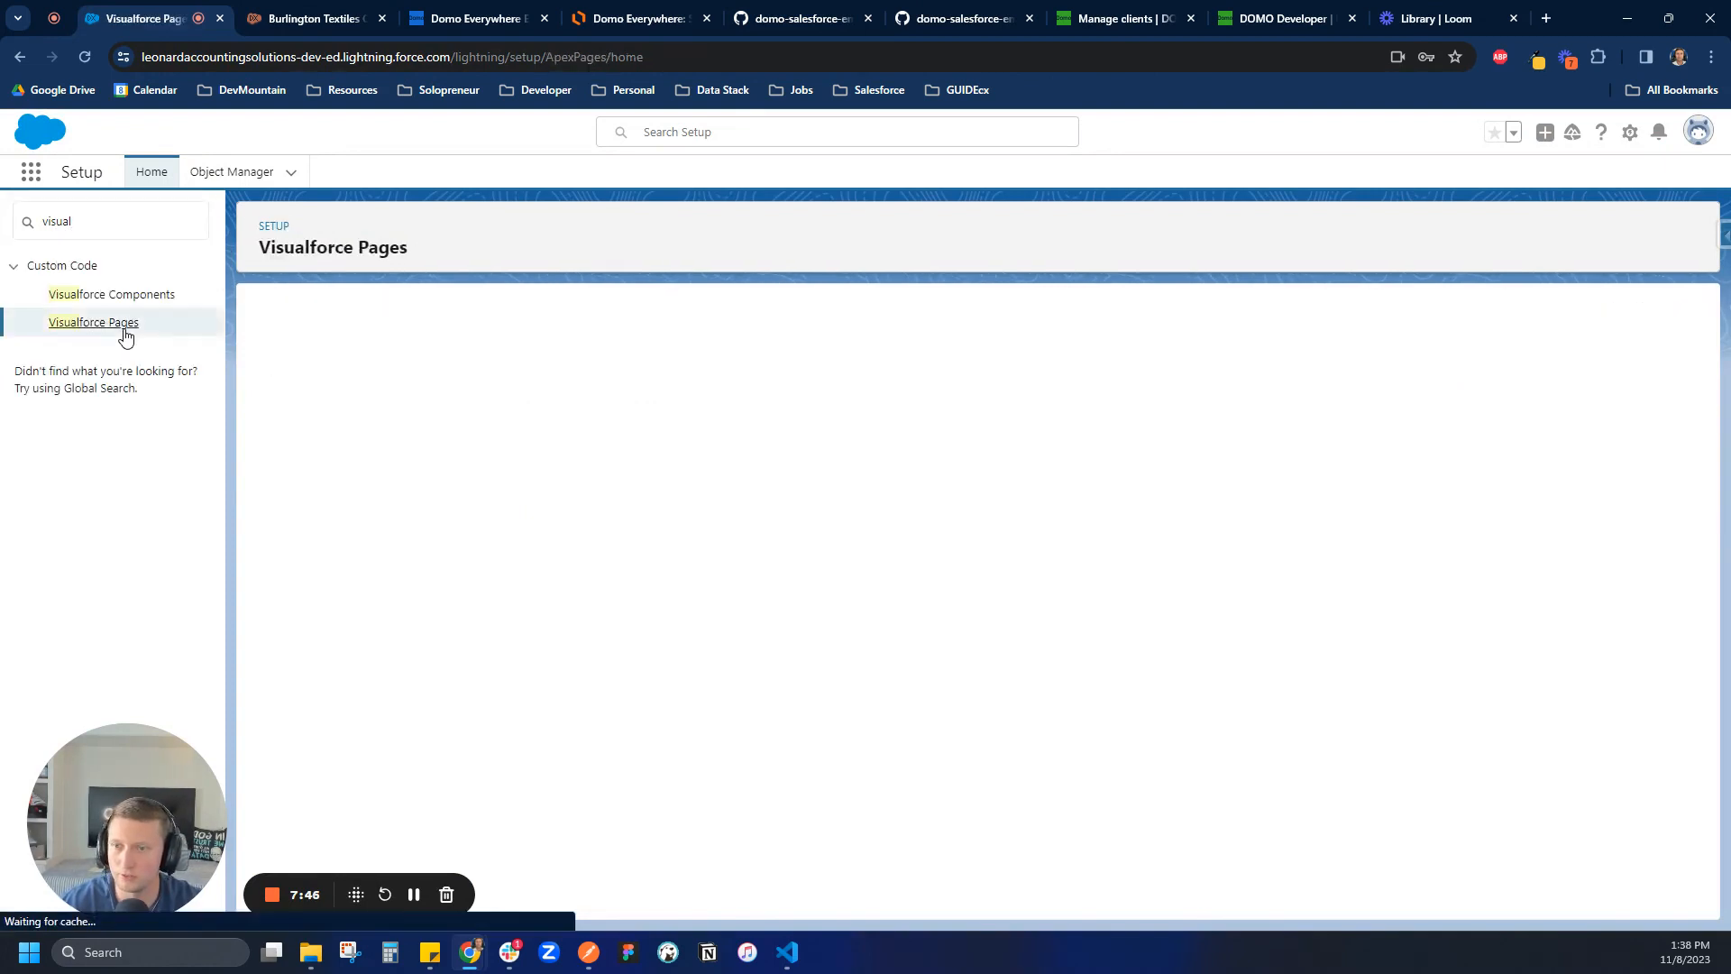
pyautogui.click(93, 321)
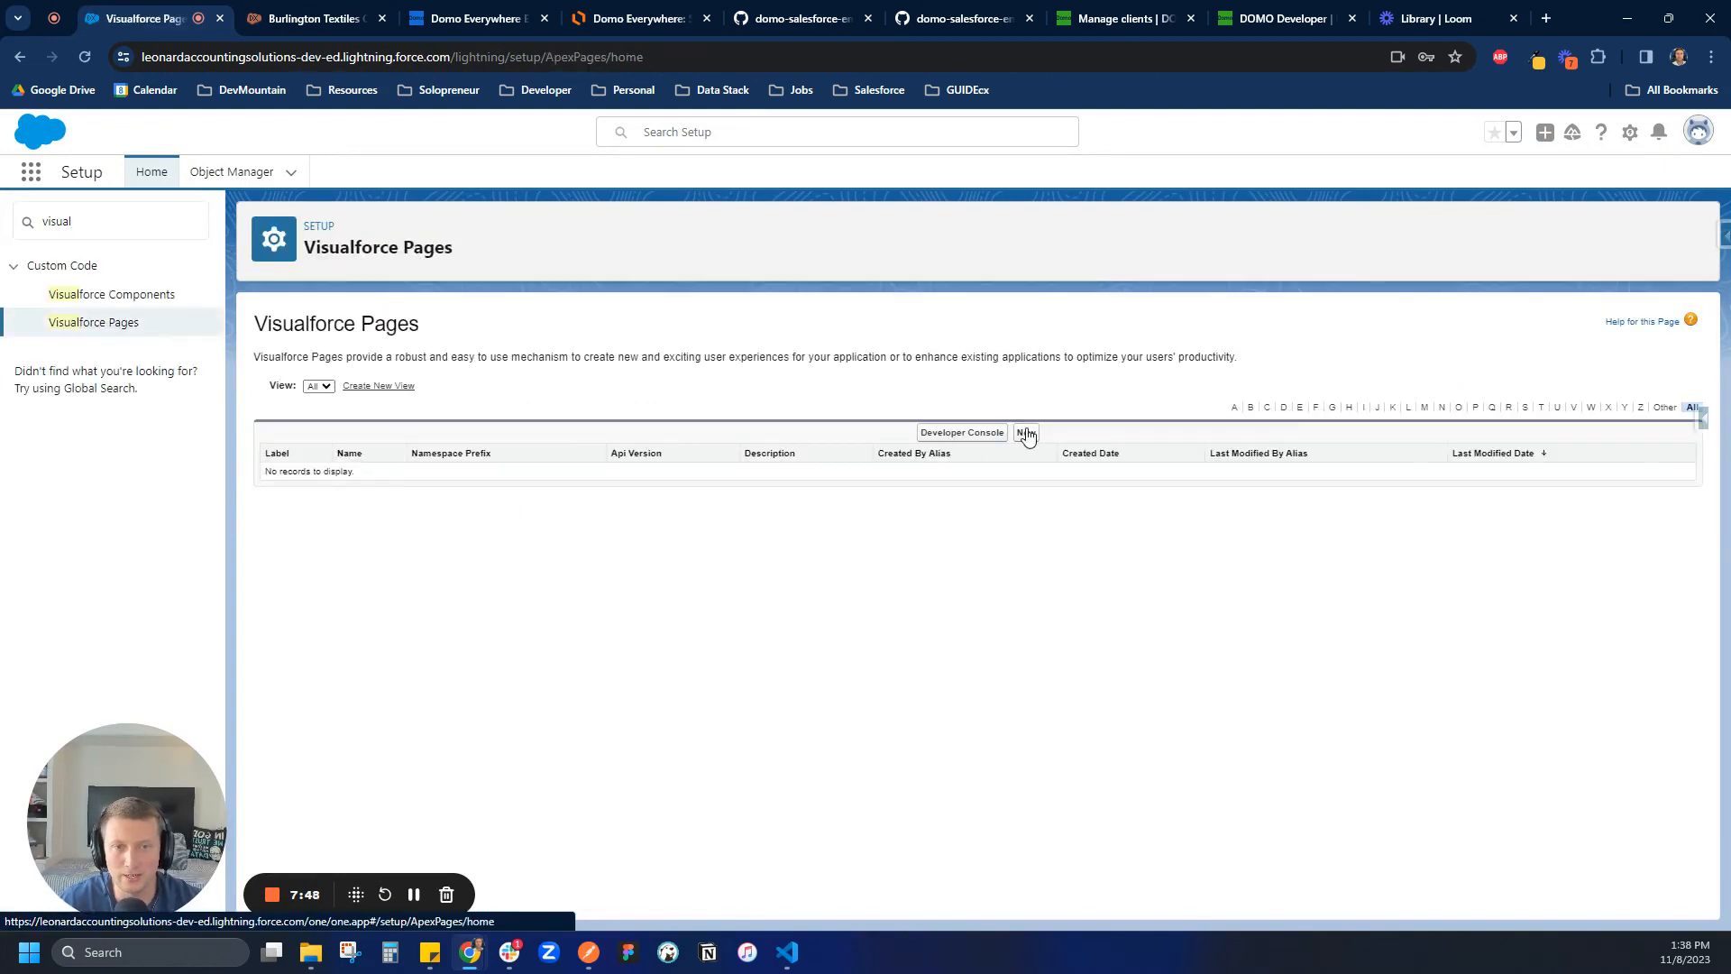
pyautogui.click(1027, 432)
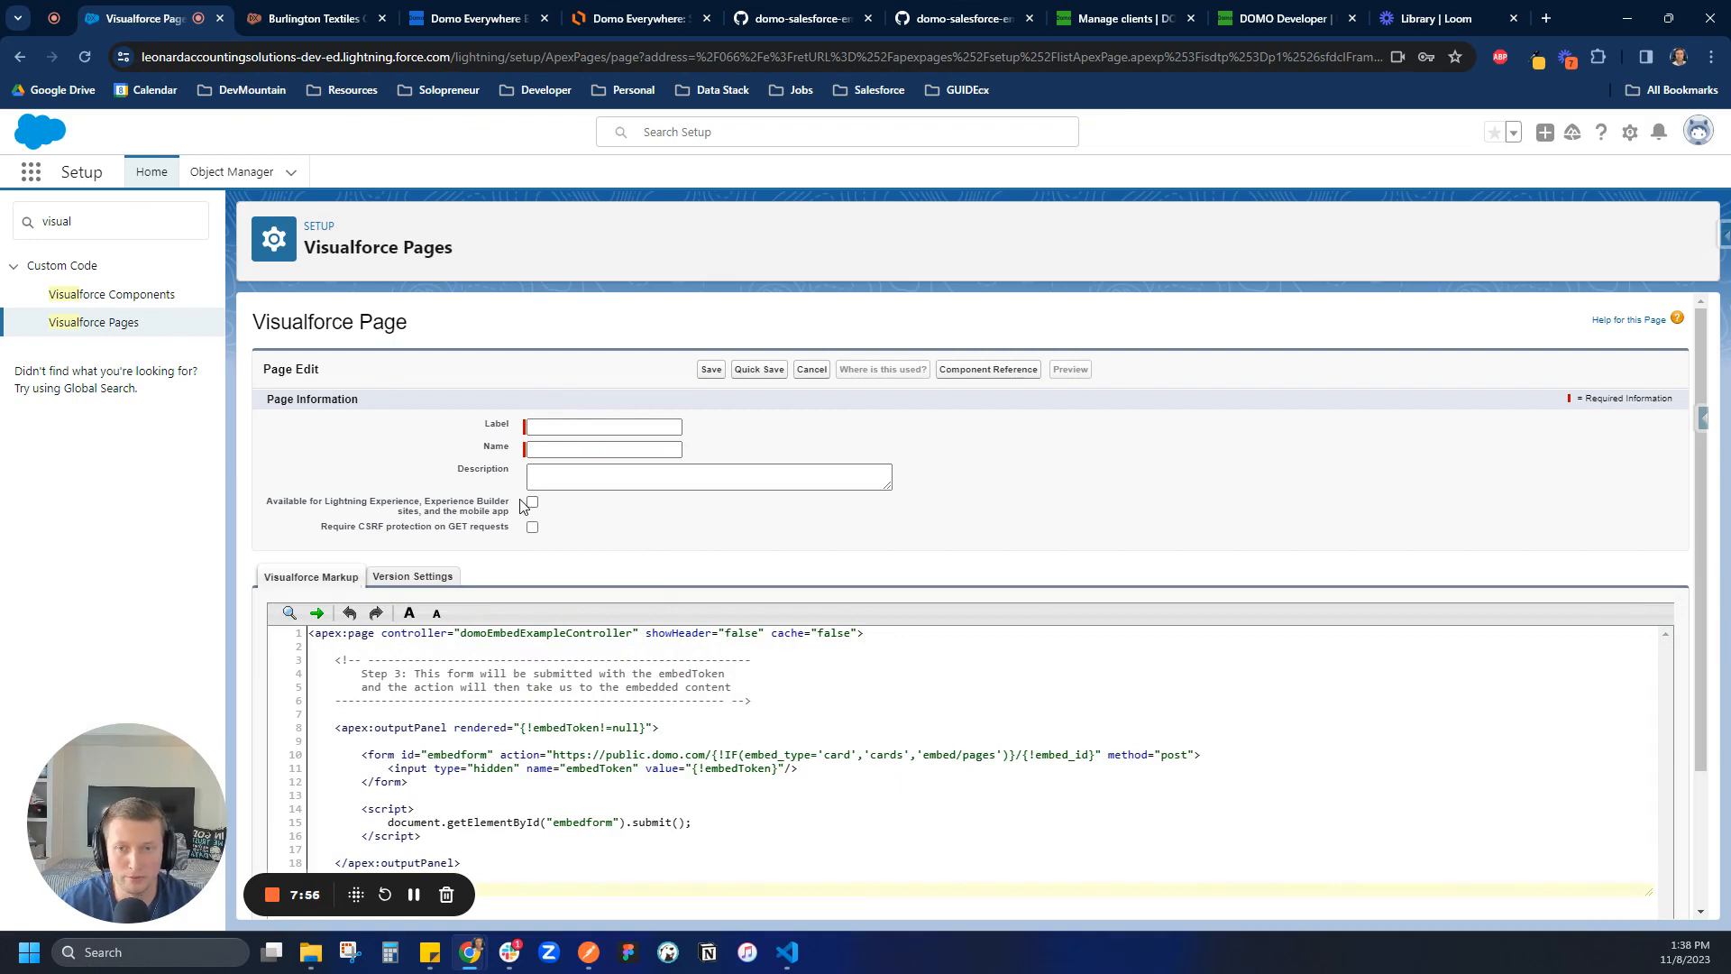
pyautogui.click(531, 502)
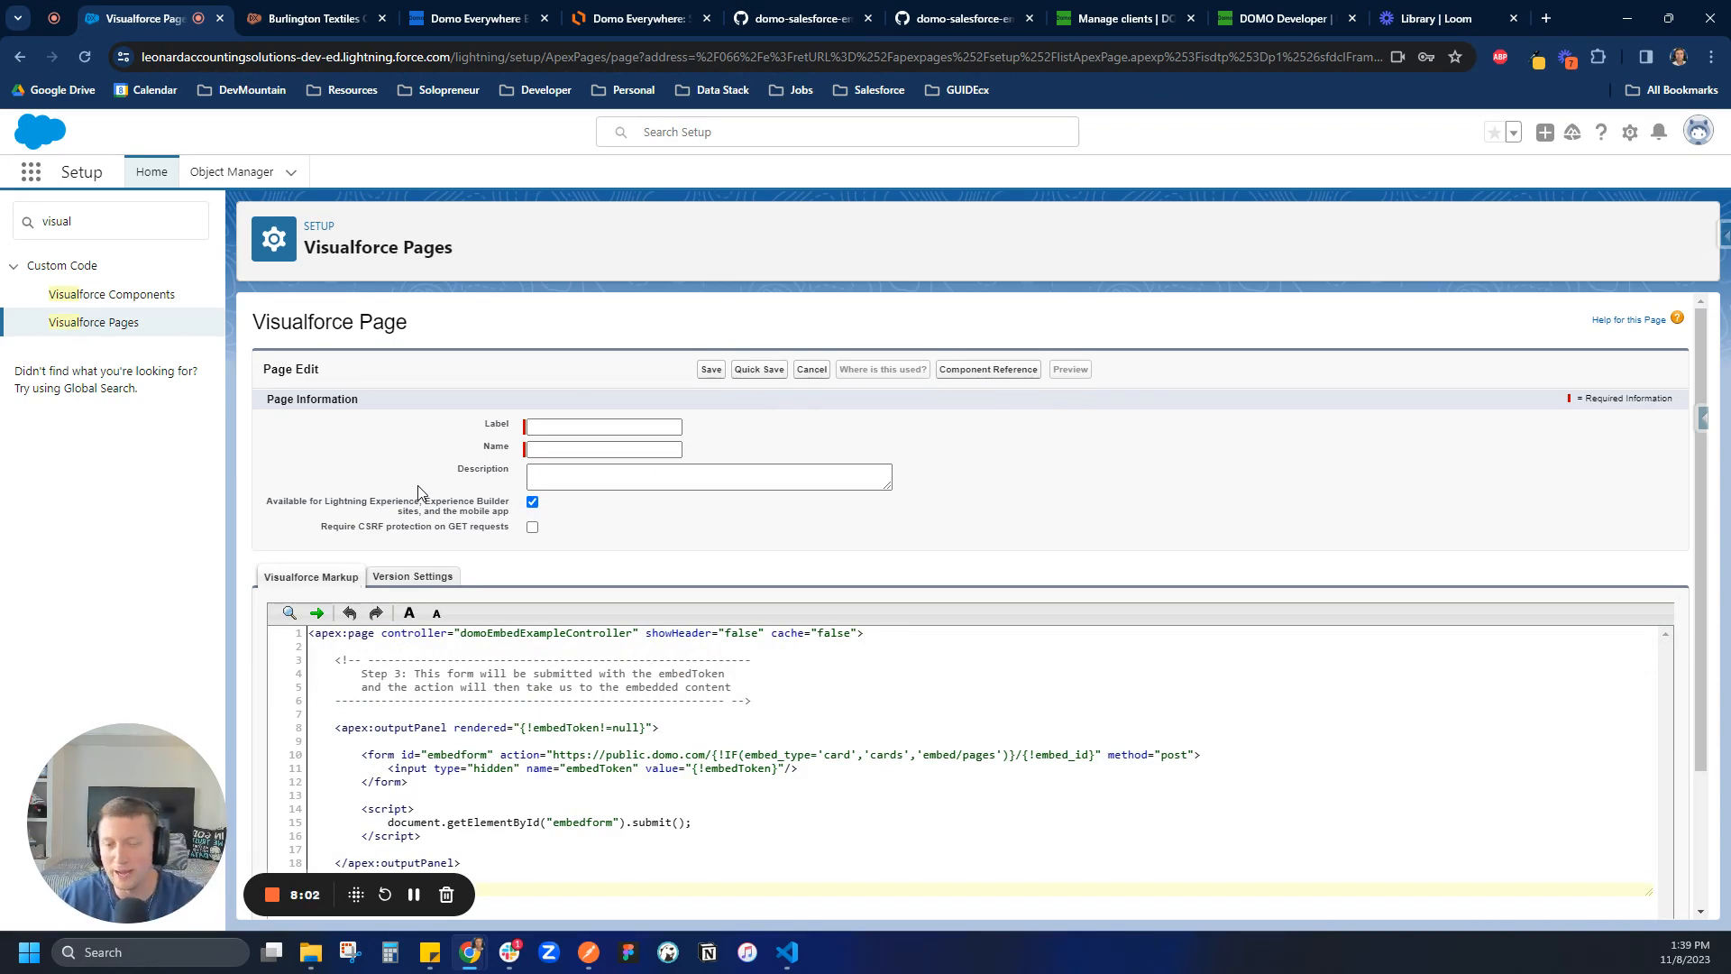
pyautogui.click(602, 427)
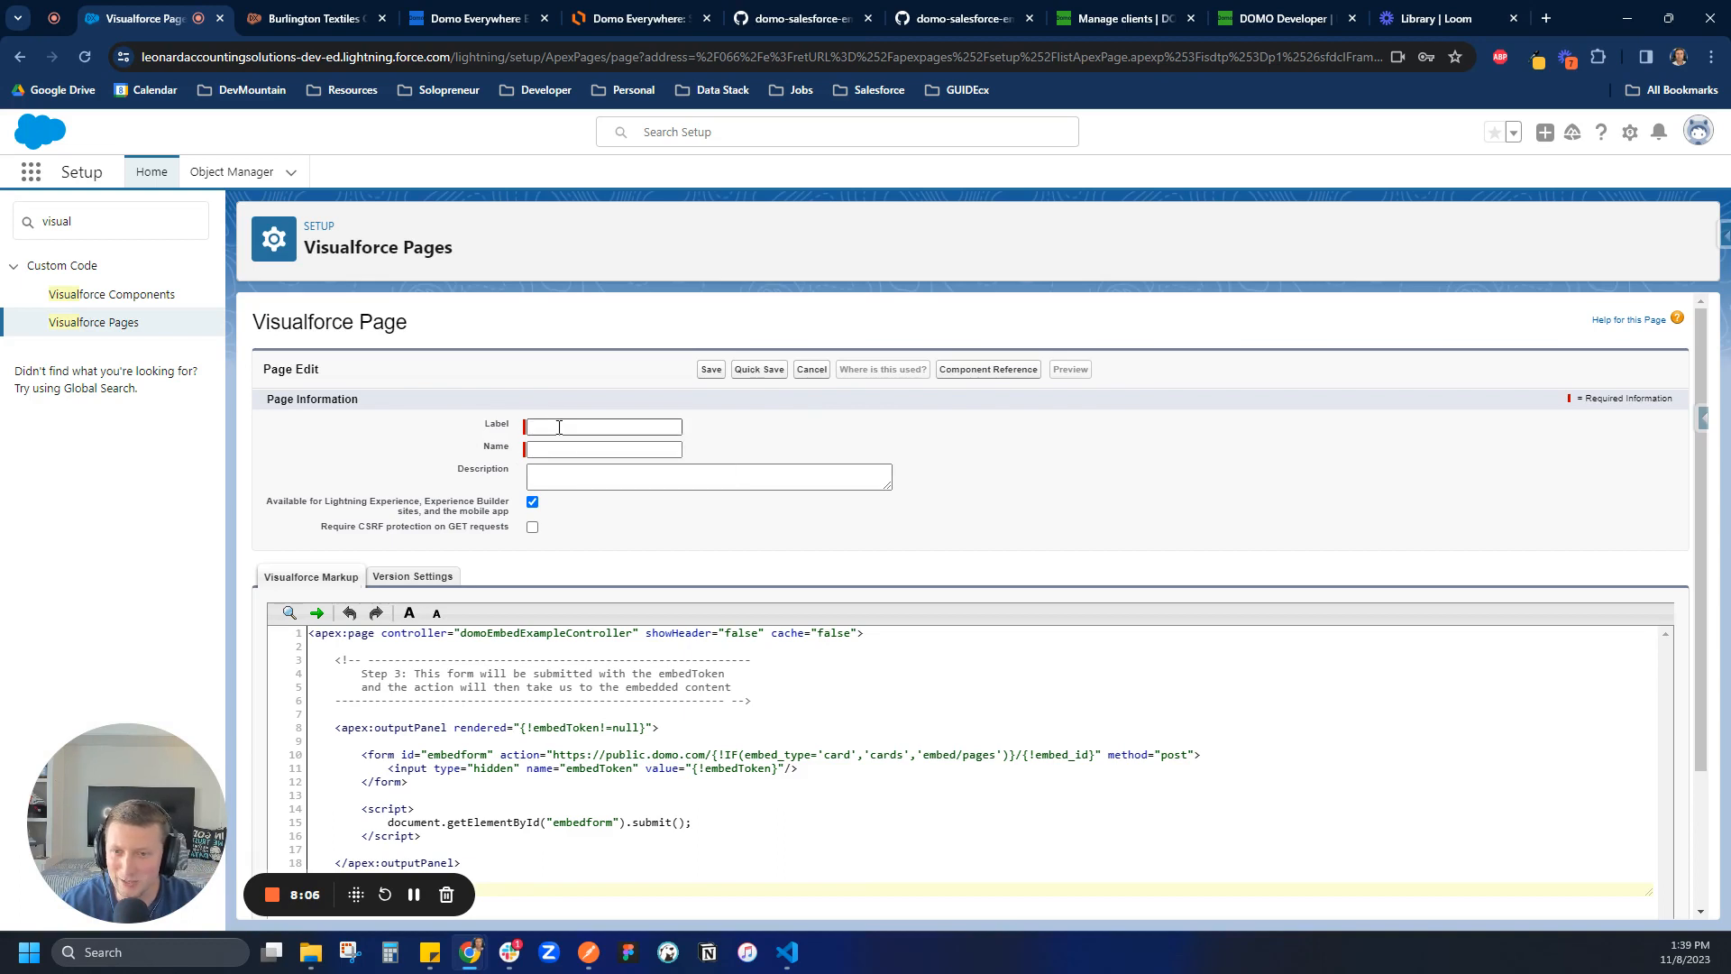
pyautogui.write('Domo Embed Example')
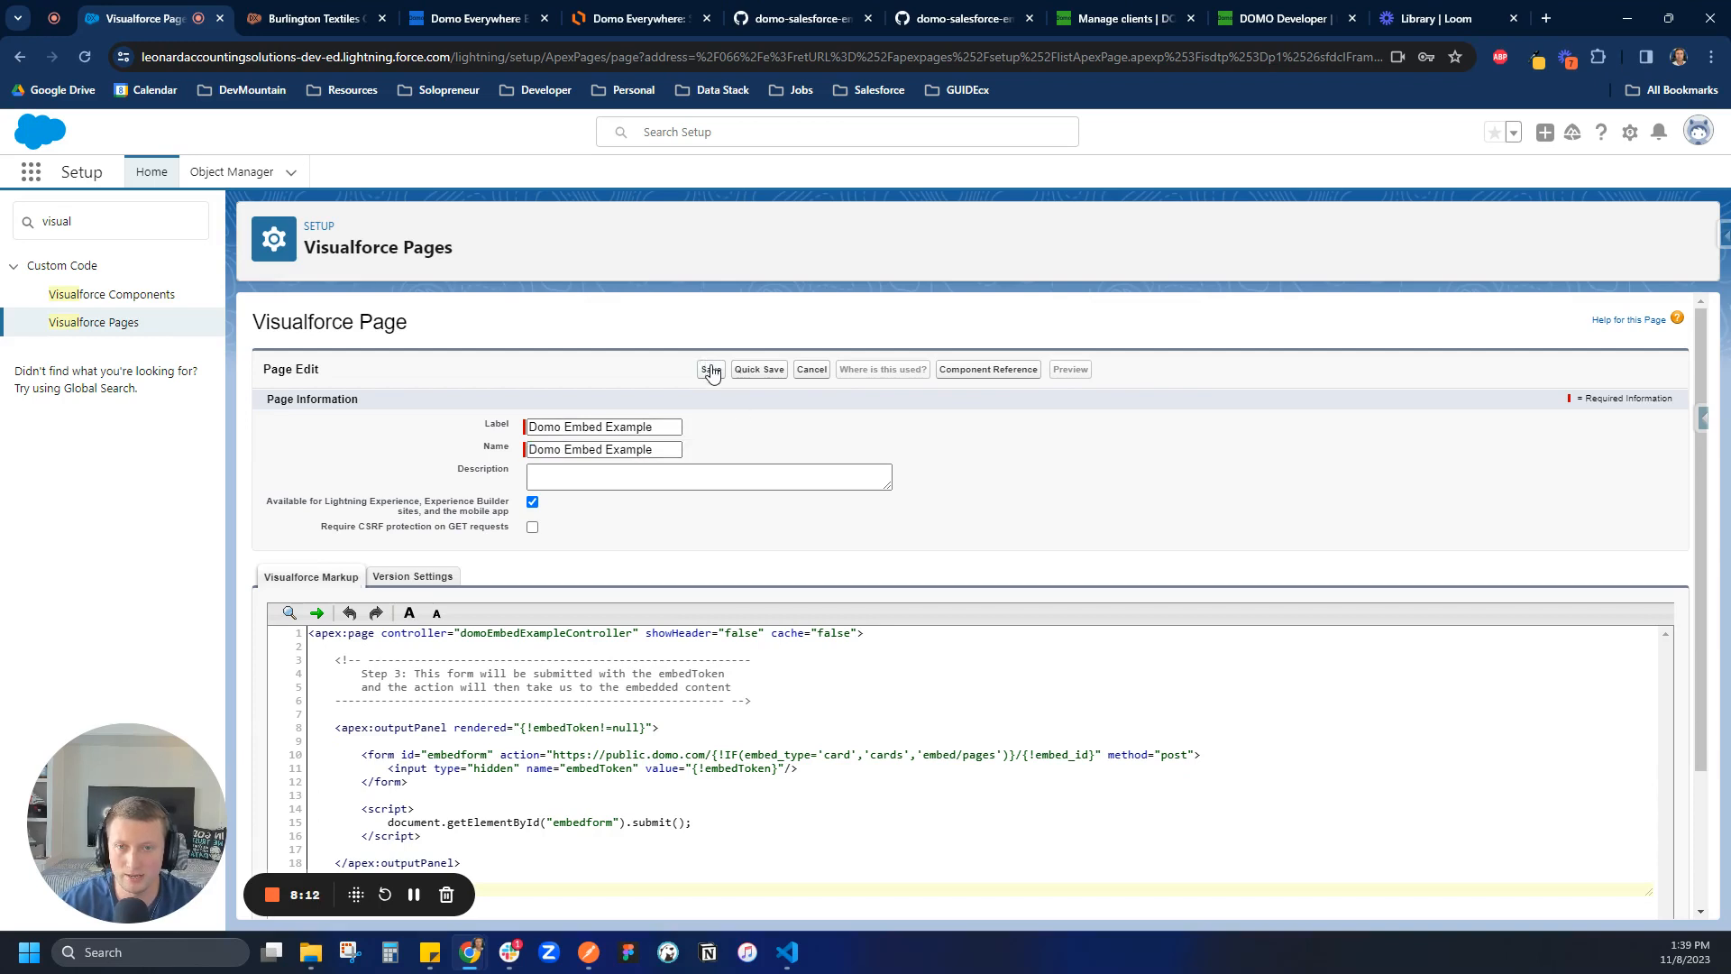
pyautogui.click(710, 369)
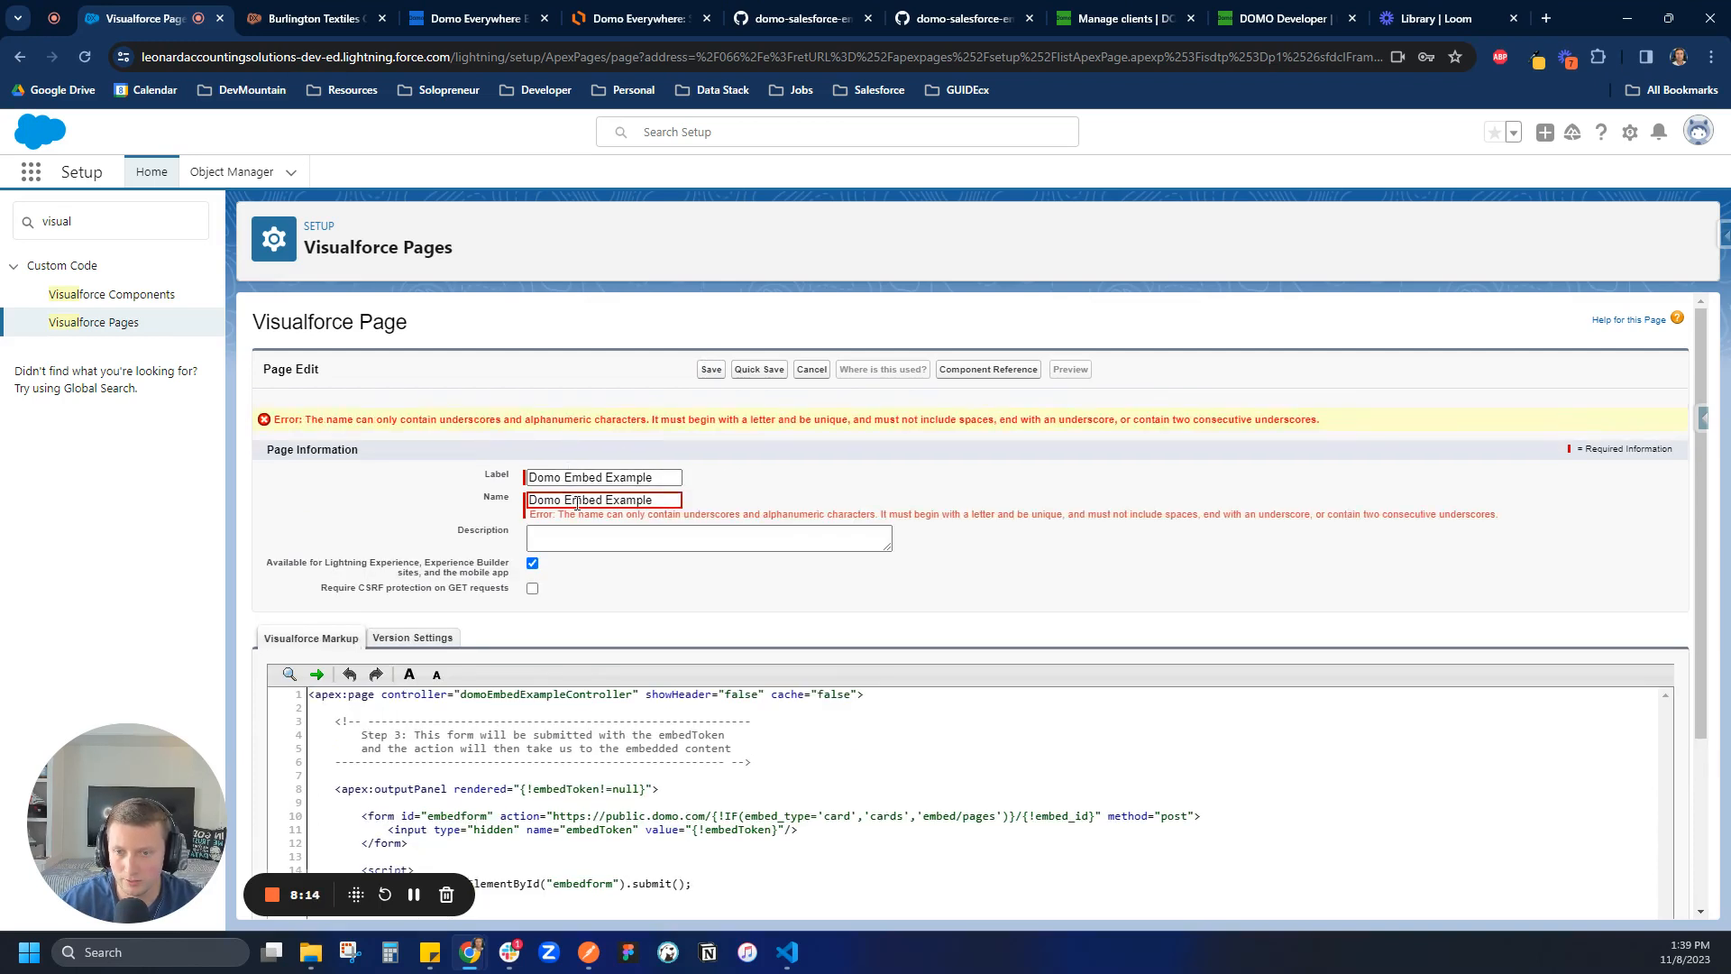
pyautogui.tripleClick(602, 500)
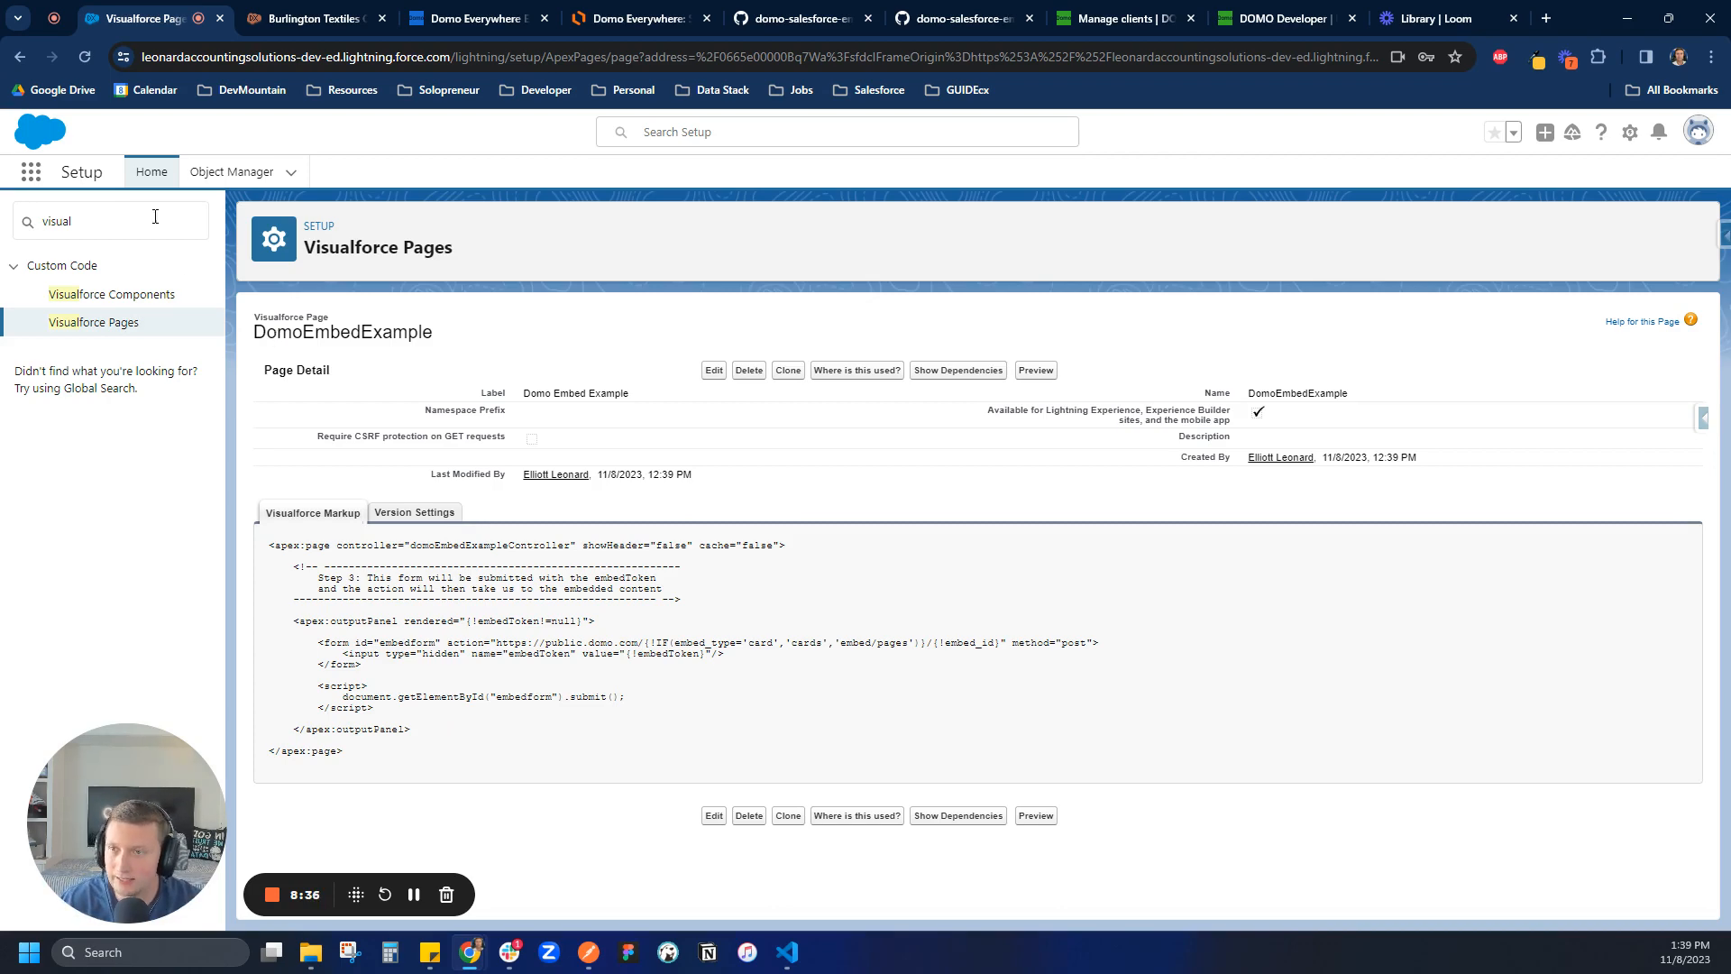
pyautogui.click(231, 171)
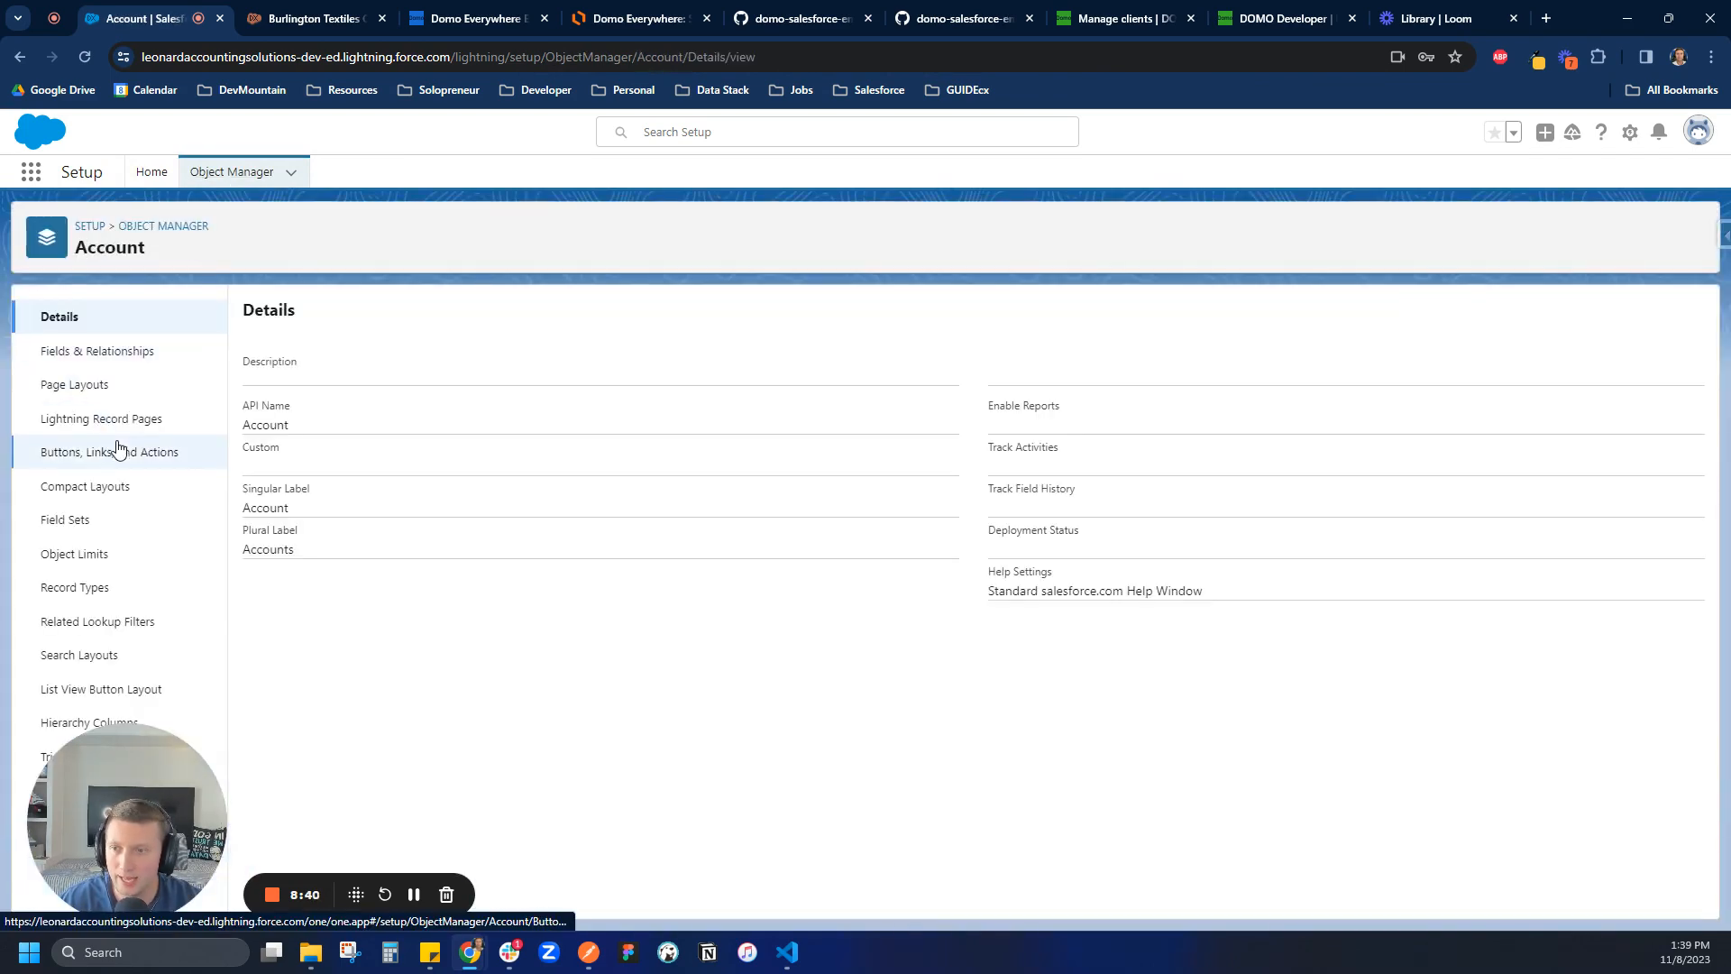
# Step: Create a Lightning record page labelled Account for the Account object with the Header and Right Sidebar template
pyautogui.click(102, 419)
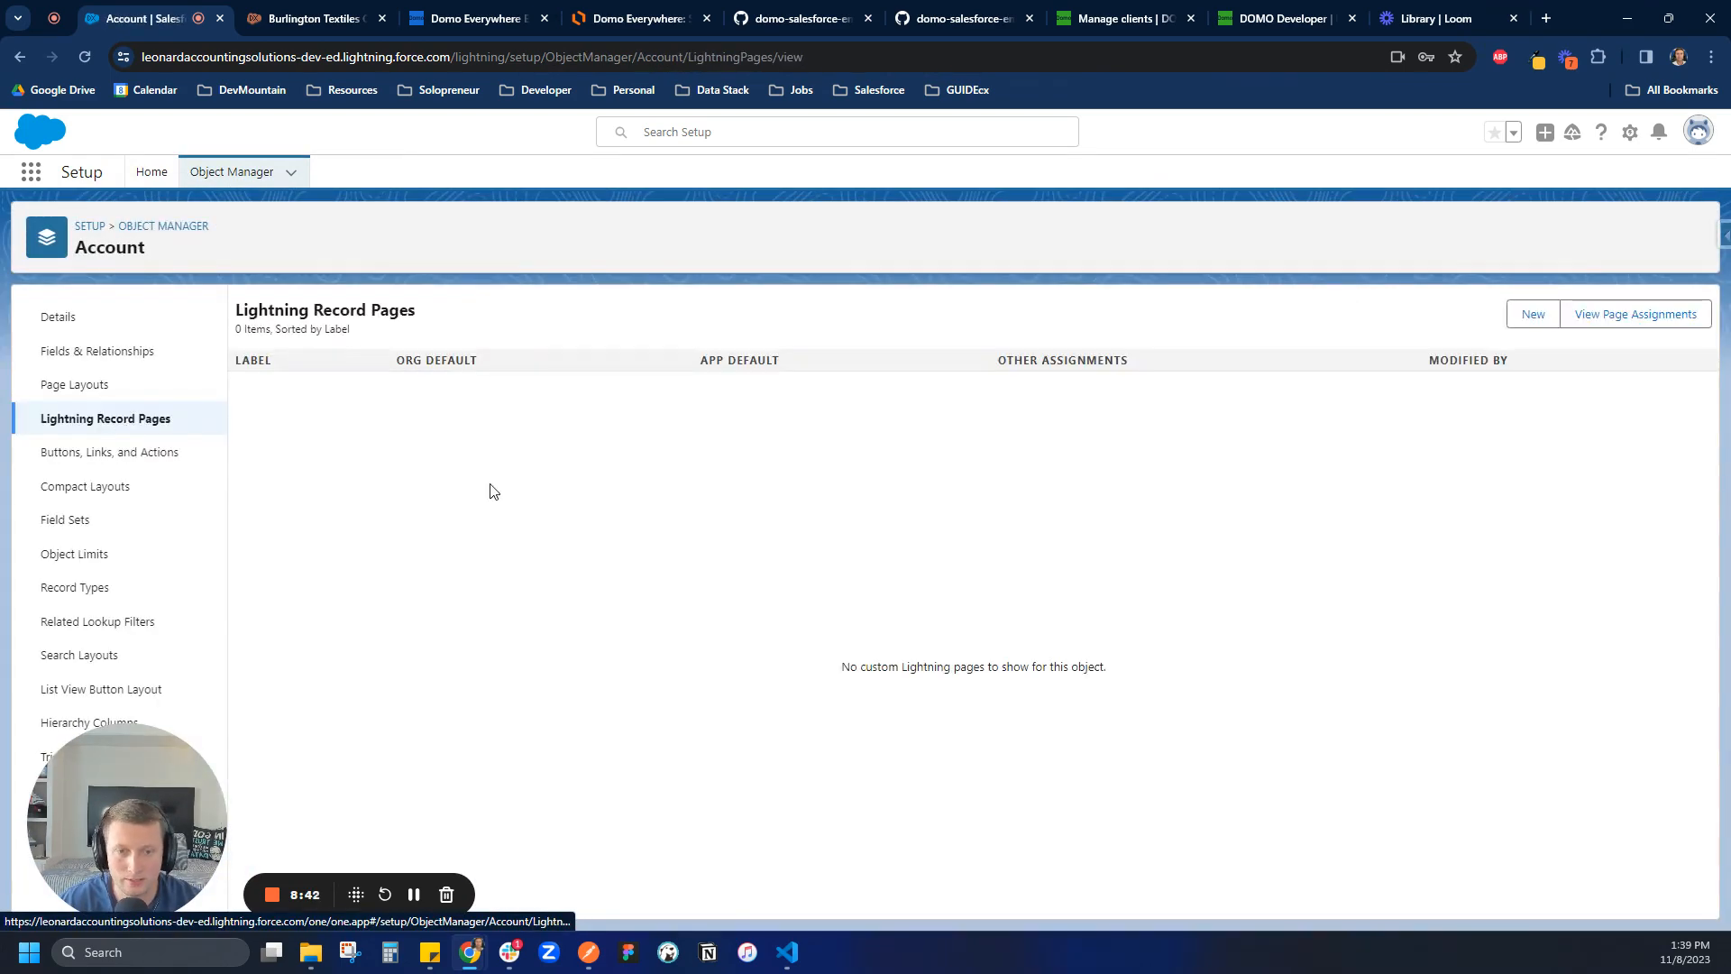
pyautogui.click(1531, 314)
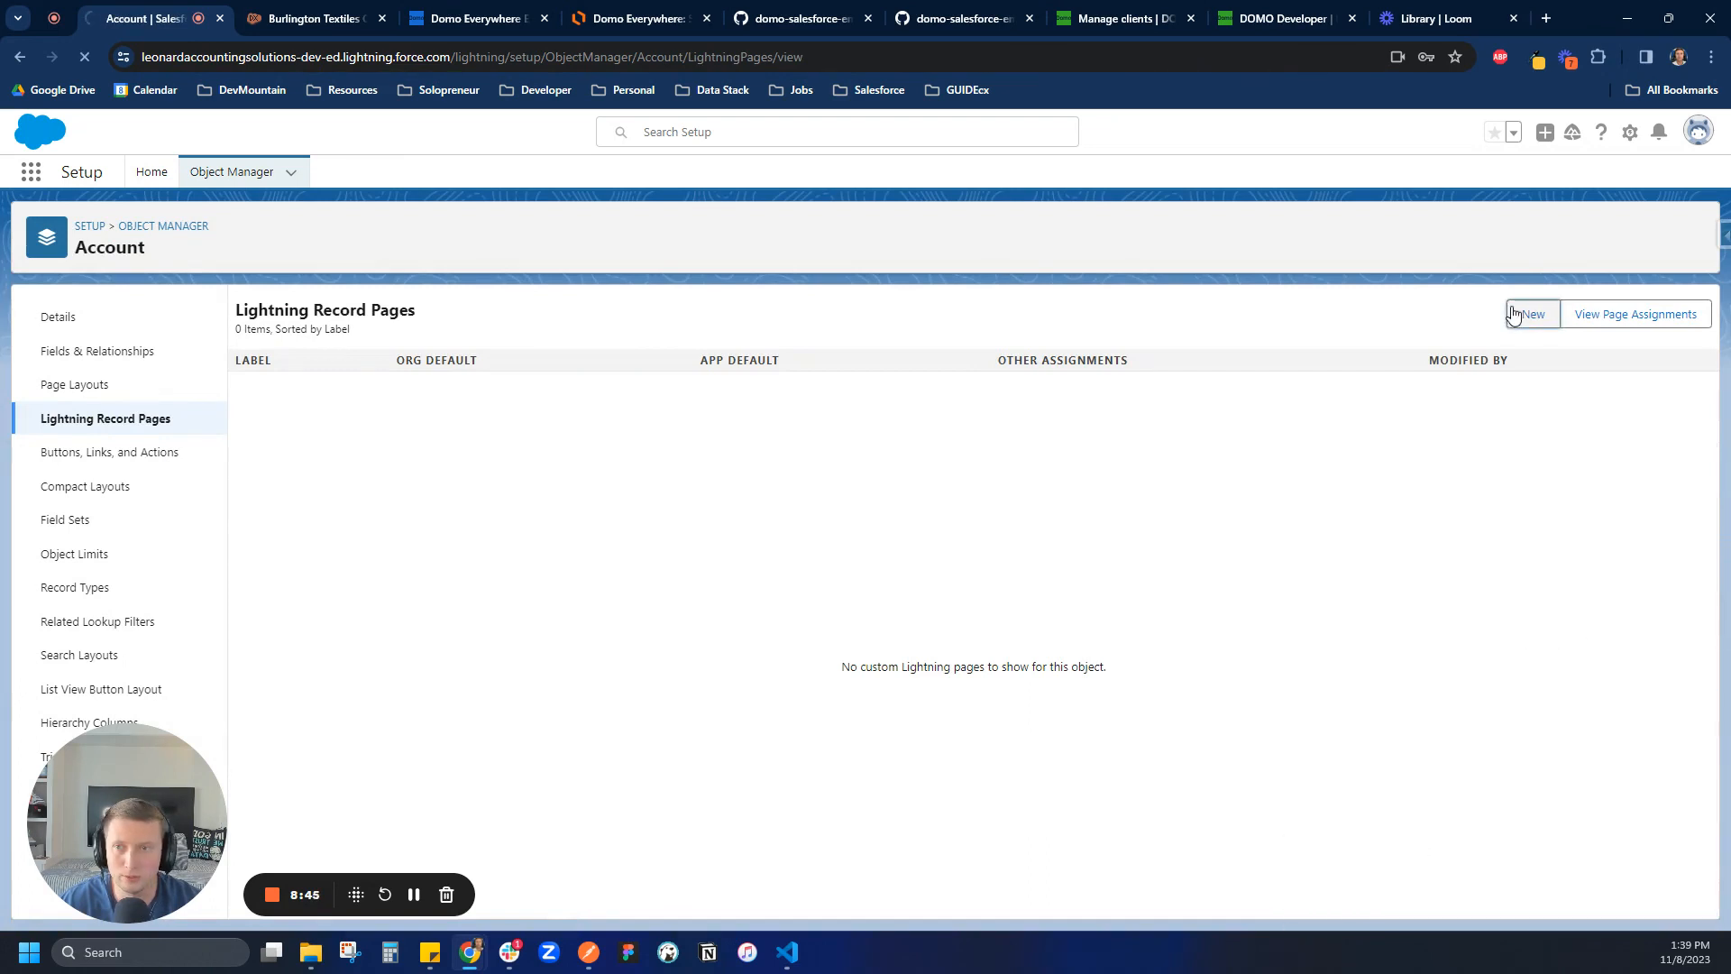
pyautogui.click(1531, 314)
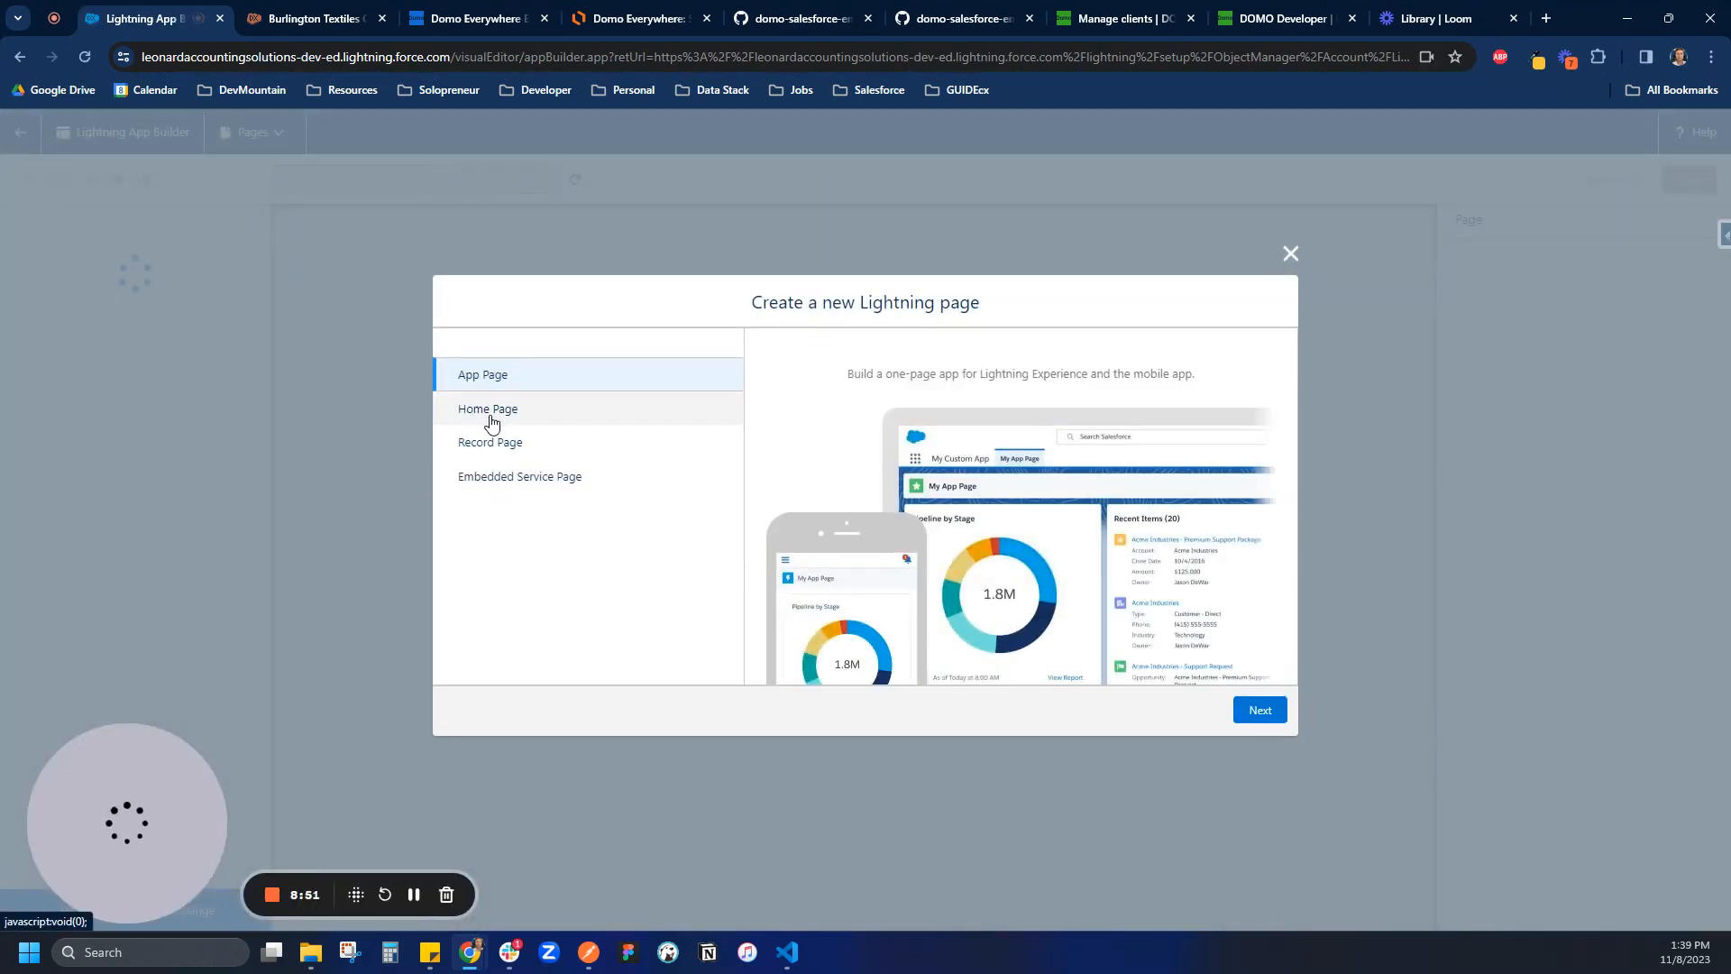
pyautogui.click(1259, 709)
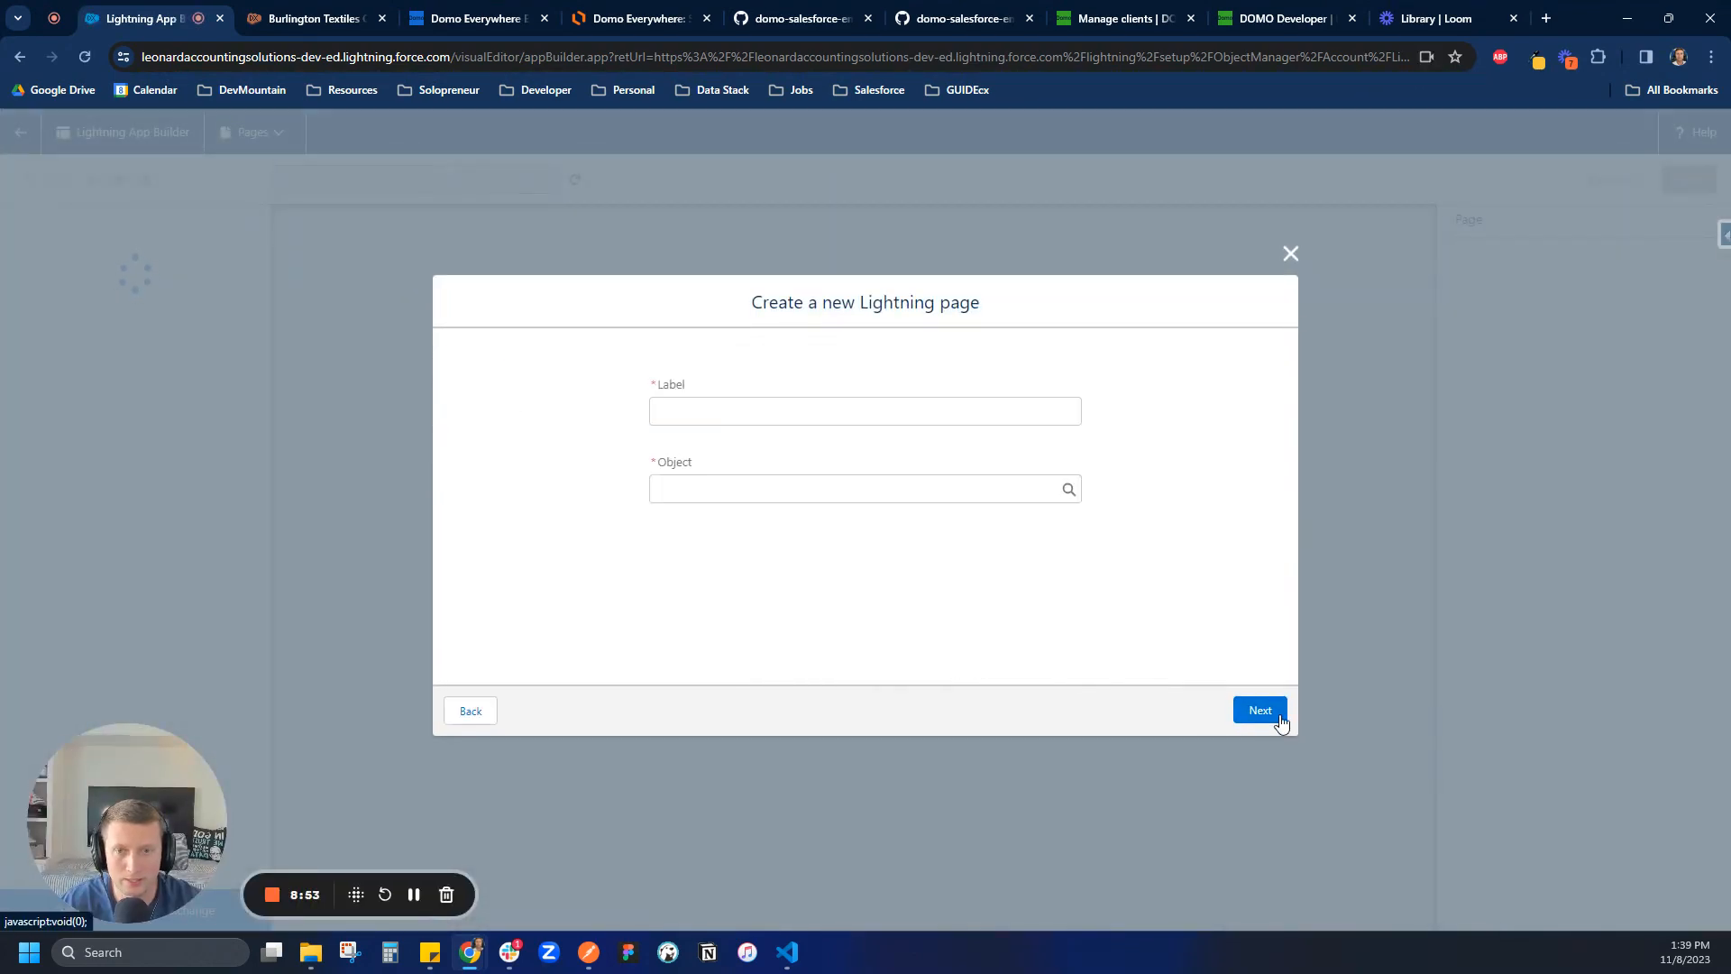
pyautogui.write('Accou')
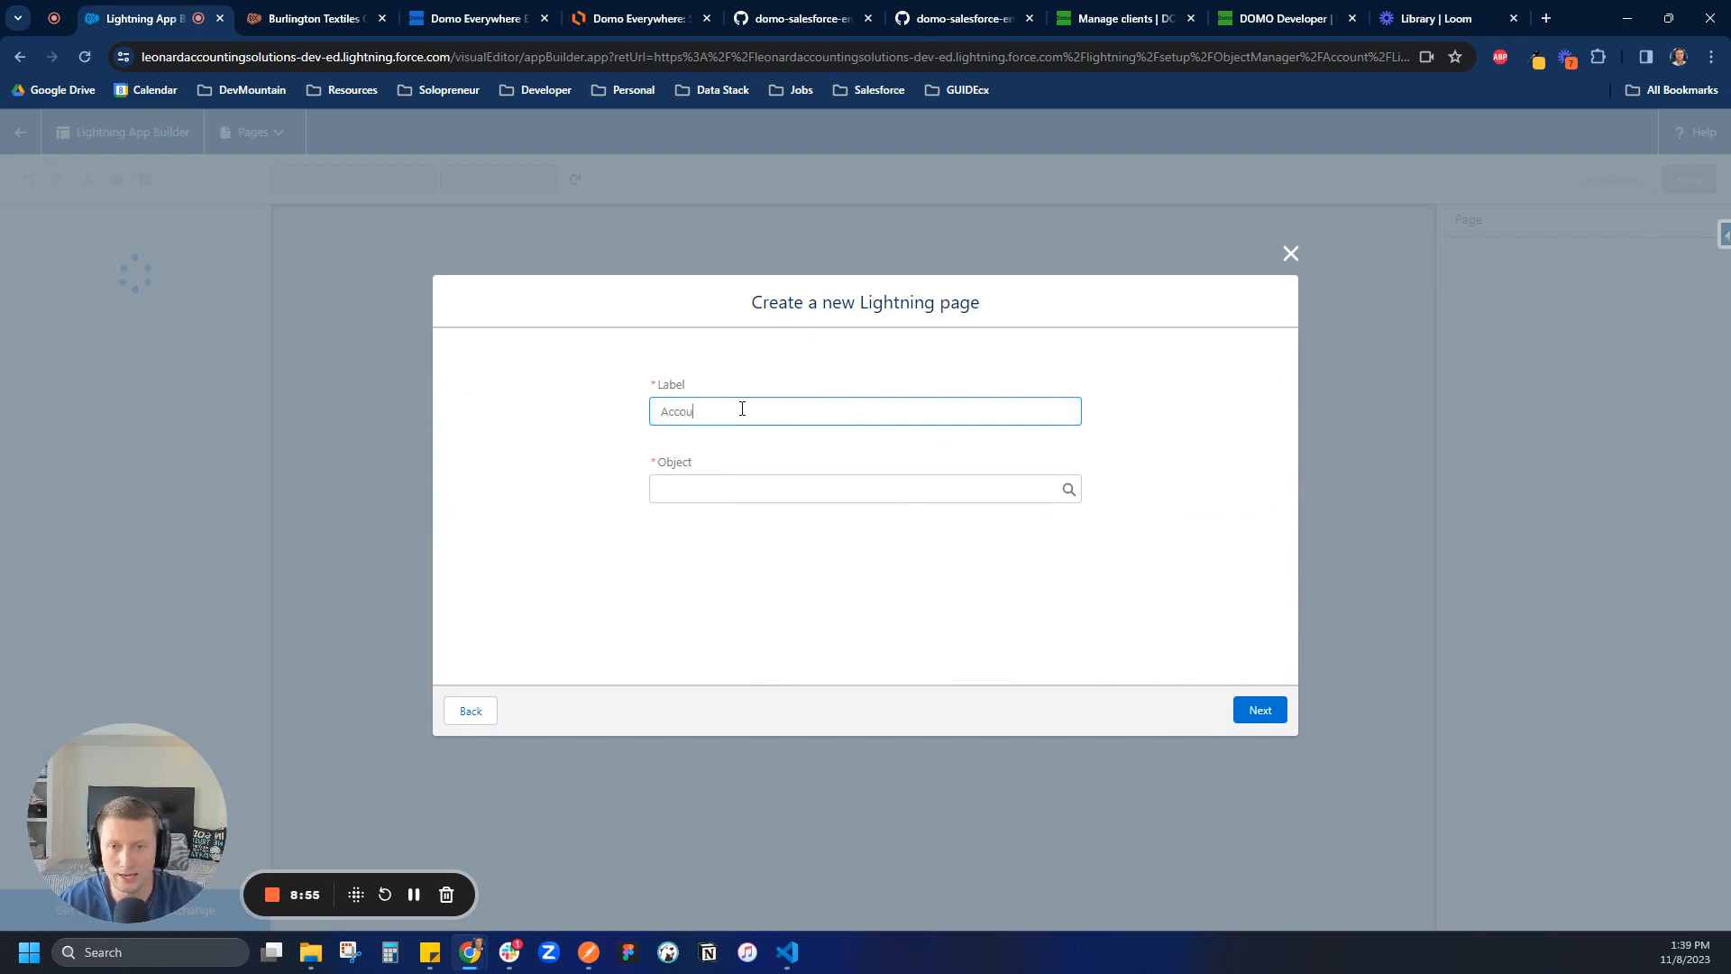
pyautogui.click(865, 488)
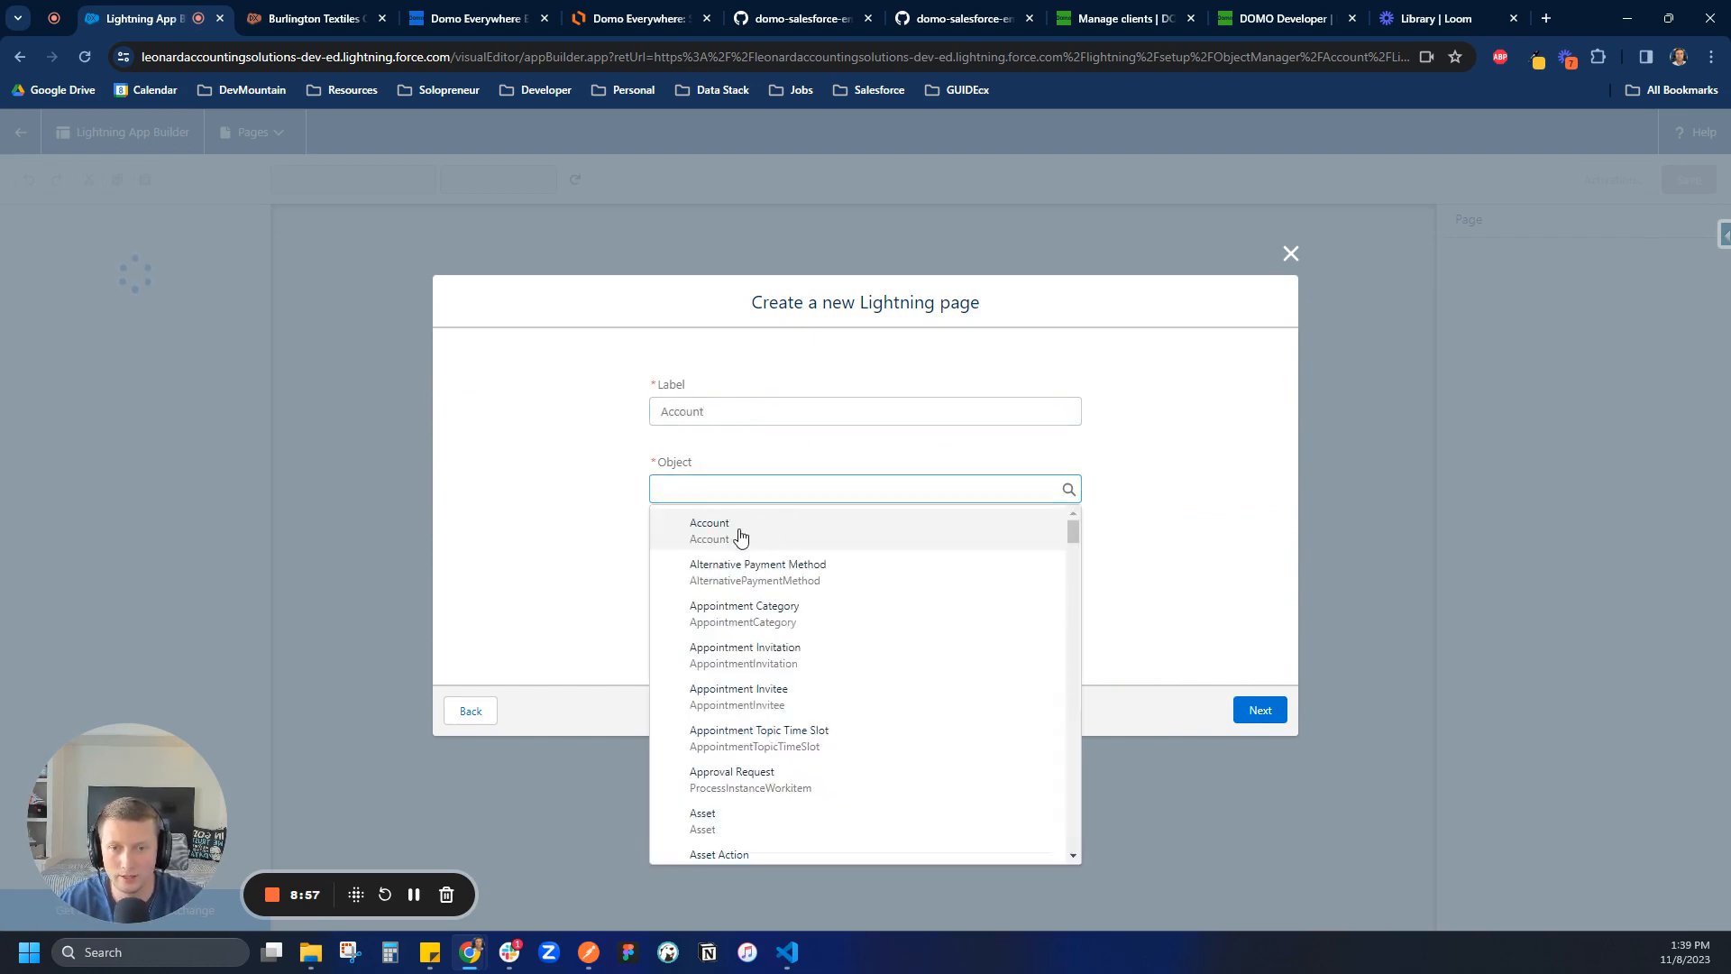
pyautogui.click(1258, 710)
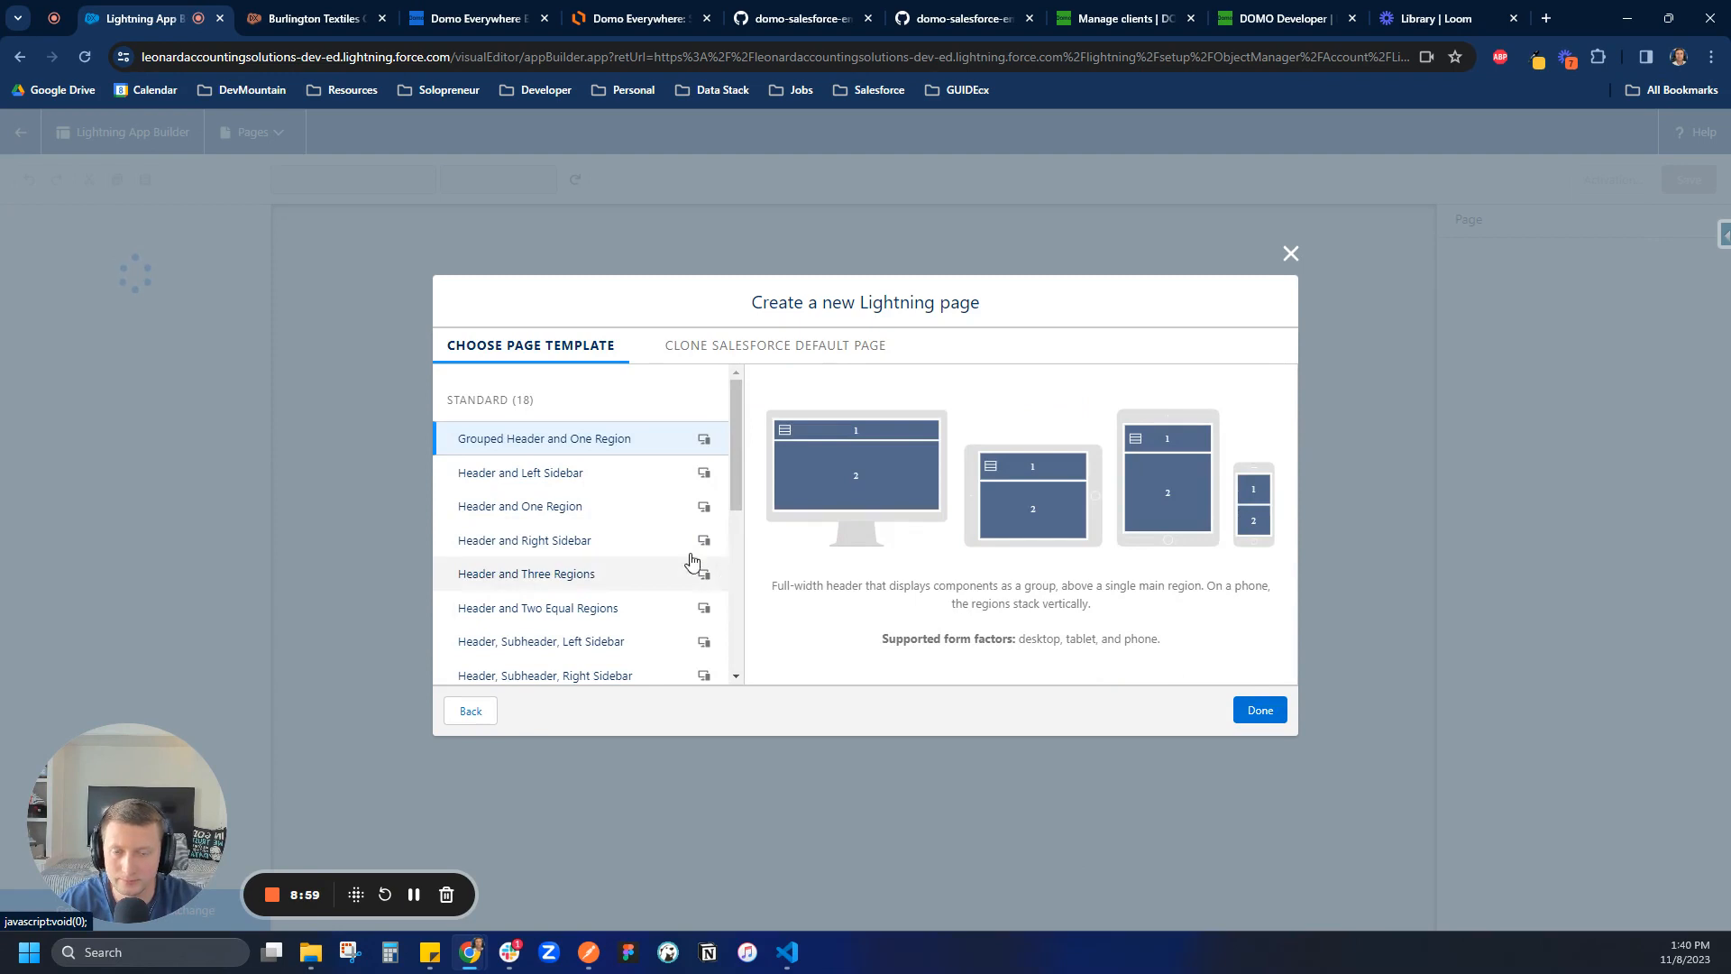
pyautogui.click(527, 541)
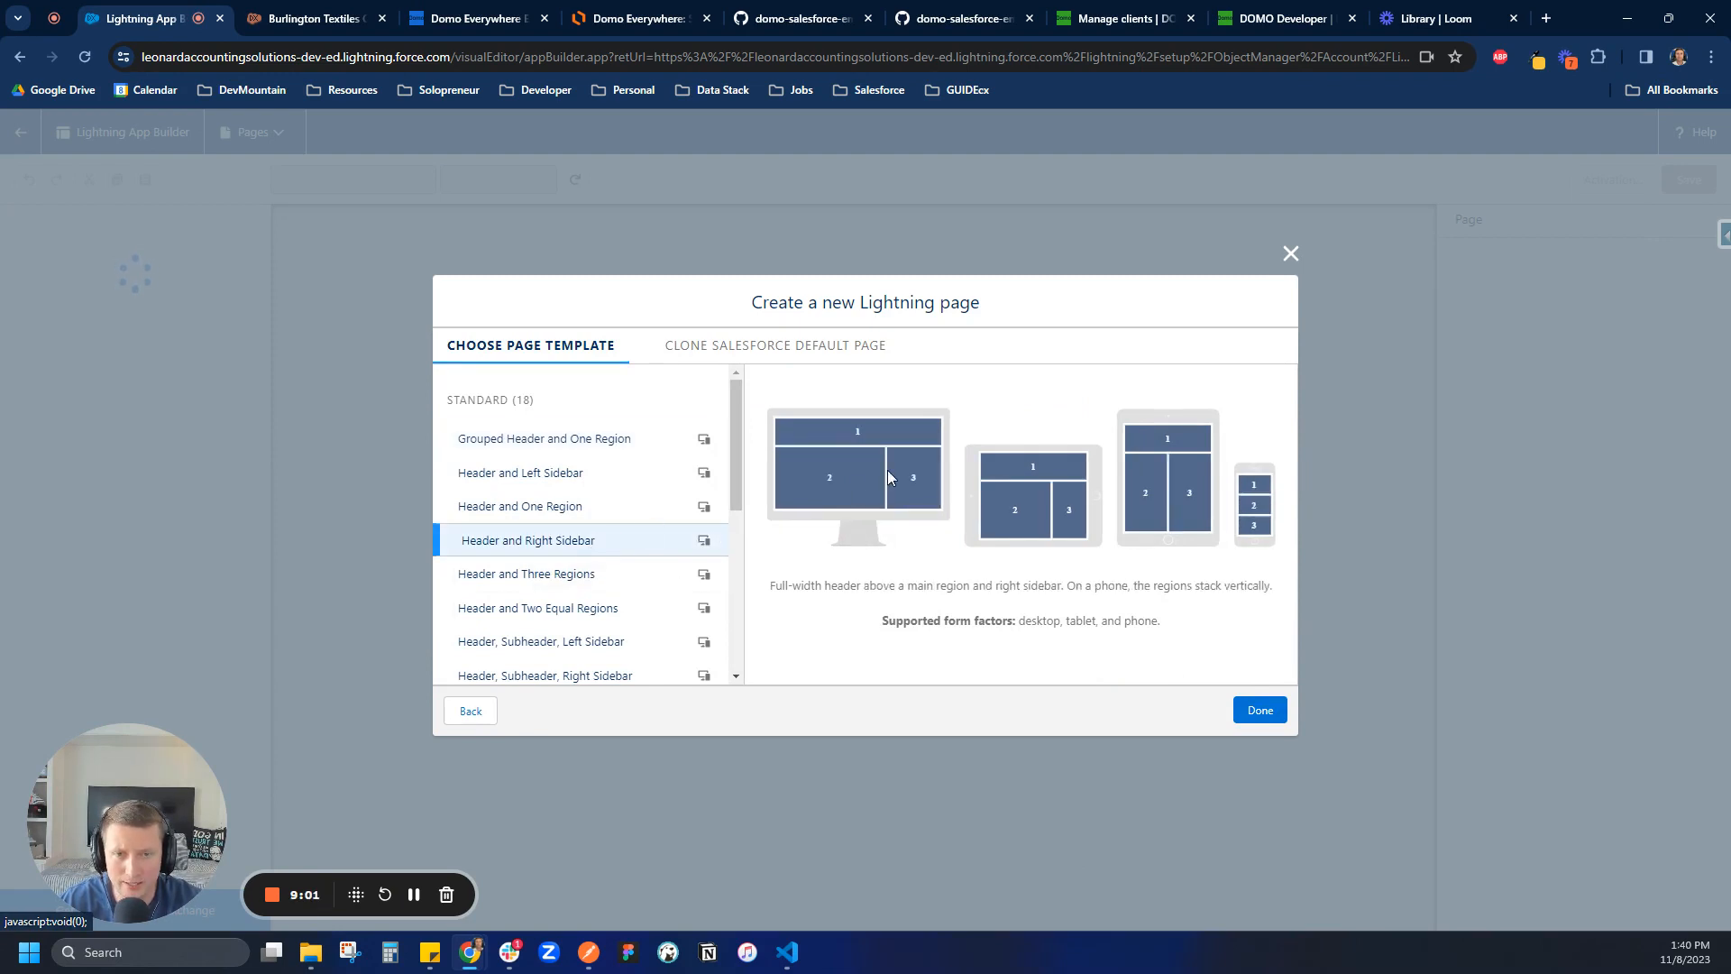
pyautogui.click(1258, 709)
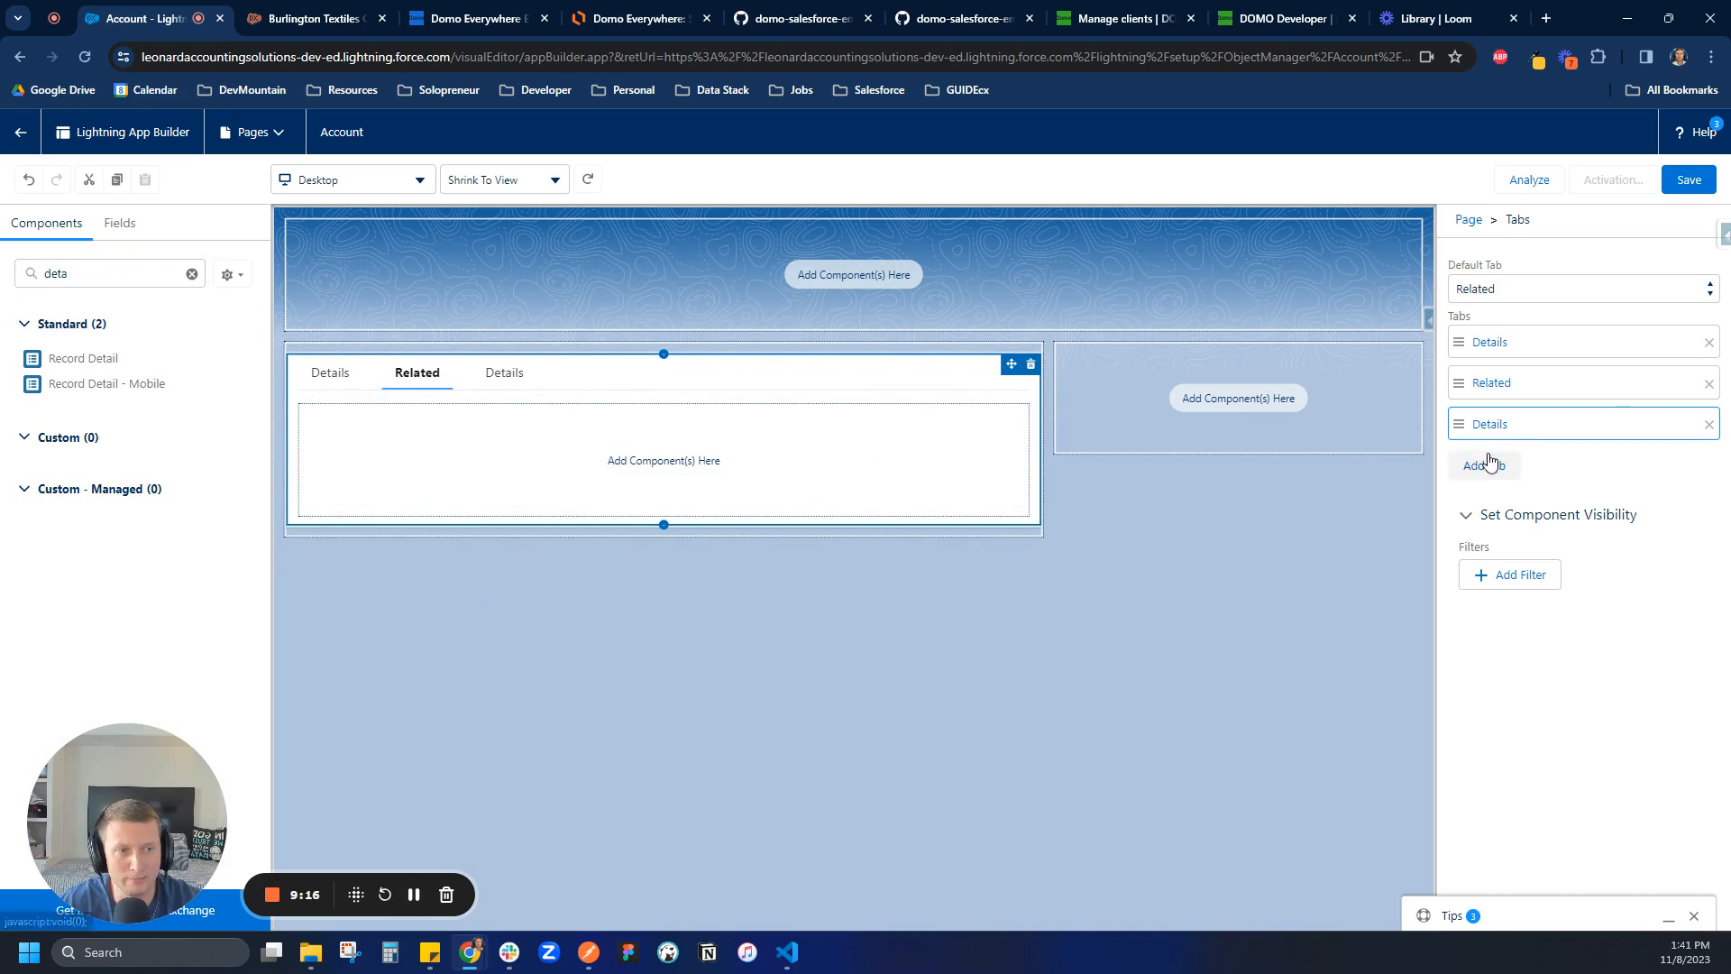
# Step: Rename the third tab to Domo and add a Visualforce component showing Domo Embed Example
pyautogui.click(1486, 423)
pyautogui.write('Domo')
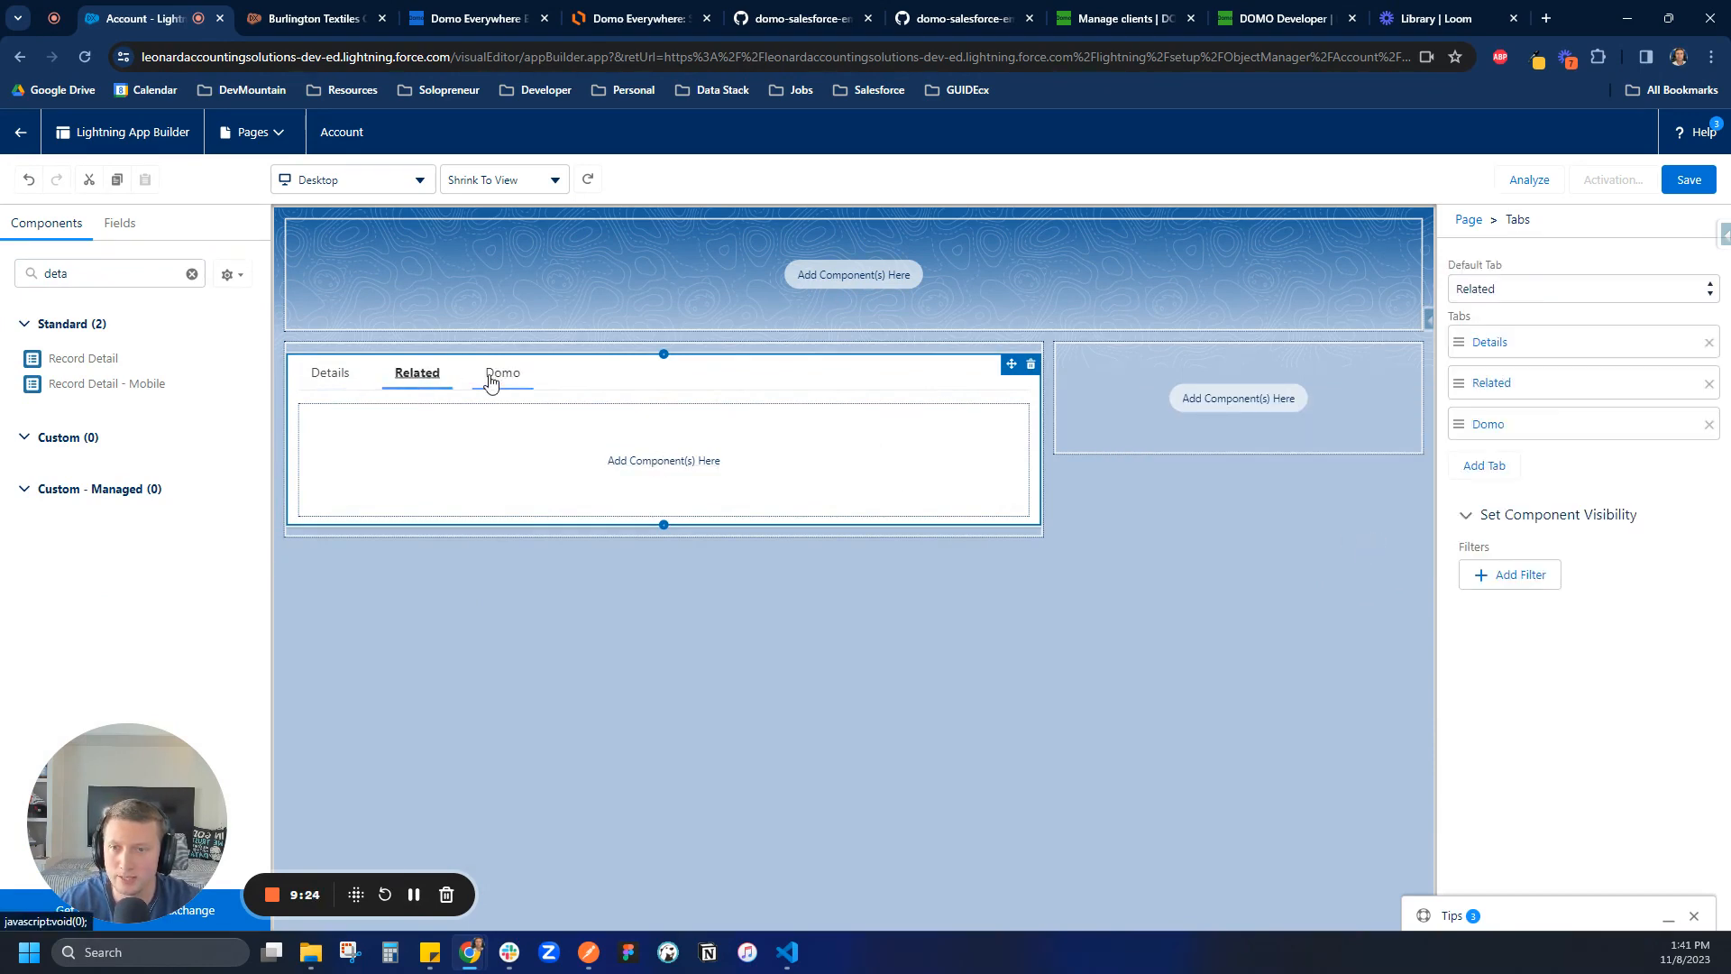
pyautogui.click(501, 373)
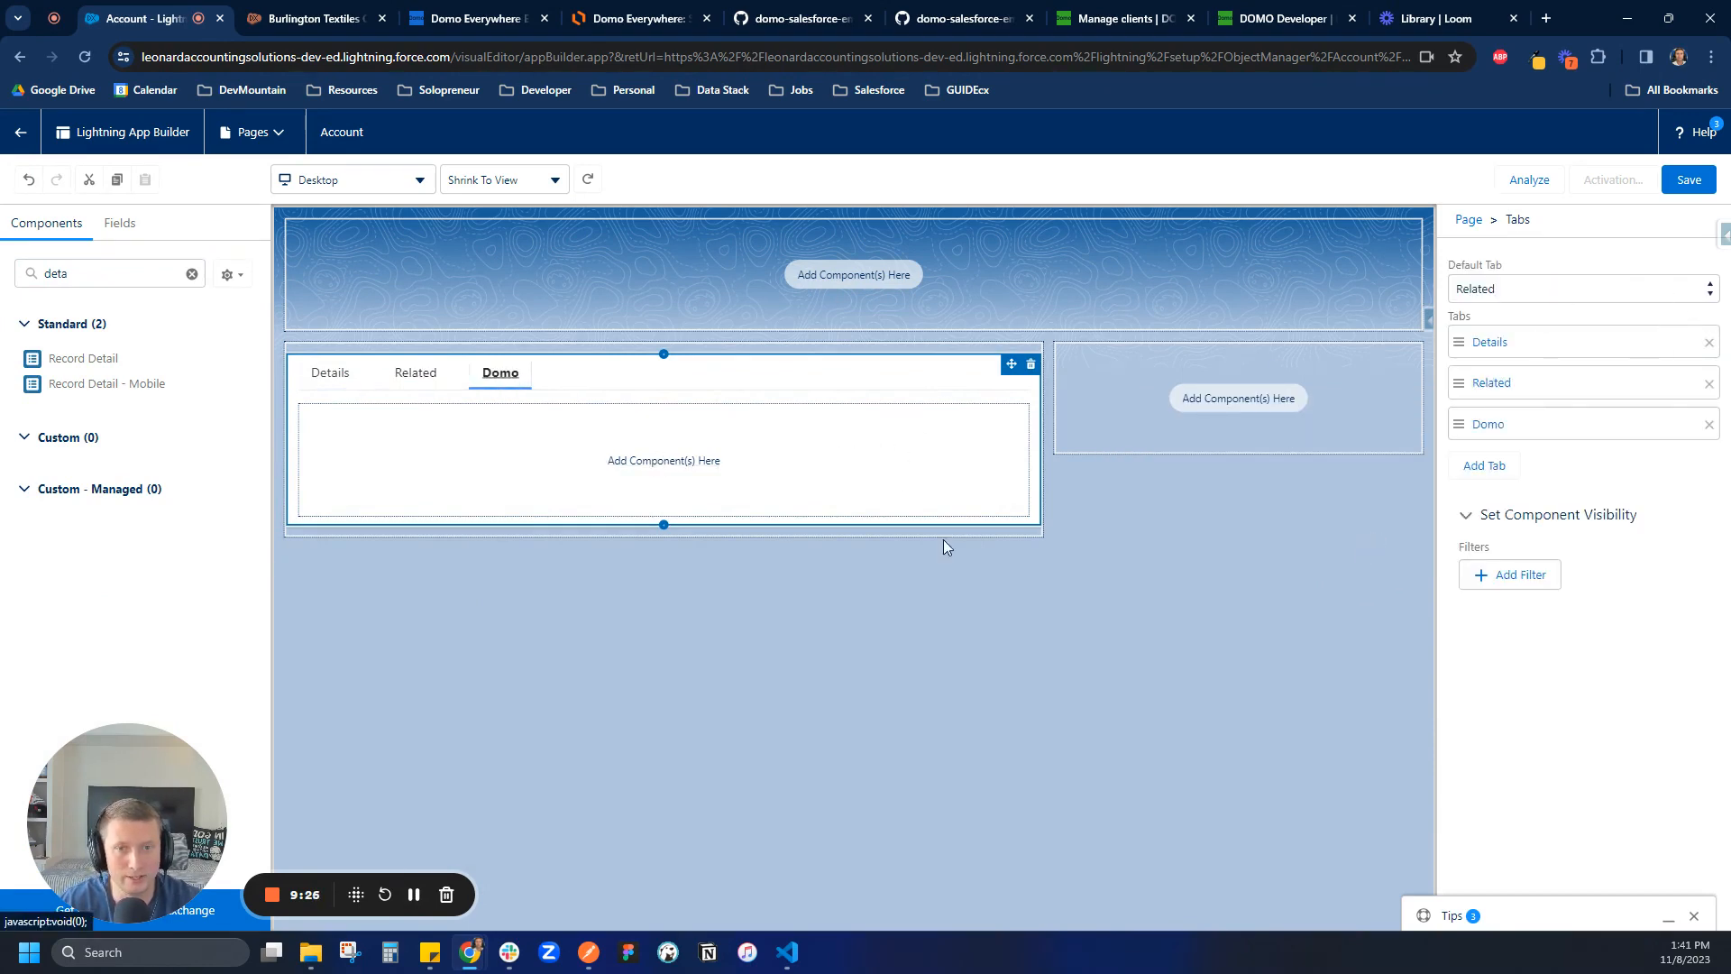
pyautogui.click(191, 272)
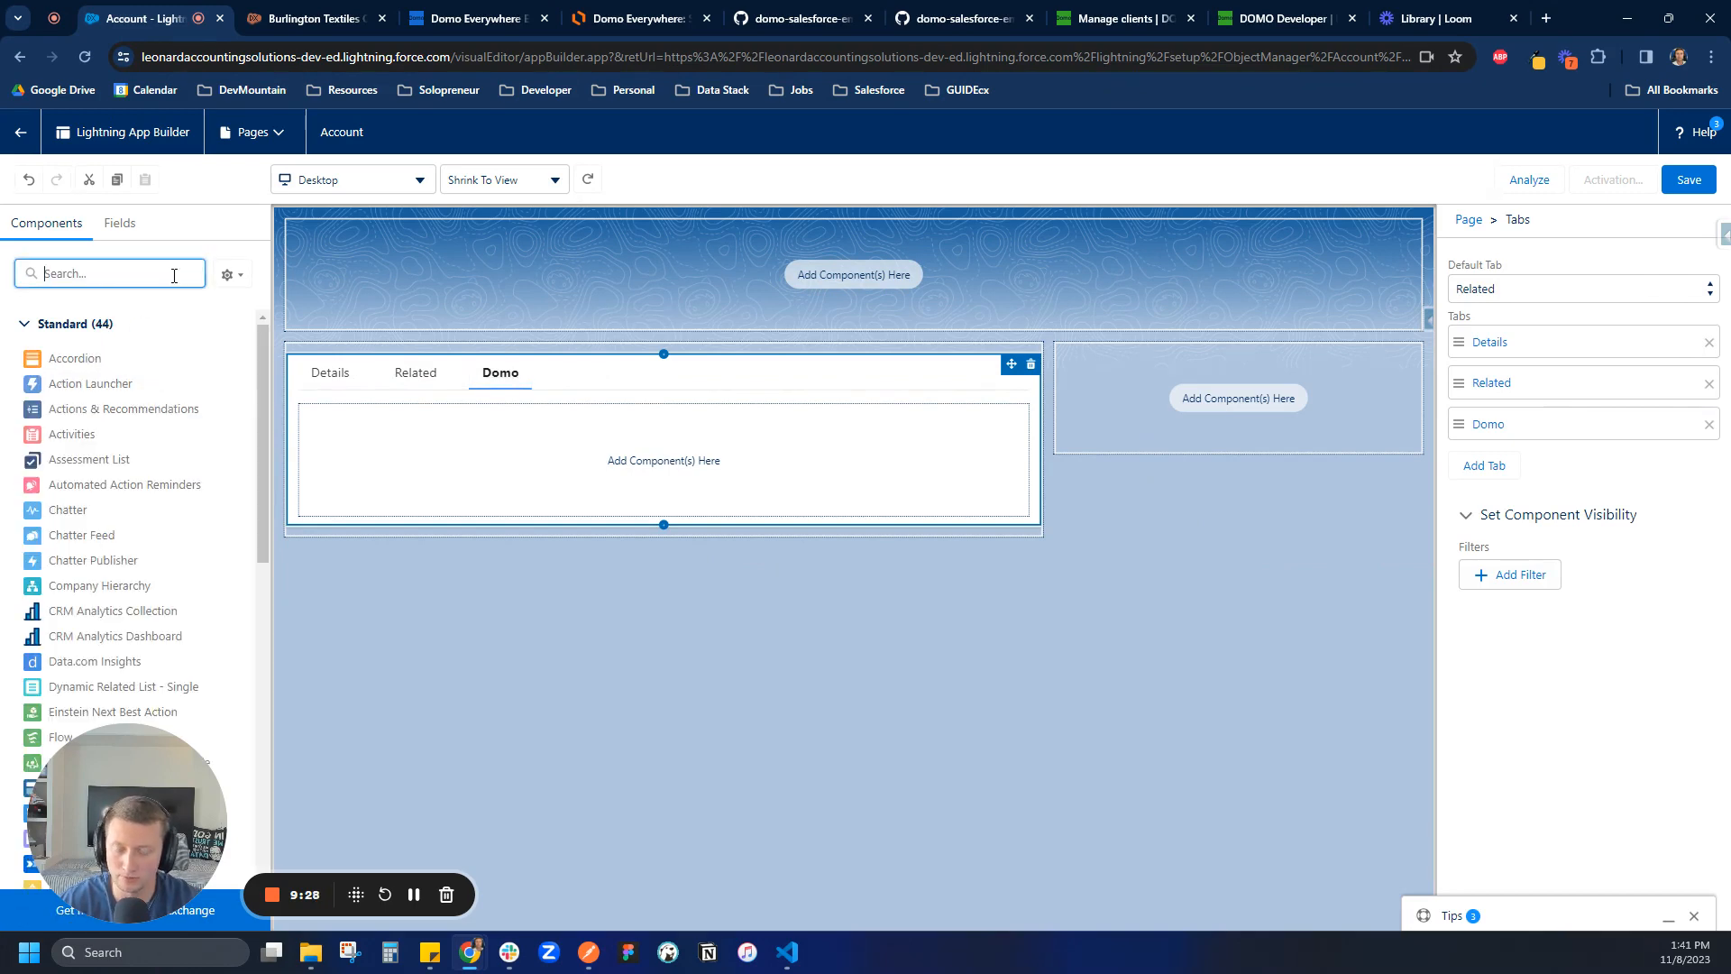
pyautogui.write('visu')
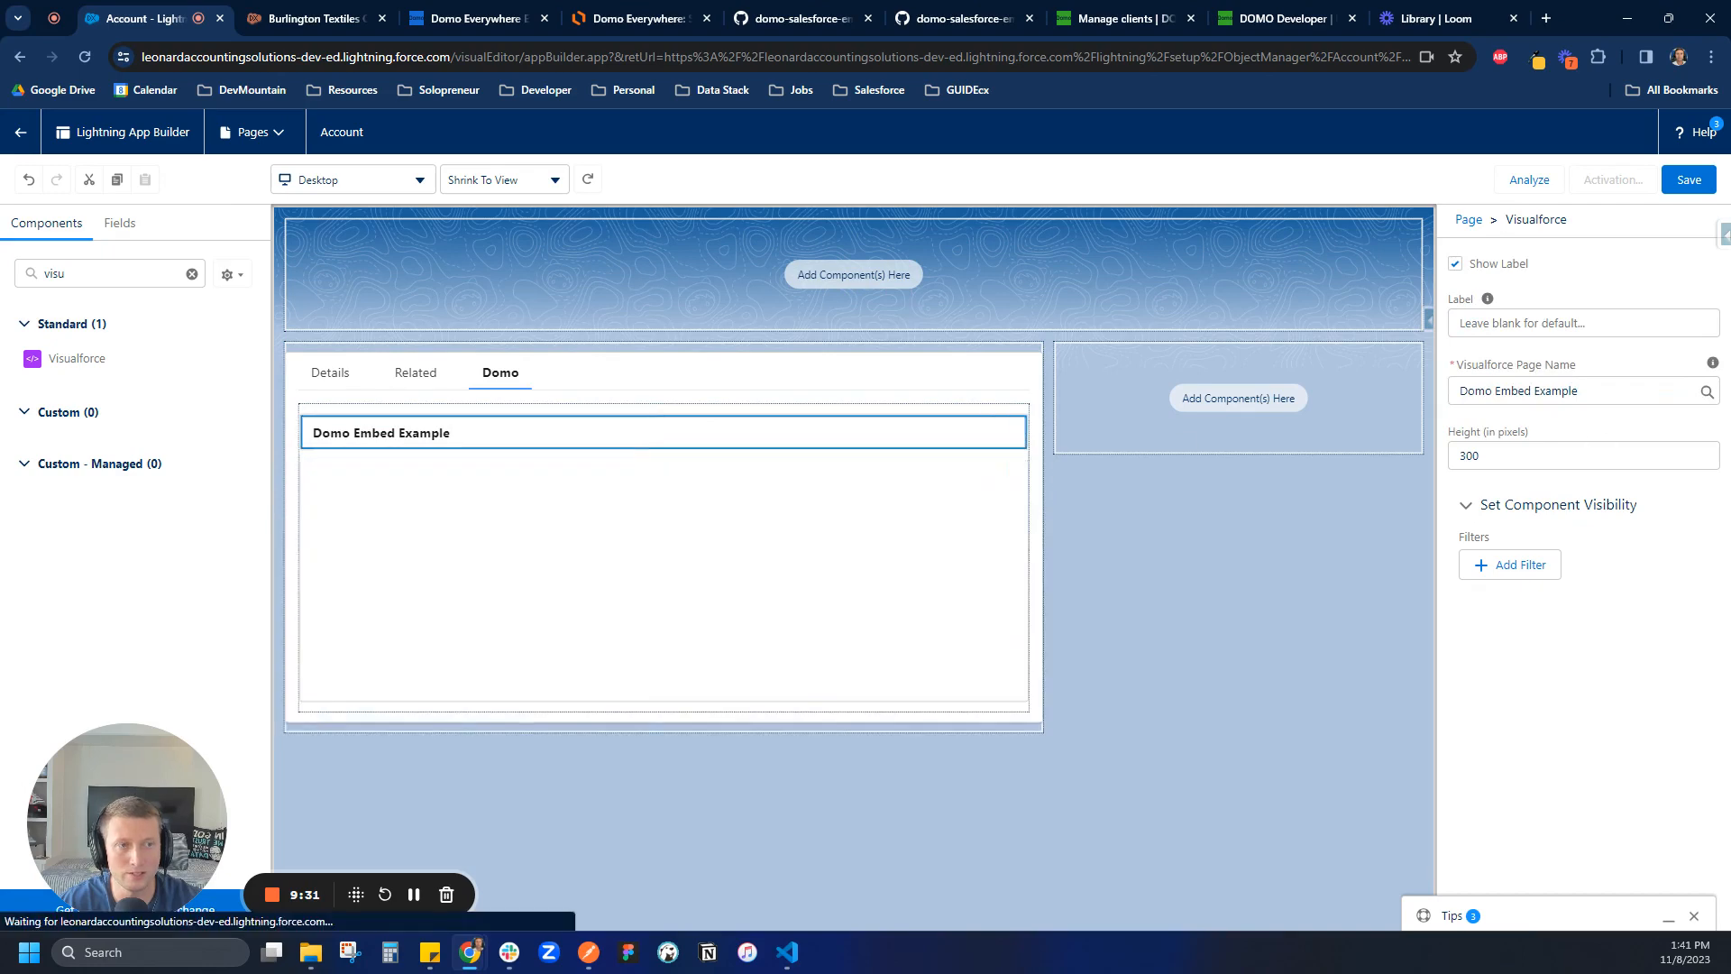
pyautogui.click(663, 552)
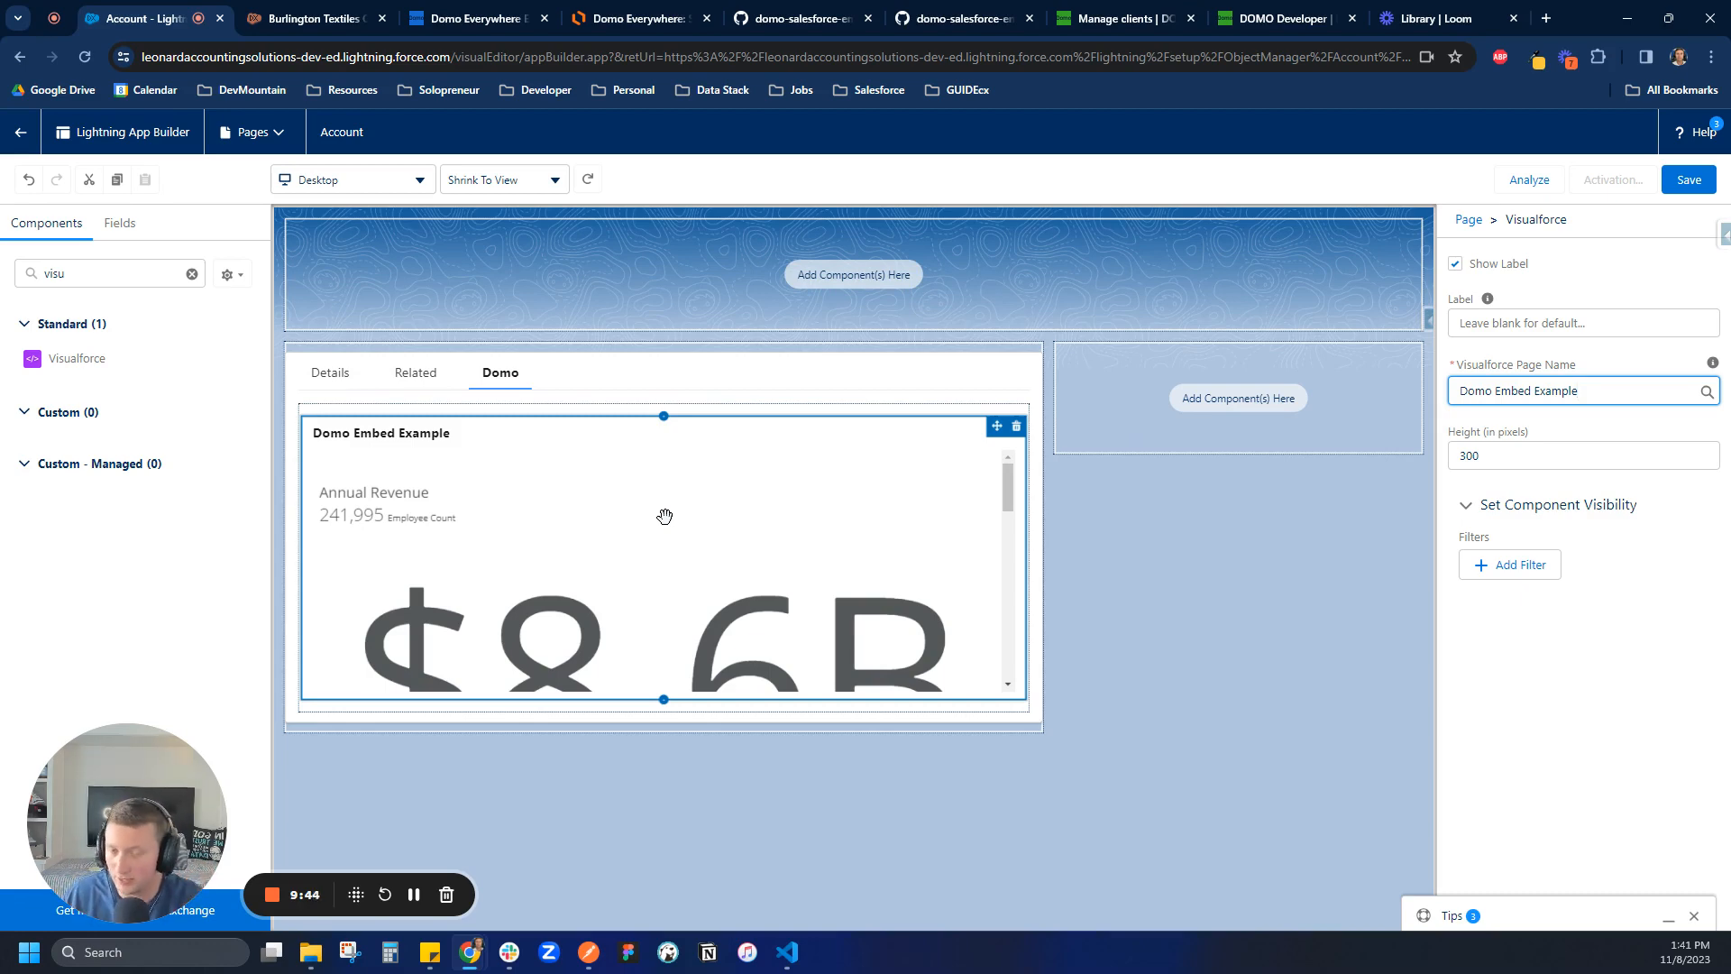
pyautogui.click(1579, 389)
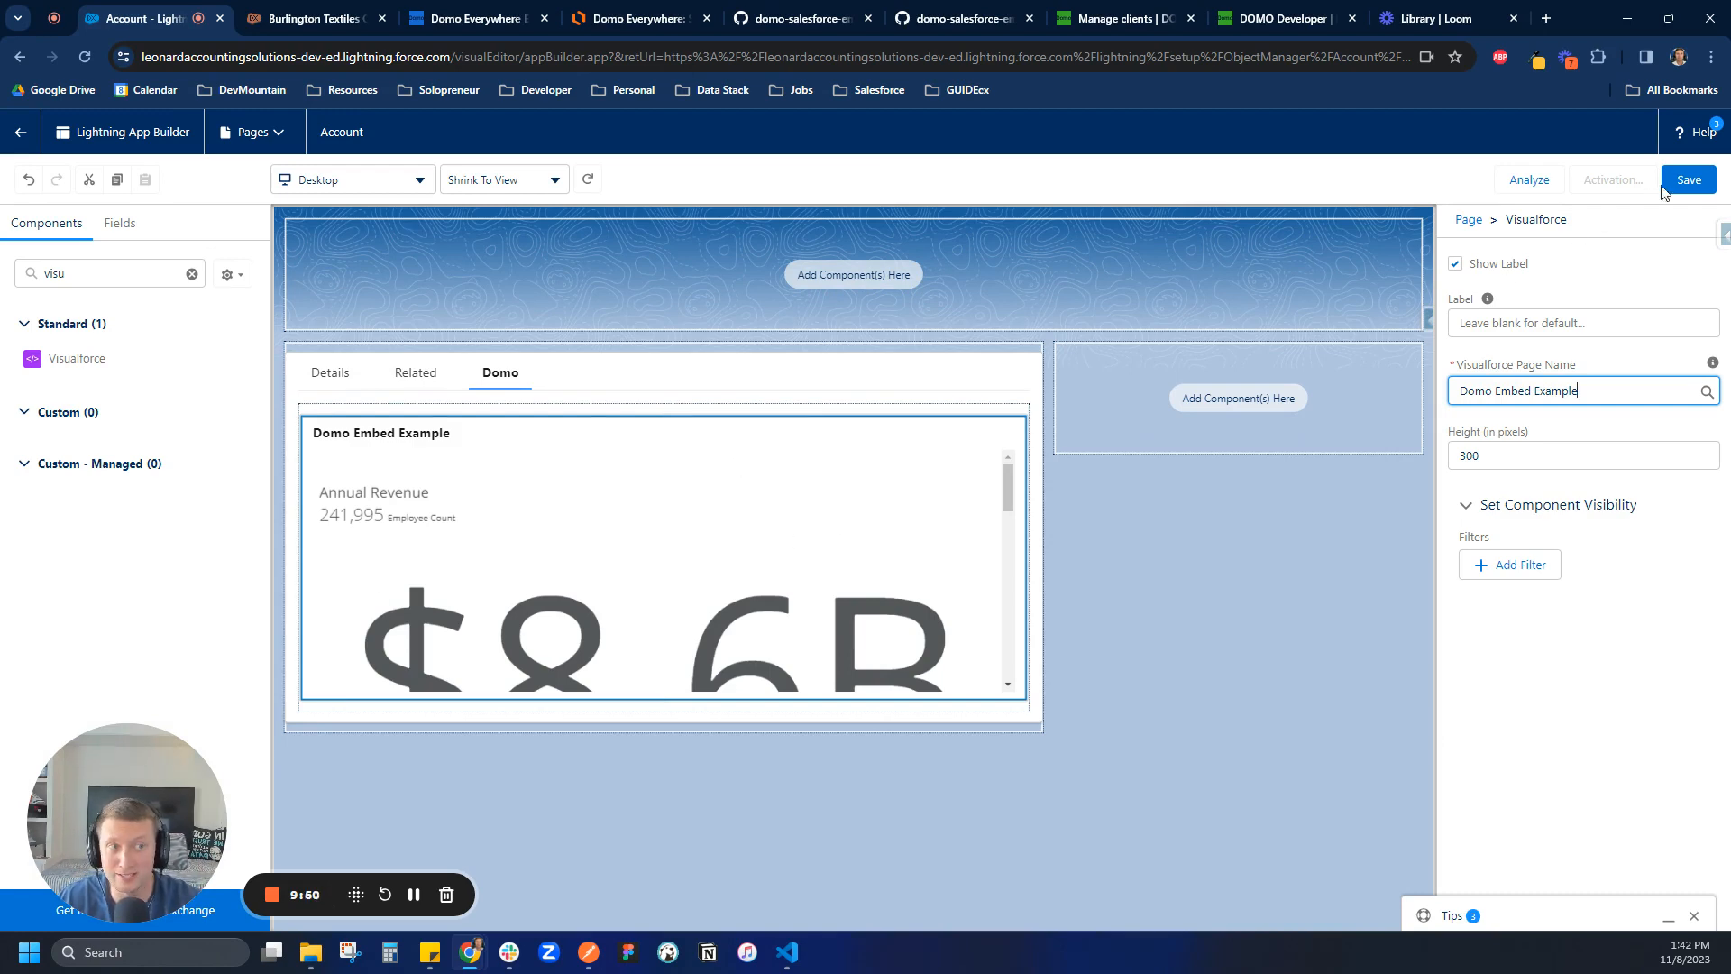
# Step: Save the Account page and activate it as the org default for desktop
pyautogui.click(1688, 178)
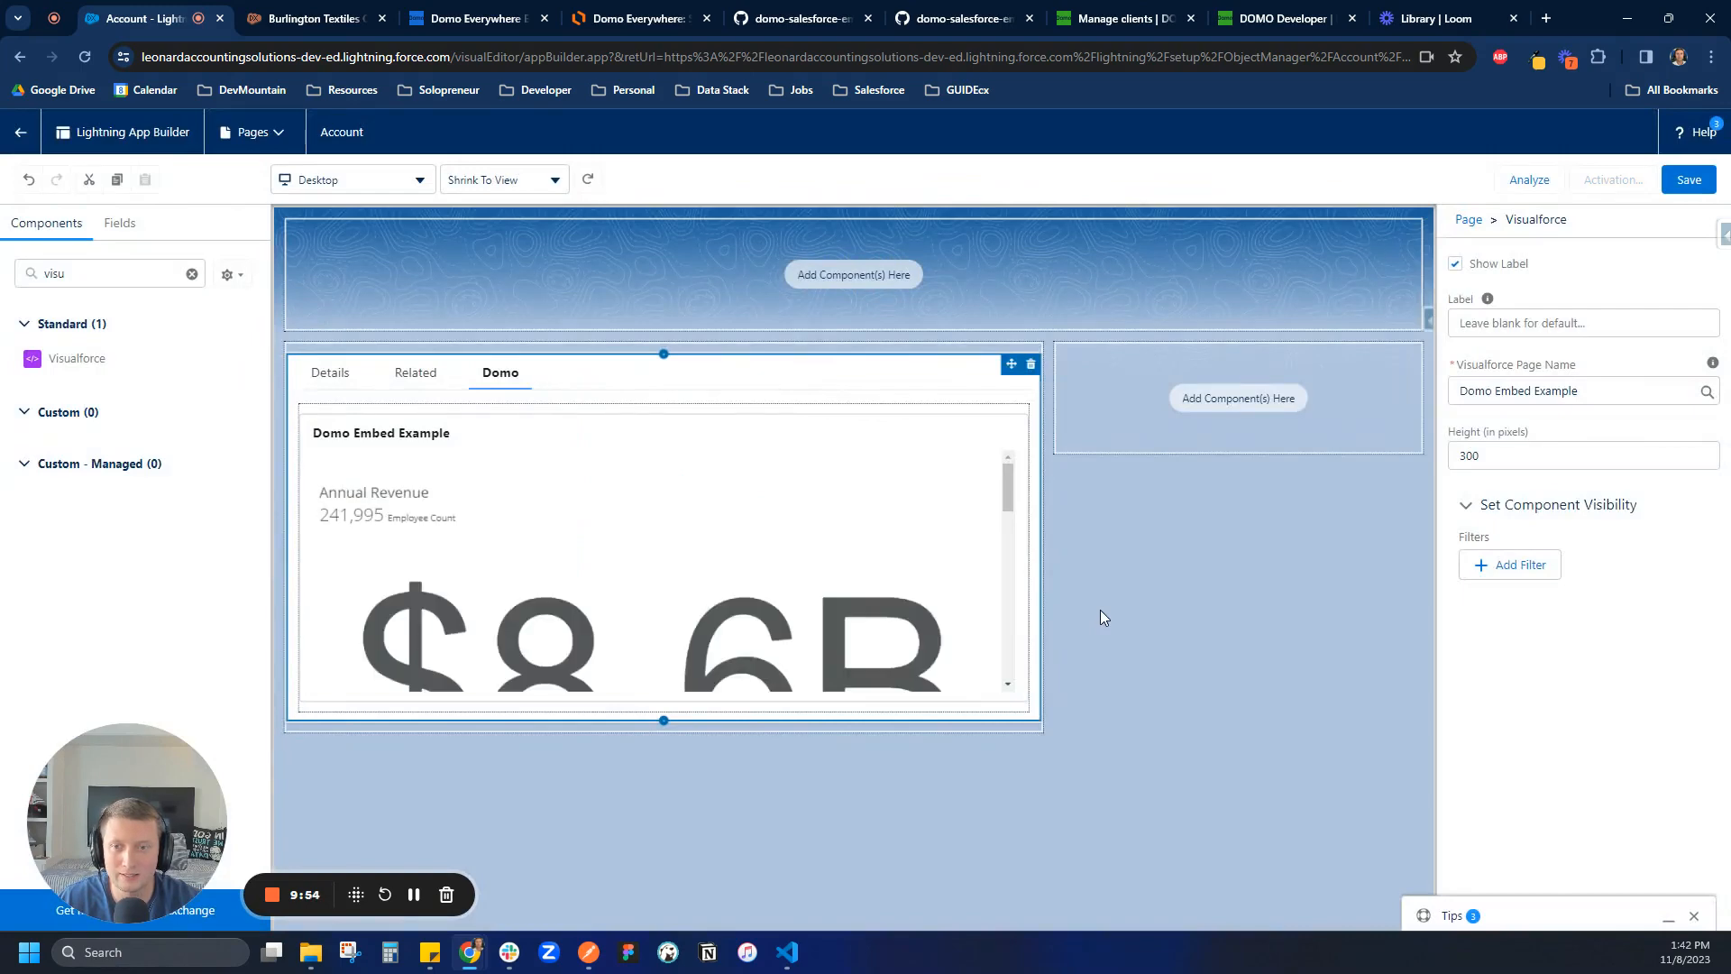
pyautogui.click(1611, 179)
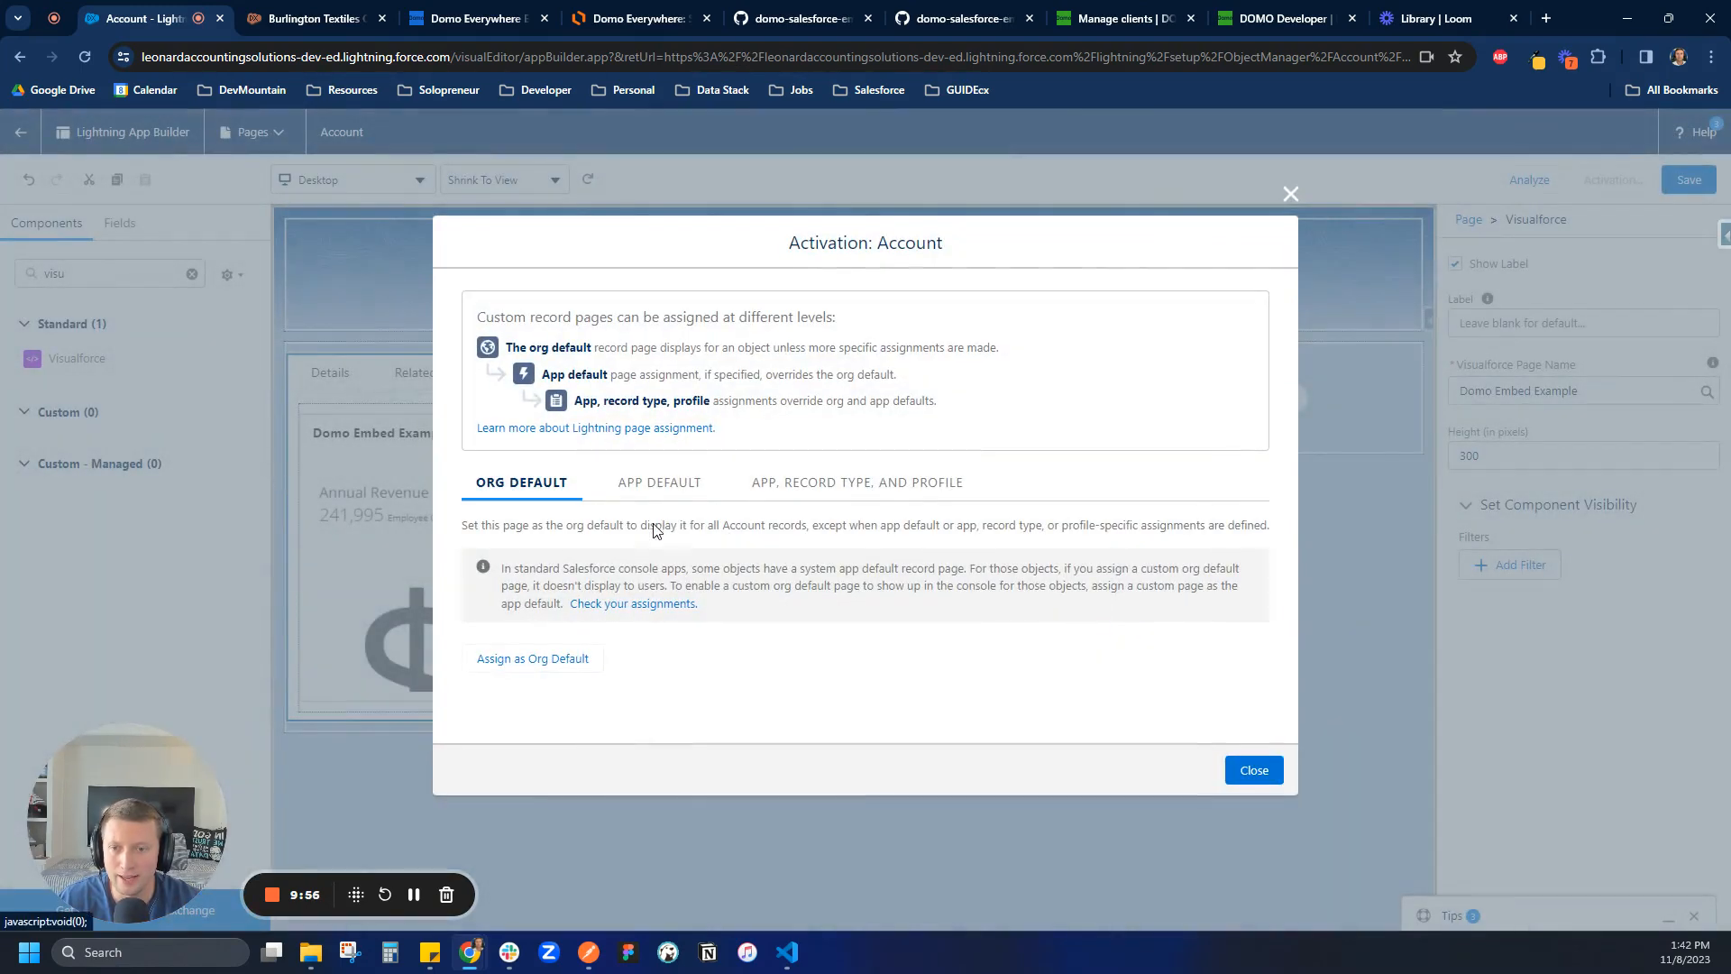
pyautogui.click(532, 659)
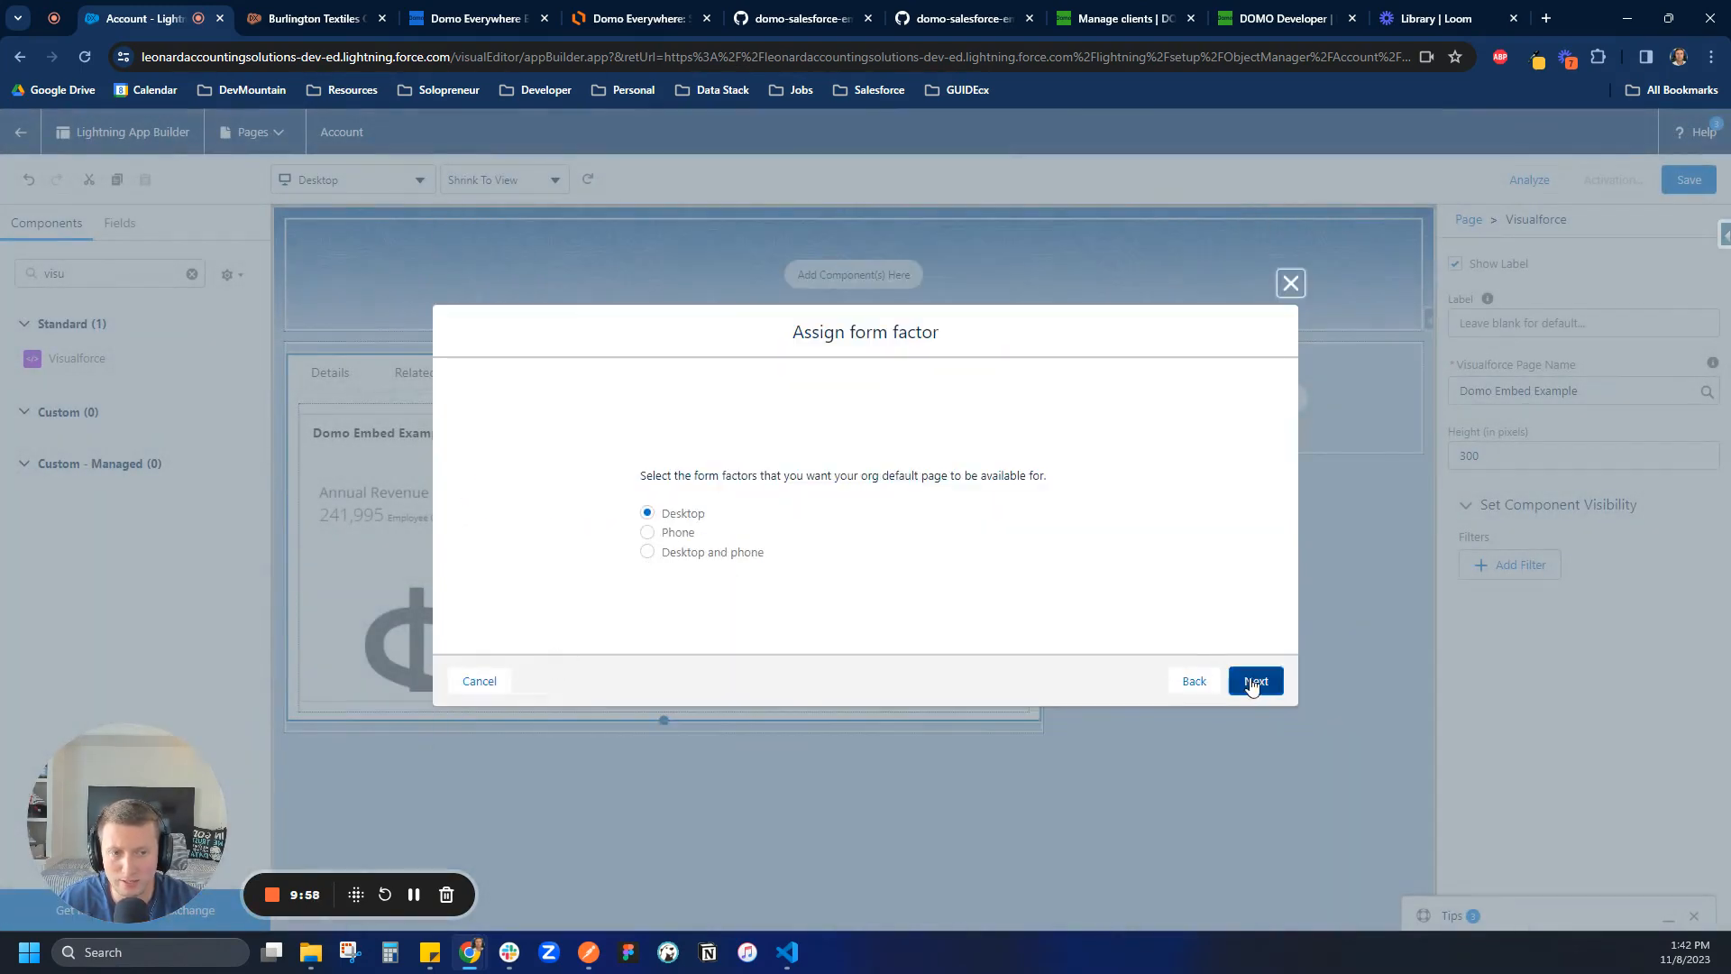
pyautogui.click(1255, 680)
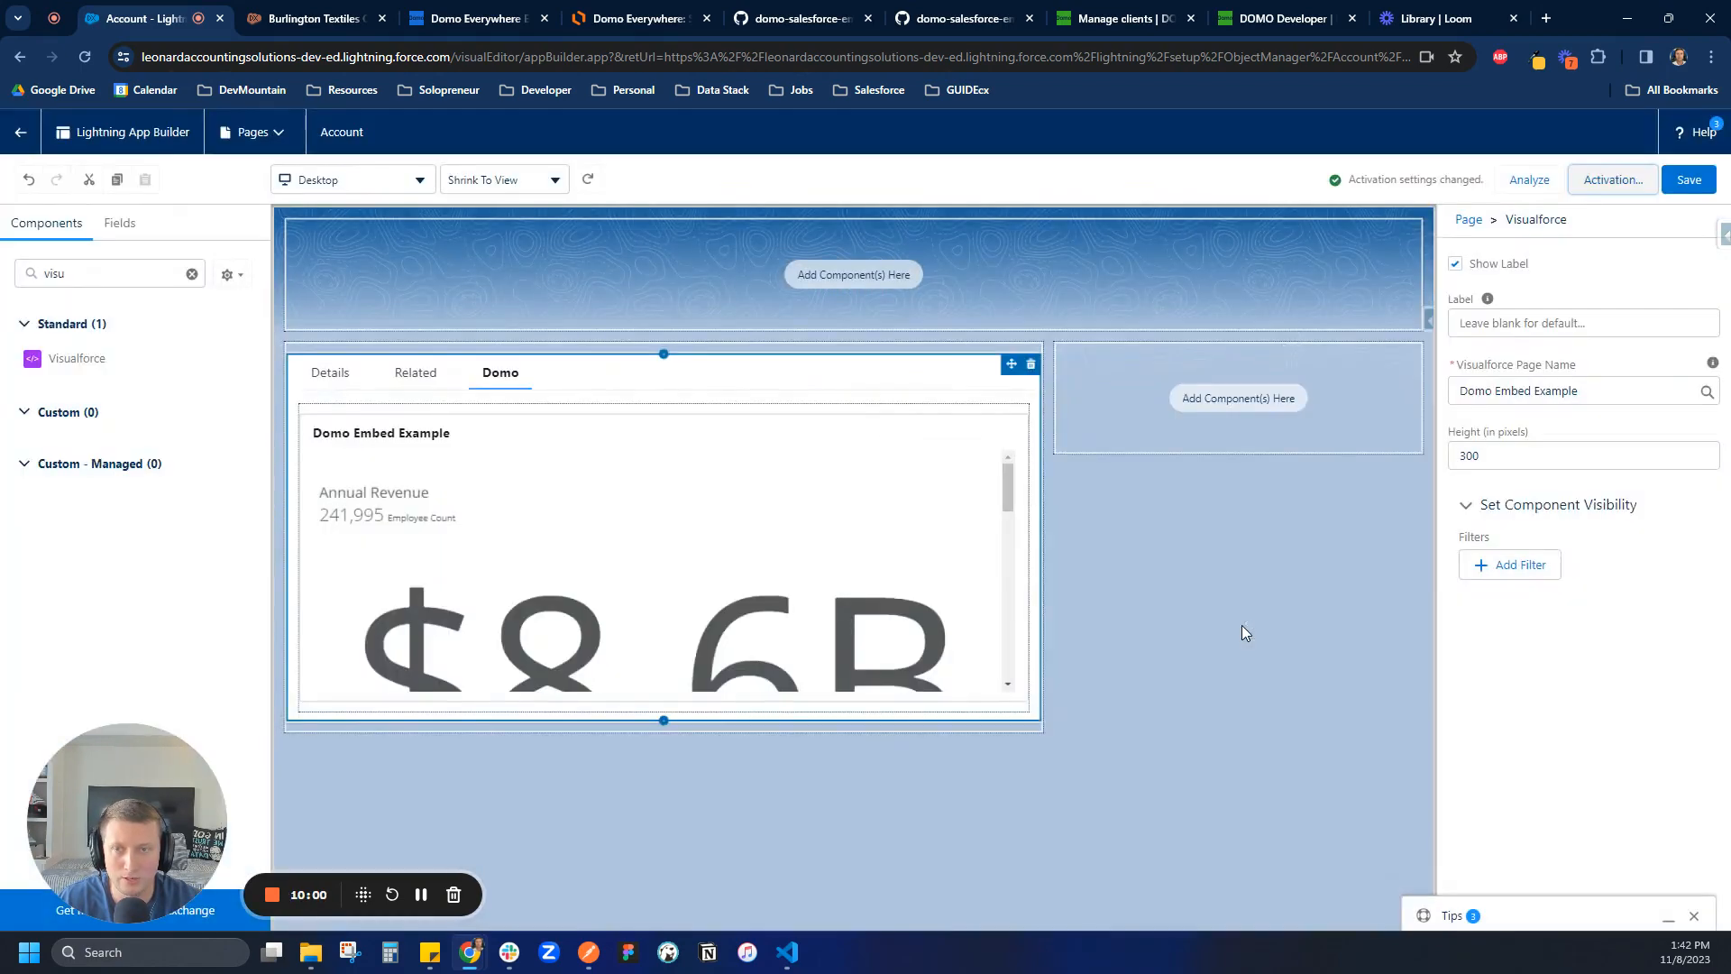
pyautogui.moveTo(20, 132)
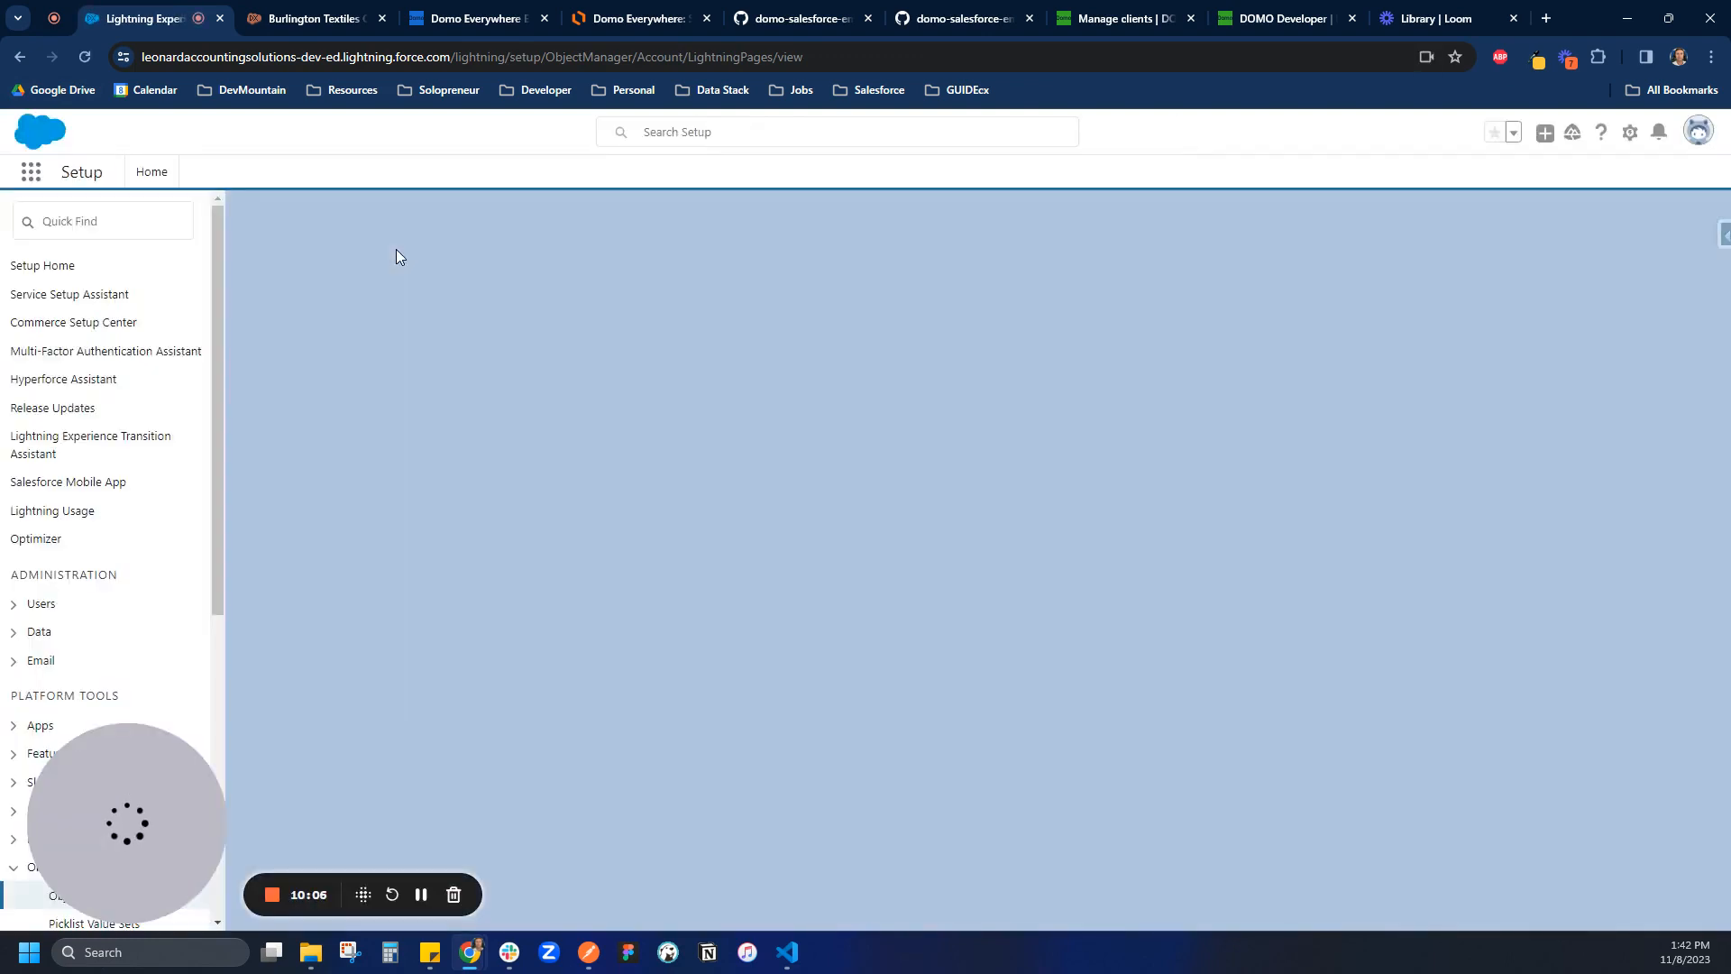
# Step: Open the Sales Console app and show the All Accounts list view
pyautogui.click(31, 172)
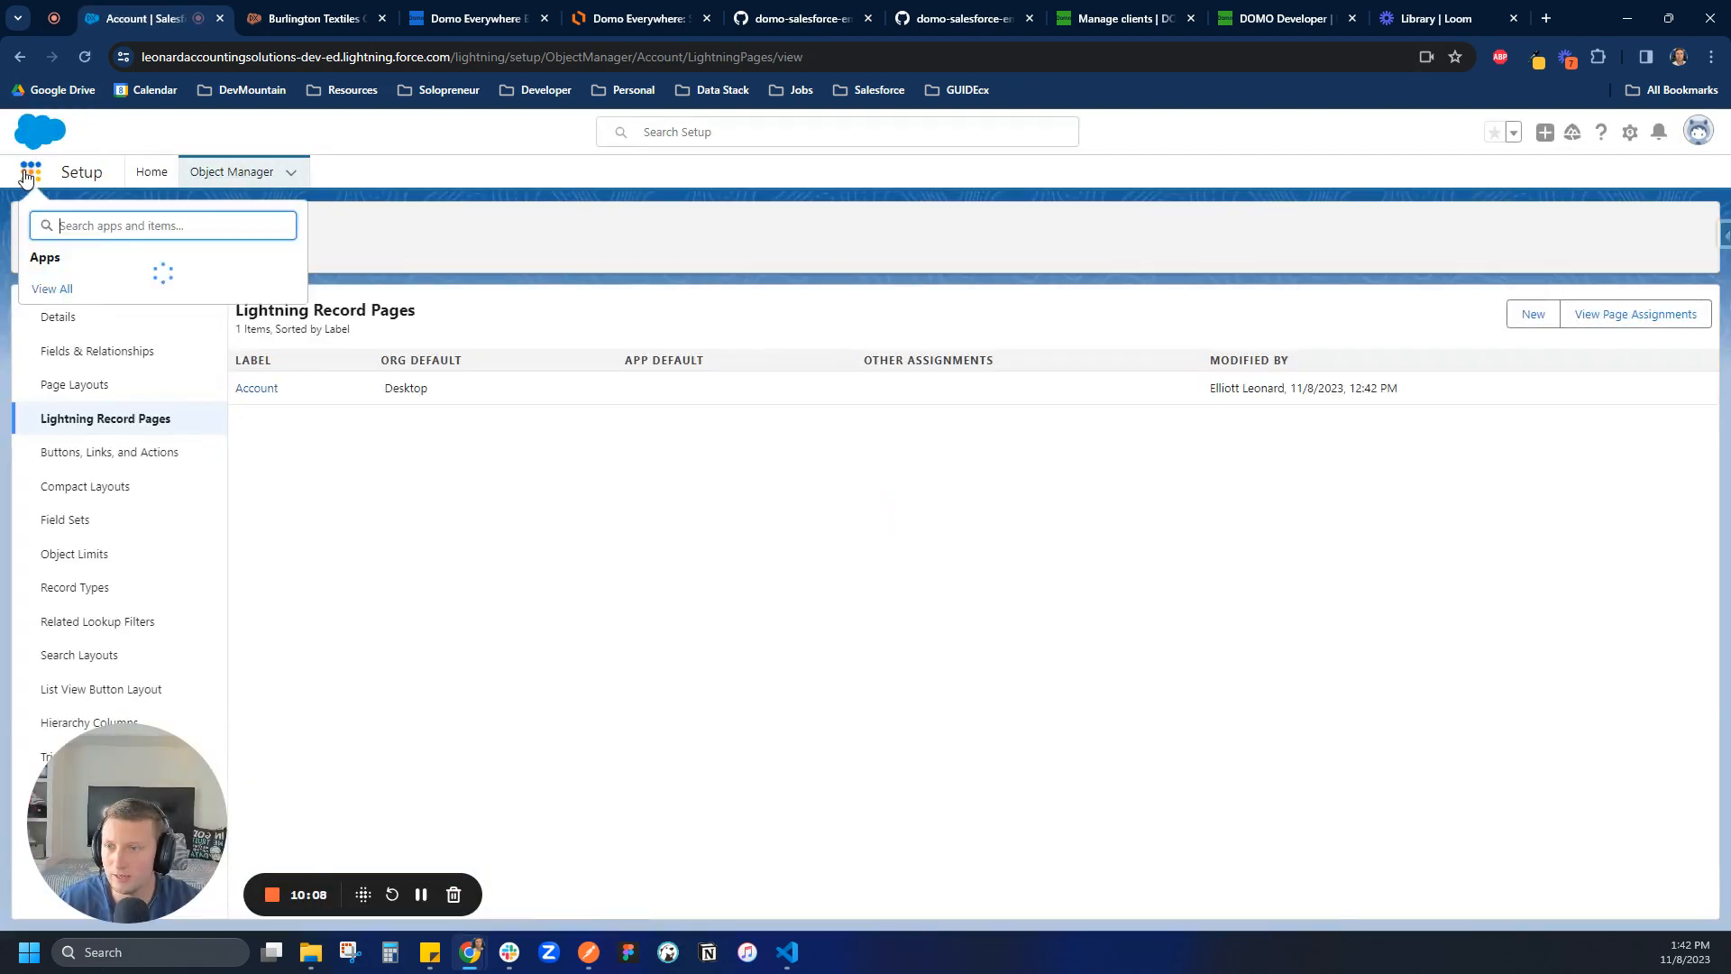
pyautogui.click(97, 432)
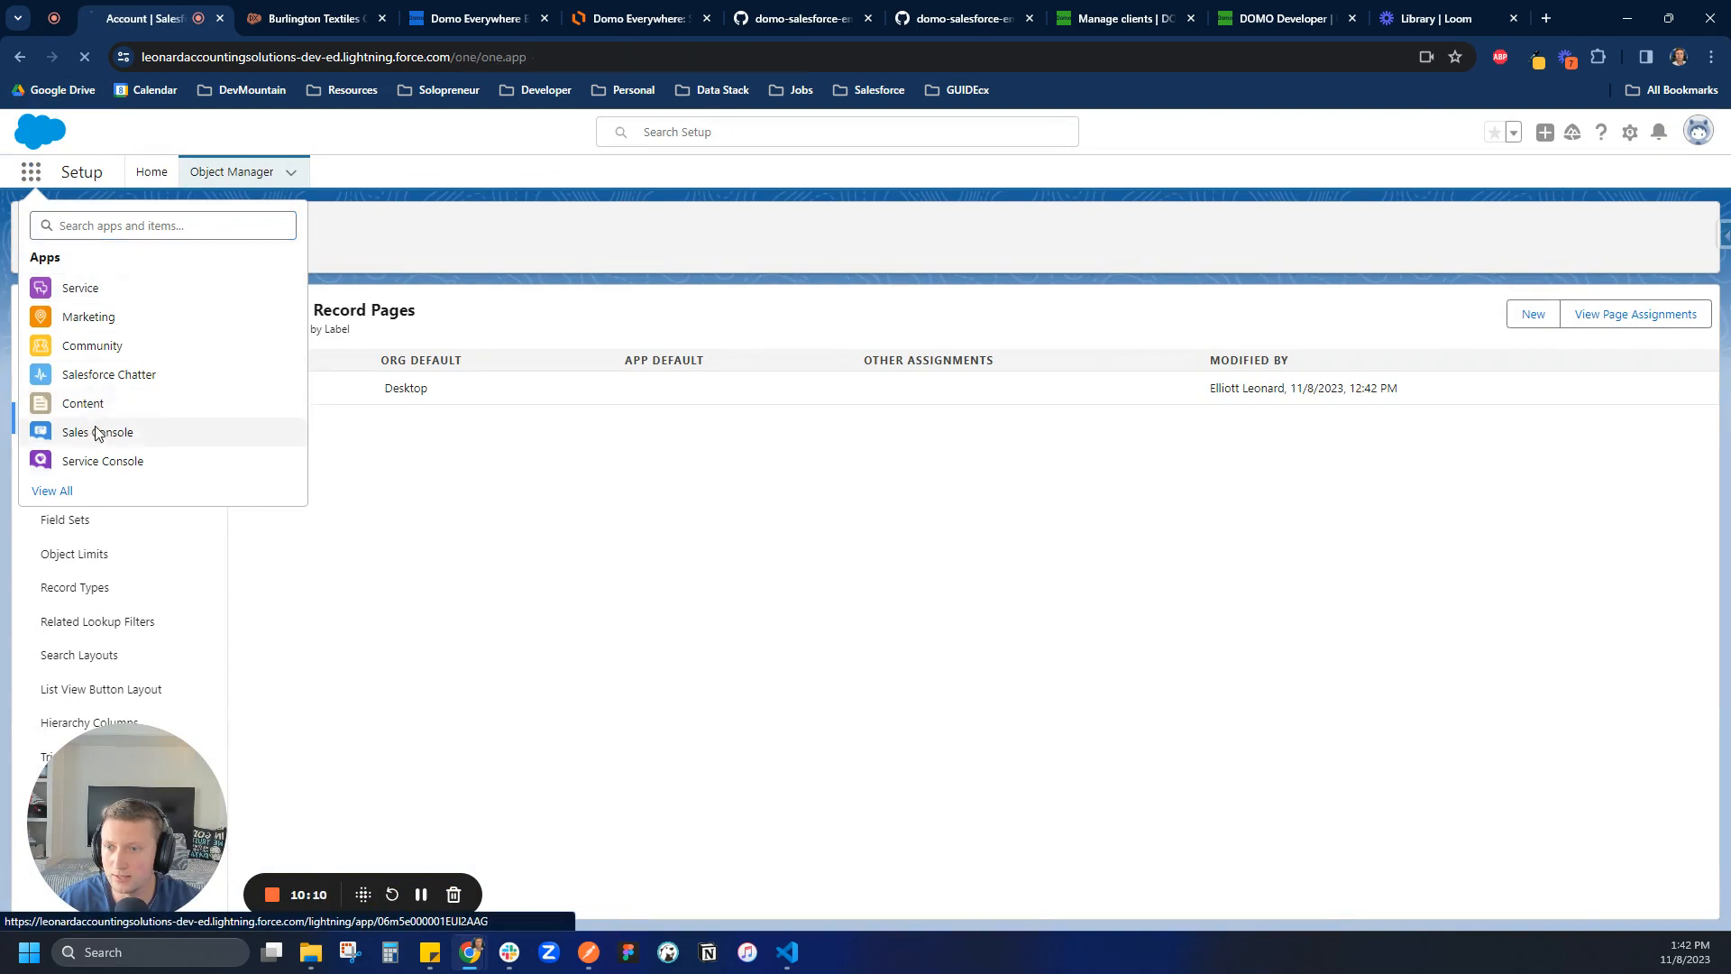
pyautogui.click(98, 432)
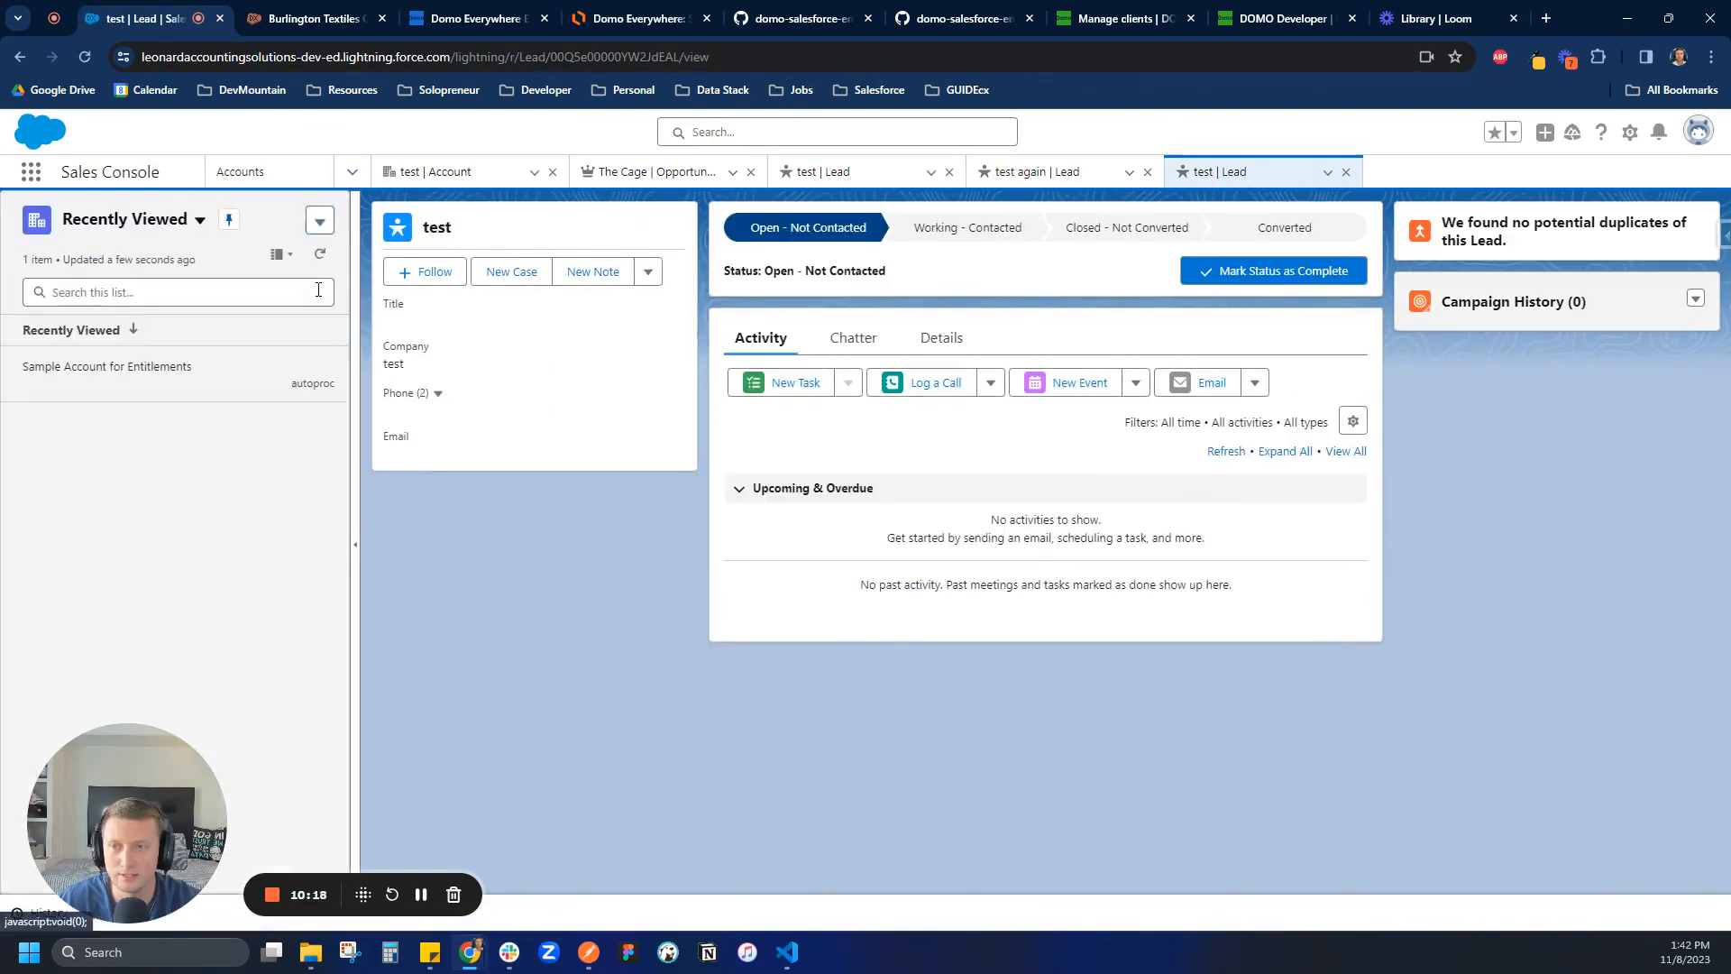
pyautogui.click(200, 221)
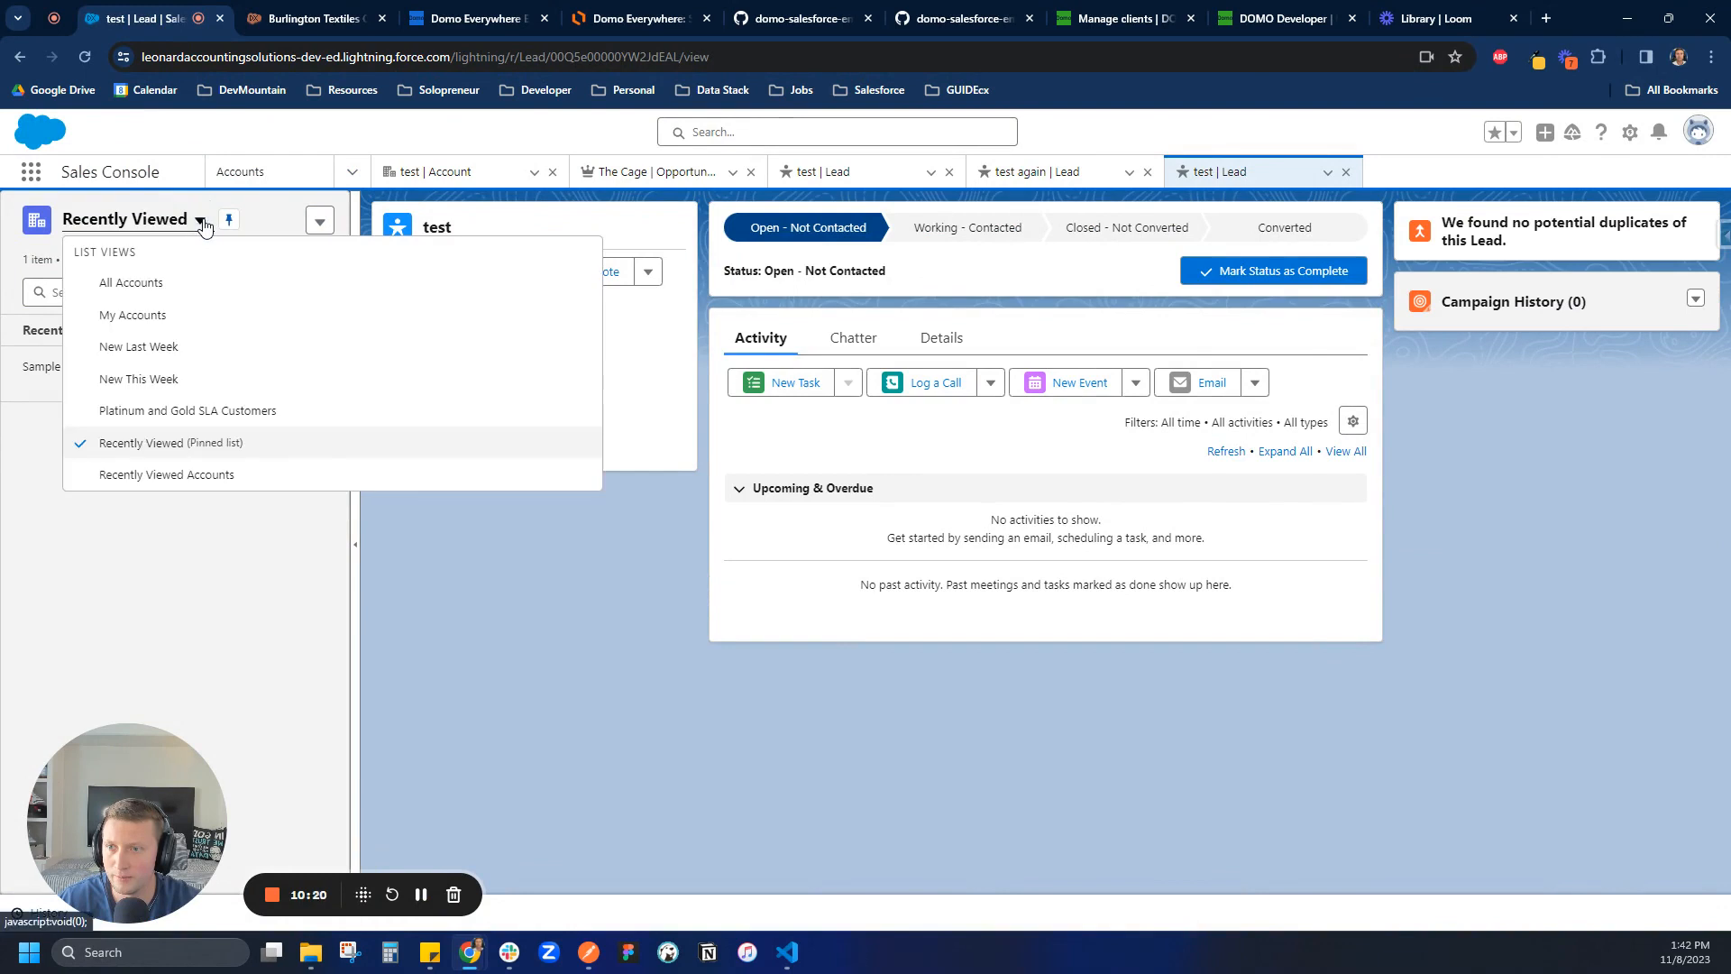
pyautogui.click(129, 283)
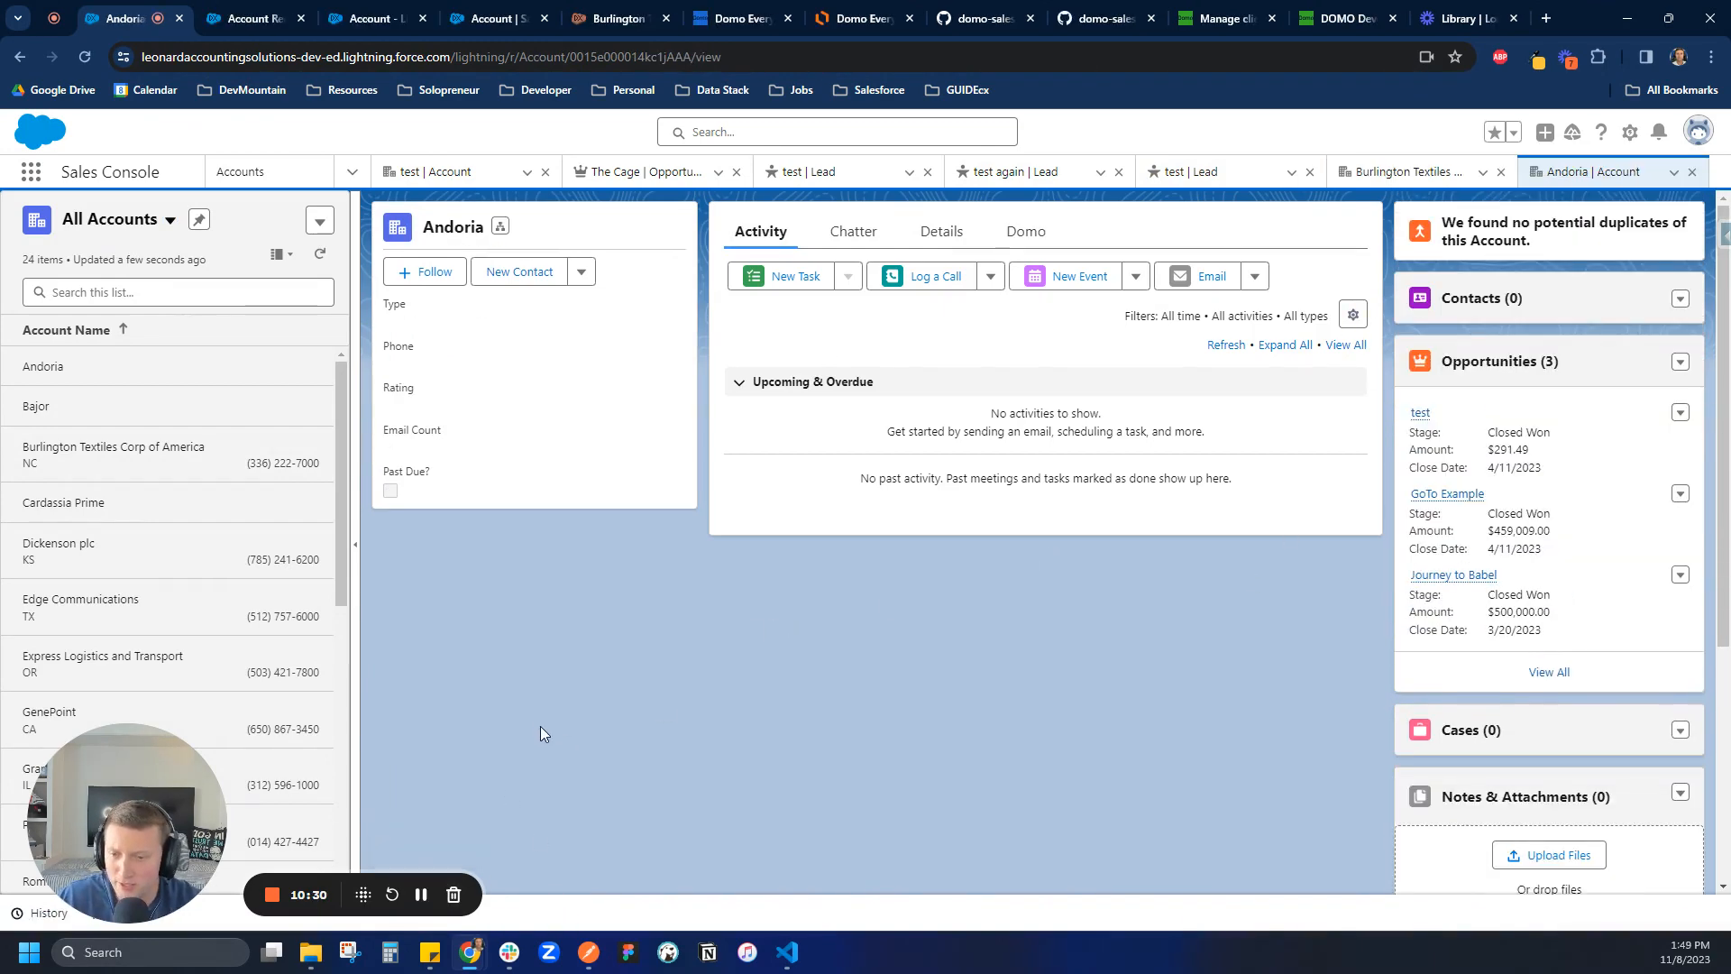
pyautogui.moveTo(701, 511)
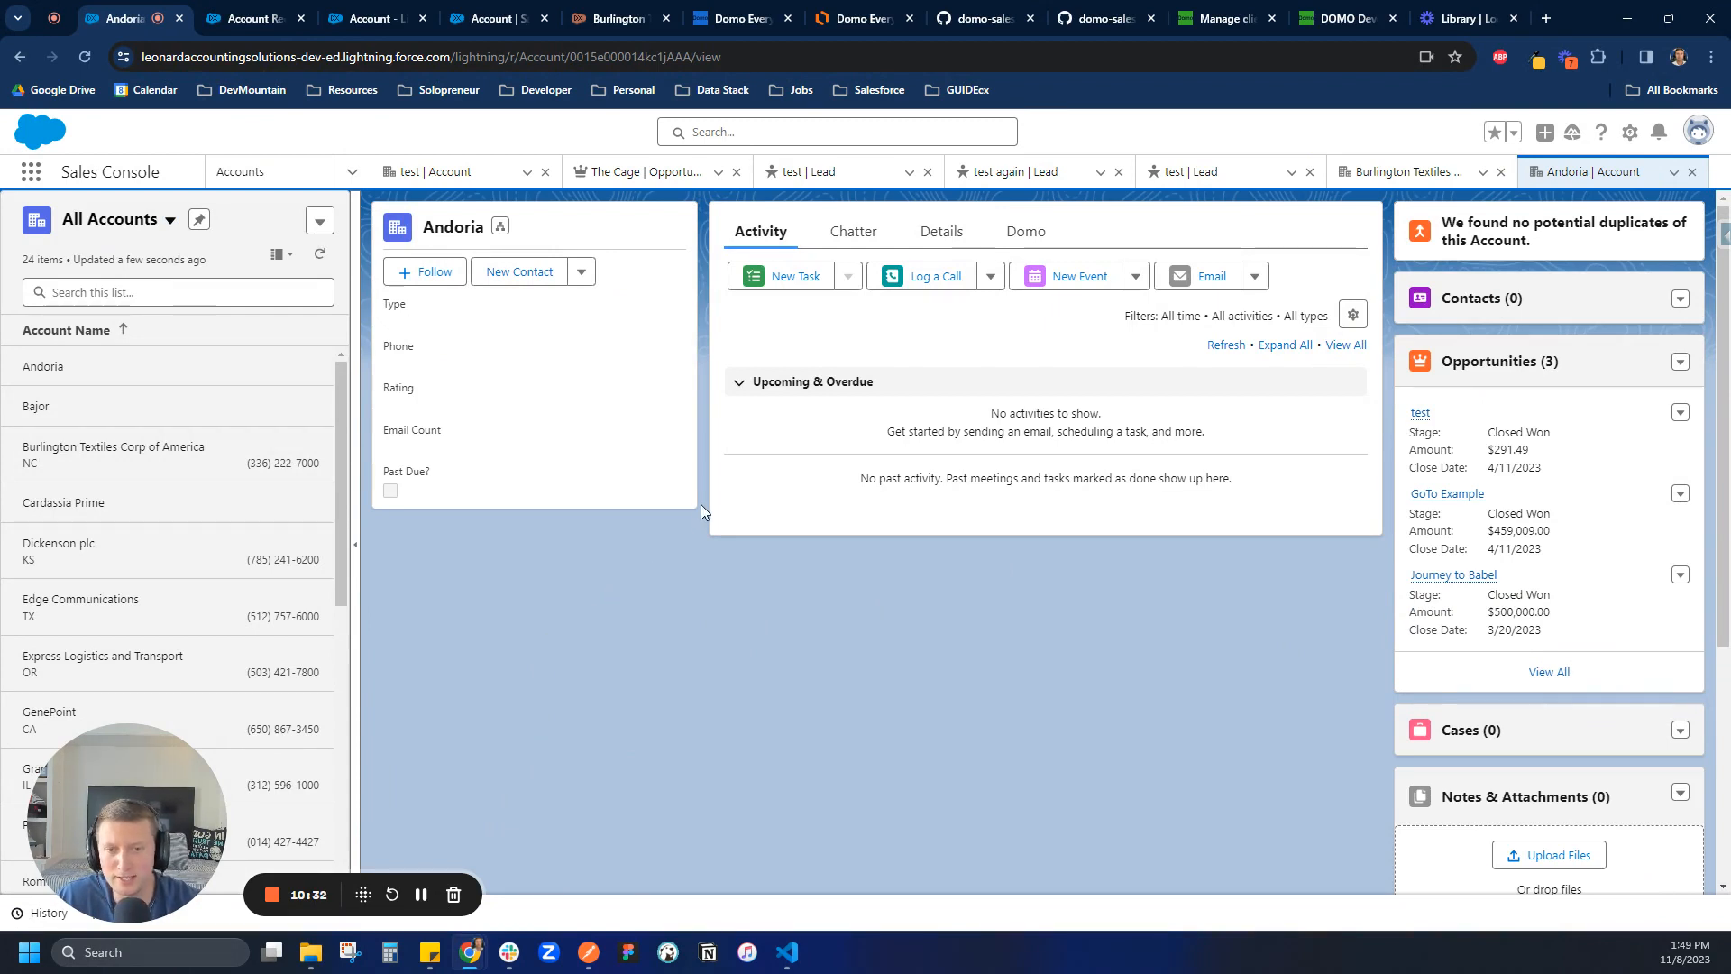
# Step: View the Andoria account's Domo tab with the embedded dashboard, then return to the architecture diagram
pyautogui.click(1020, 232)
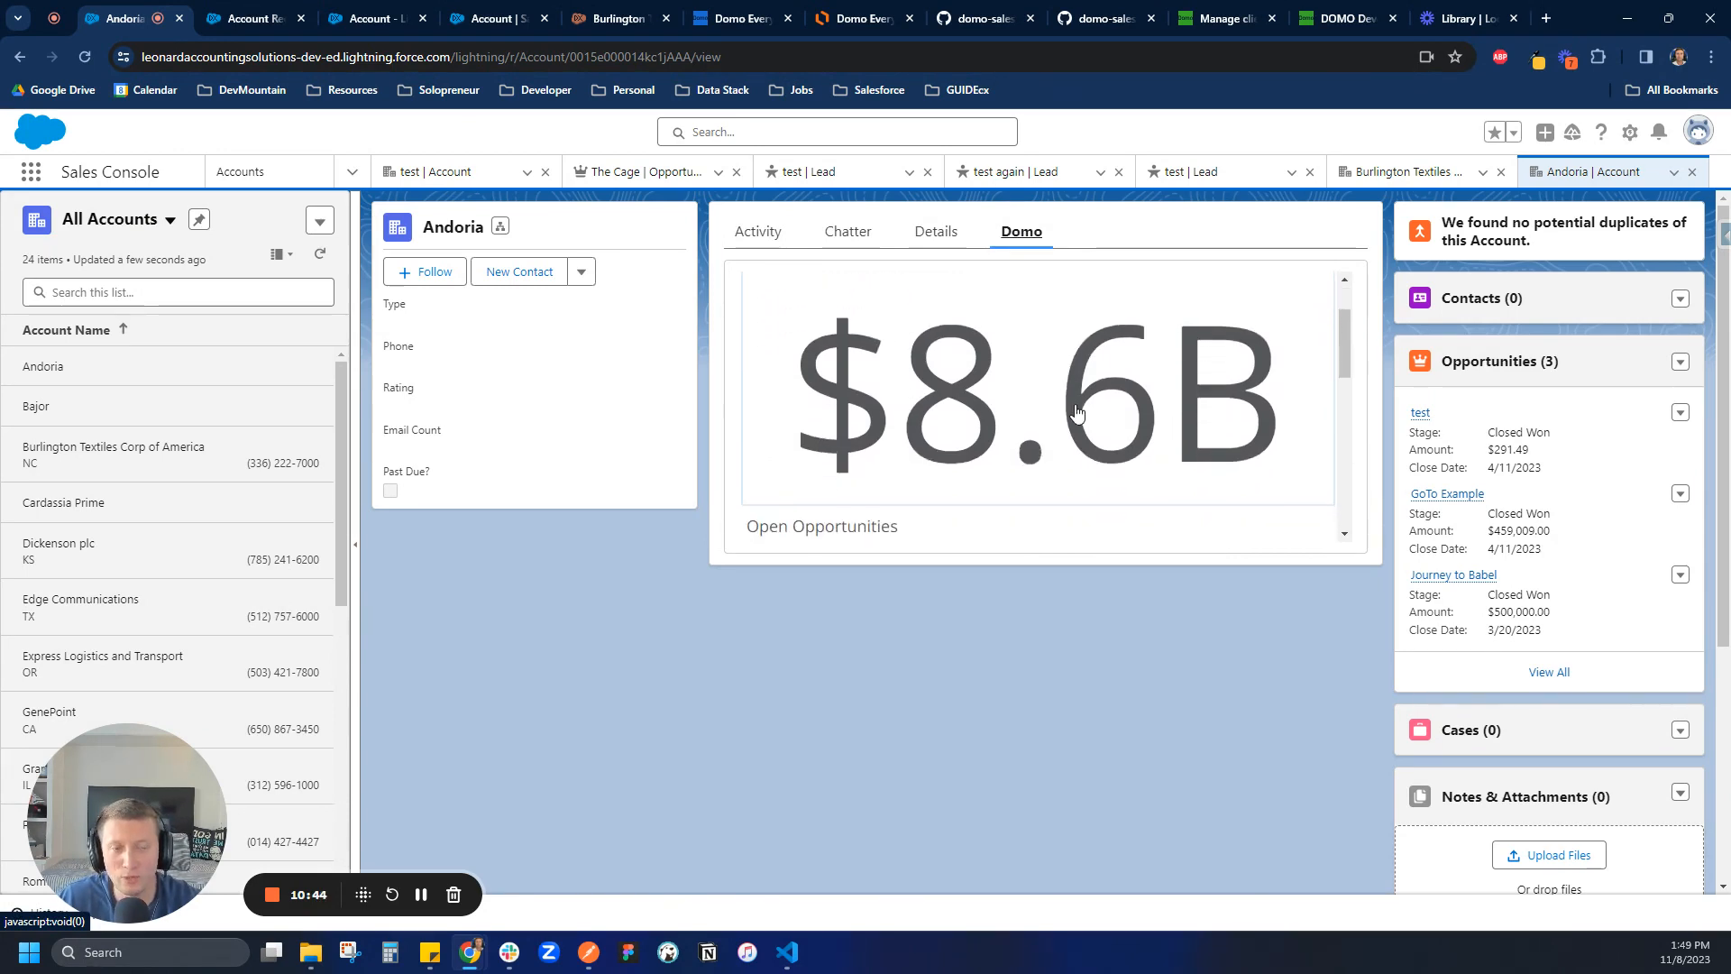
pyautogui.scroll(-3)
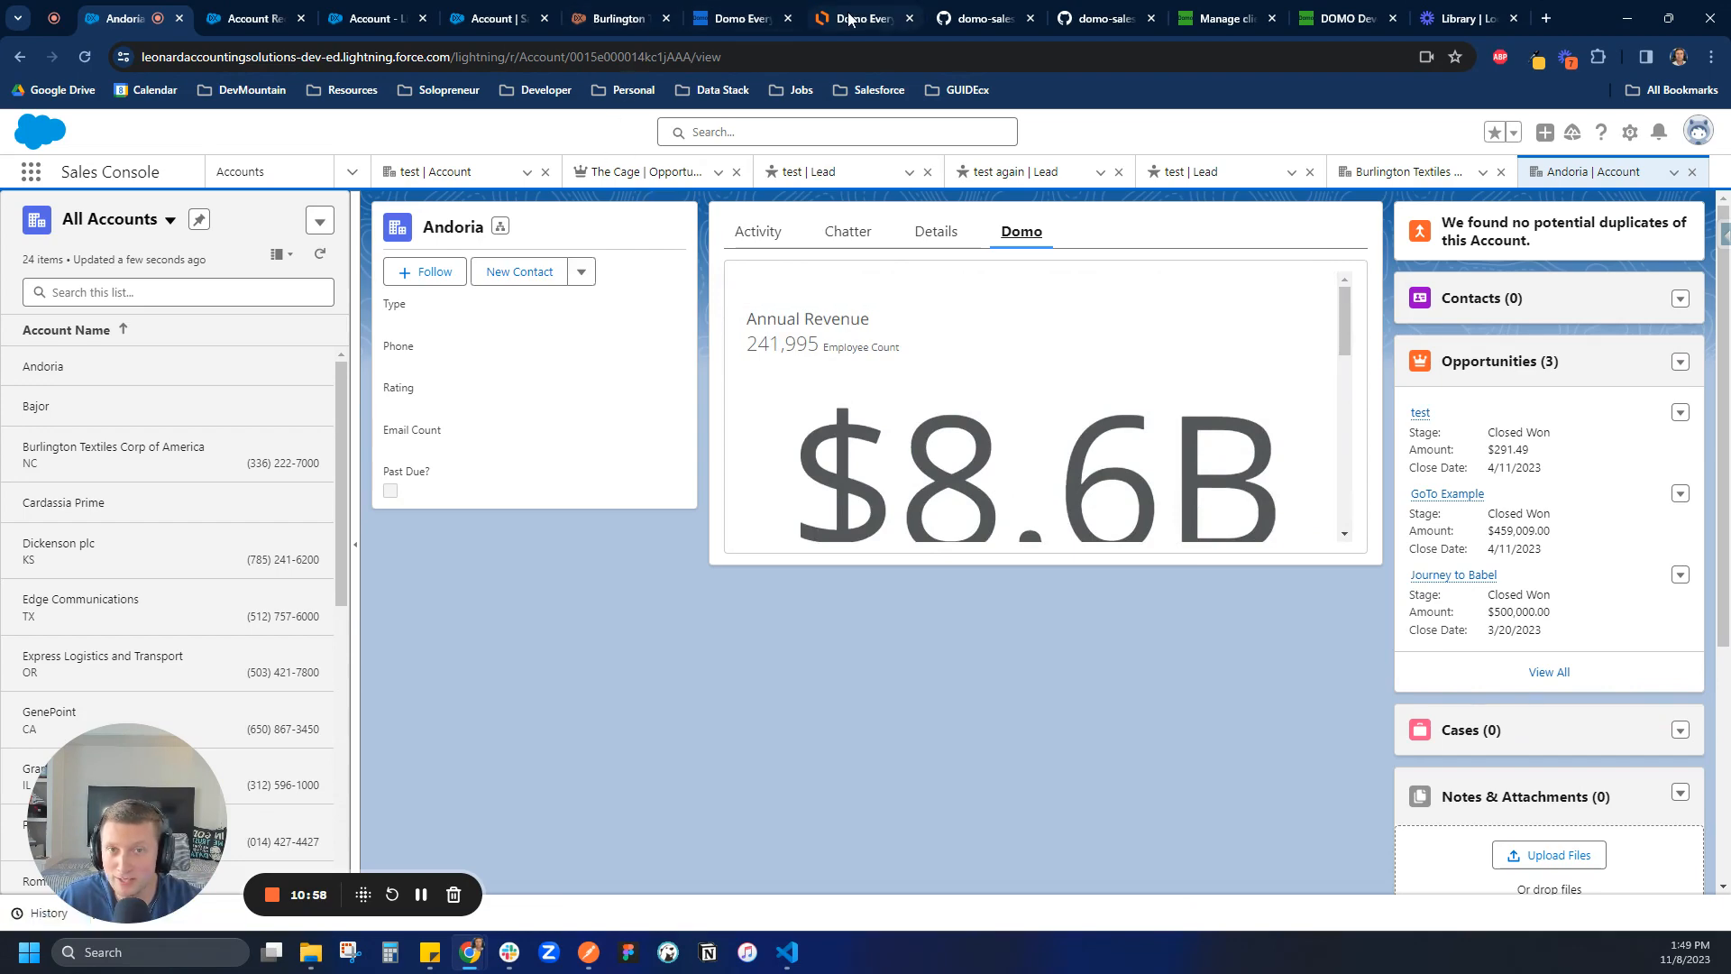
pyautogui.click(865, 18)
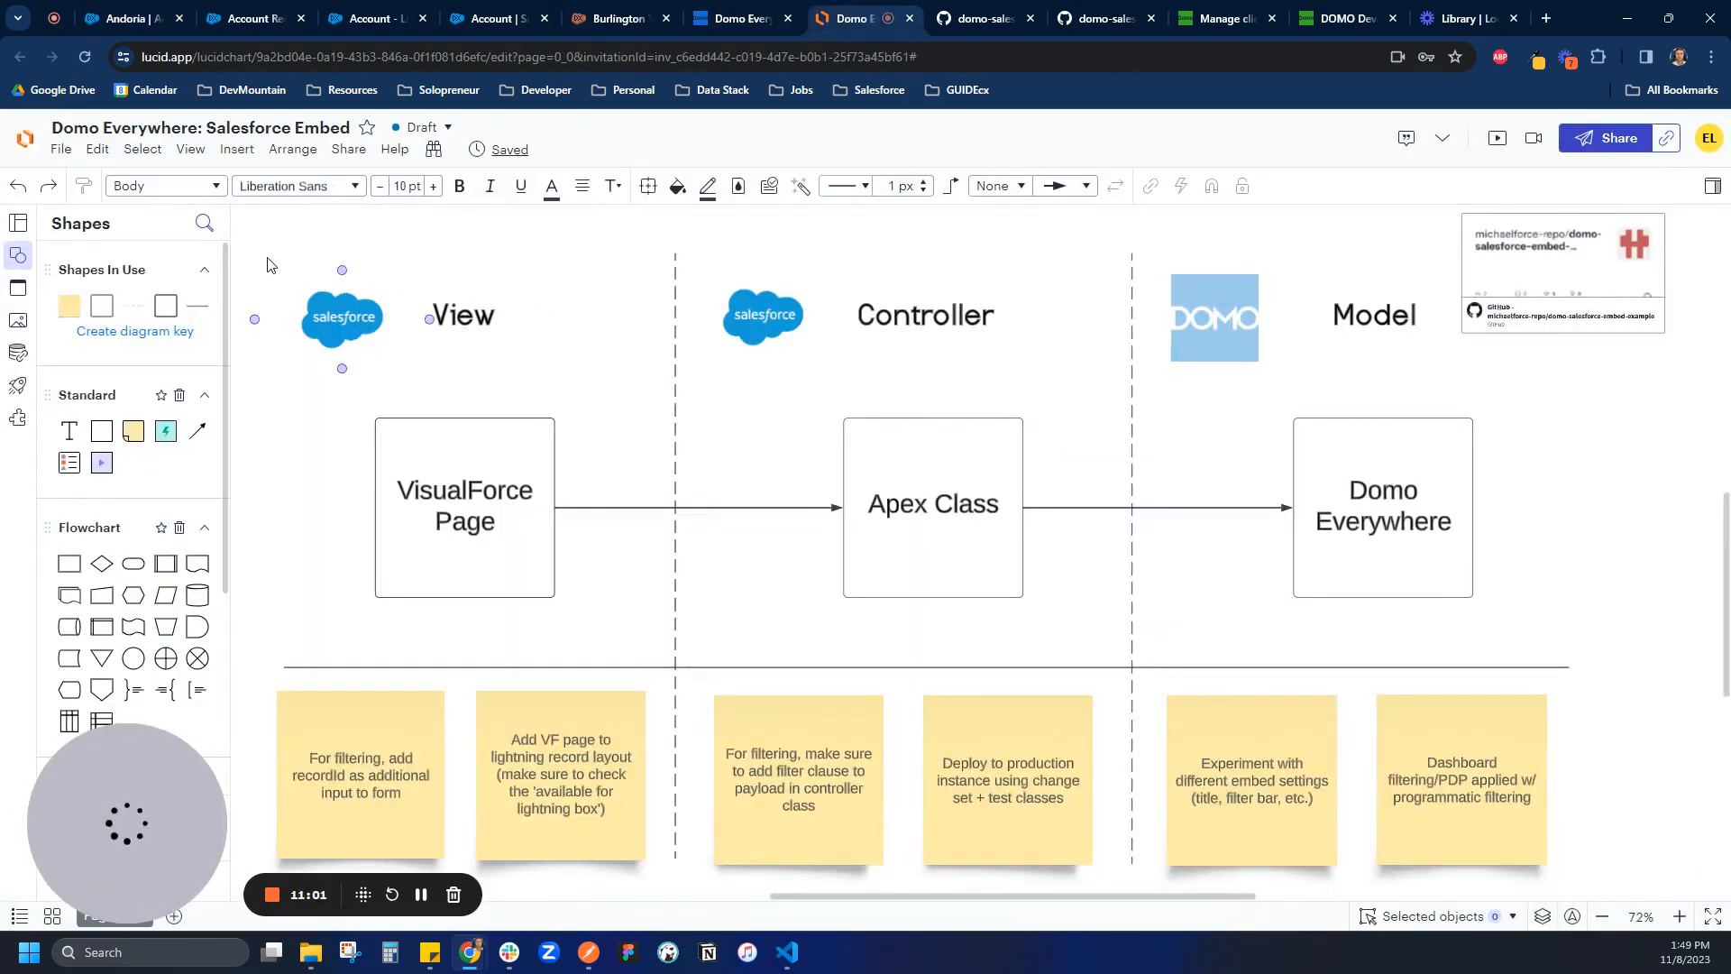
pyautogui.click(980, 19)
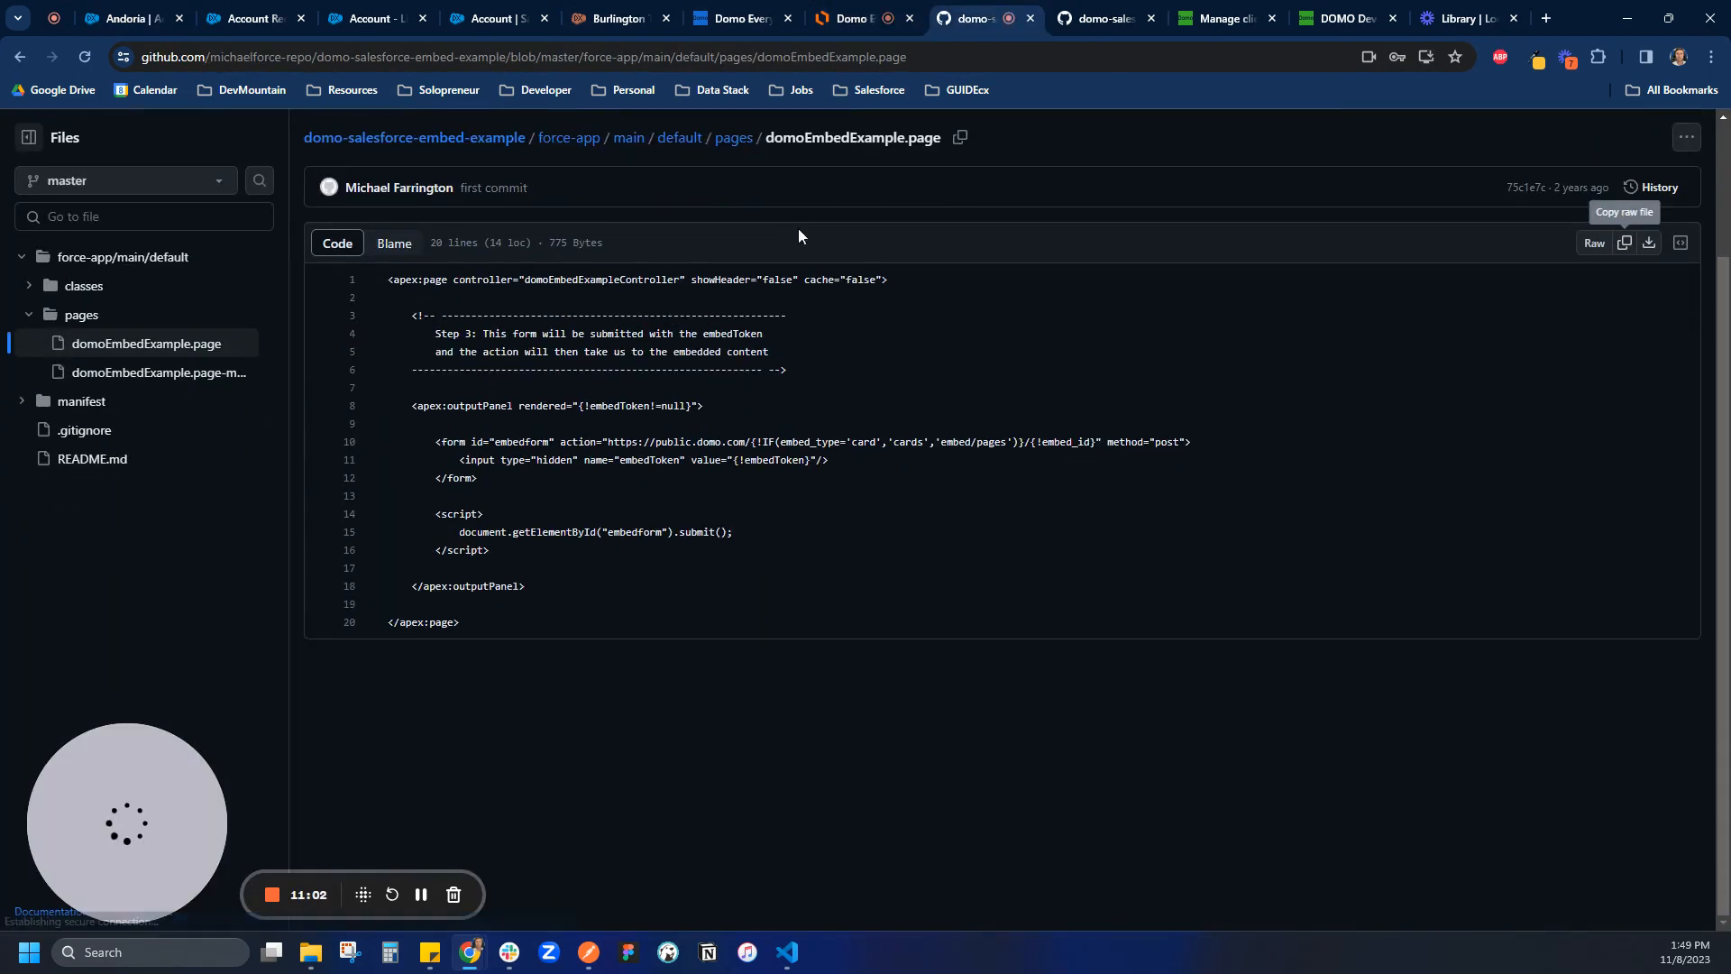
pyautogui.click(861, 19)
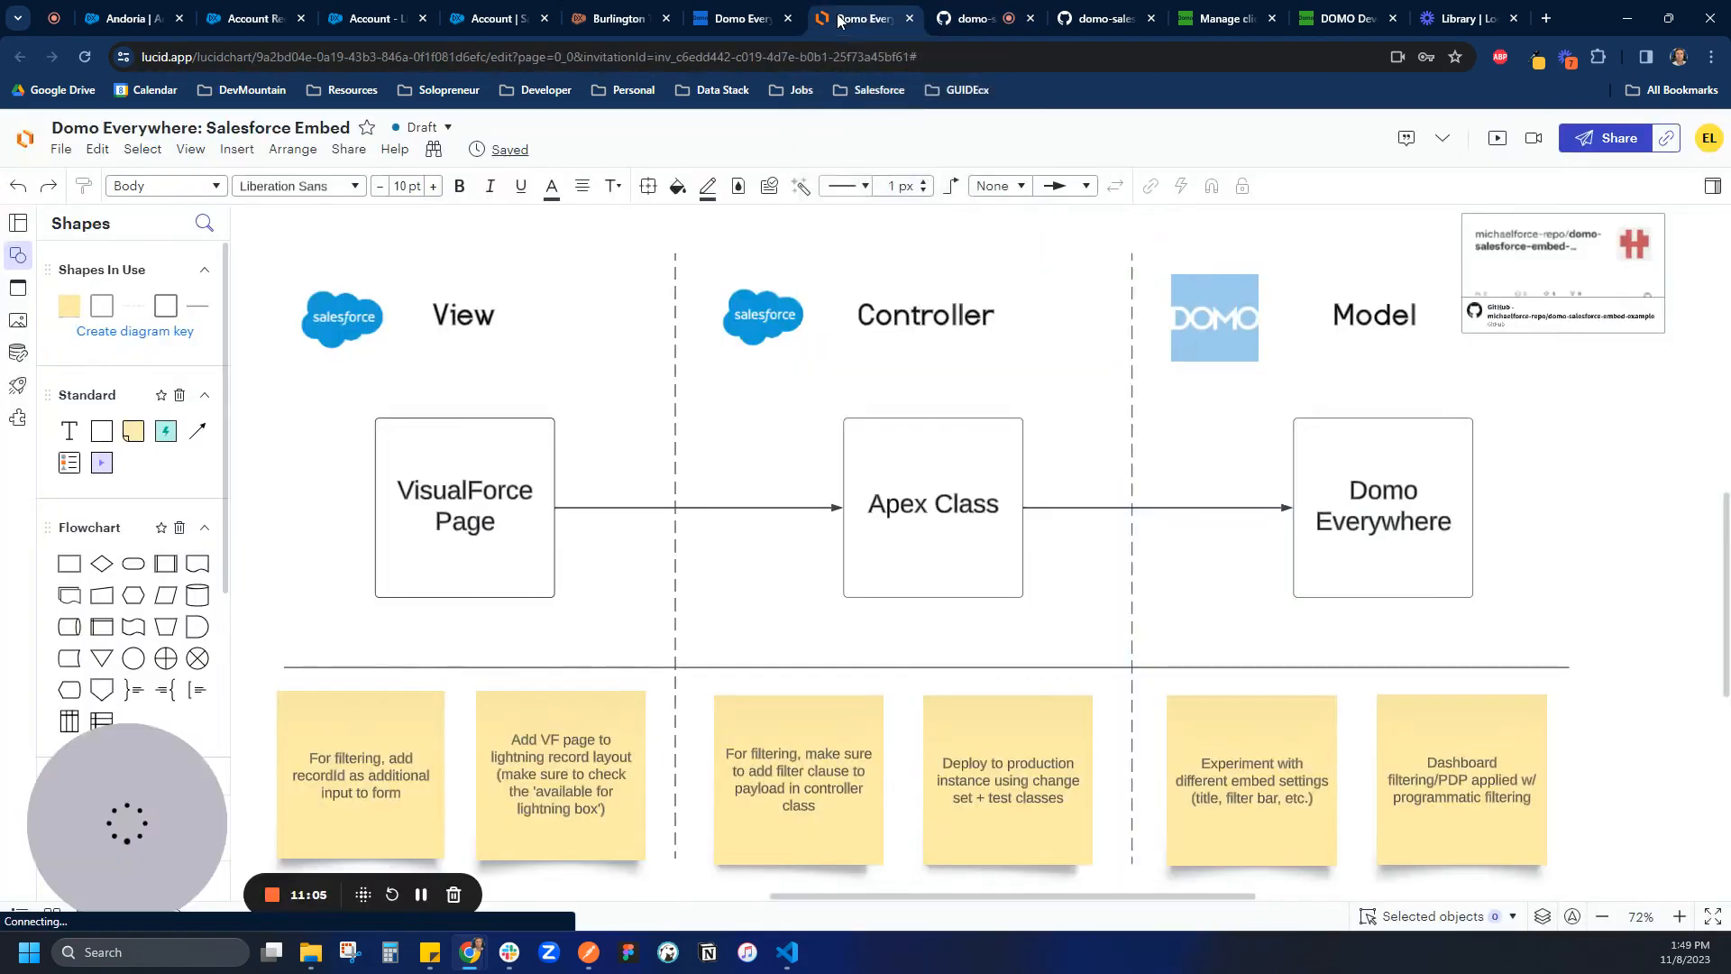